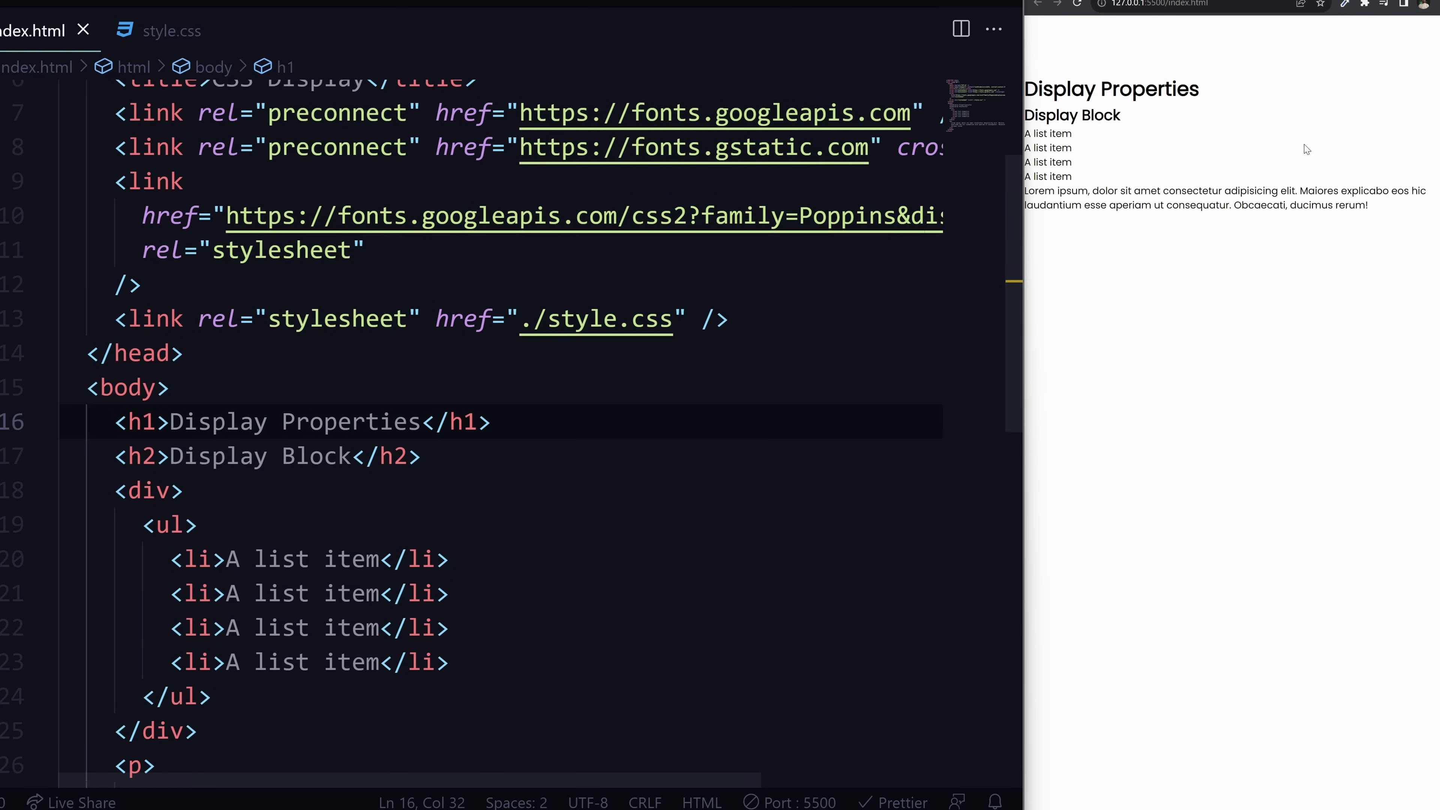
pyautogui.moveTo(949, 230)
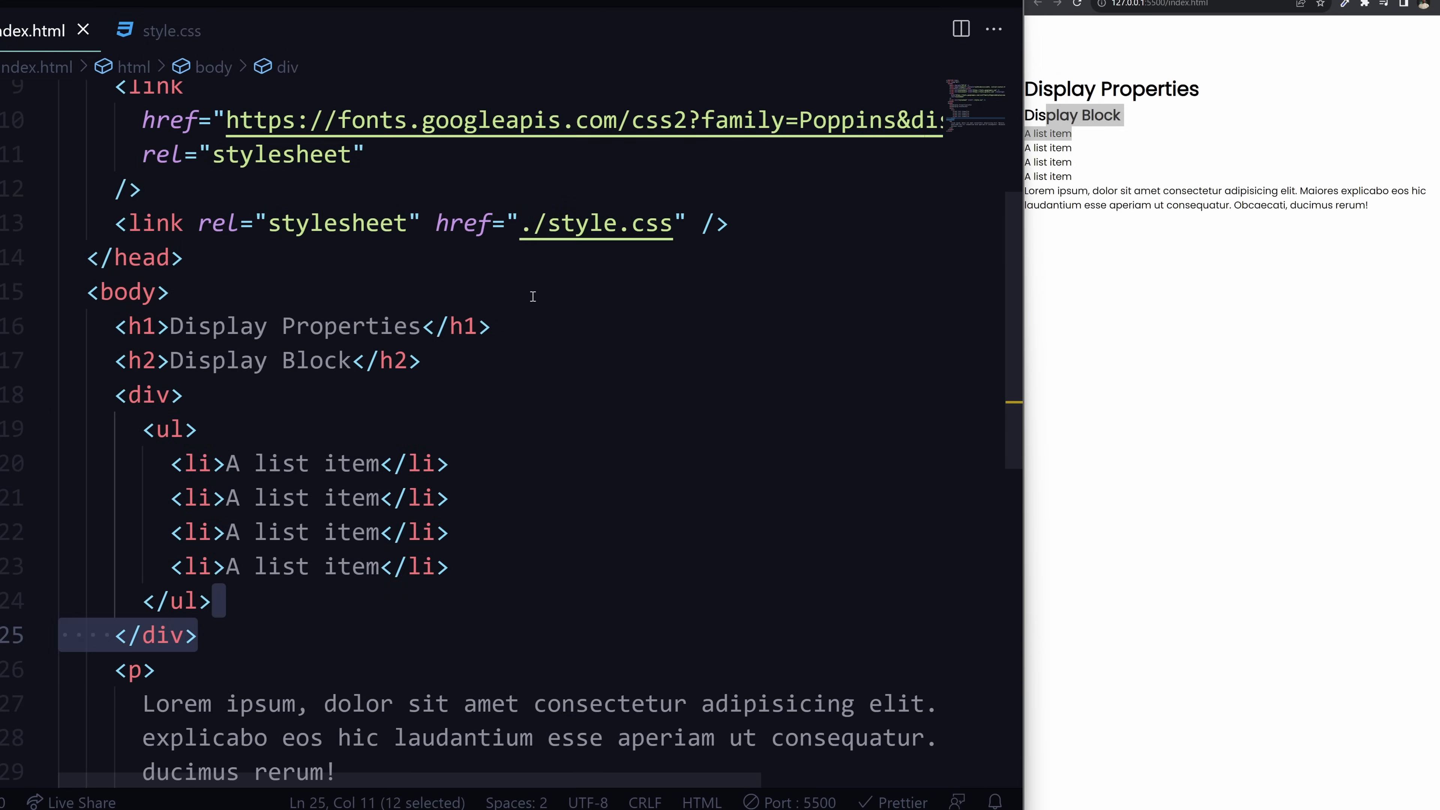
# - Give the Display Properties h1 the box1 class in index.html
pyautogui.click(171, 30)
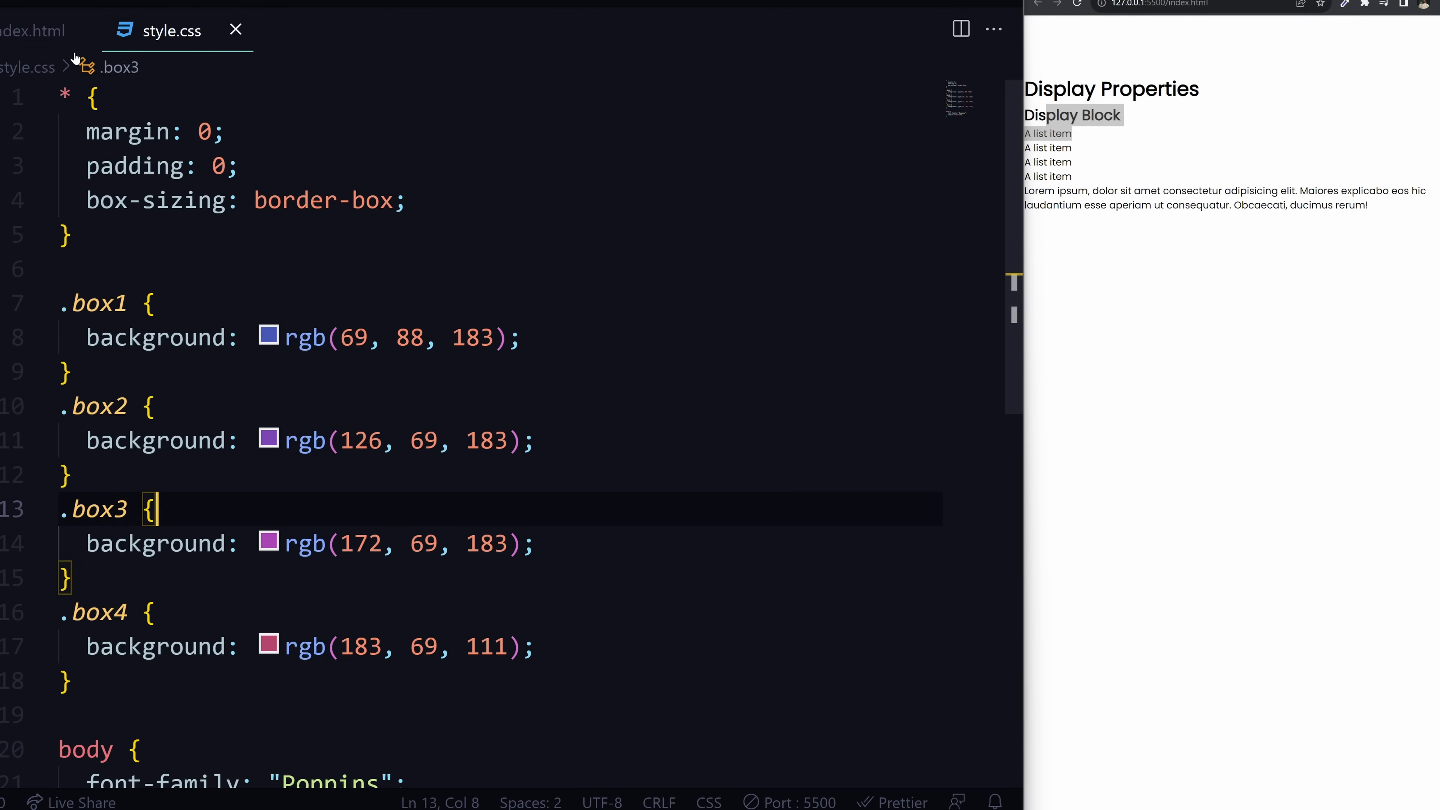
pyautogui.moveTo(1054, 89); pyautogui.dragTo(1166, 89)
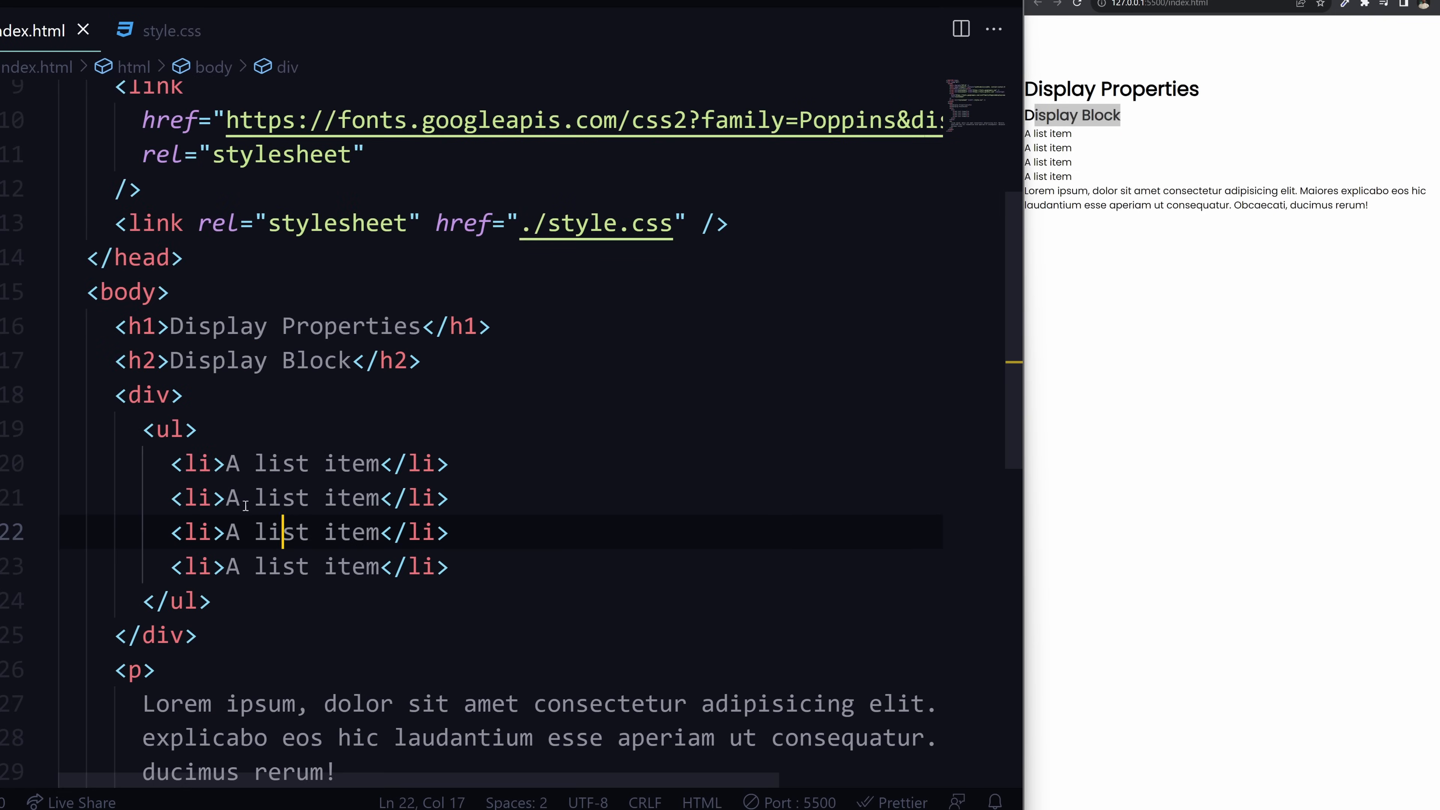
pyautogui.write('class="bo')
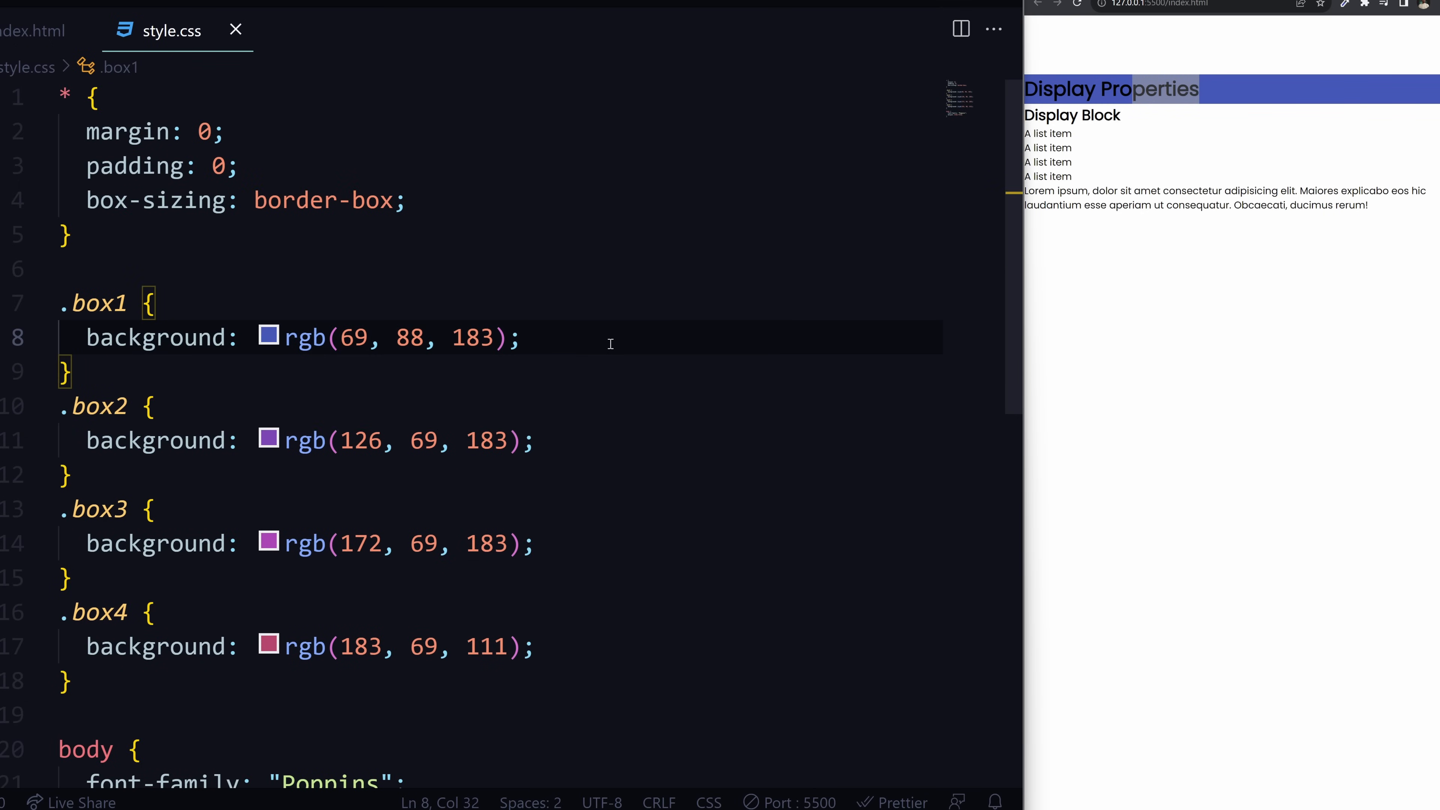
# - Give .box1 1rem padding and margin, try width 20%, then use height 20vh instead
pyautogui.write('padding: 1rem;')
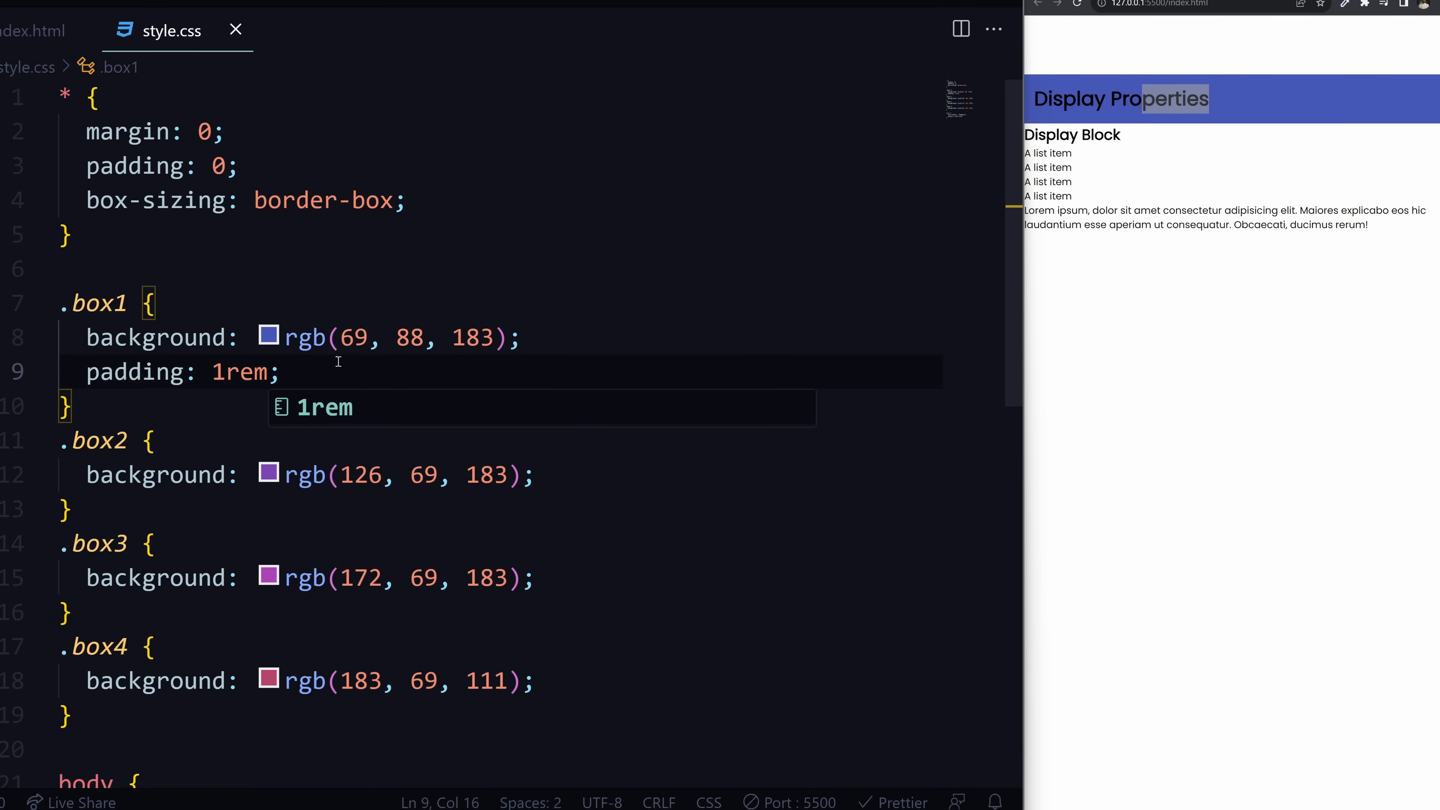
pyautogui.write('margin: ;')
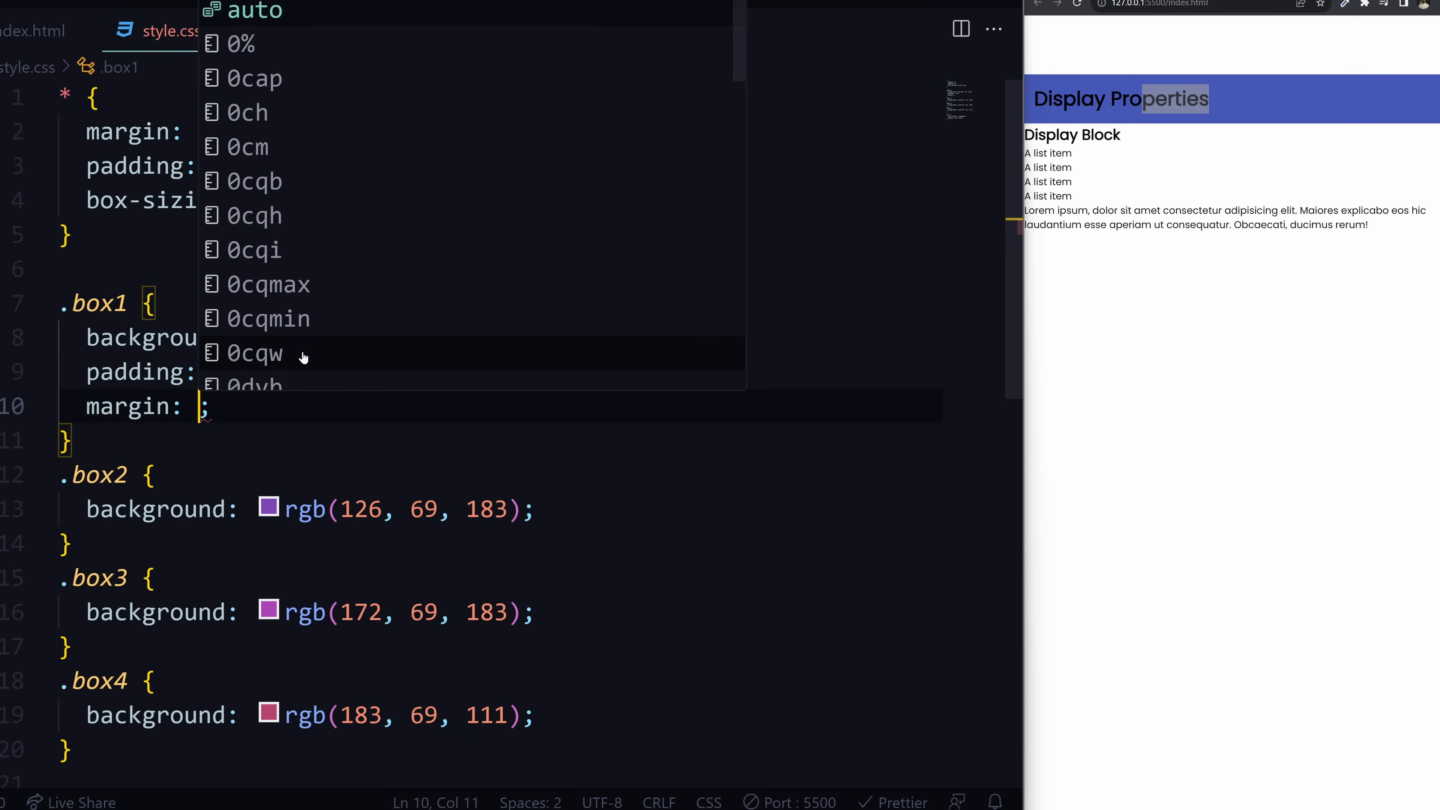
pyautogui.write('1rem')
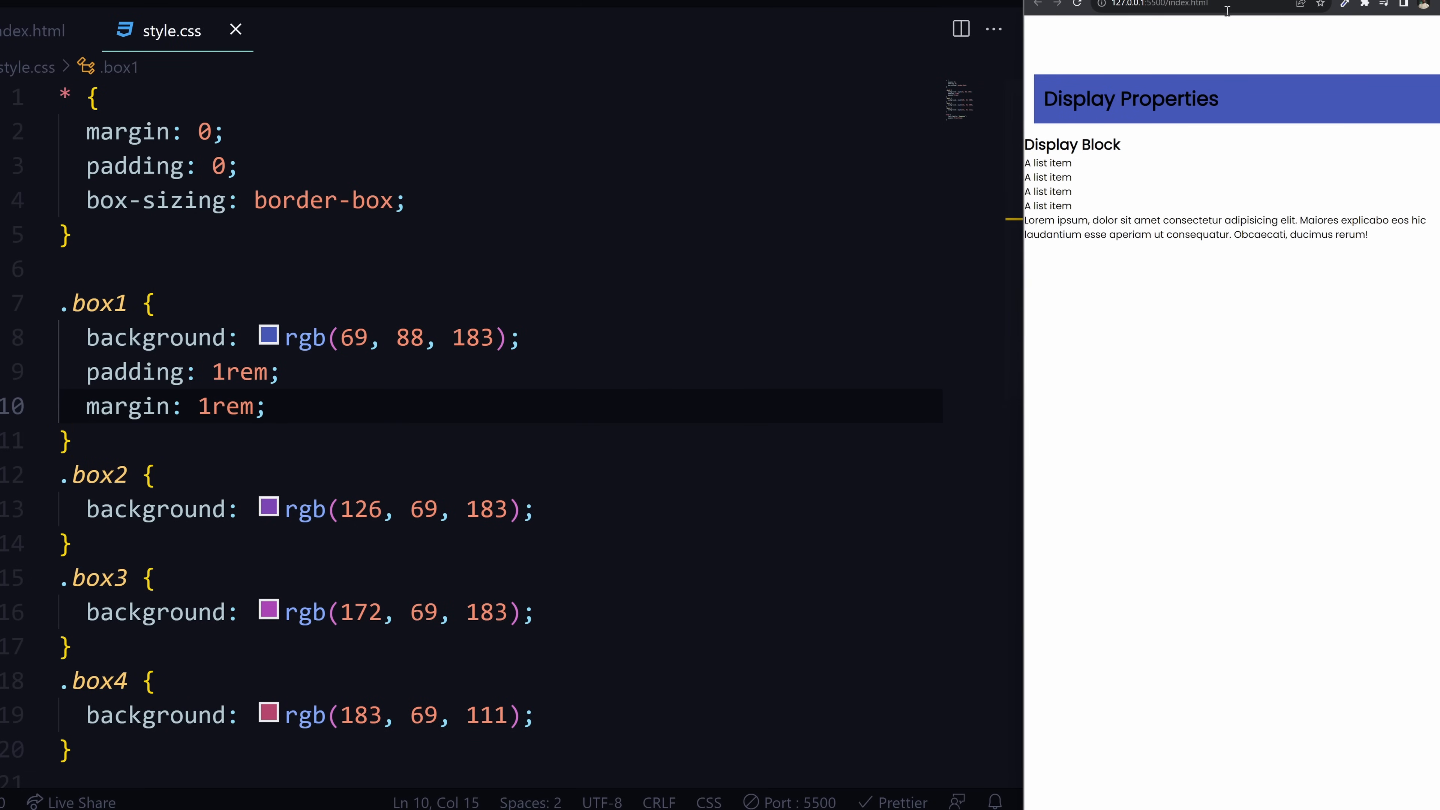
pyautogui.click(270, 407)
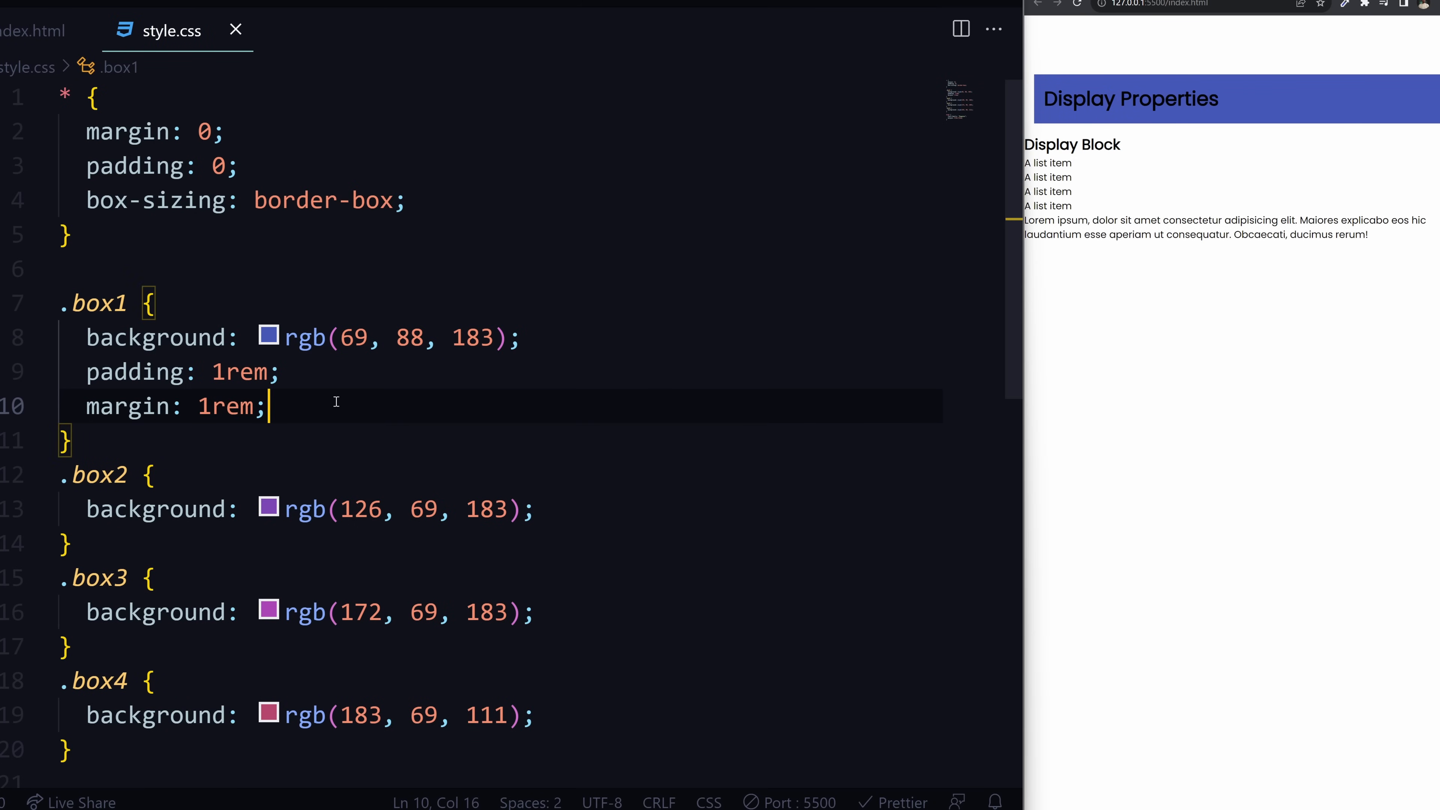
pyautogui.write('width: 20%;')
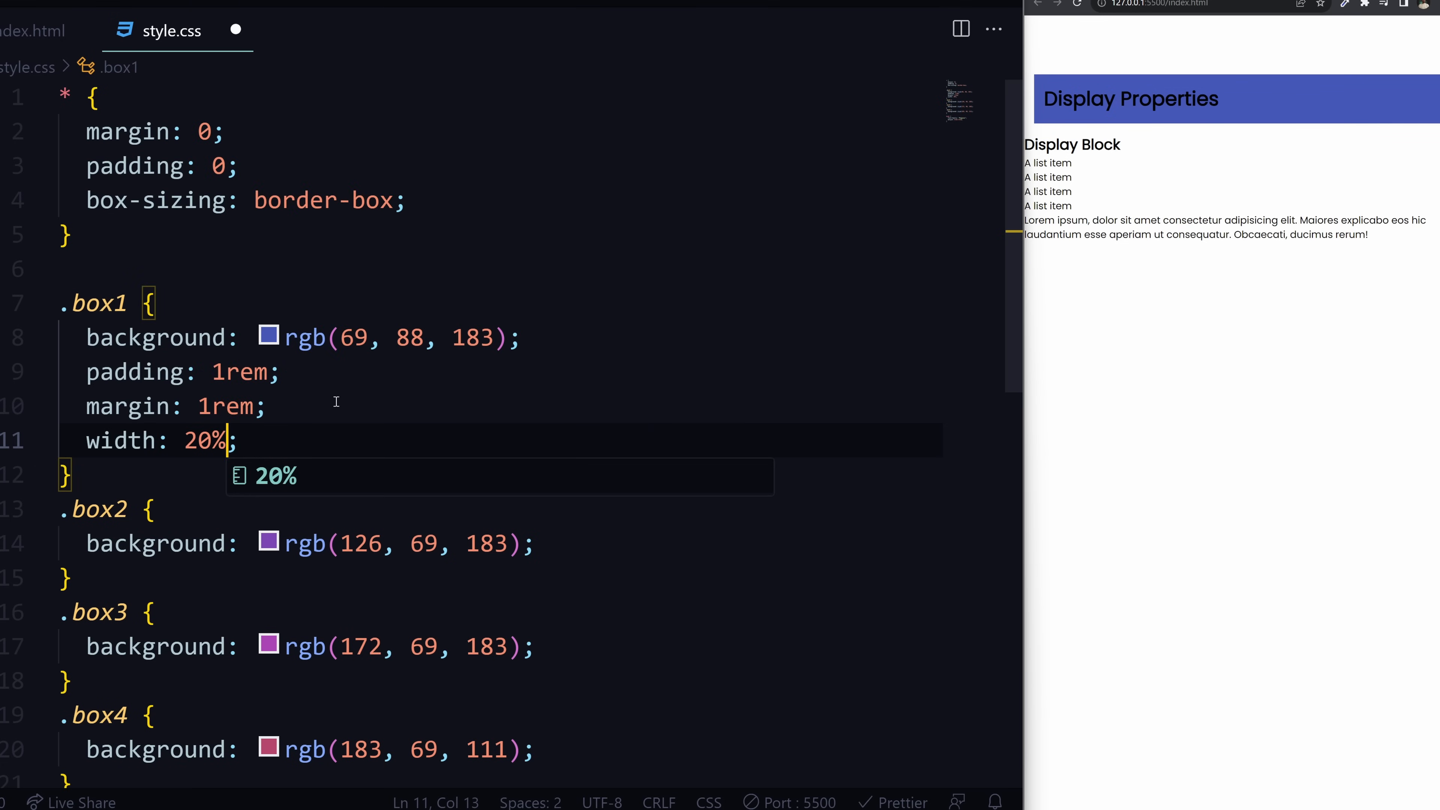
pyautogui.press('Backspace')
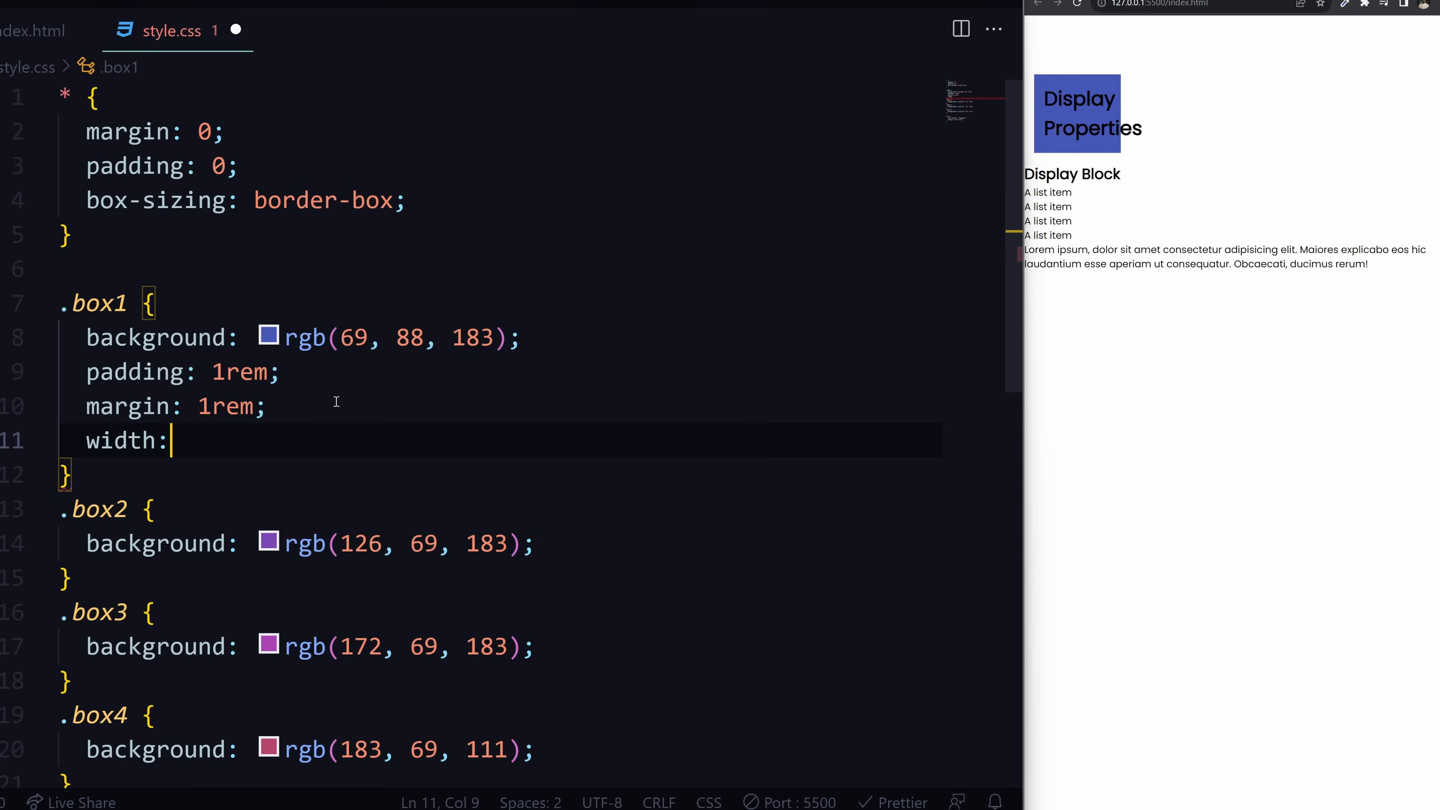
pyautogui.write('height: 2;')
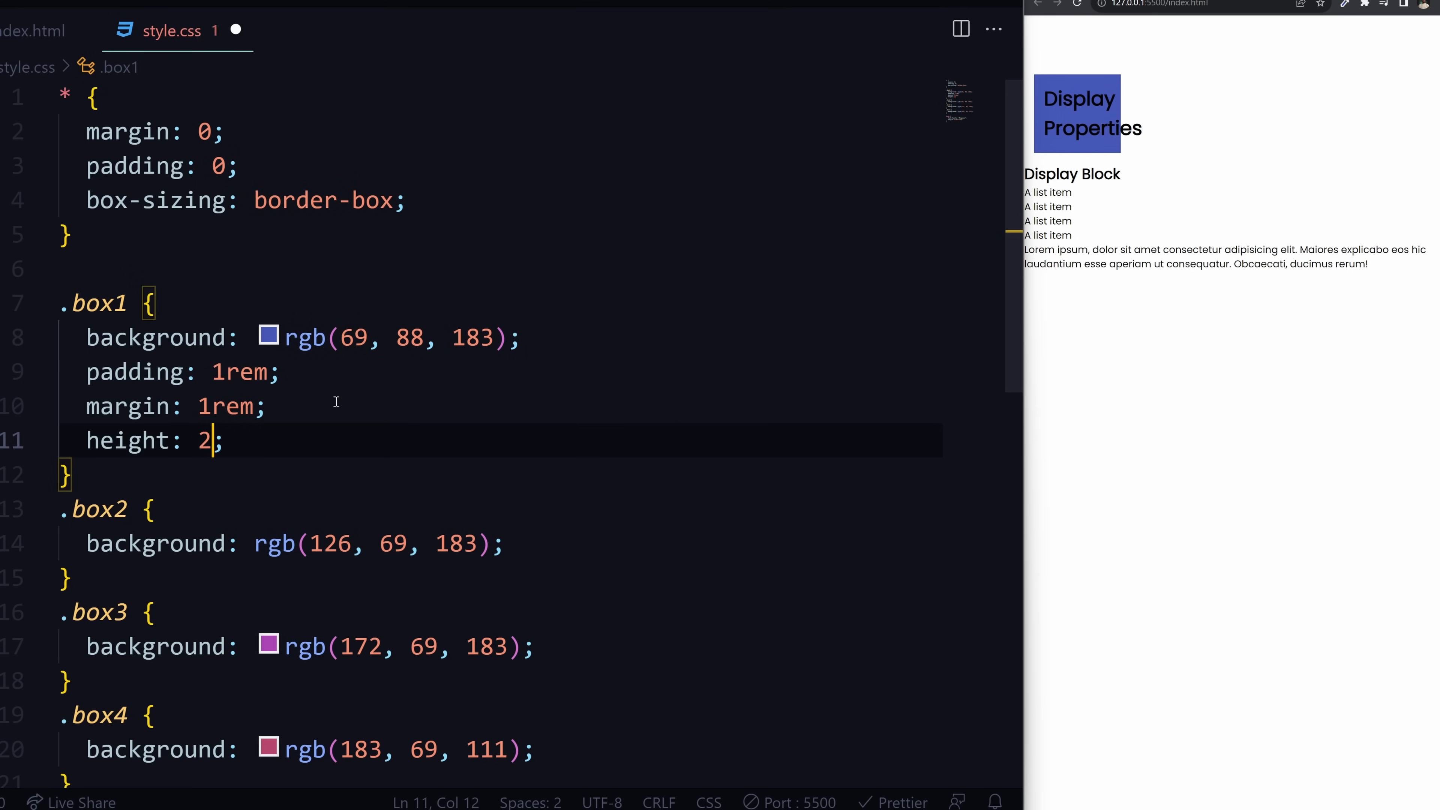
pyautogui.write('0vh')
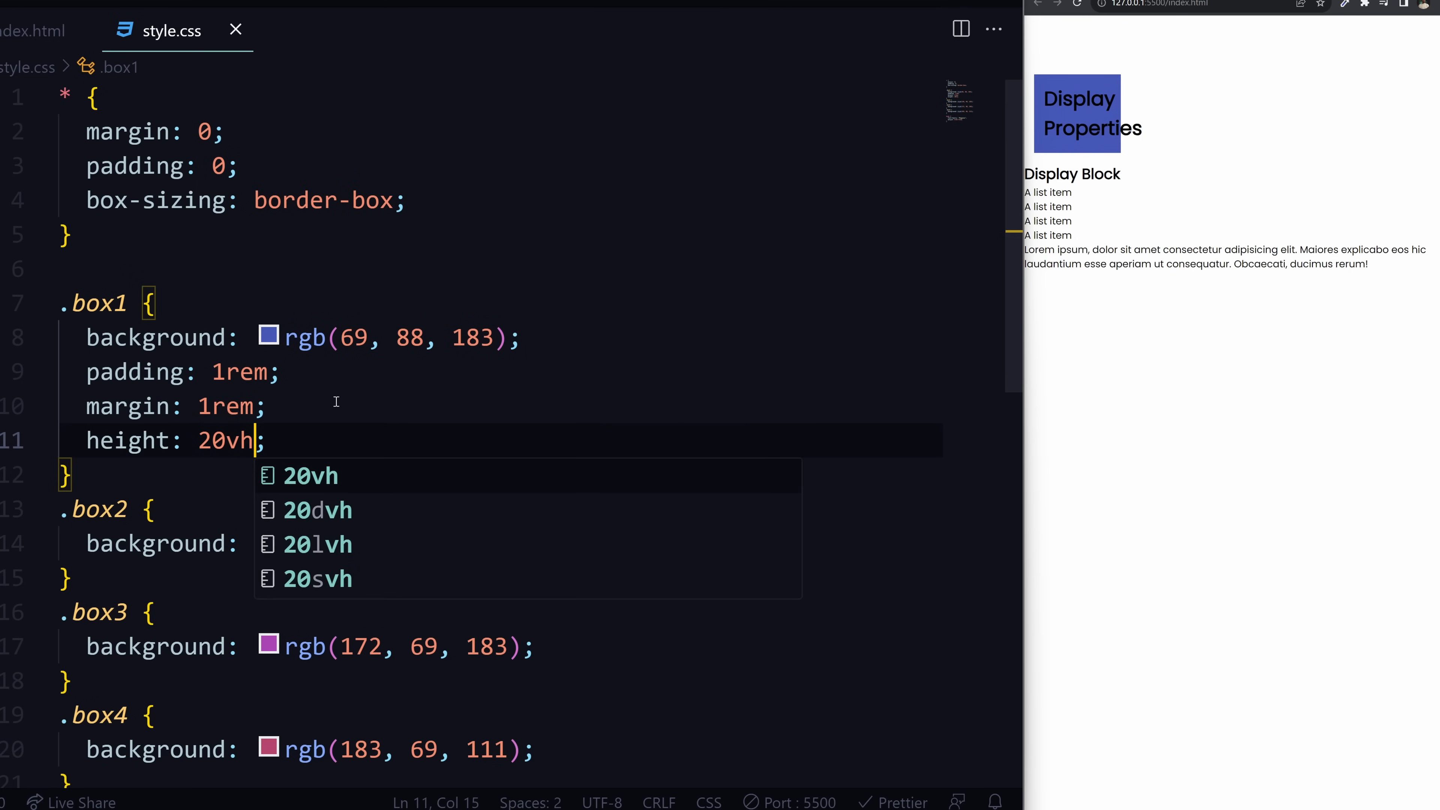
pyautogui.click(38, 34)
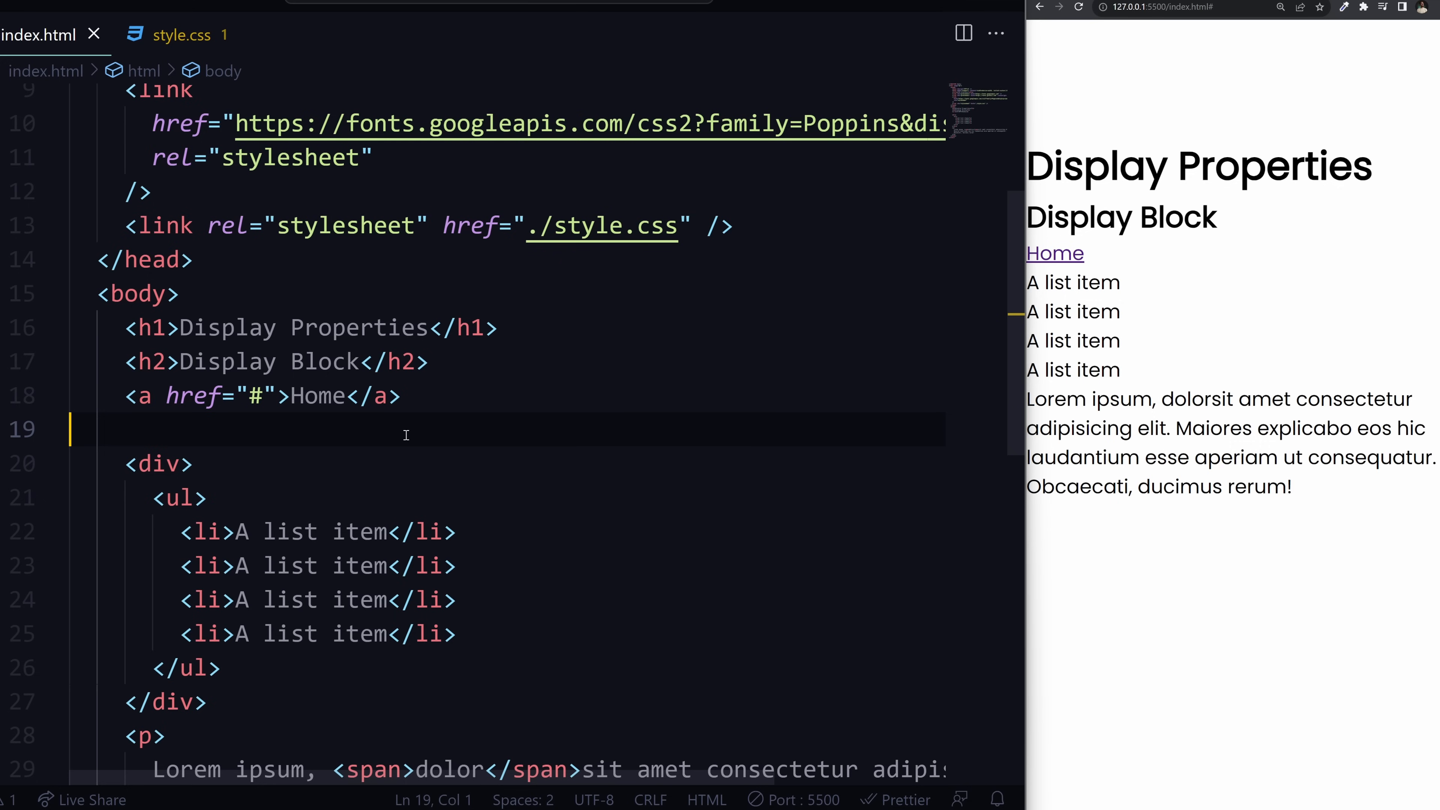
# - Add an a rule with color purple, font-weight bold and padding 1rem
pyautogui.press('Tab')
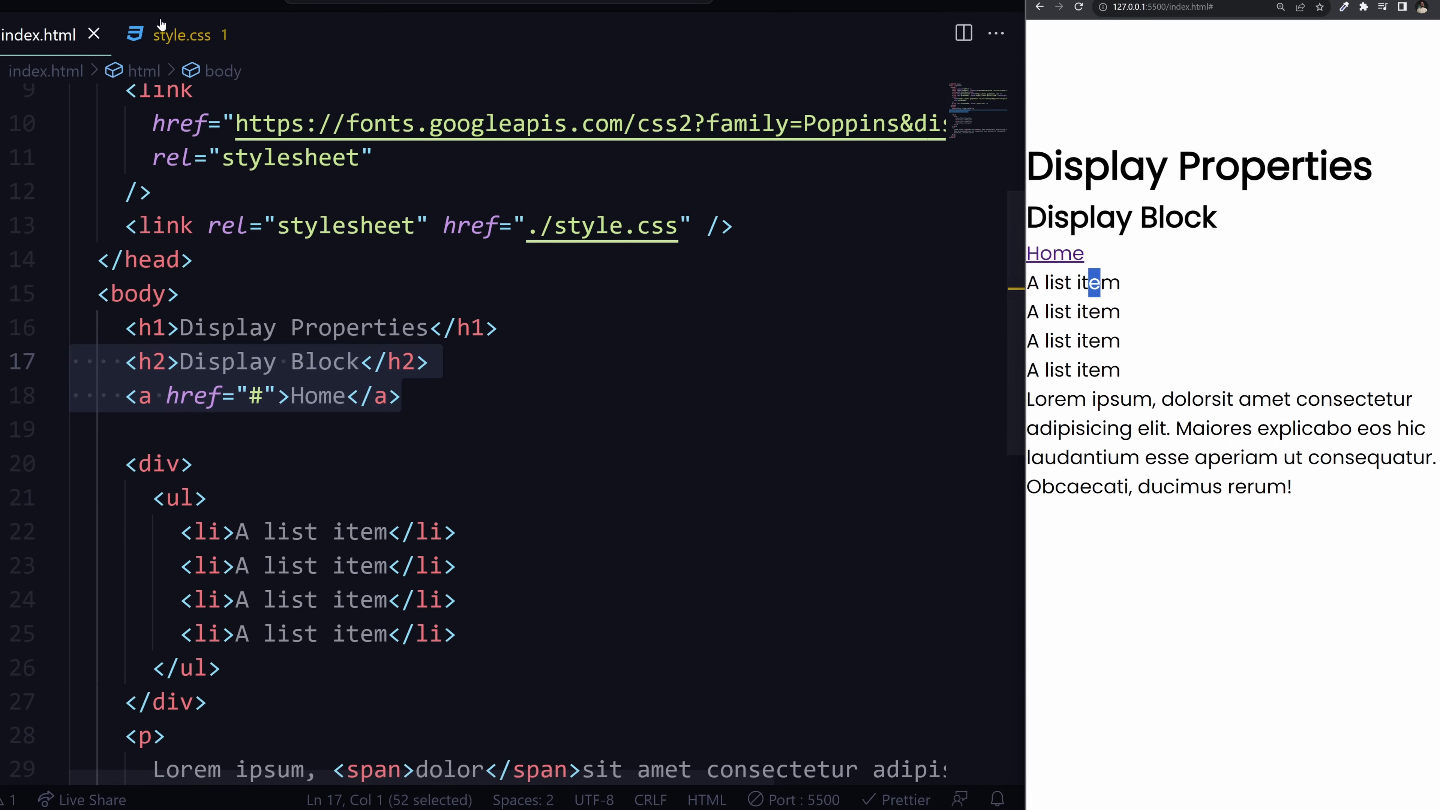
pyautogui.write('co')
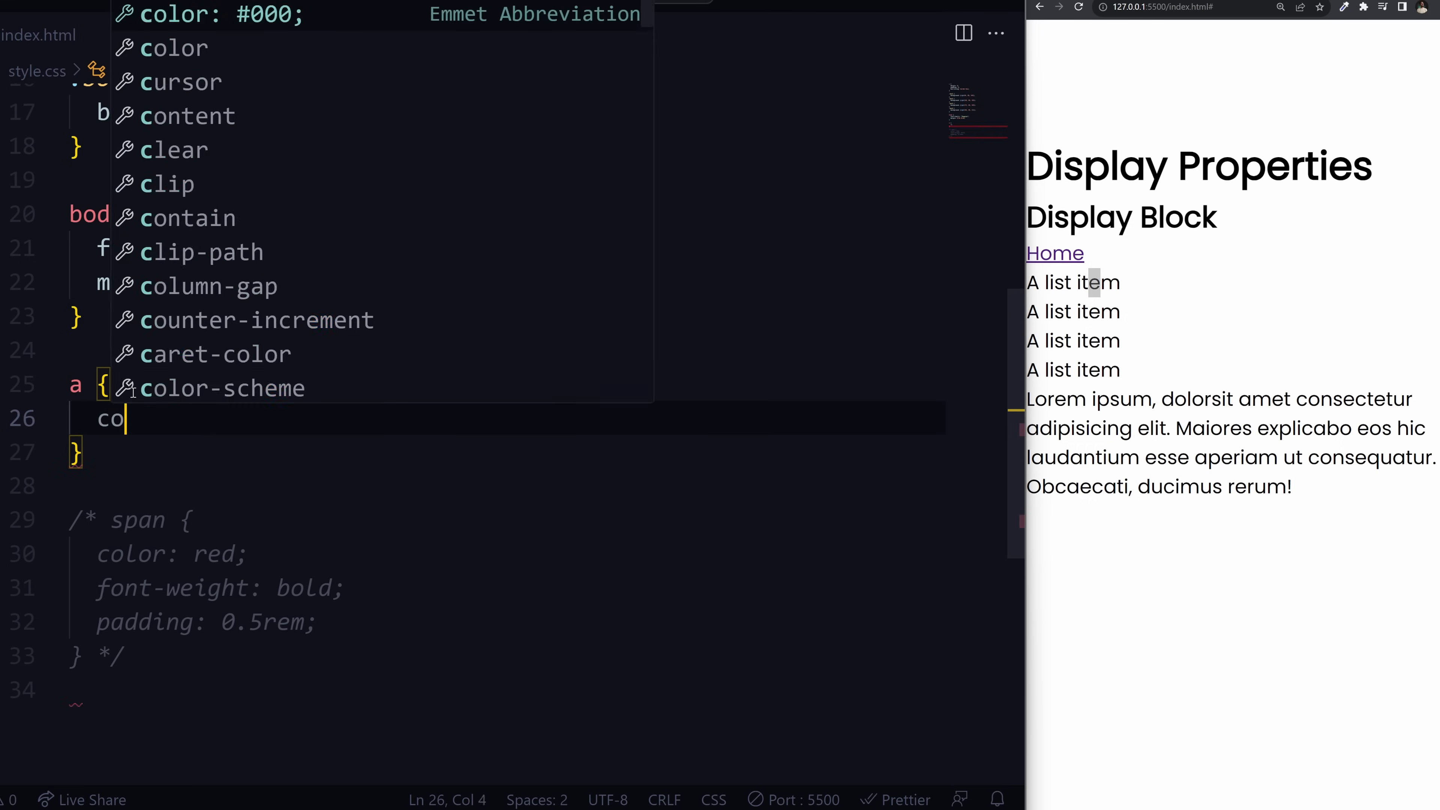
pyautogui.write('lor: purple;')
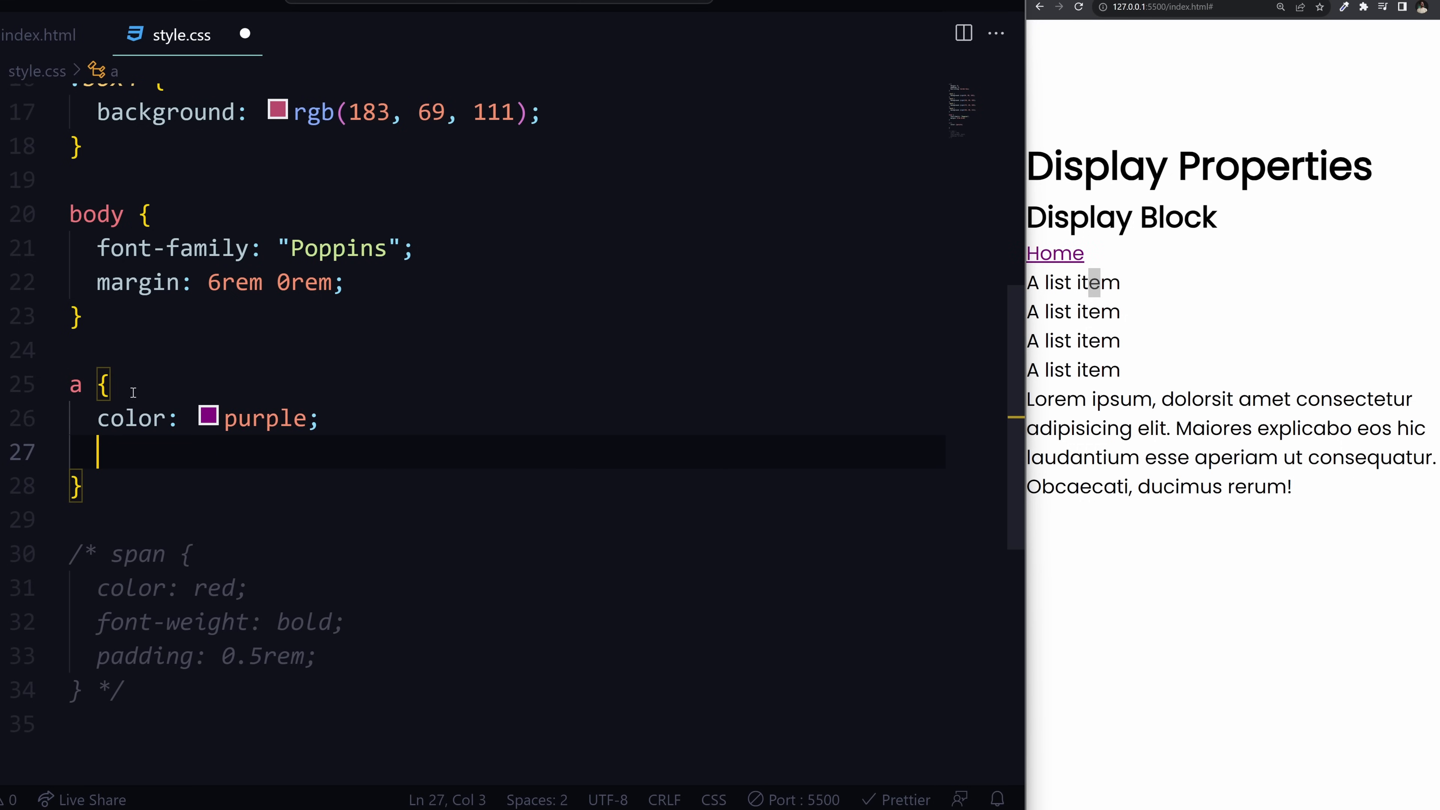
pyautogui.write('font-weight: n;')
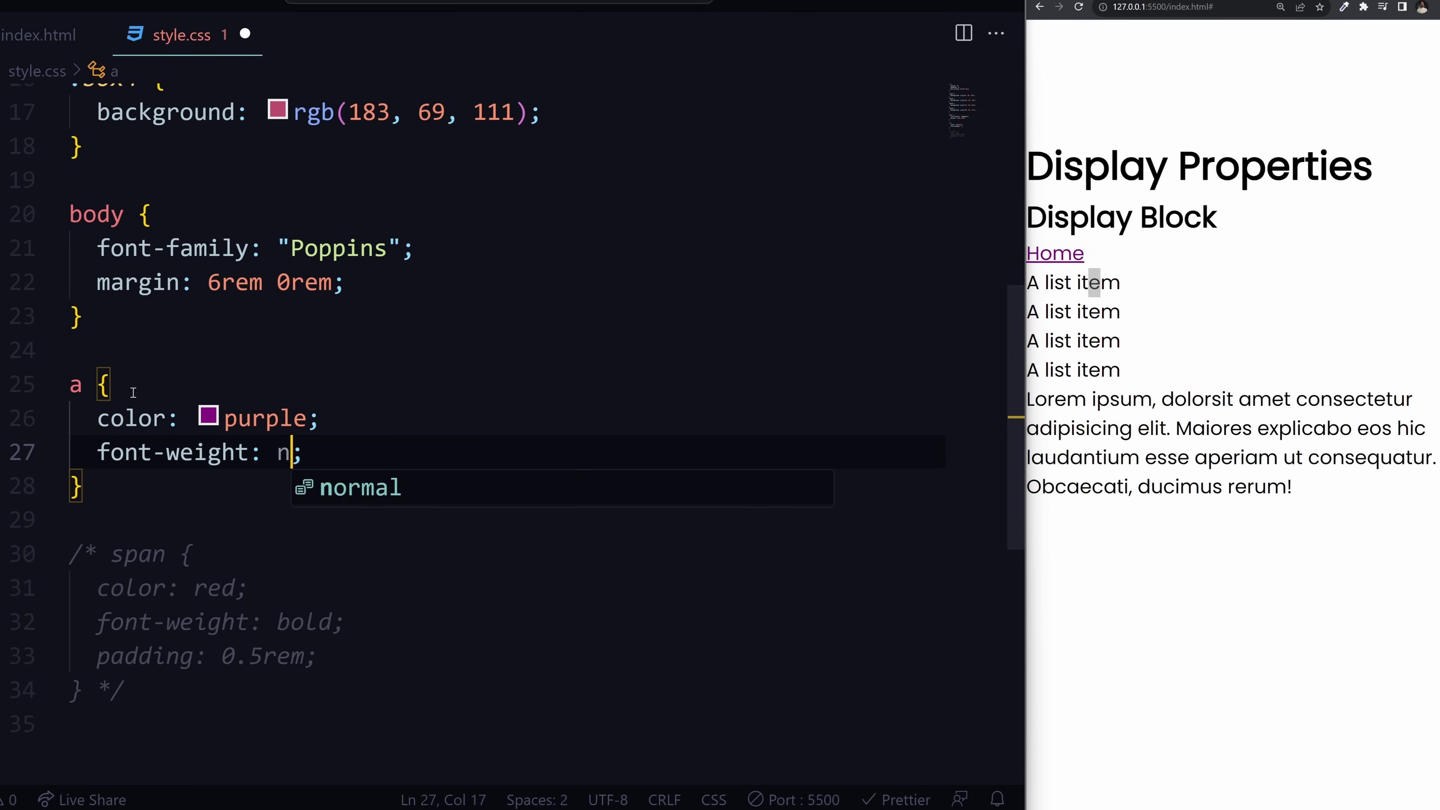
pyautogui.write('bold;')
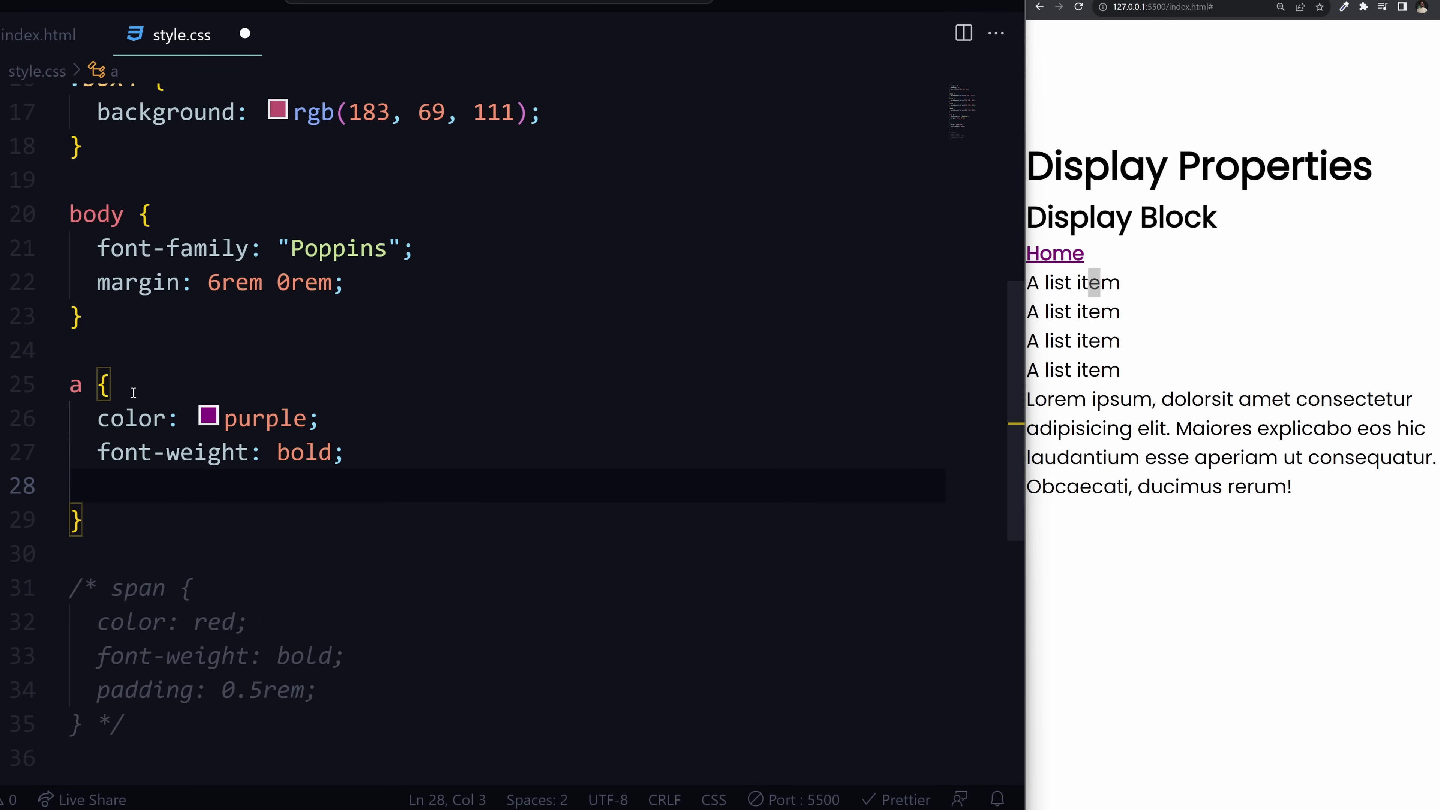
pyautogui.write('padding: 1rem;')
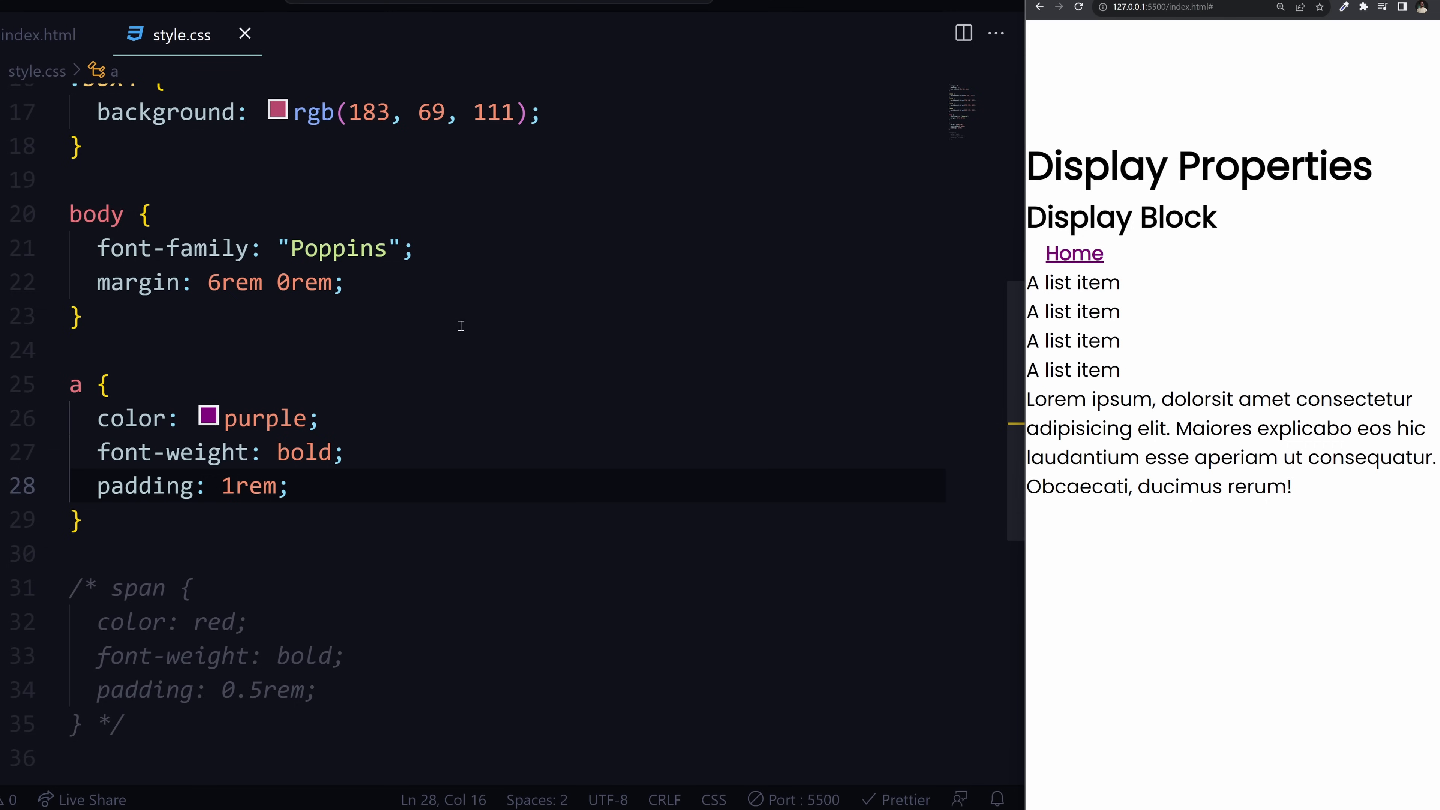
# - Select the commented span rule and inspect the tightly packed Home links in the preview
pyautogui.moveTo(72, 384); pyautogui.dragTo(83, 520)
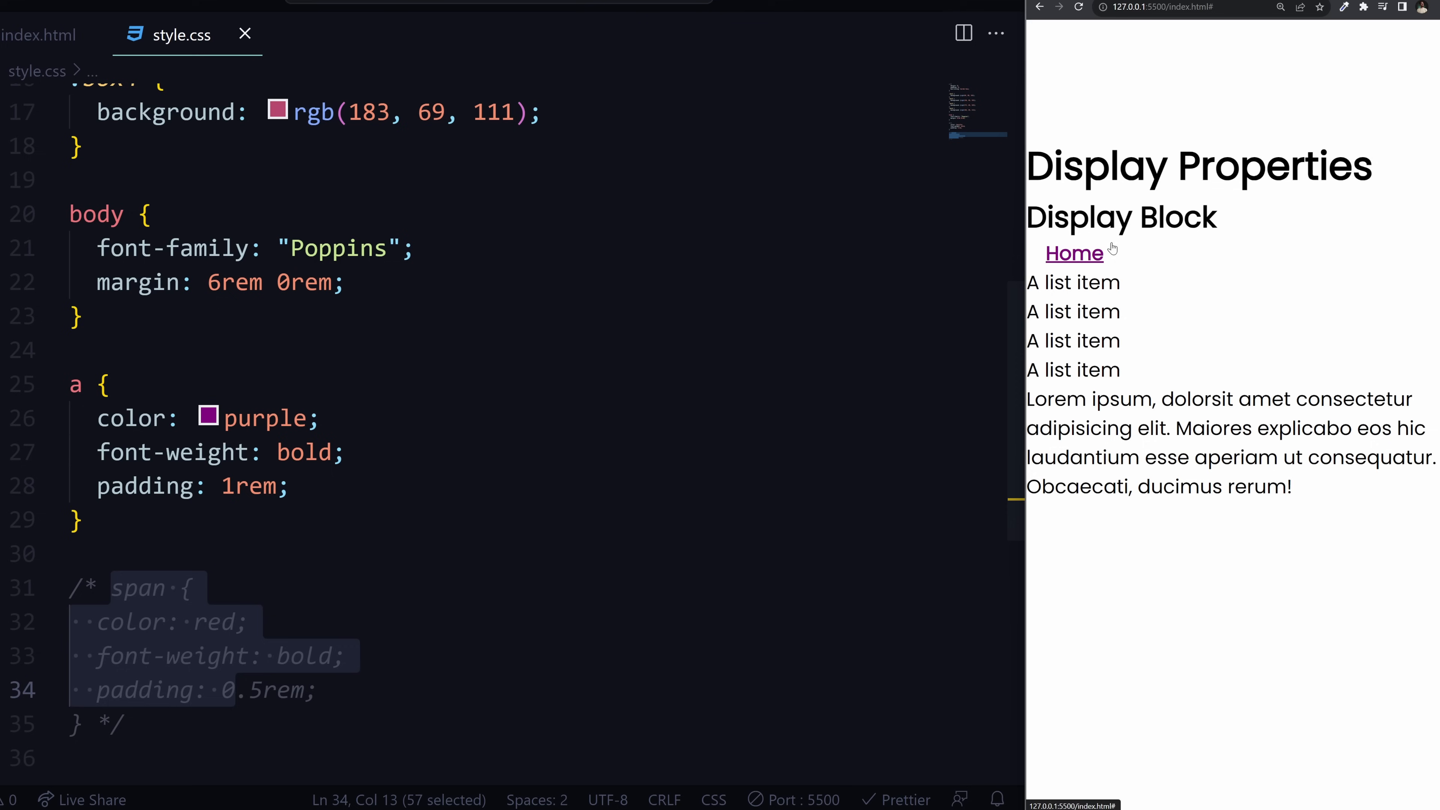
pyautogui.doubleClick(1073, 253)
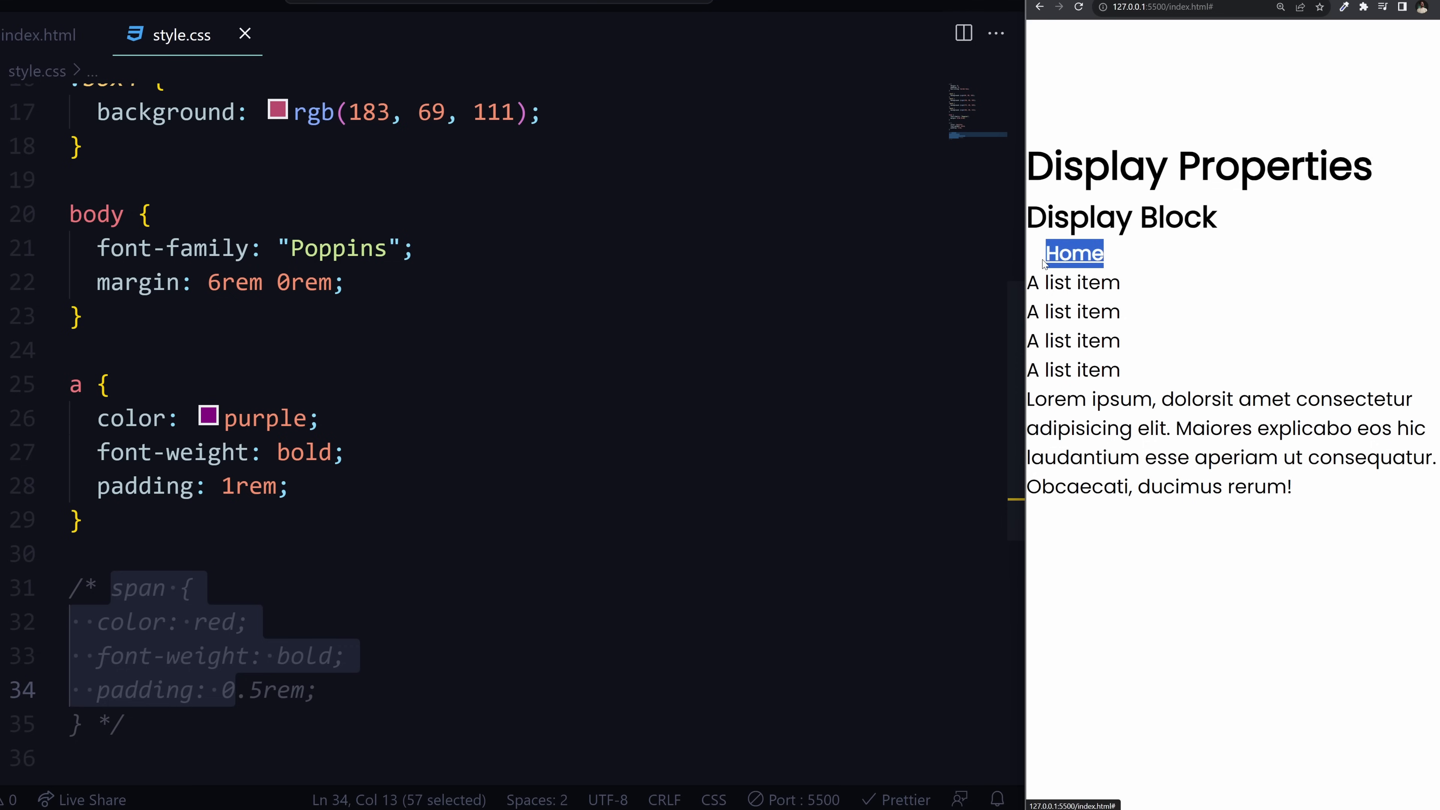
pyautogui.click(40, 36)
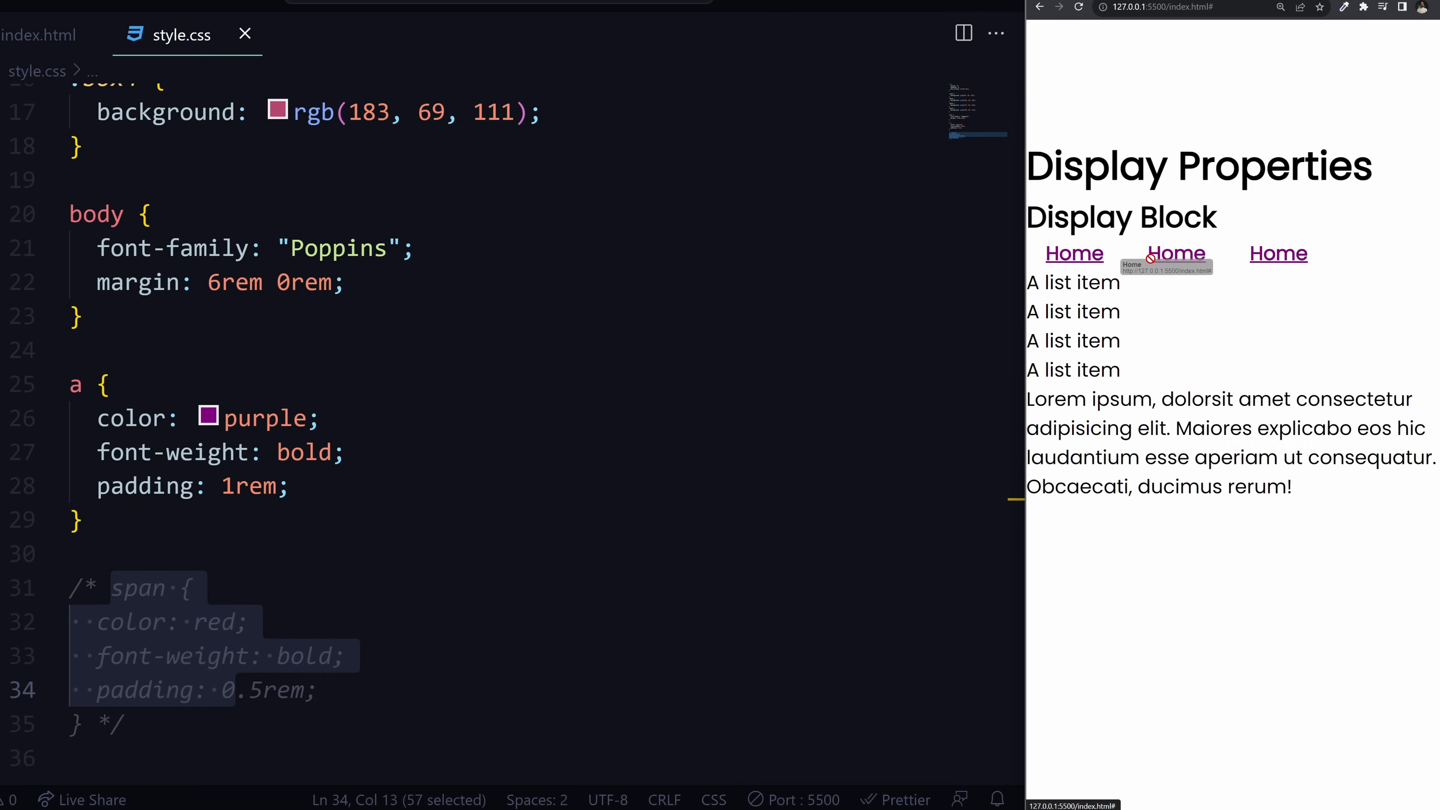
pyautogui.moveTo(1056, 239)
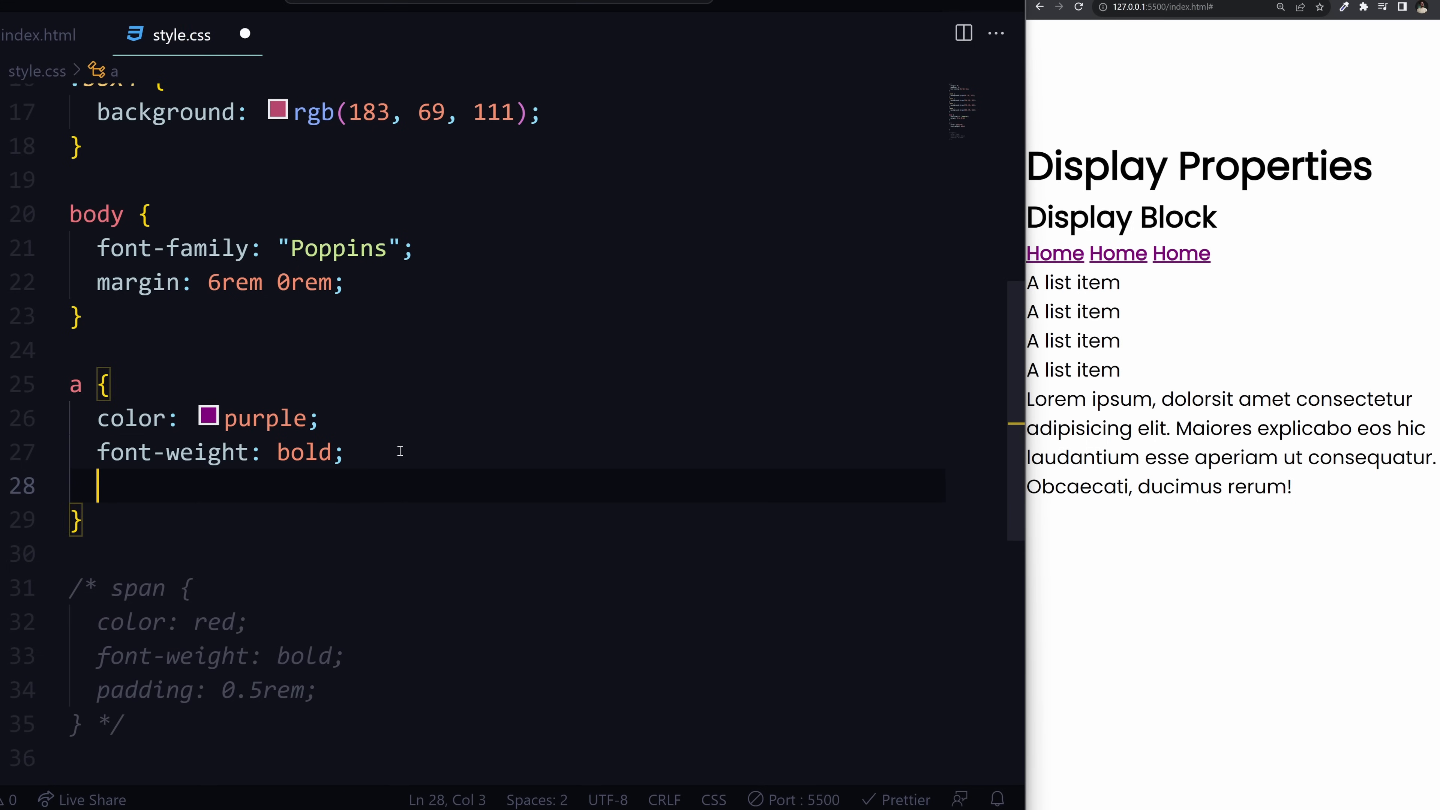
# - Try height and width: 20rem on the a rule, then settle on padding: 1rem
pyautogui.write('height: 2')
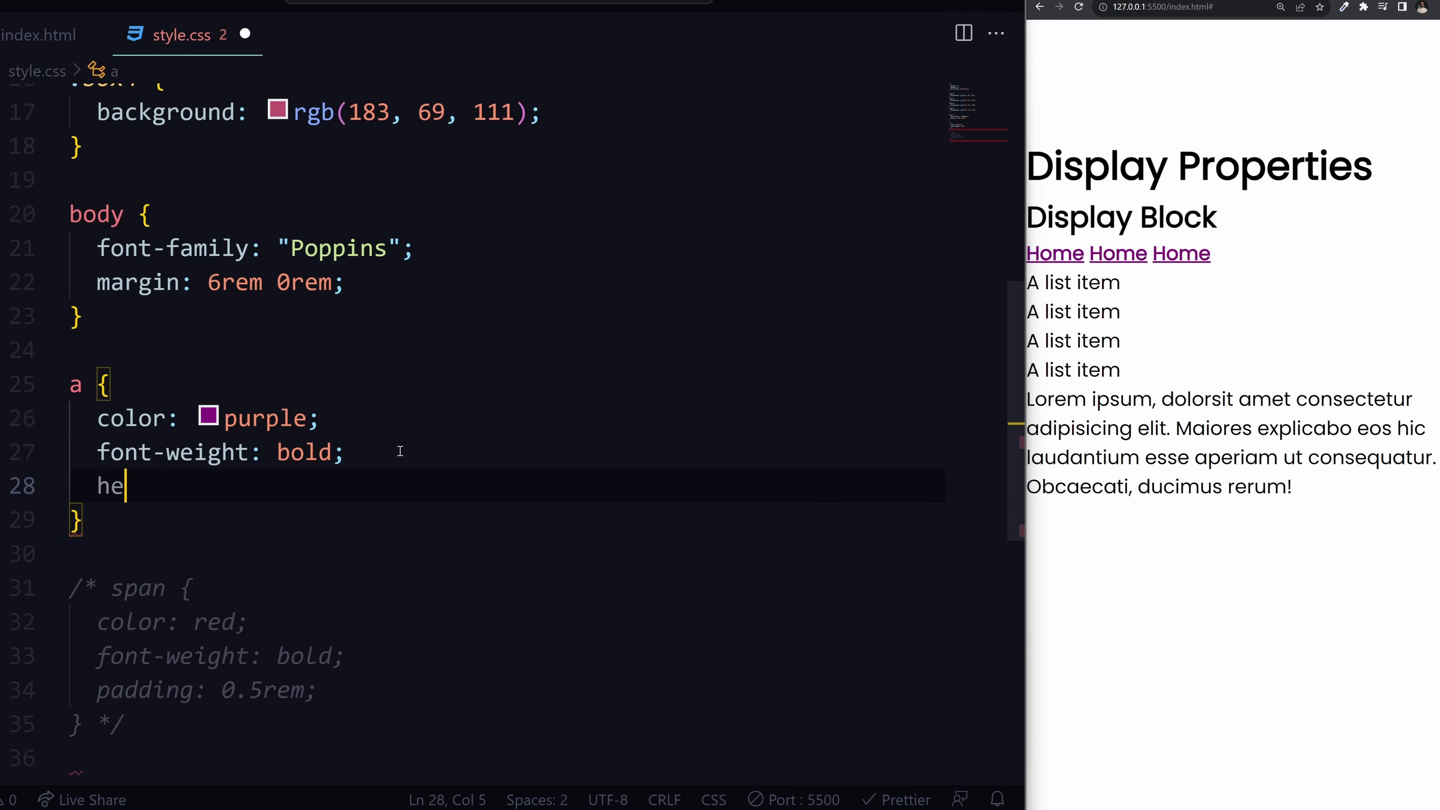
pyautogui.write('widht: 2')
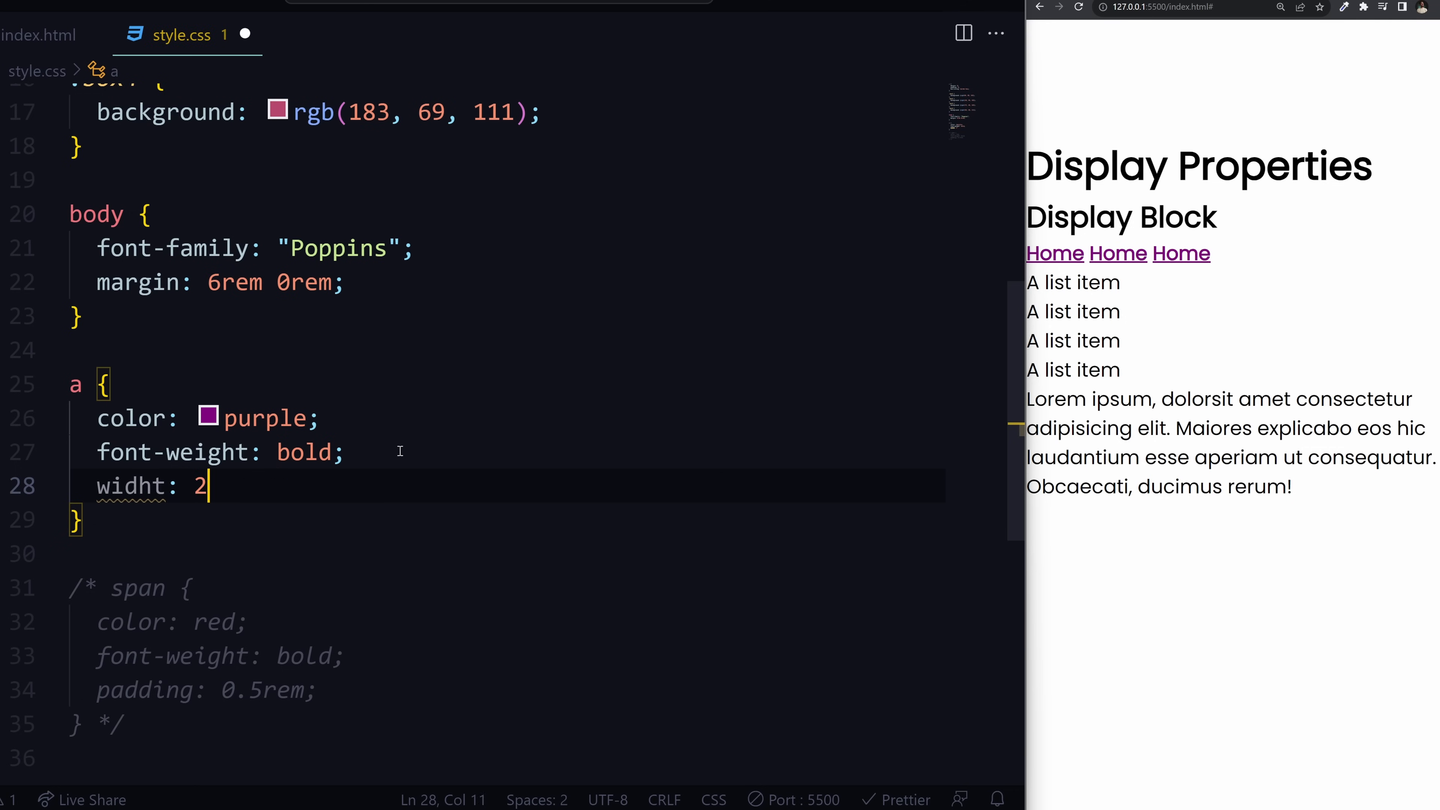
pyautogui.write('0rem;')
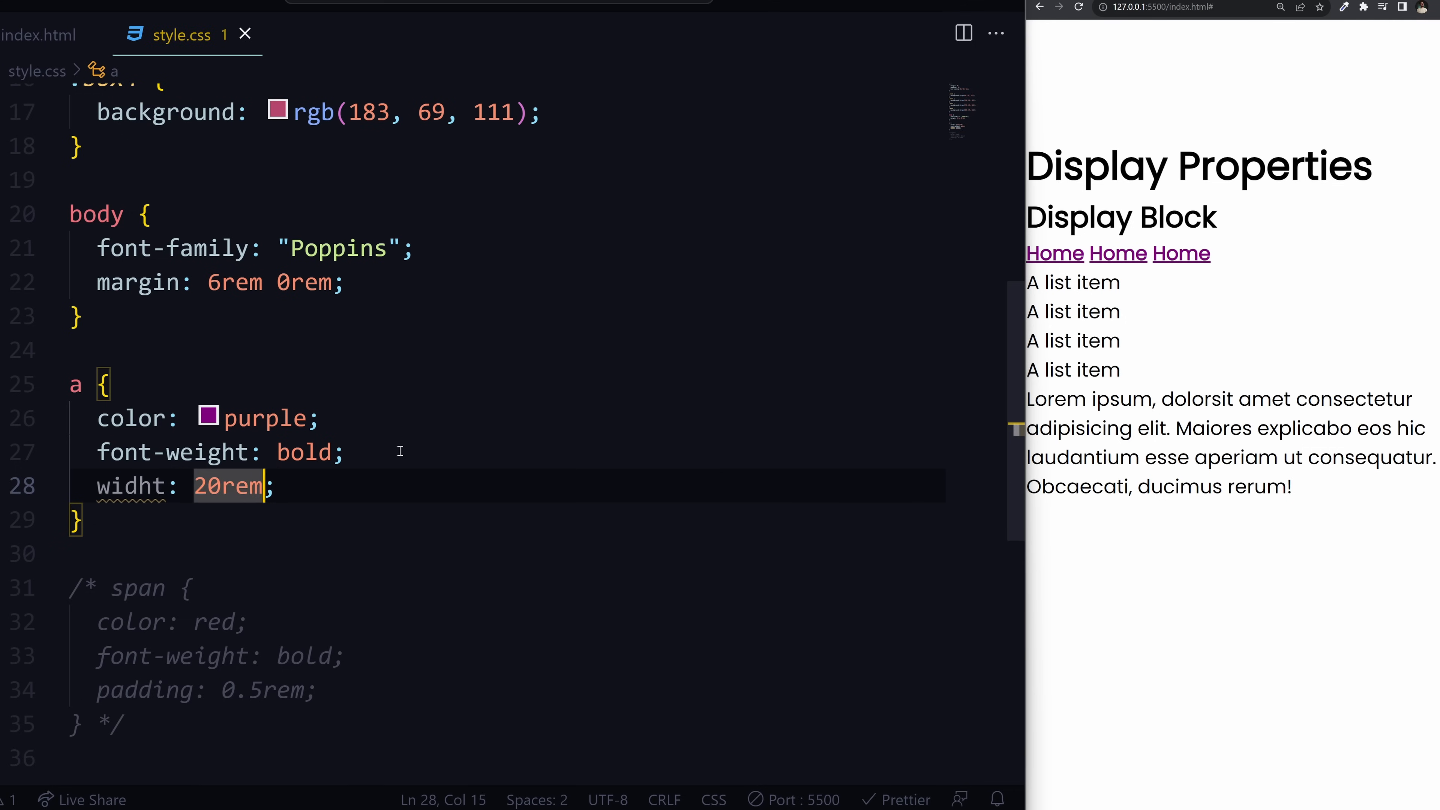
pyautogui.press('Backspace')
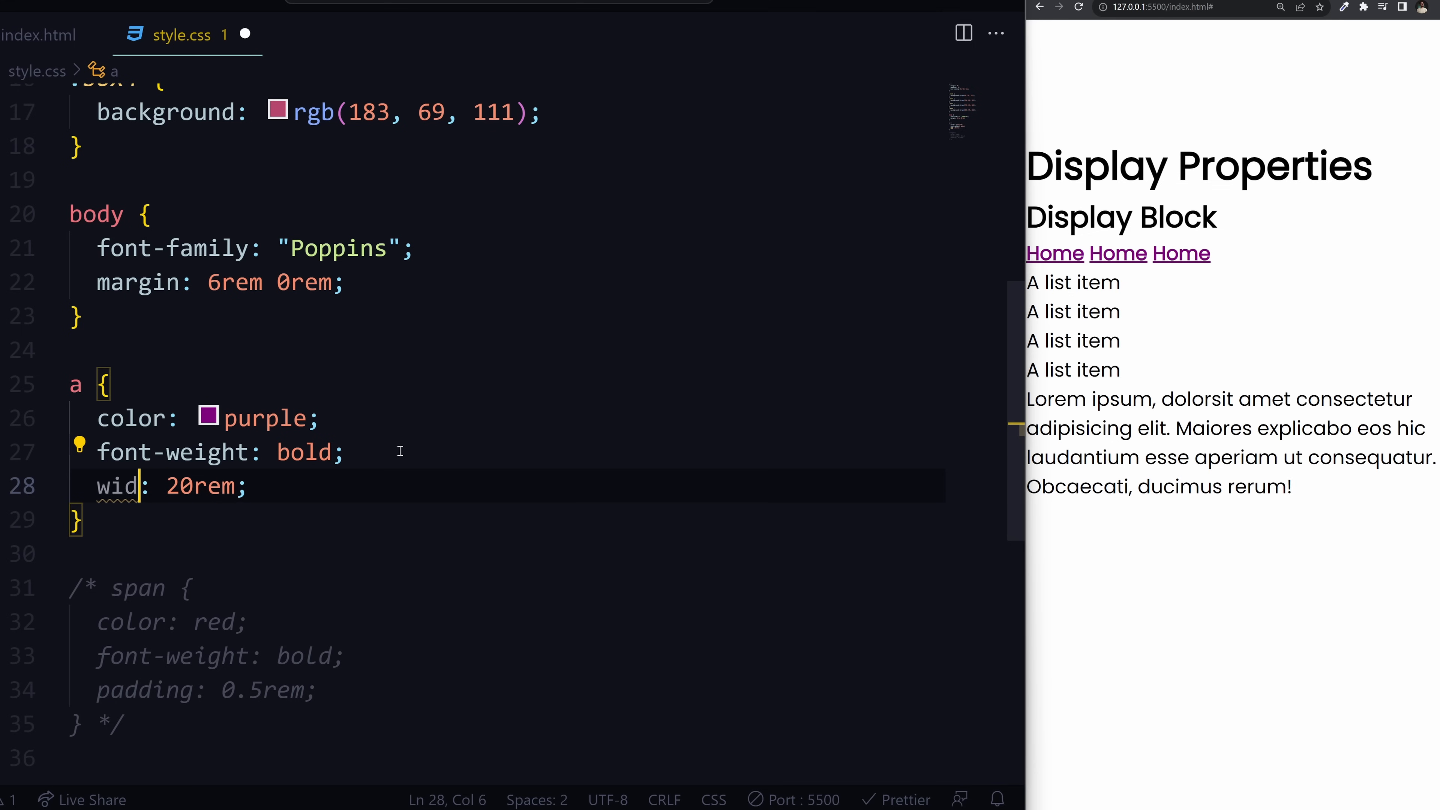
pyautogui.write('th')
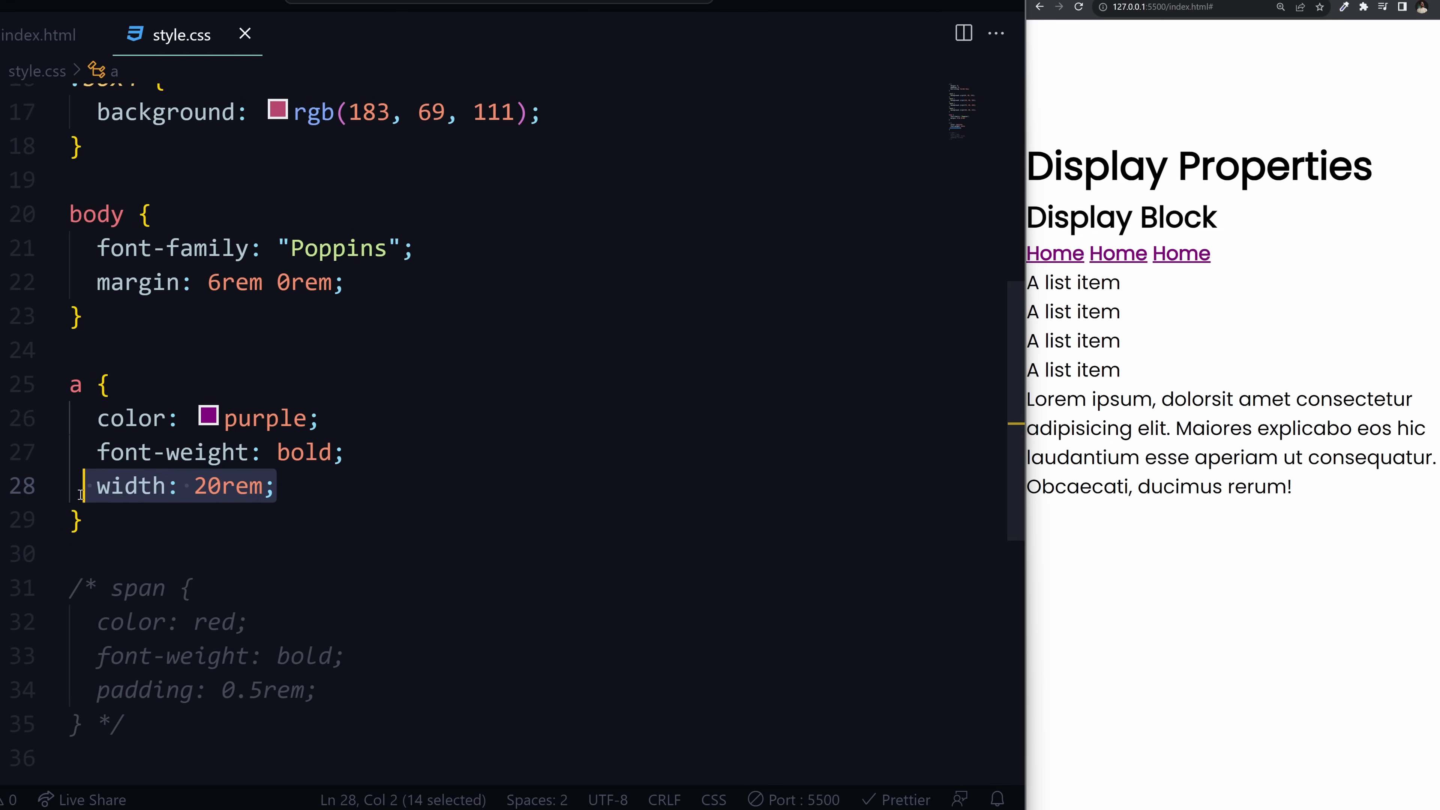
pyautogui.write('padding: 1rem;')
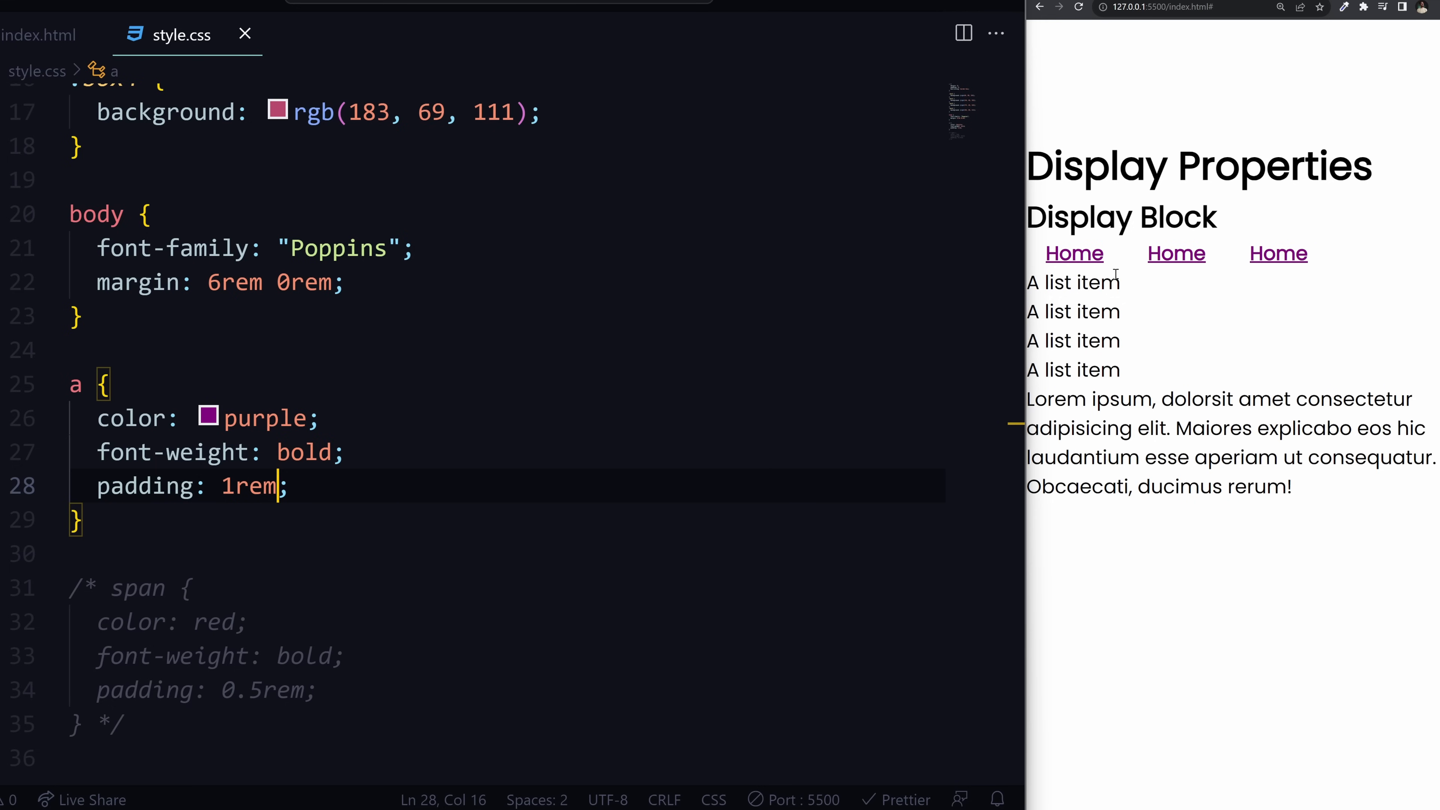
# - Check the spaced Home links, then begin an unfinished background-blend-mode declaration
pyautogui.moveTo(1045, 282); pyautogui.dragTo(1128, 457)
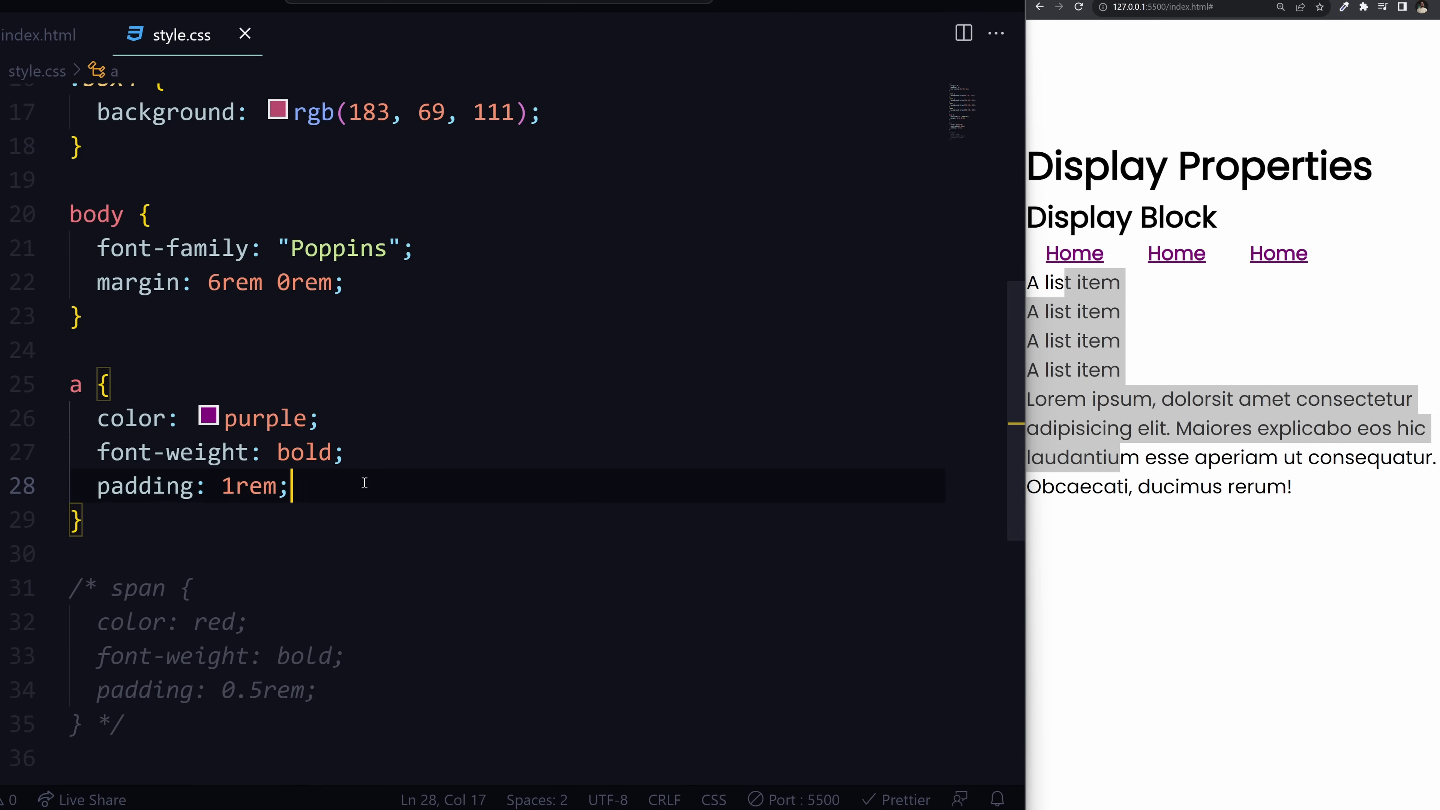
pyautogui.press('Enter')
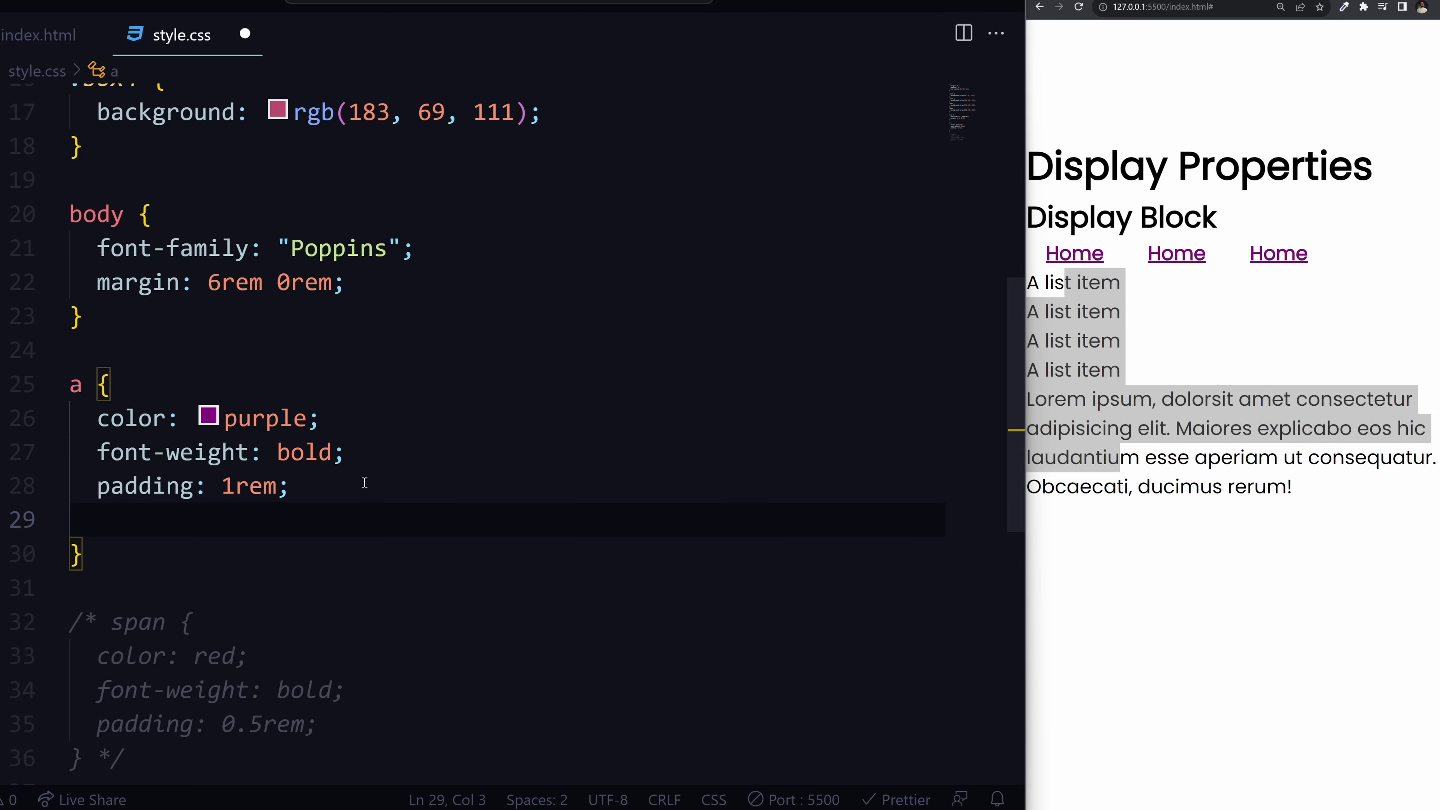
pyautogui.write('background-blend-mode:')
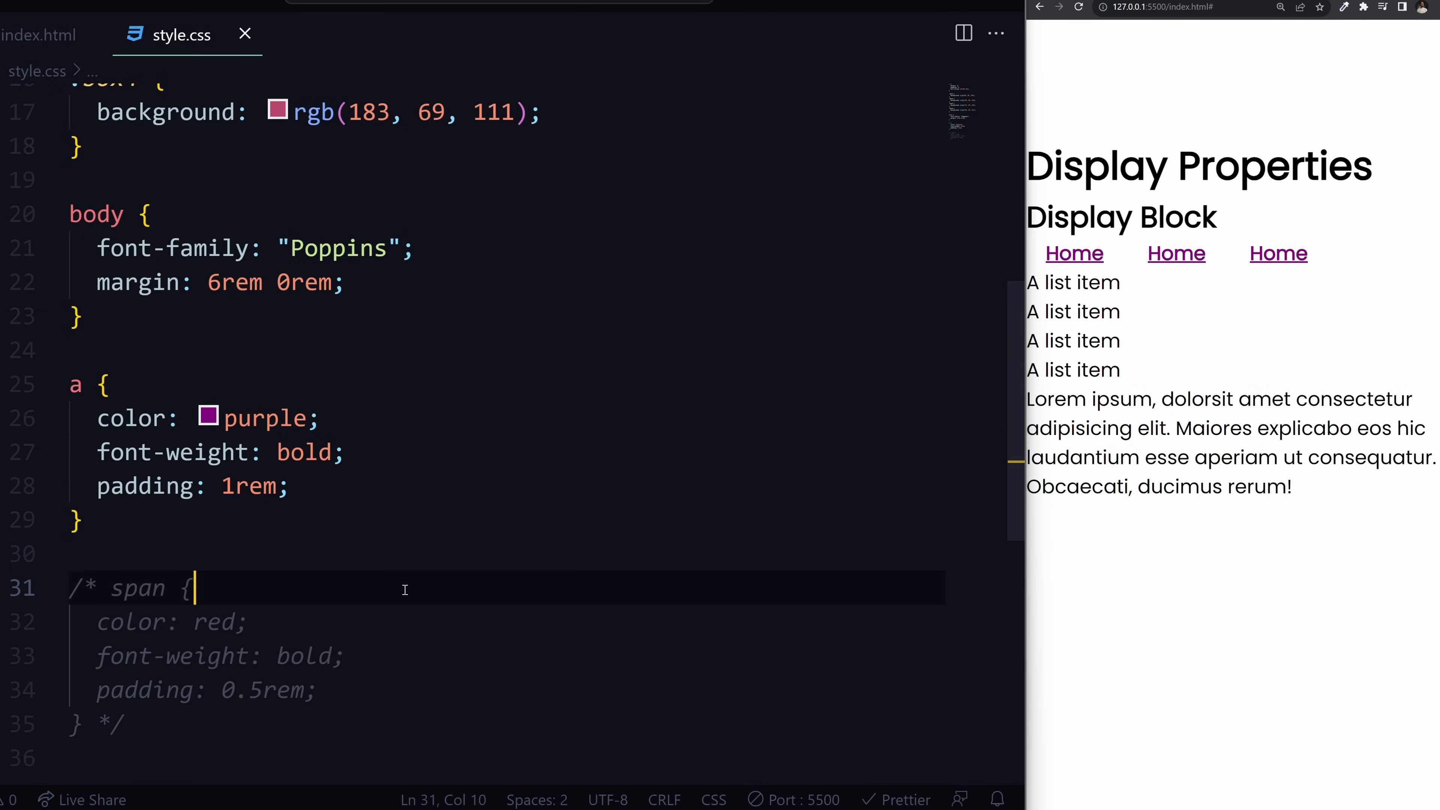
# - Uncomment the span rule and highlight the paragraph text in the preview
pyautogui.write('-')
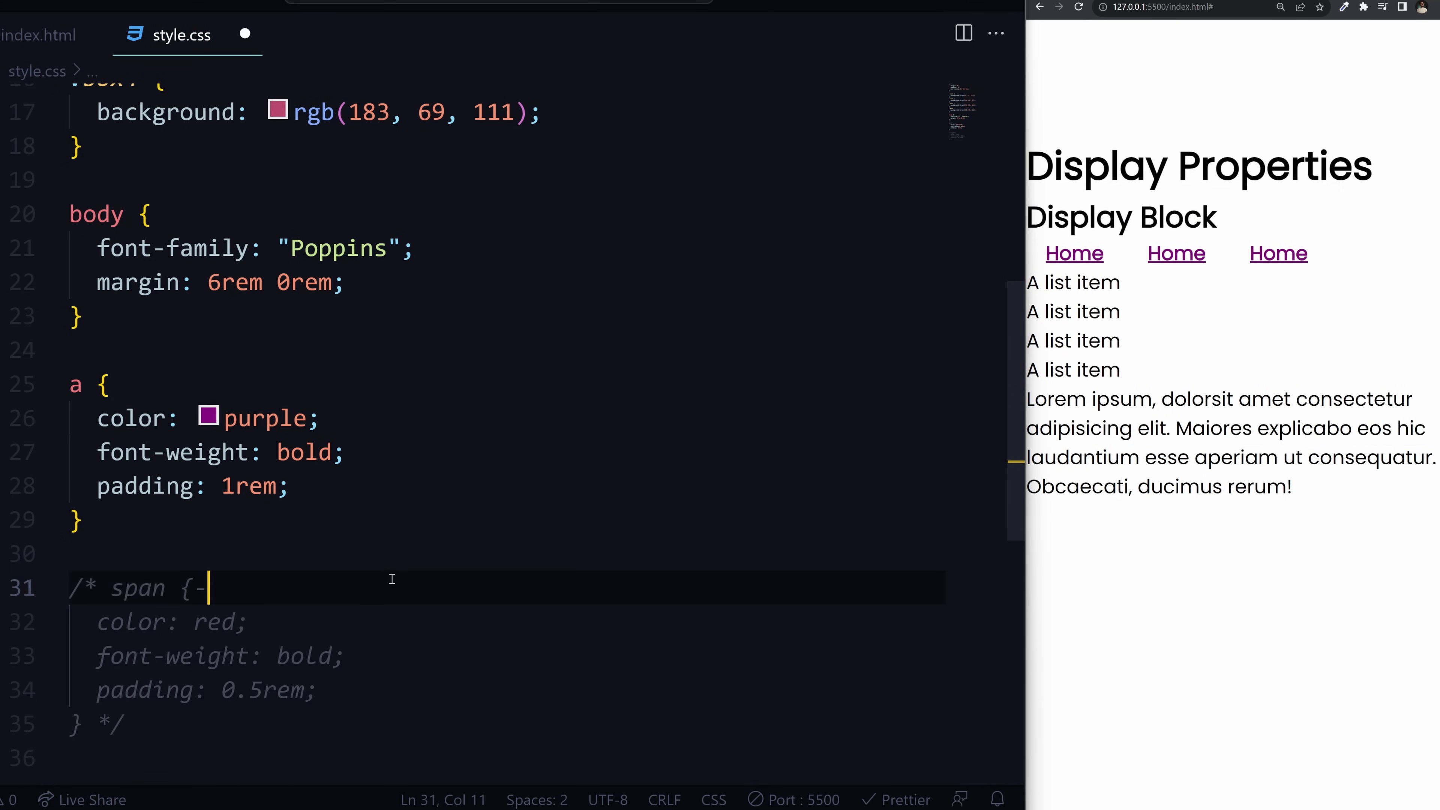
pyautogui.press('Backspace')
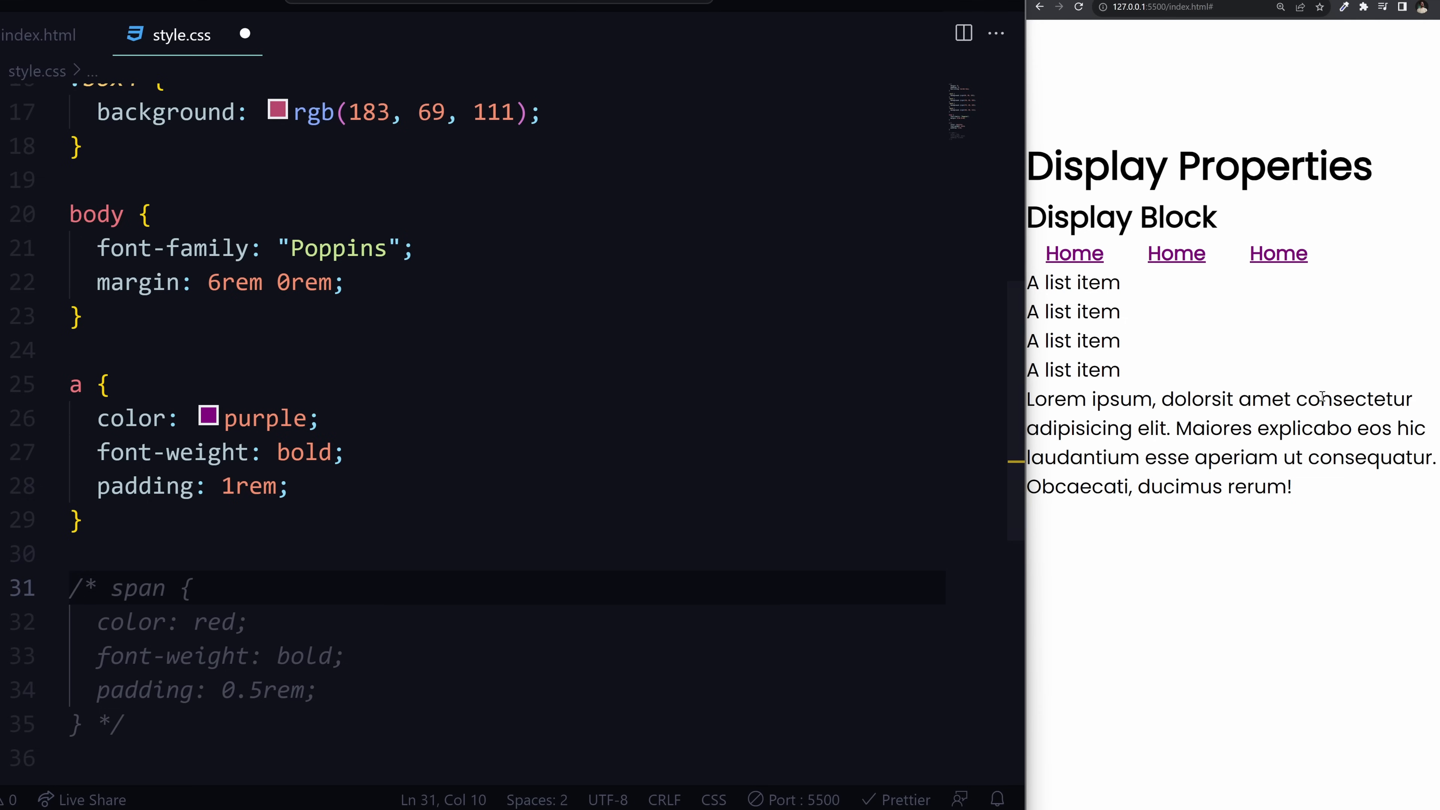
pyautogui.moveTo(1059, 369); pyautogui.dragTo(1285, 487)
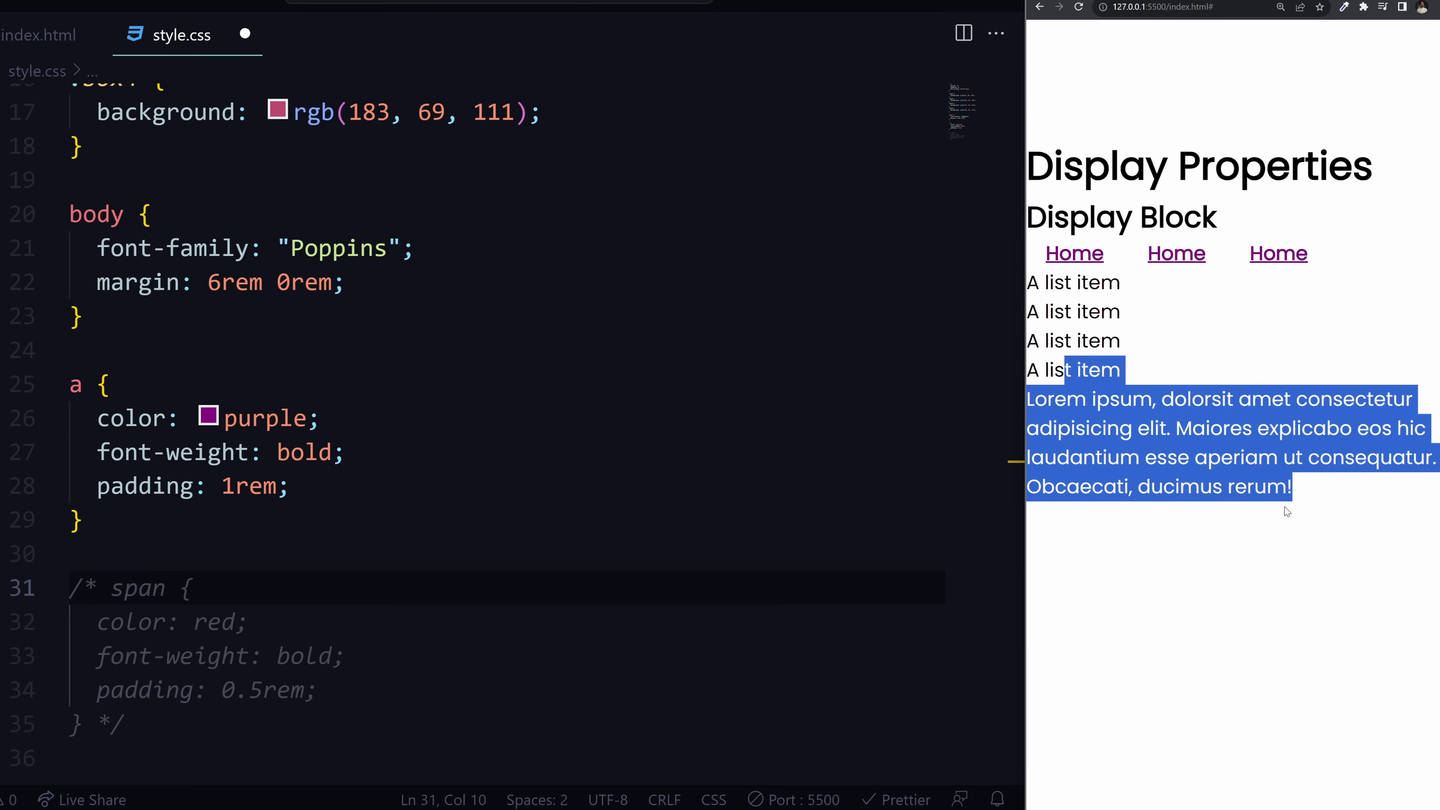
pyautogui.doubleClick(1261, 400)
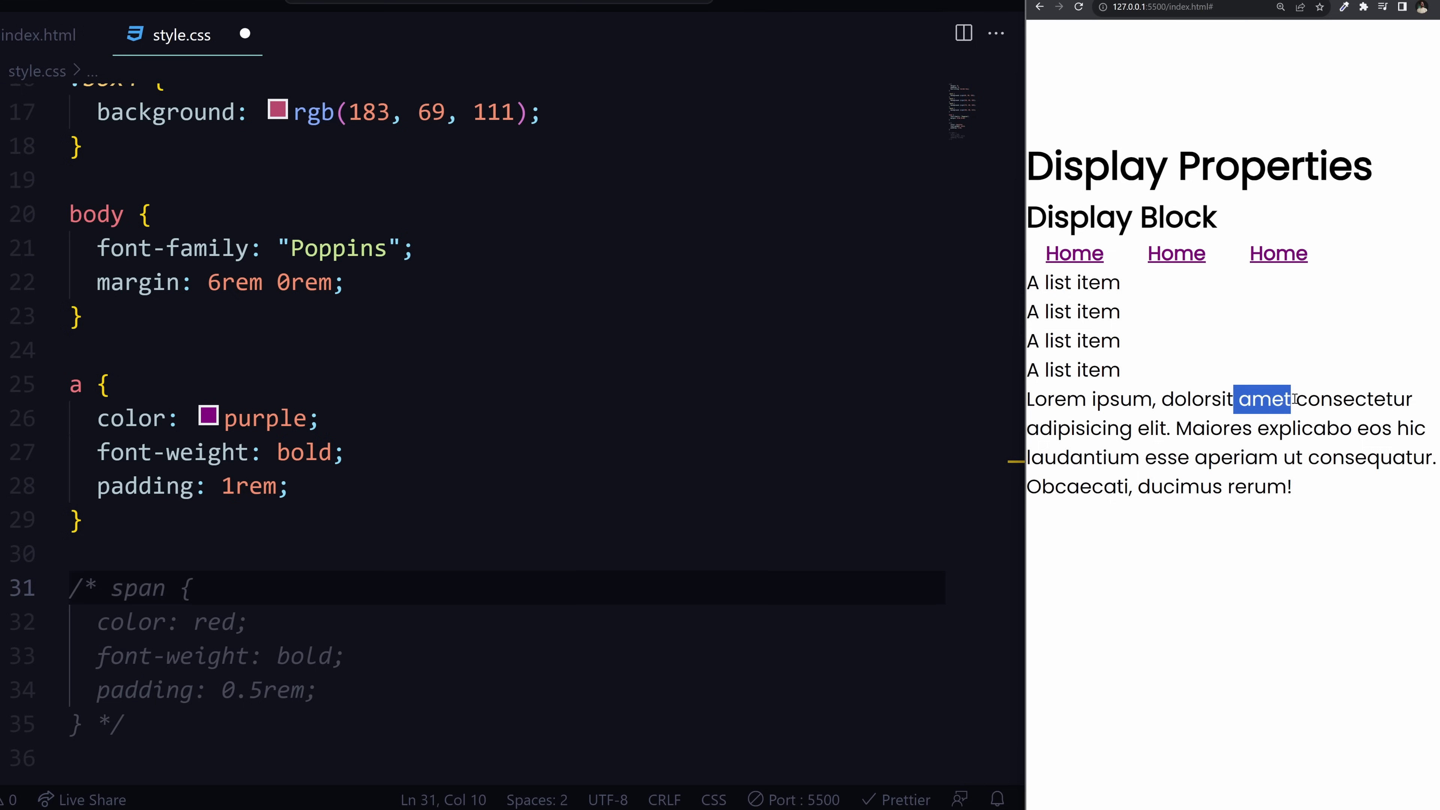
# - Check the span markup in index.html and confirm dolor shows red and bold
pyautogui.click(40, 36)
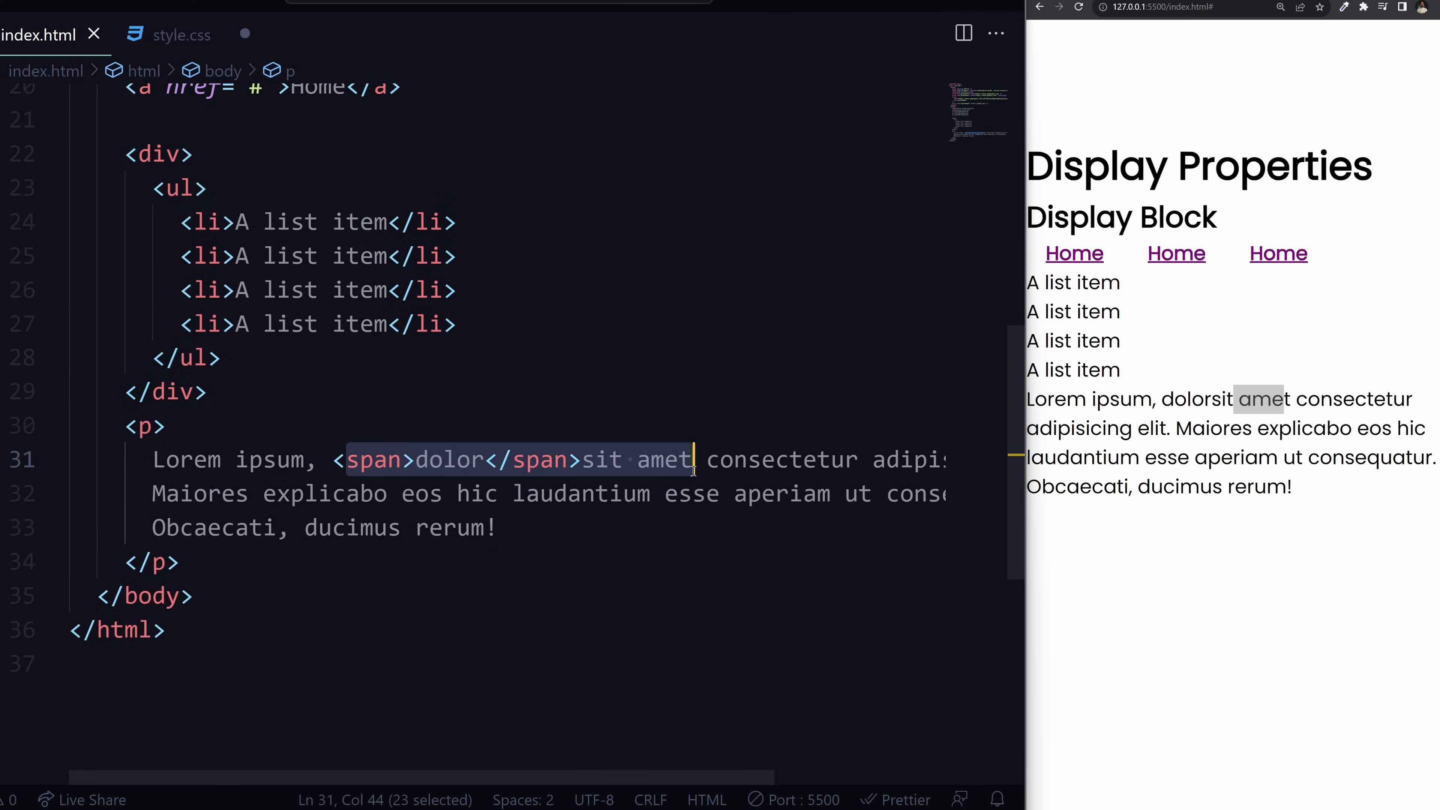
pyautogui.click(181, 35)
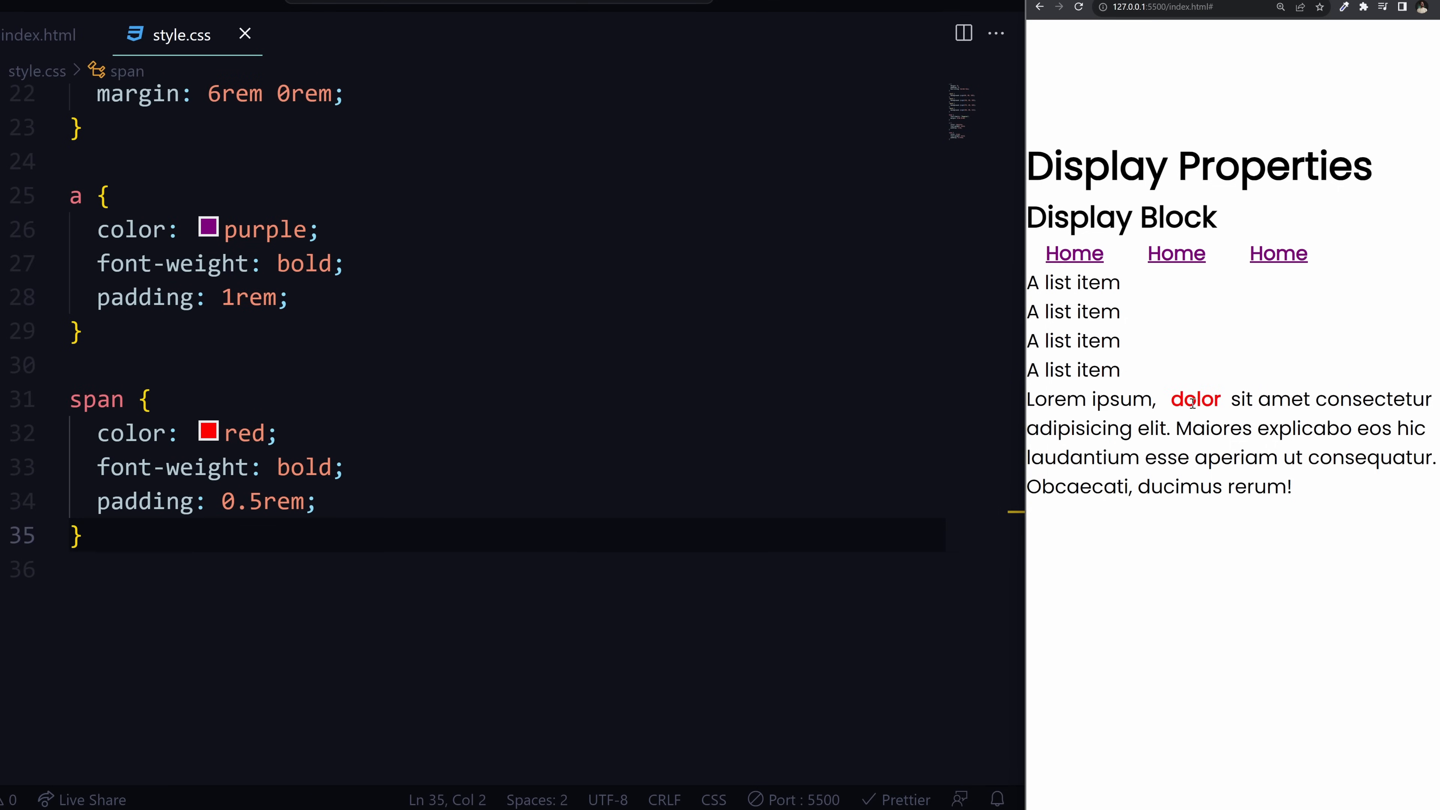
pyautogui.doubleClick(1195, 398)
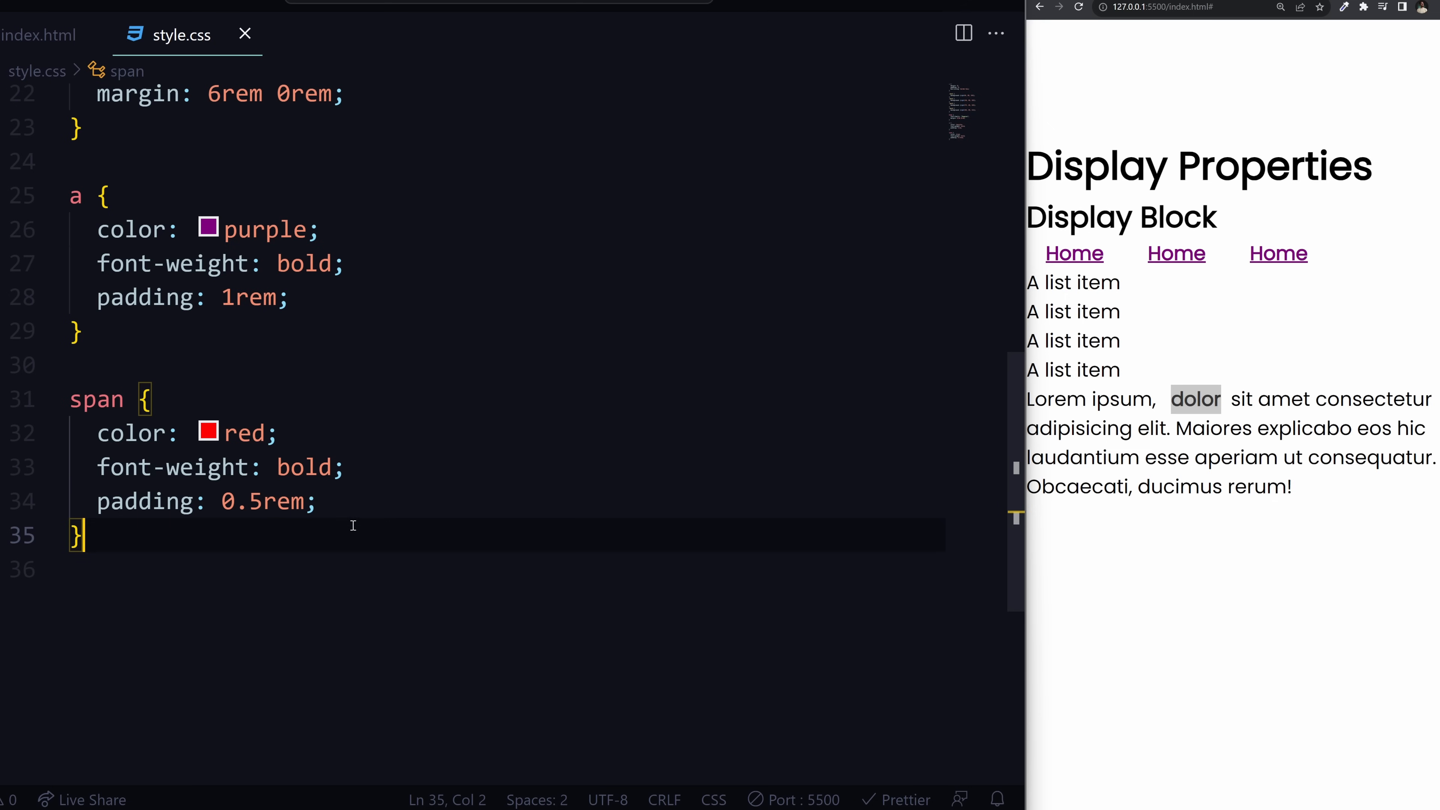
pyautogui.click(37, 35)
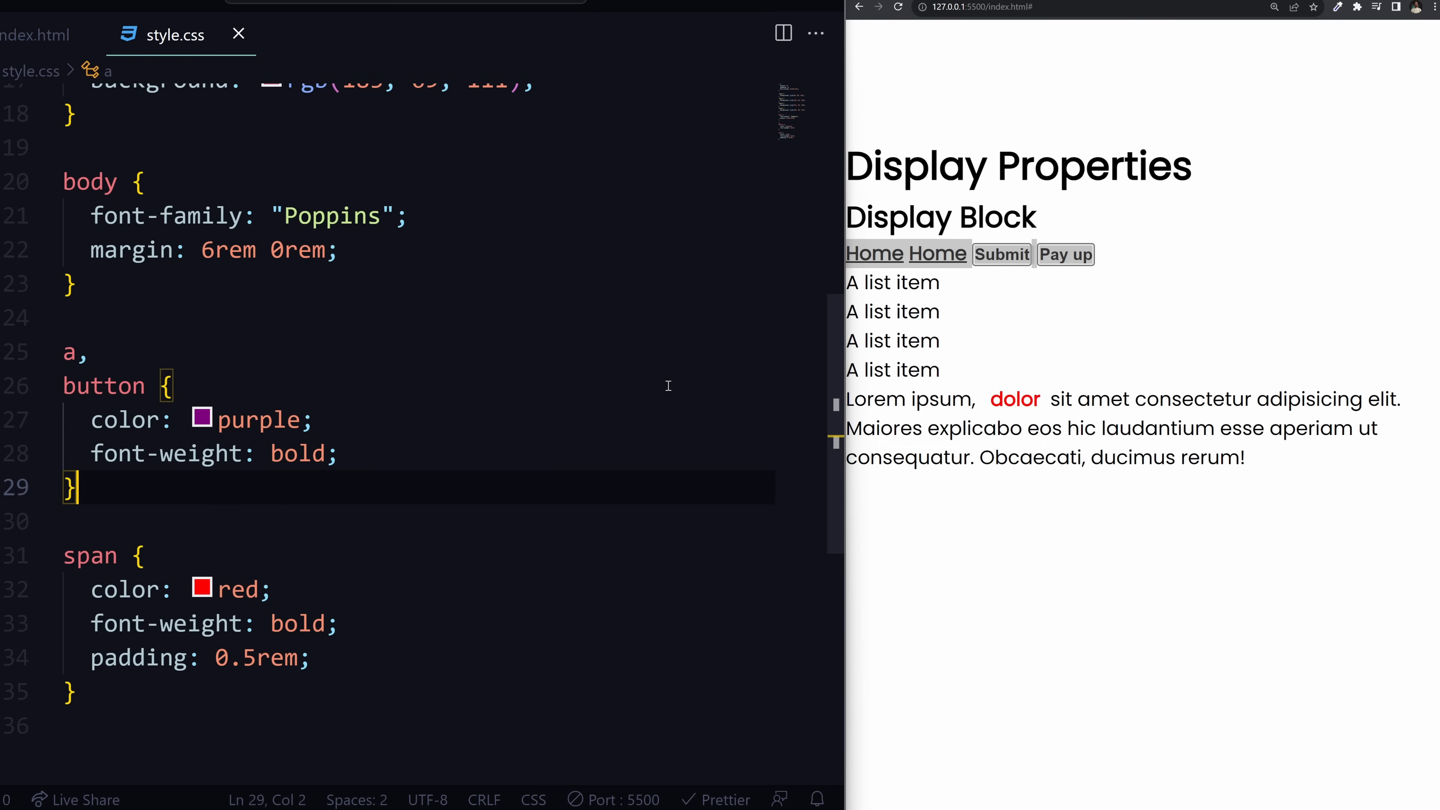
# - Give the a, button rule margin: 1rem in place of the padding
pyautogui.write('margin: 1rem;')
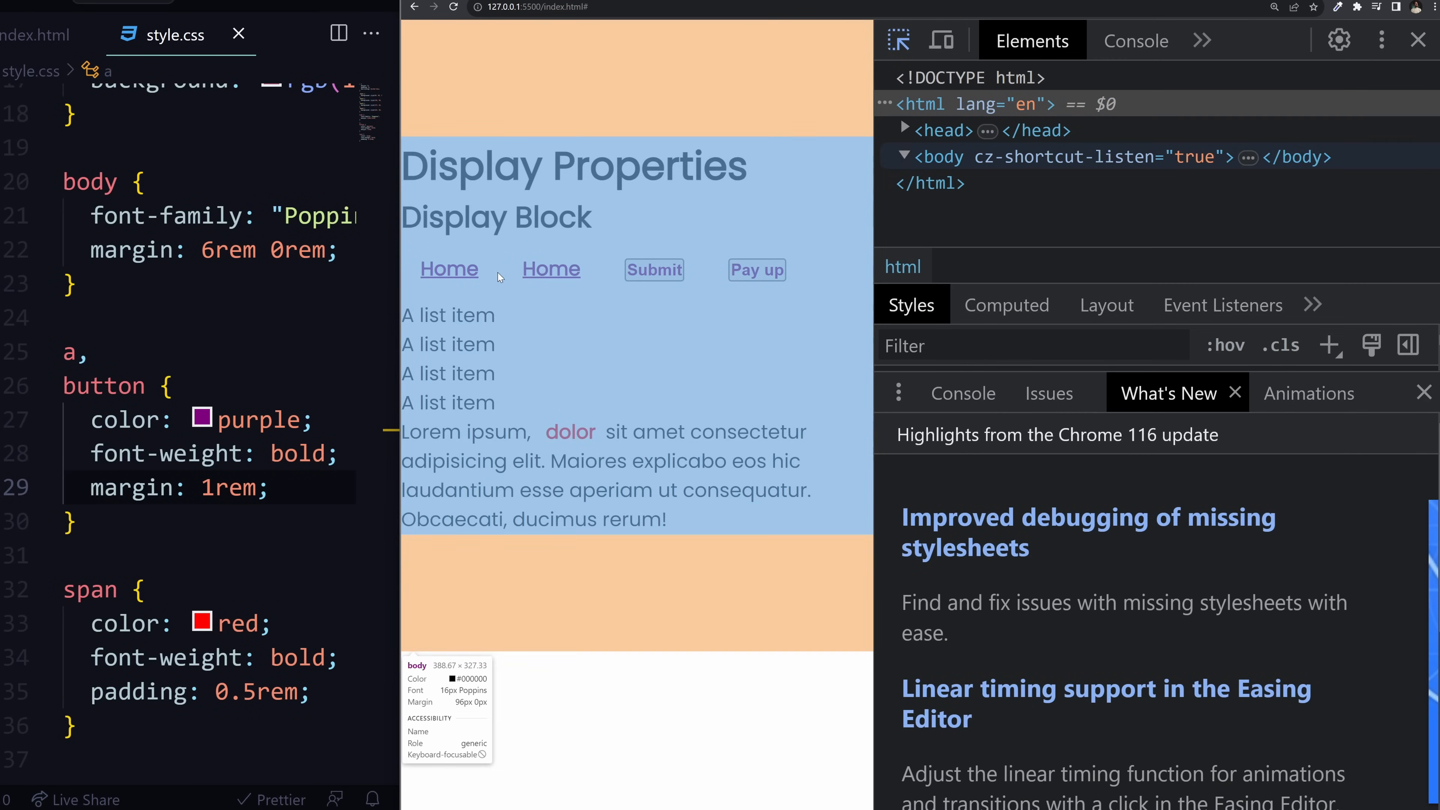
pyautogui.moveTo(654, 269)
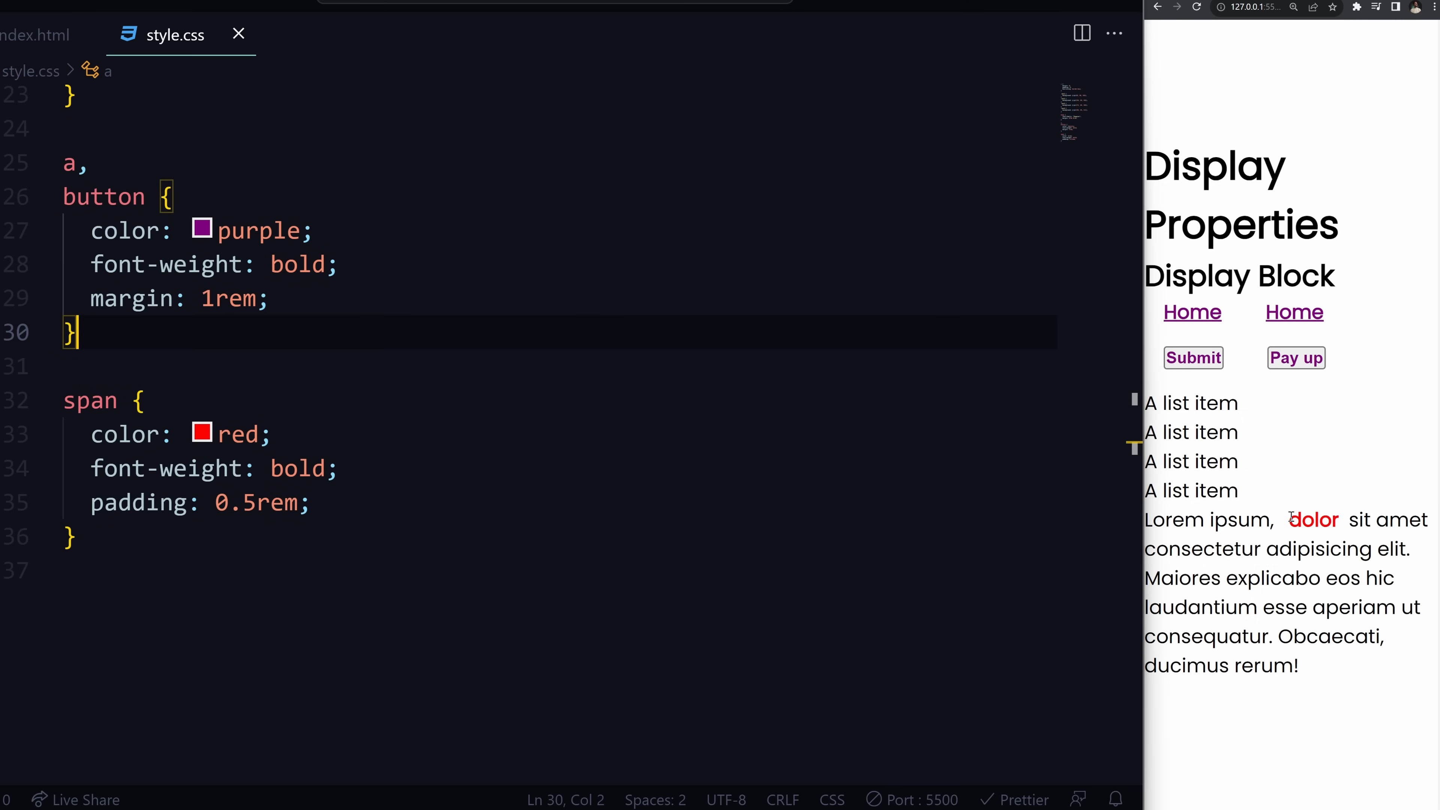
# - Add an li rule with display: inline-block and padding: 1rem
pyautogui.moveTo(1291, 519); pyautogui.dragTo(1357, 548)
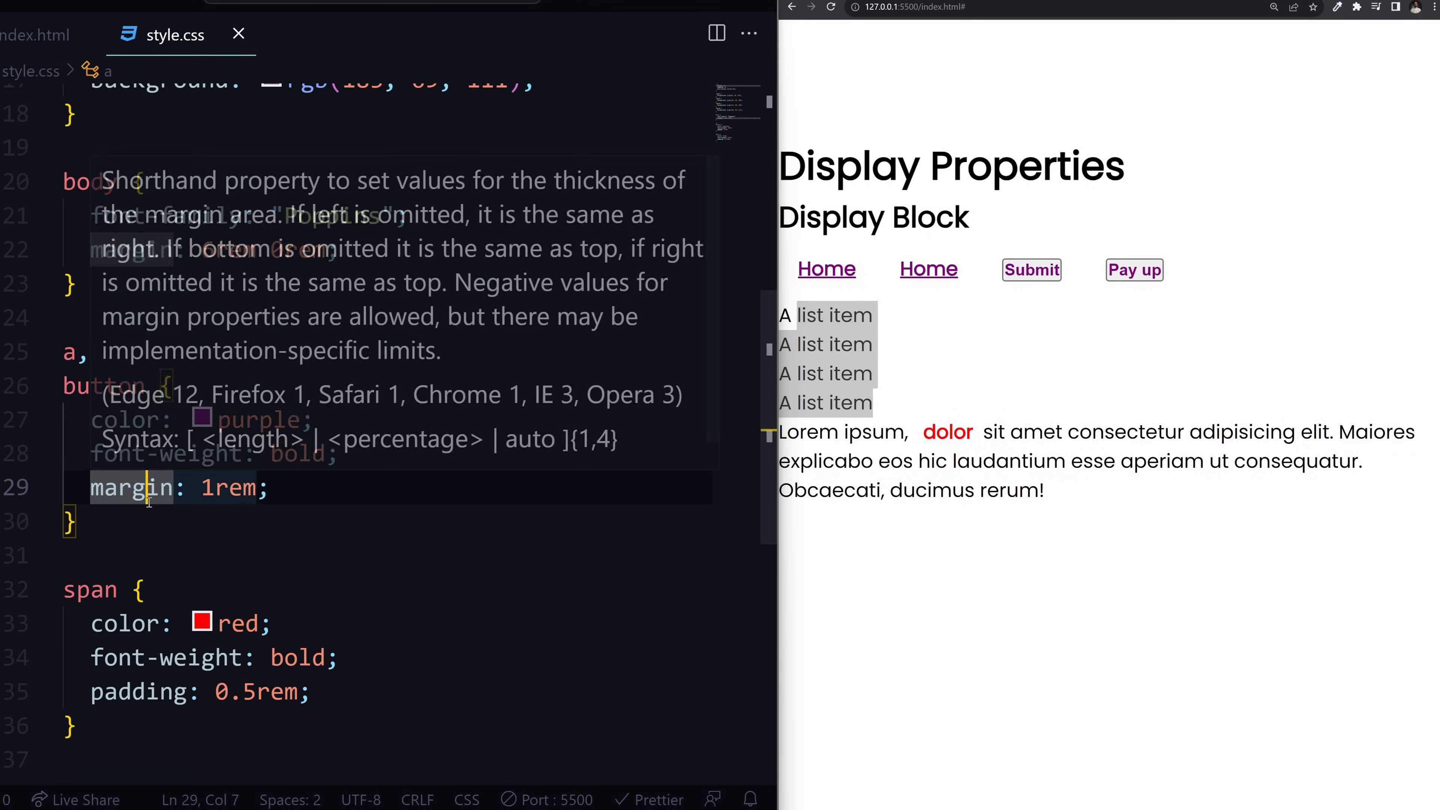
pyautogui.write('display: inline-block;')
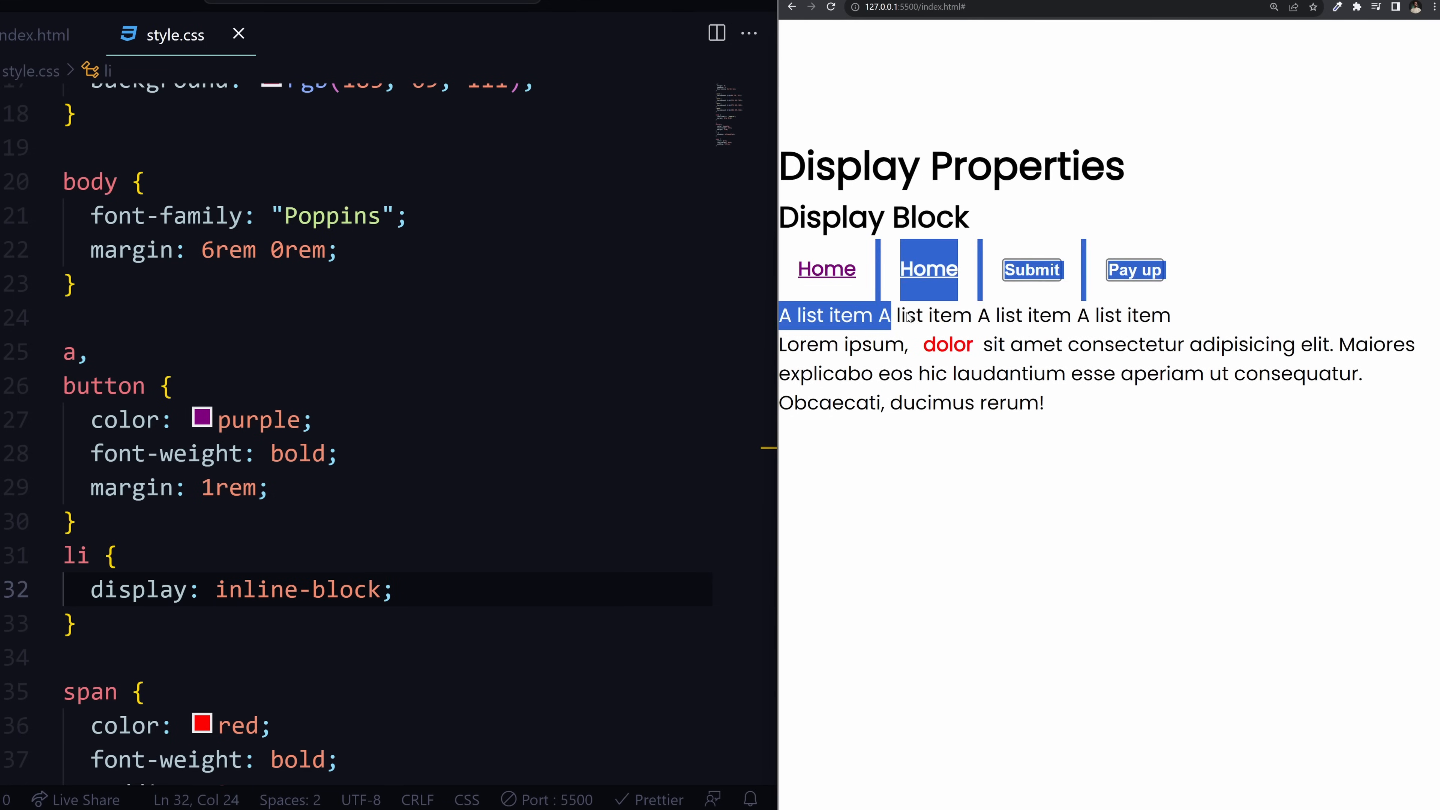
pyautogui.write('pad')
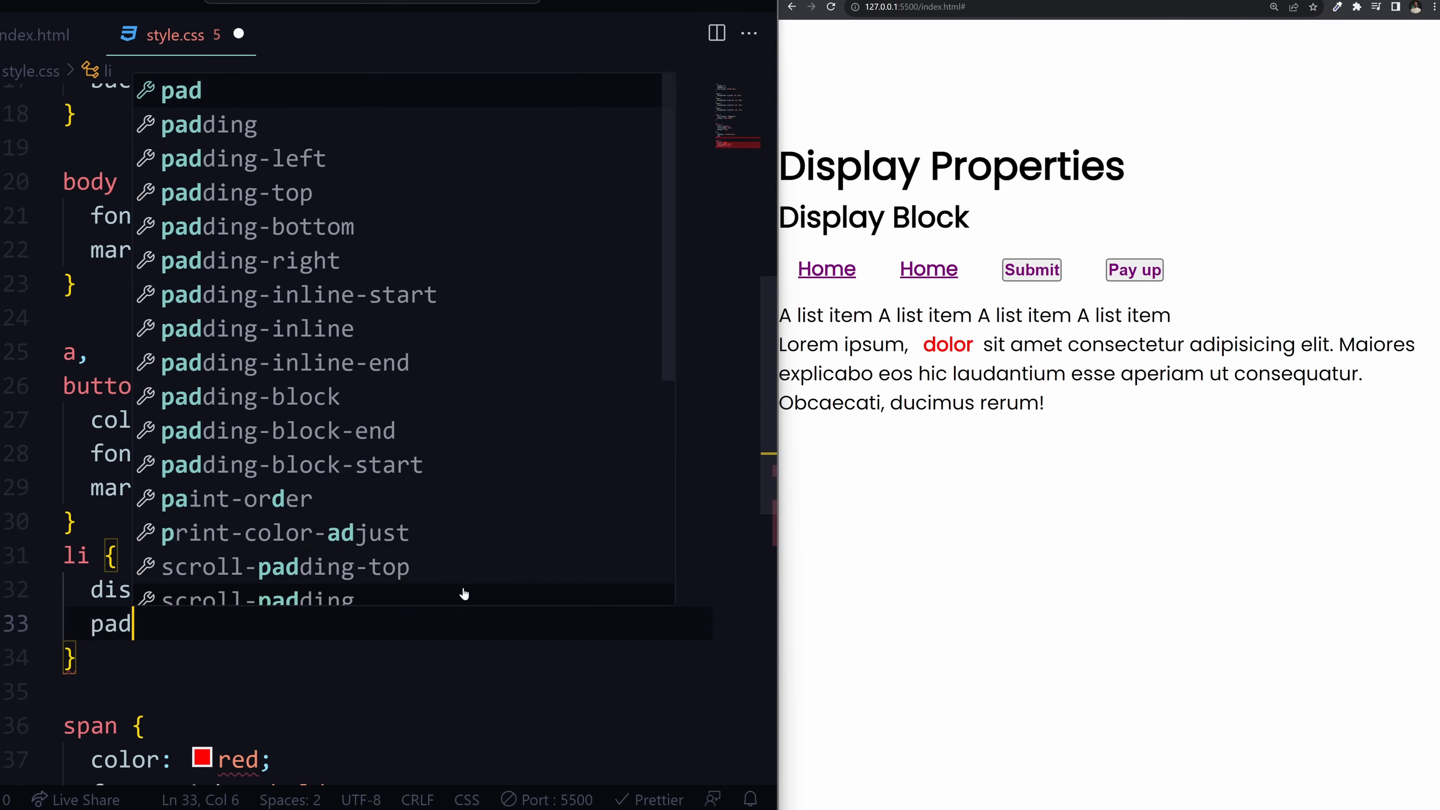
pyautogui.write('ding: 1rem;')
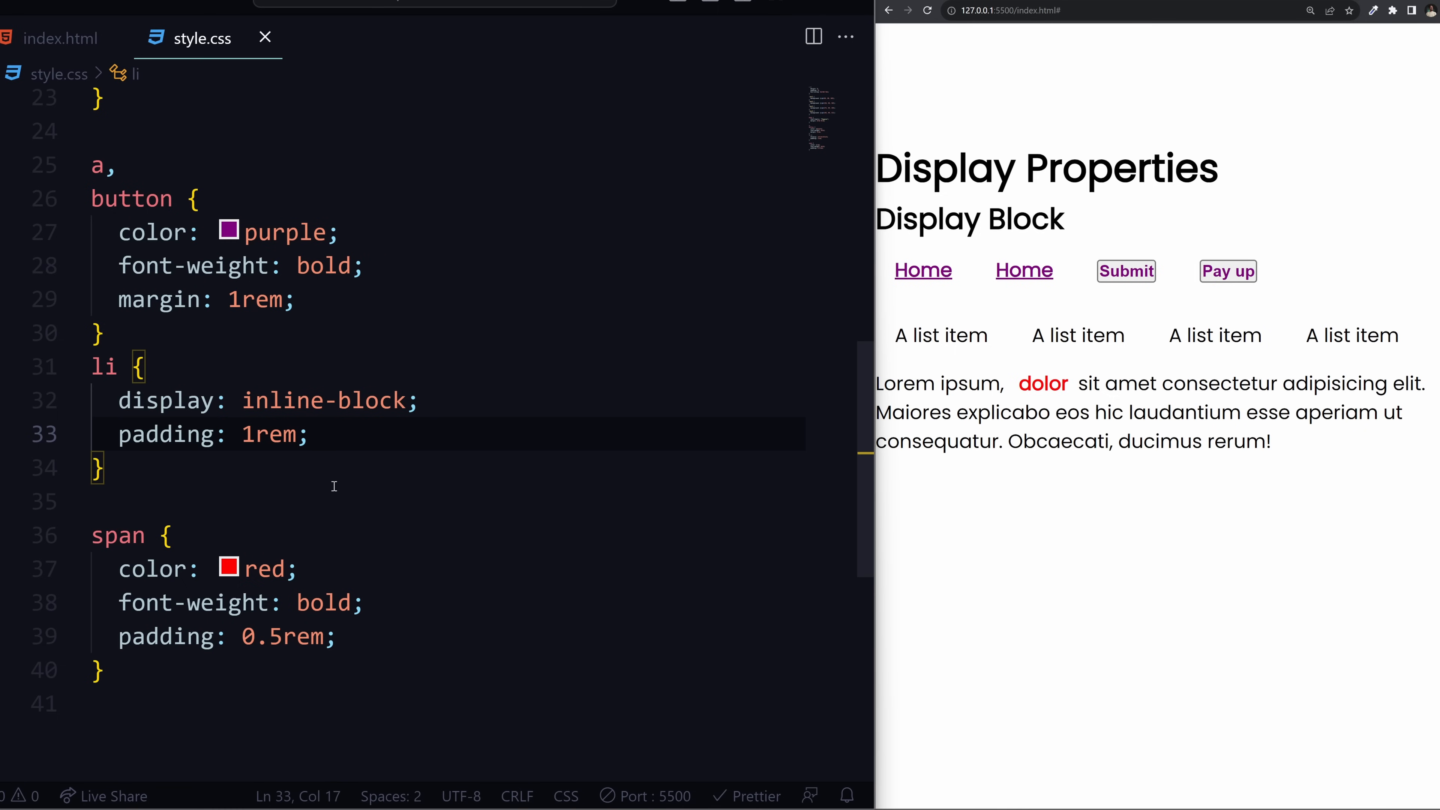
# - Add display: none to the li rule and confirm the list items vanish in the preview
pyautogui.press('enter')
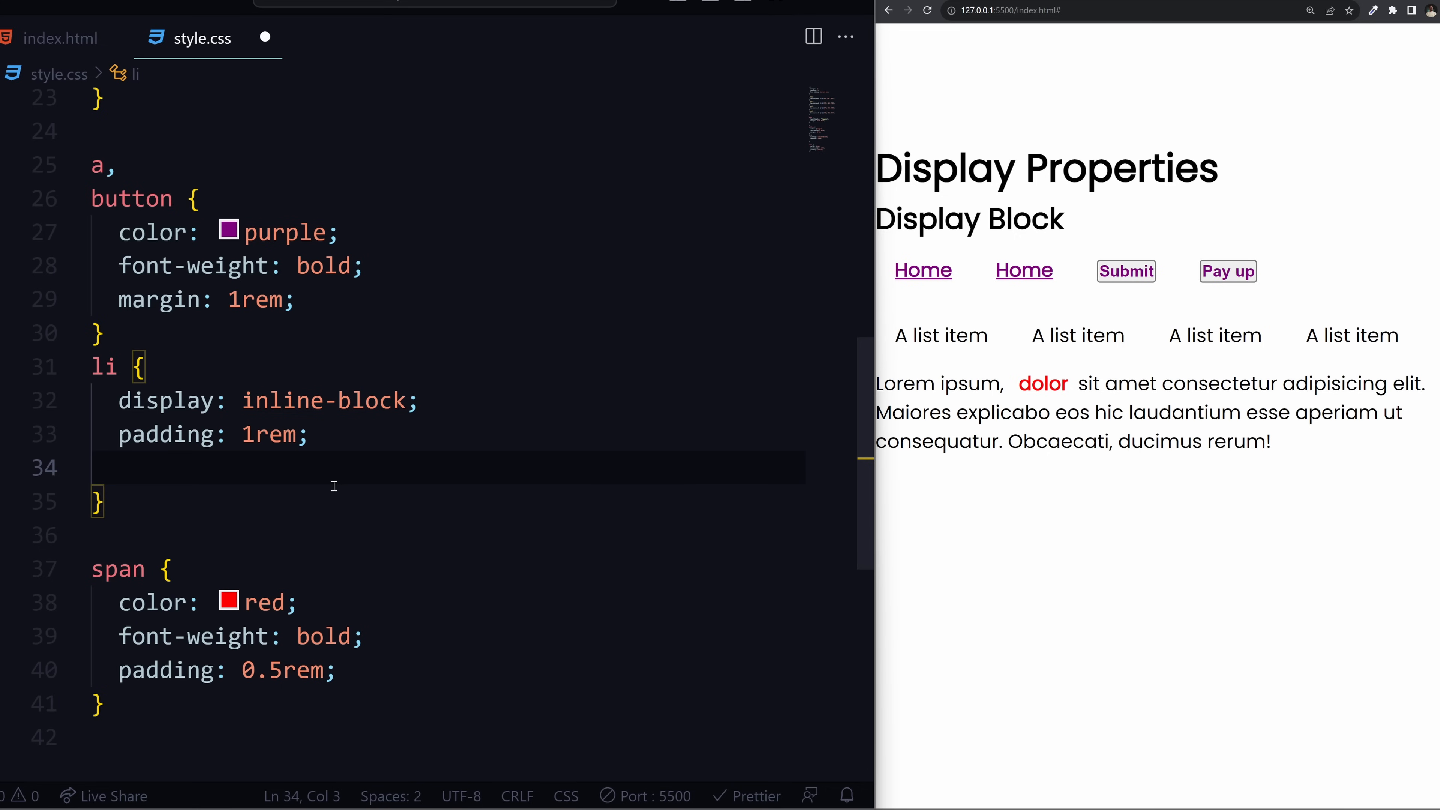
pyautogui.write('display: none;')
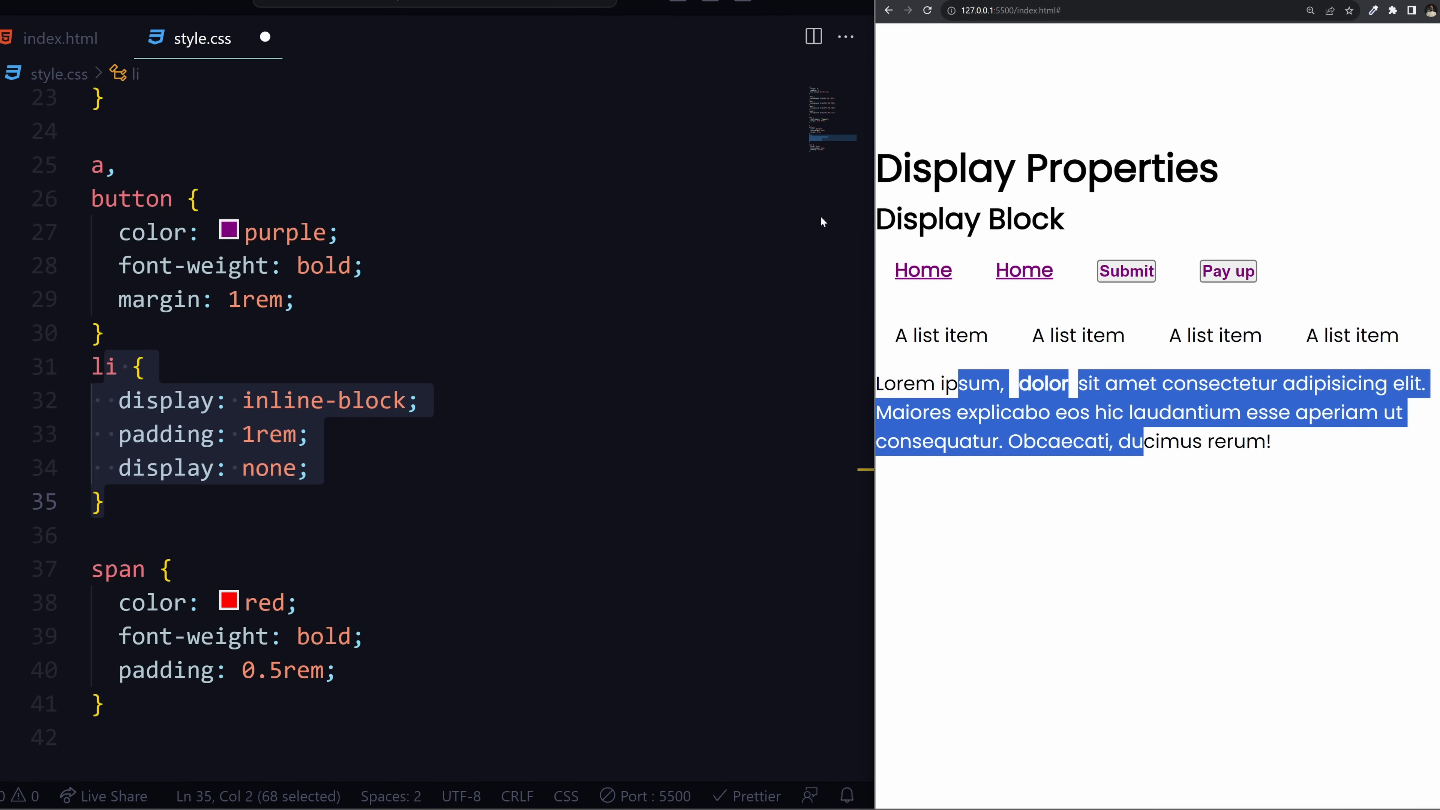
pyautogui.click(1044, 347)
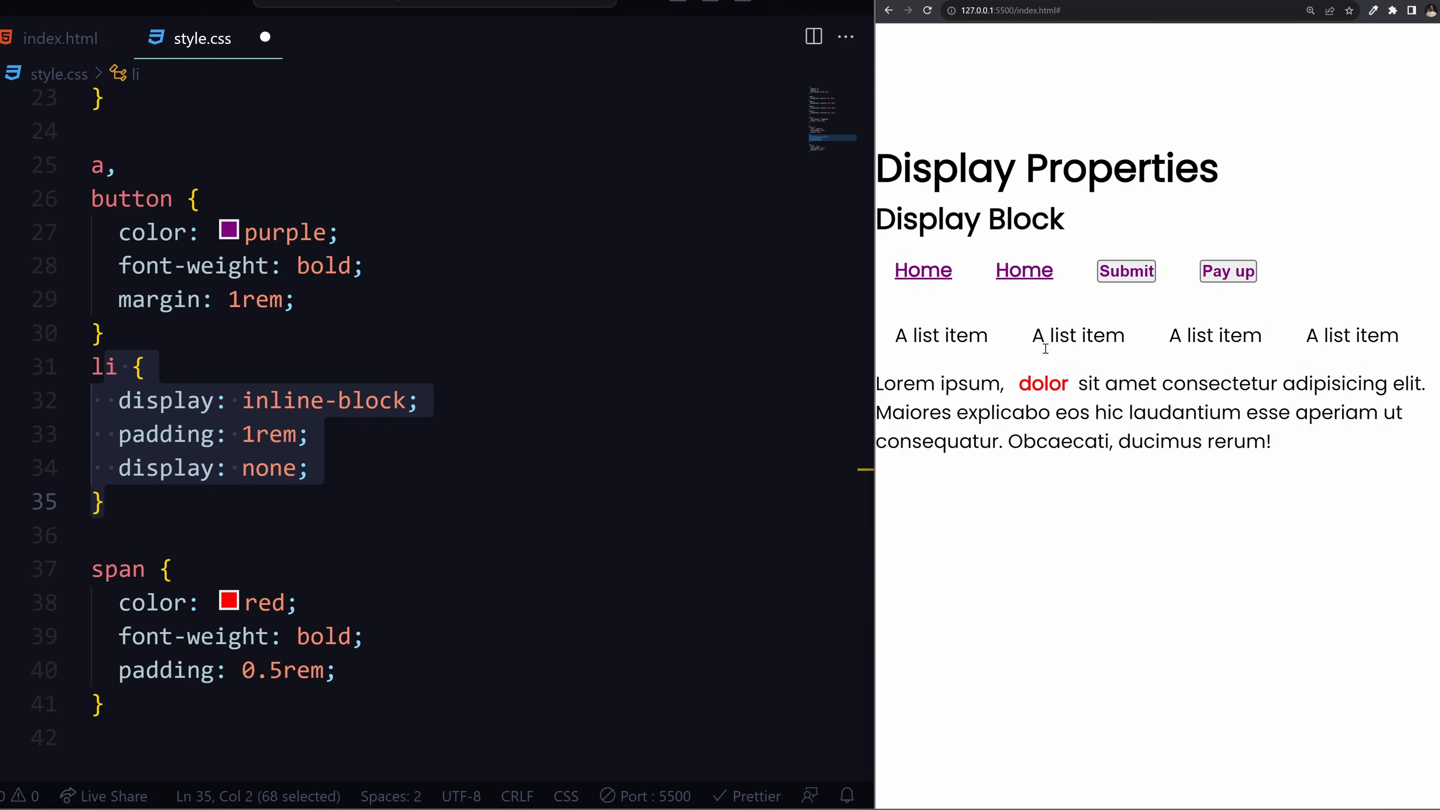
pyautogui.doubleClick(1151, 413)
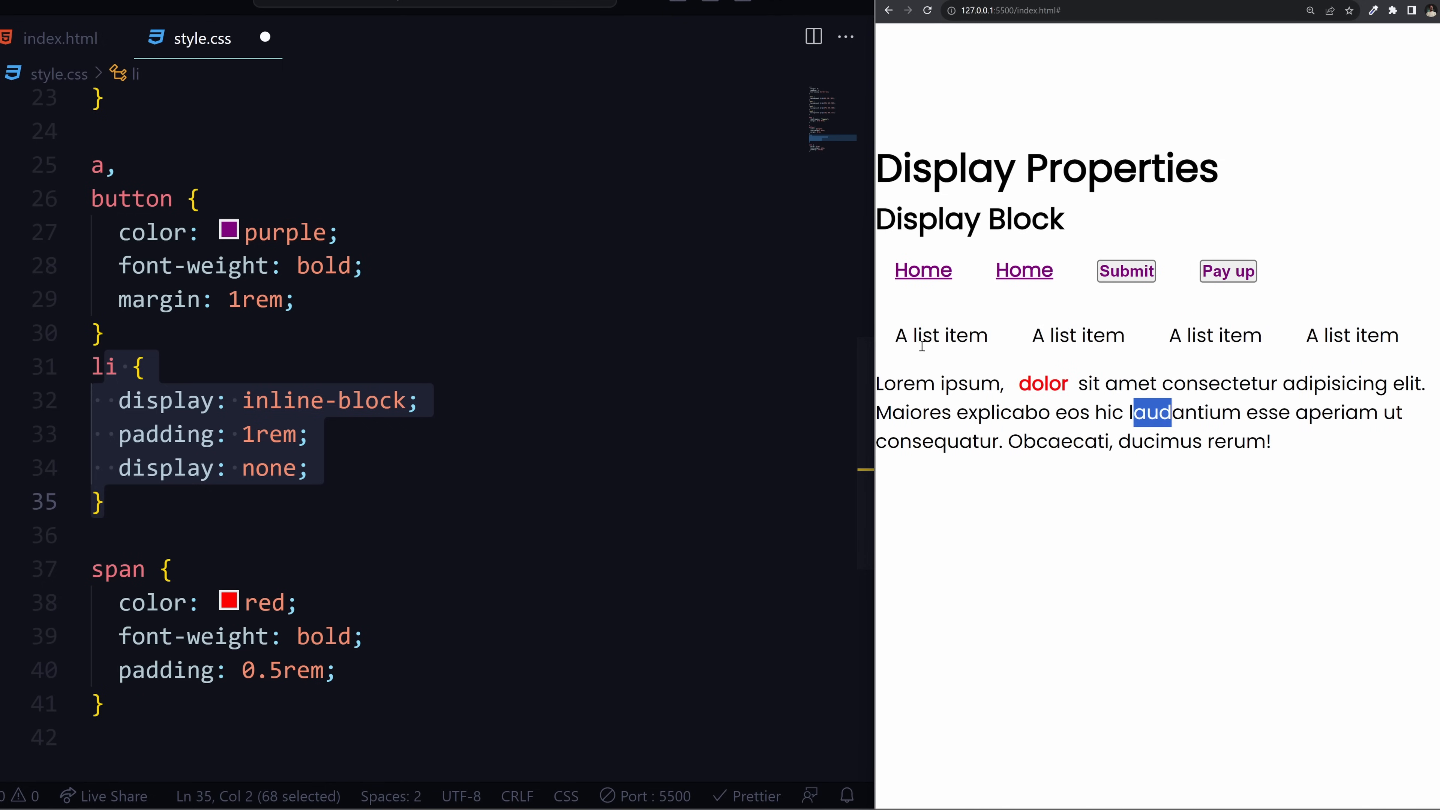
pyautogui.click(1322, 451)
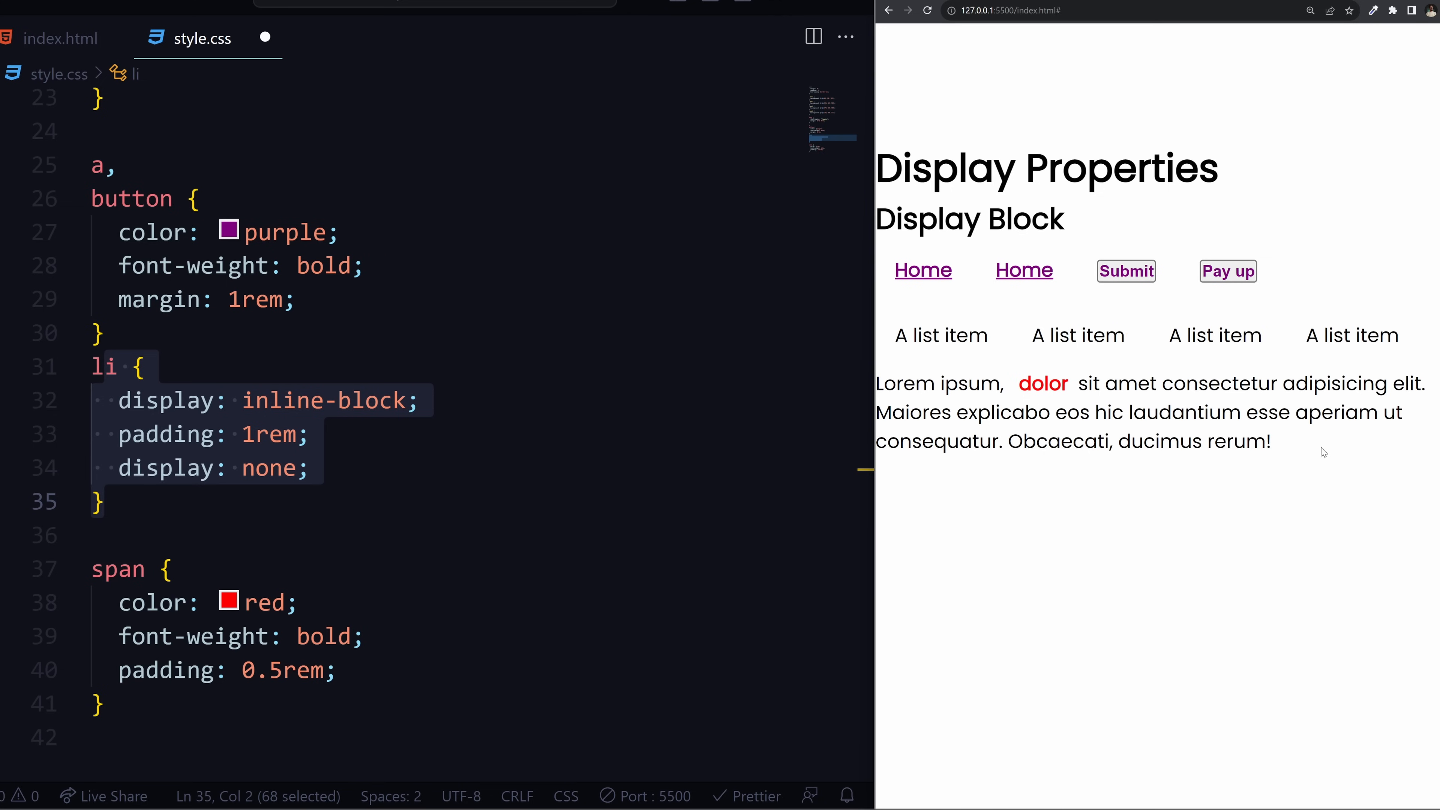
pyautogui.moveTo(902, 383); pyautogui.dragTo(1271, 441)
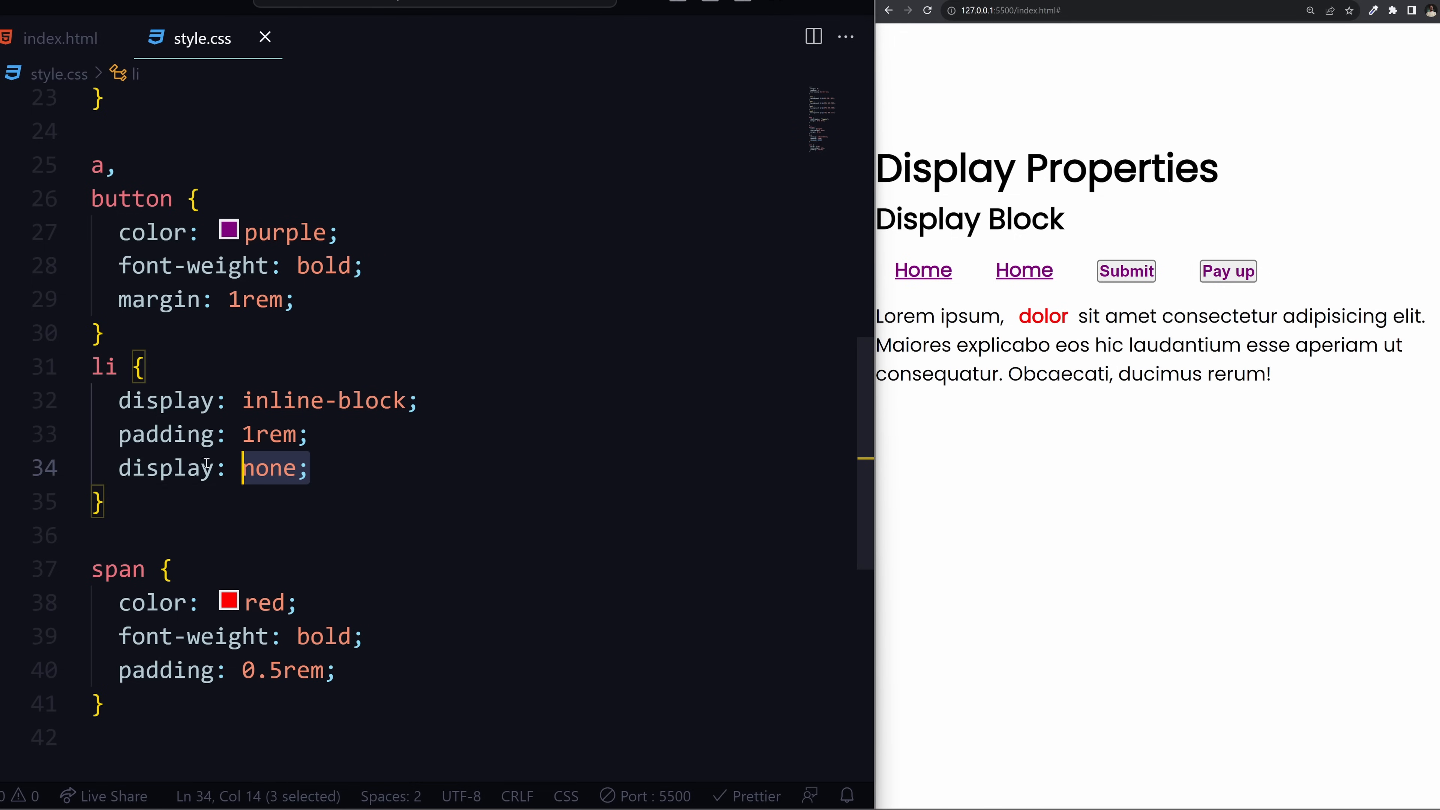
# - Replace display: none with opacity, trying 0.5, 0.2 and 0.7 before settling on 0
pyautogui.press('Delete')
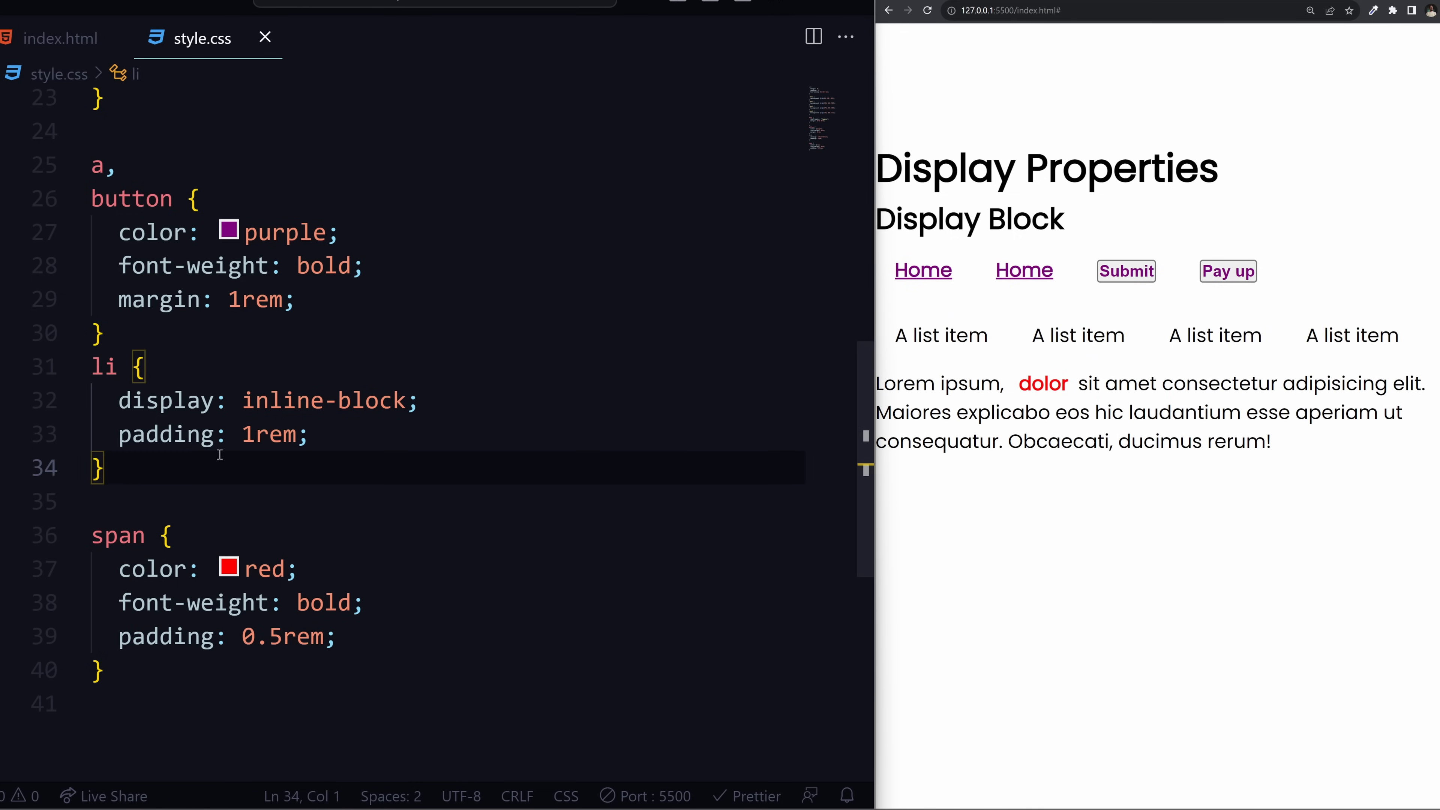
pyautogui.write('opacity: 0.;')
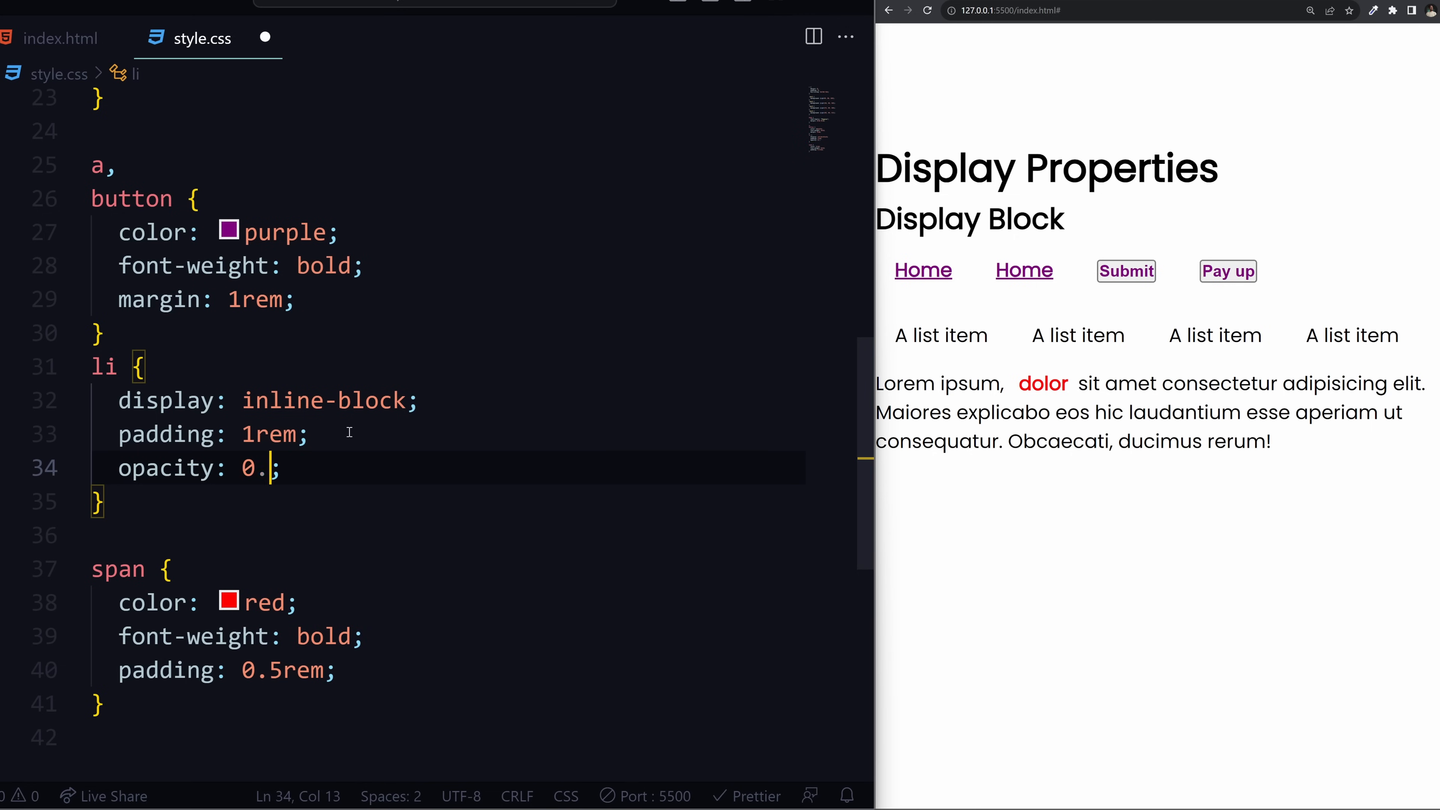
pyautogui.write('5')
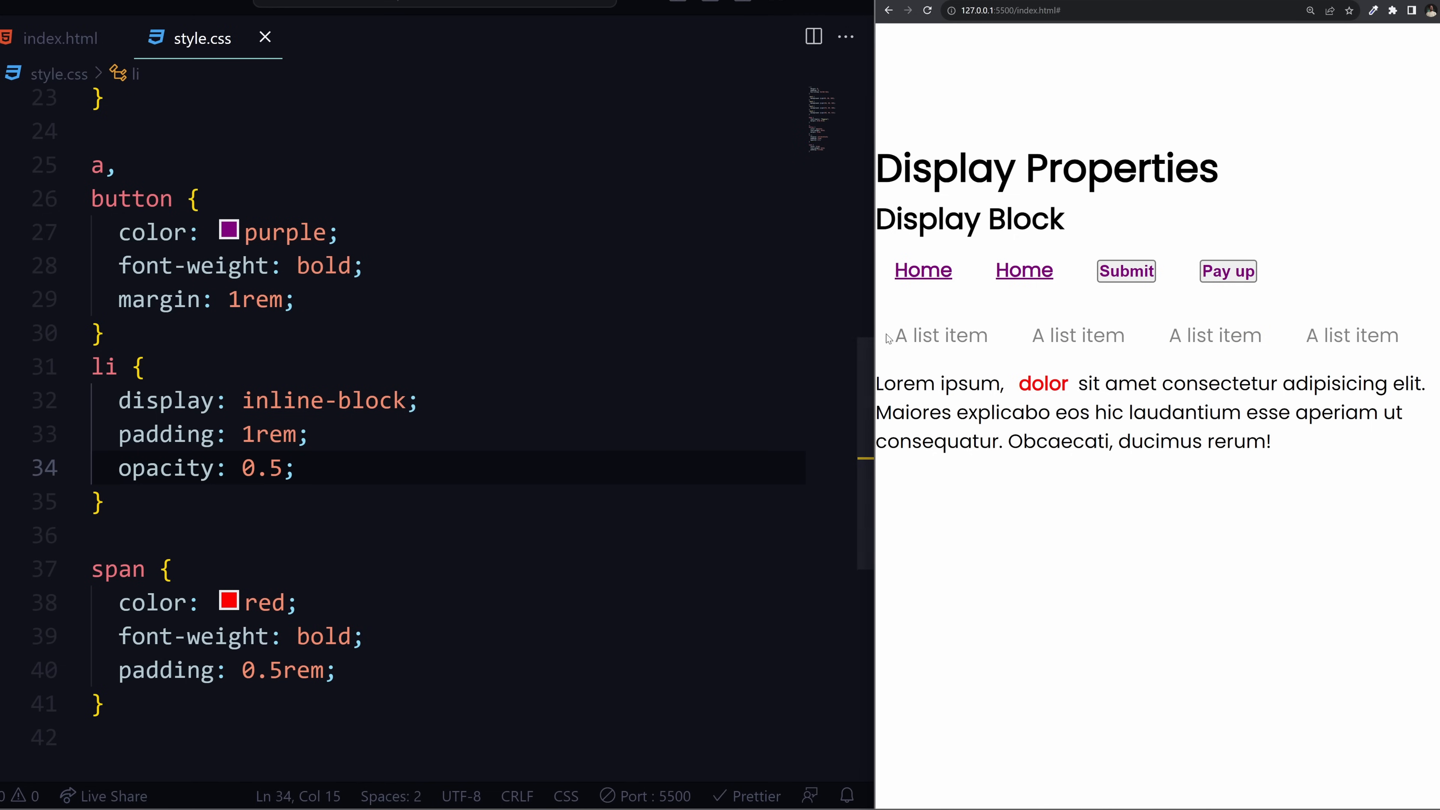
pyautogui.moveTo(1122, 341)
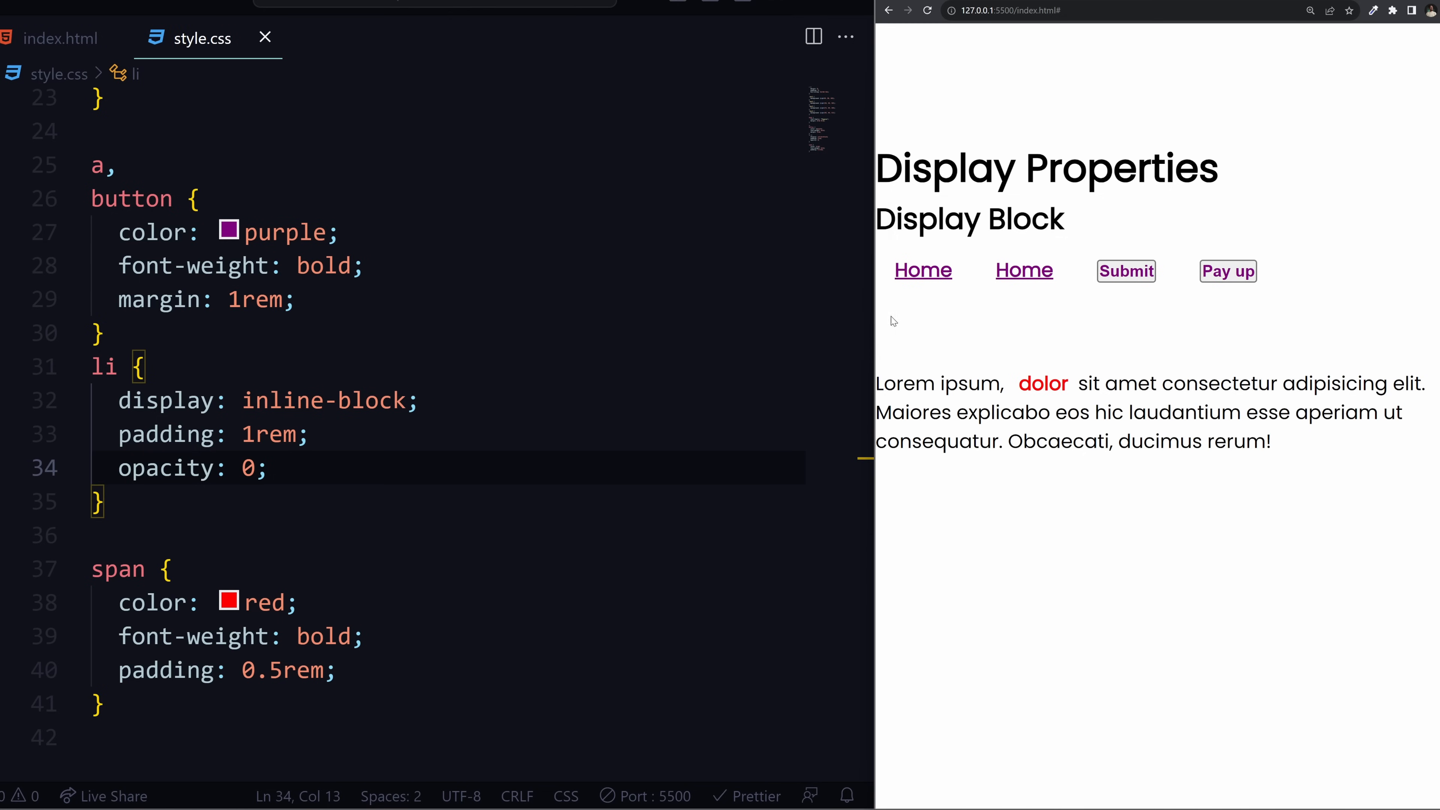
pyautogui.moveTo(937, 333)
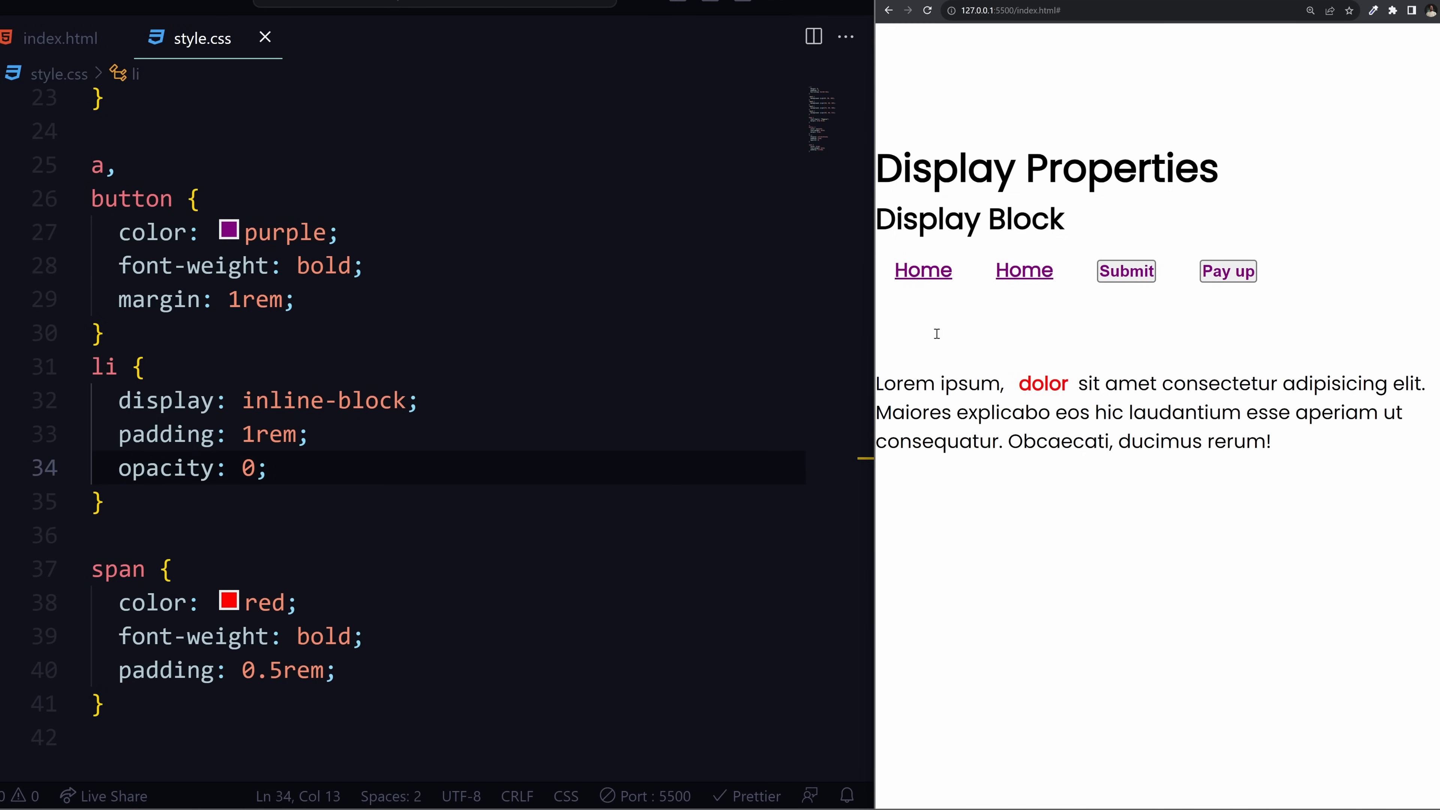
pyautogui.moveTo(924, 387)
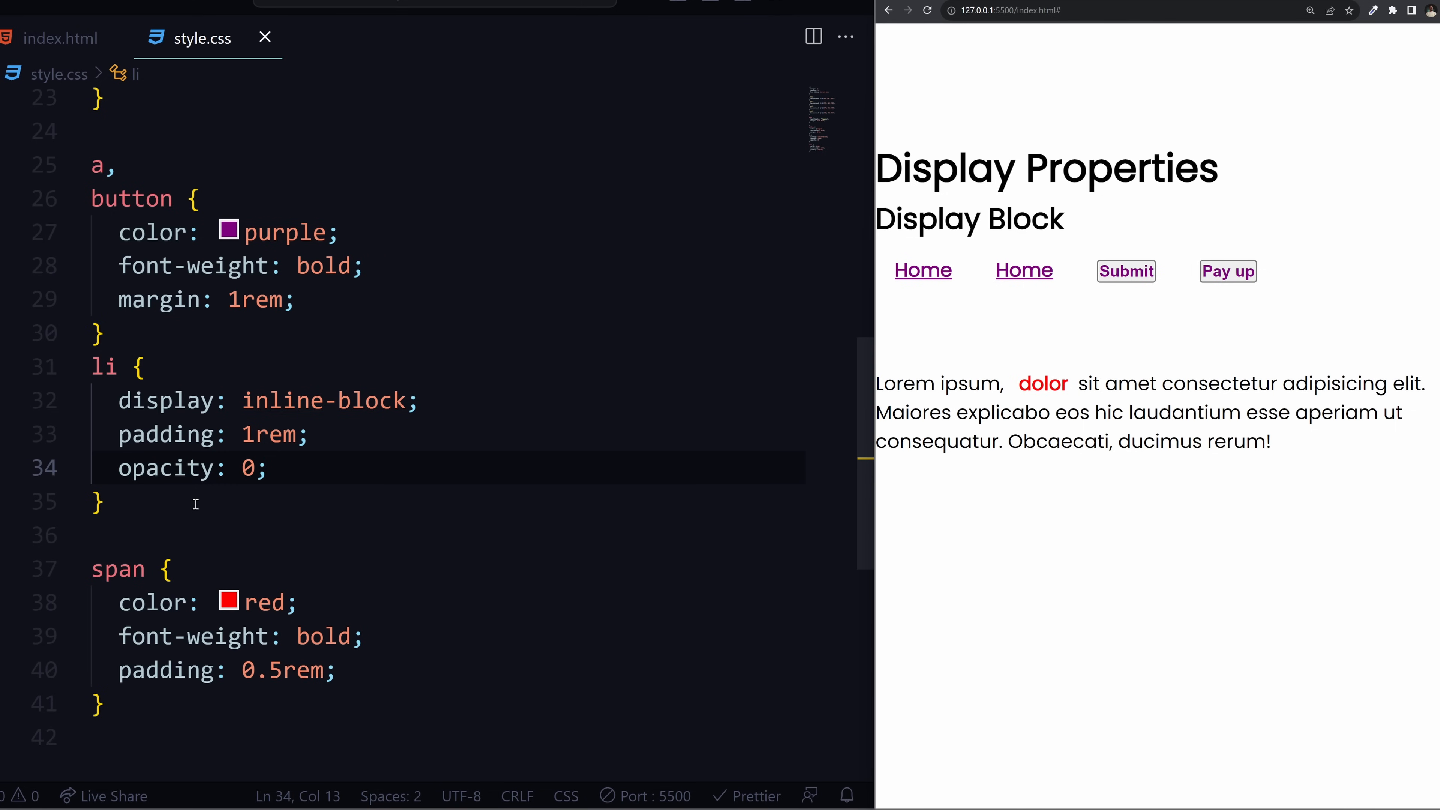
pyautogui.write('2')
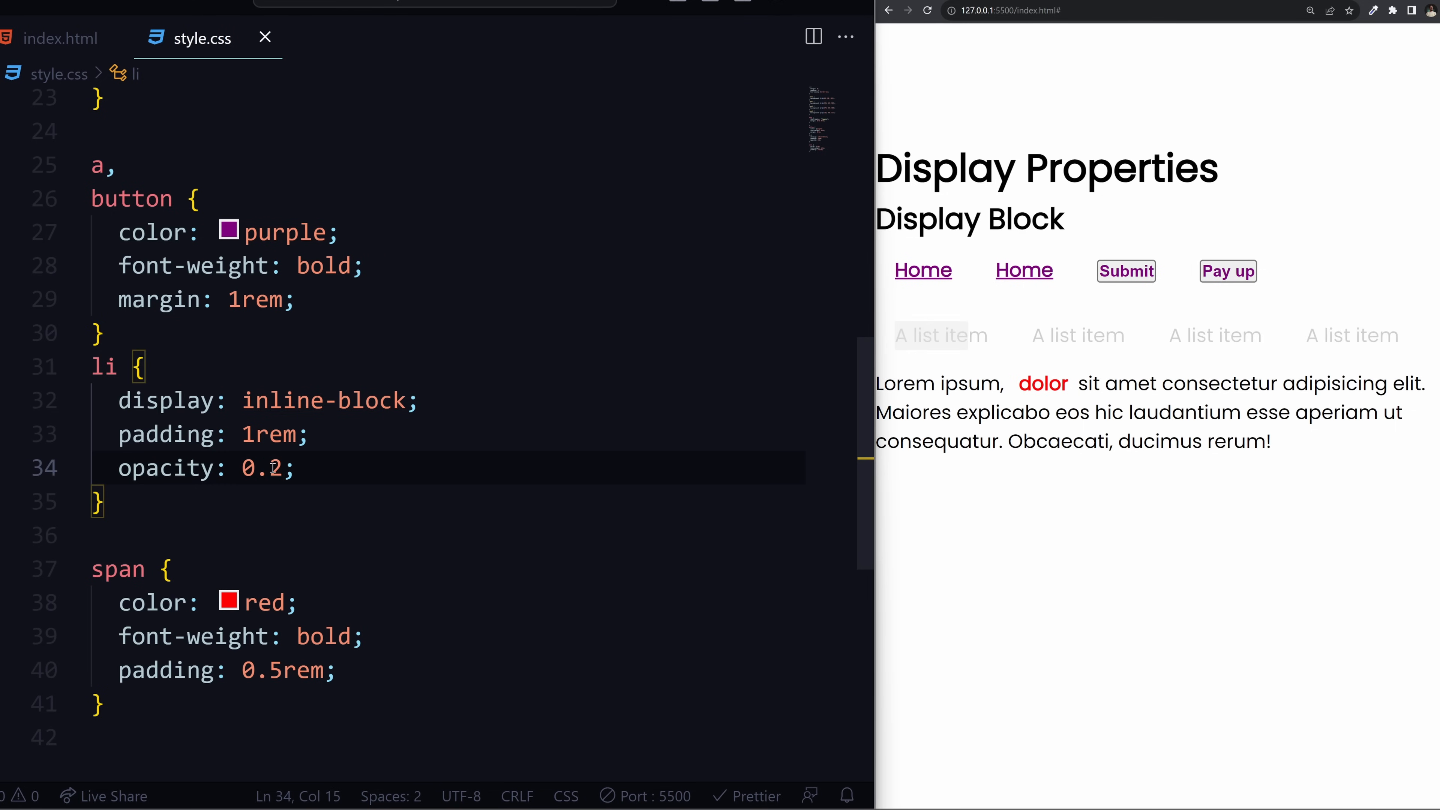
pyautogui.write('1')
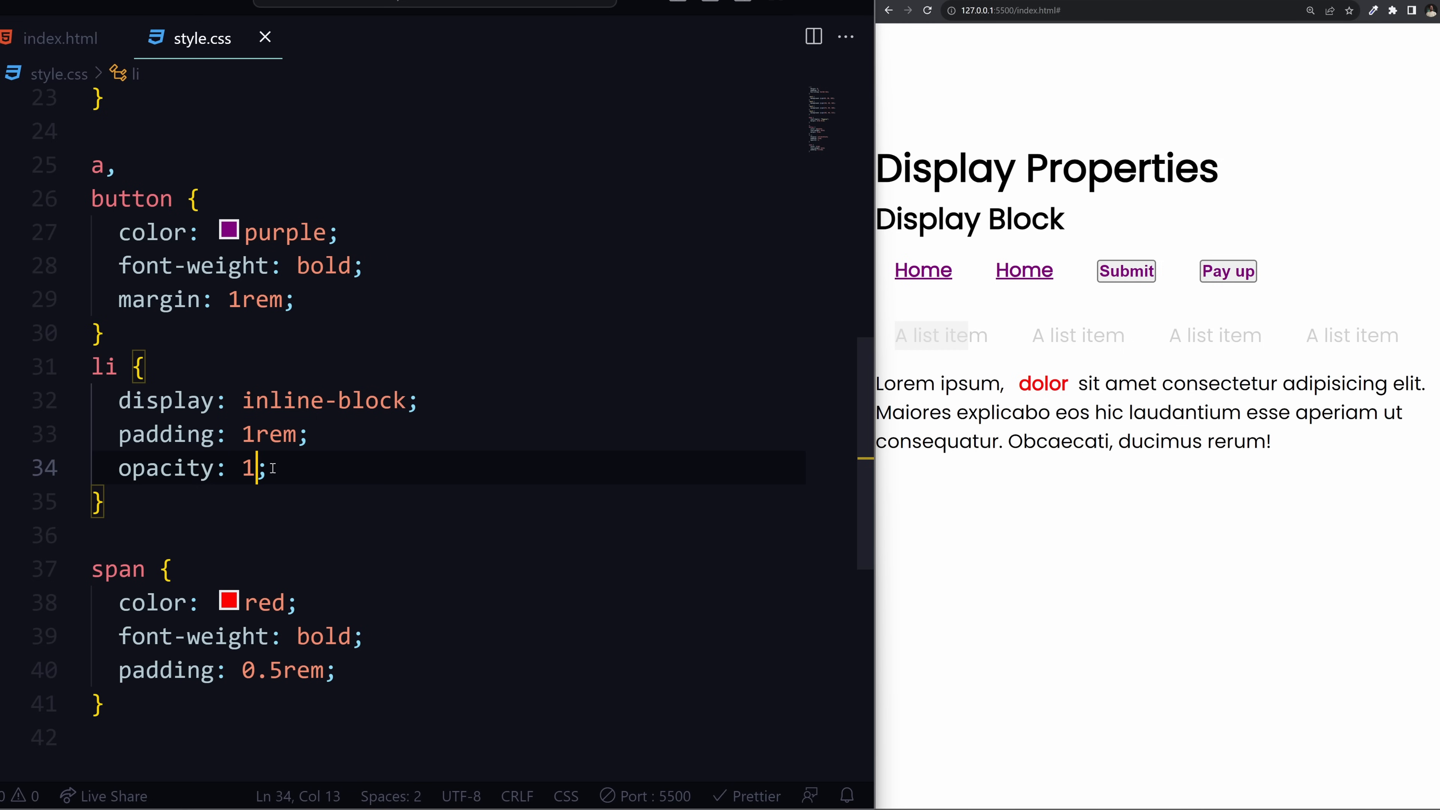
pyautogui.write('0.2')
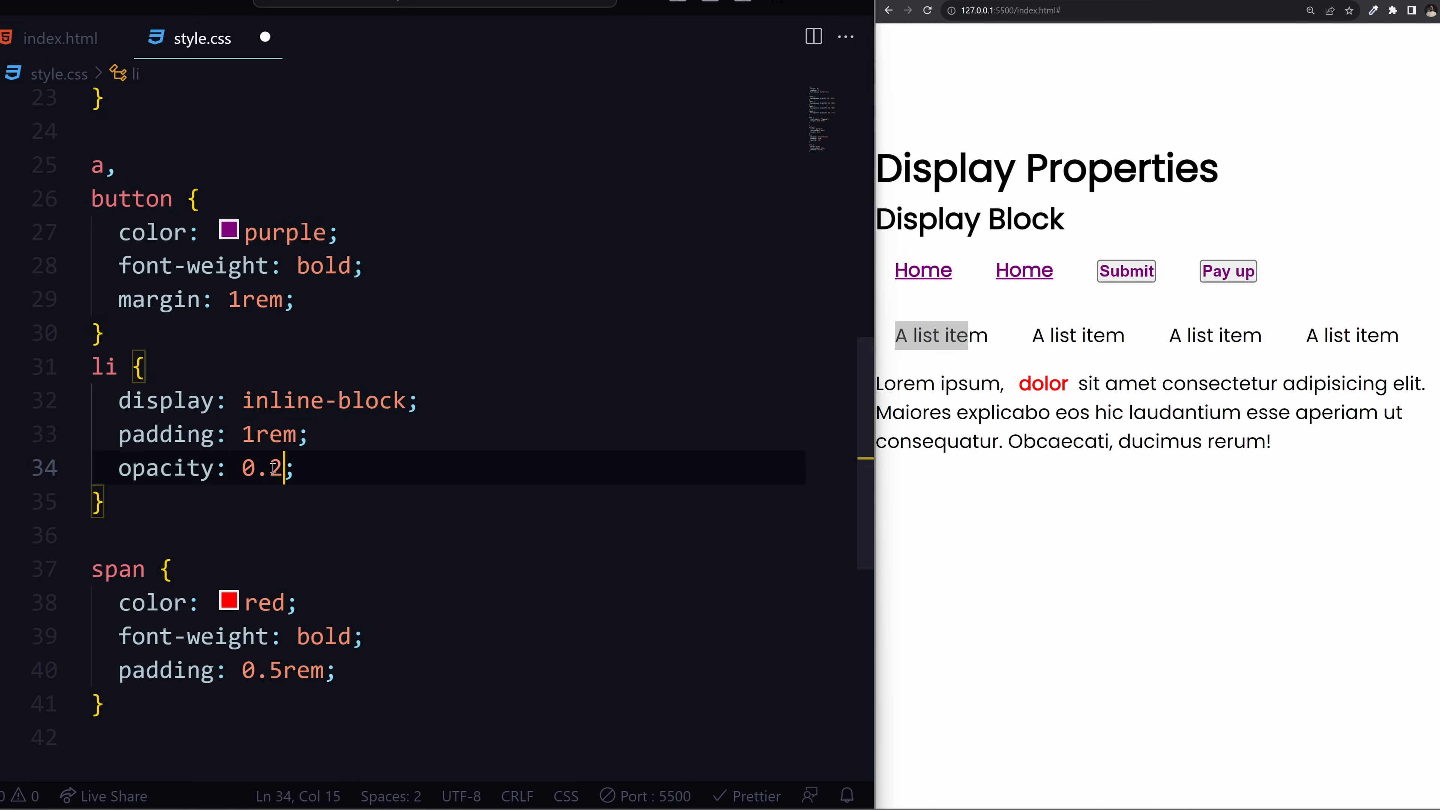
pyautogui.write('7')
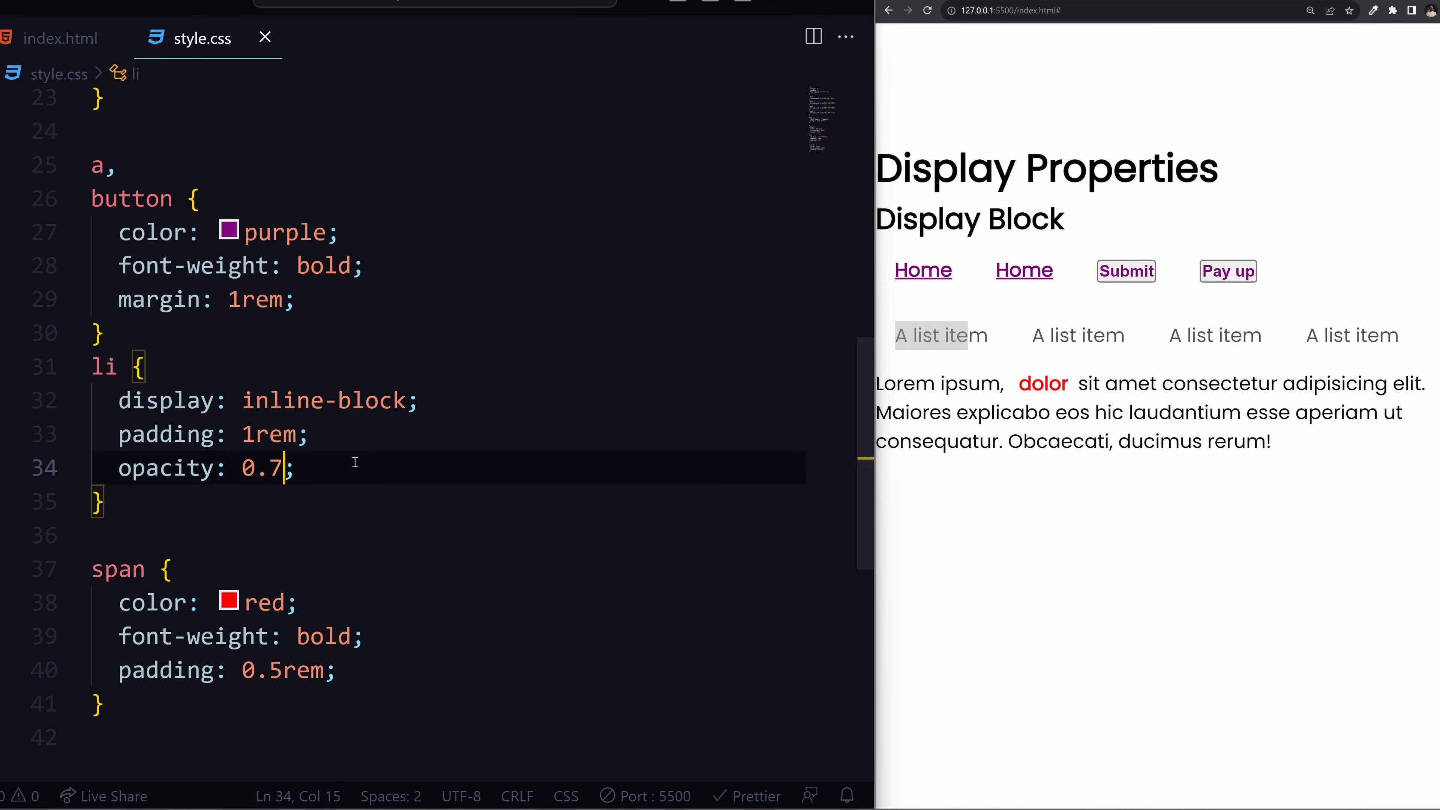
pyautogui.press('Backspace')
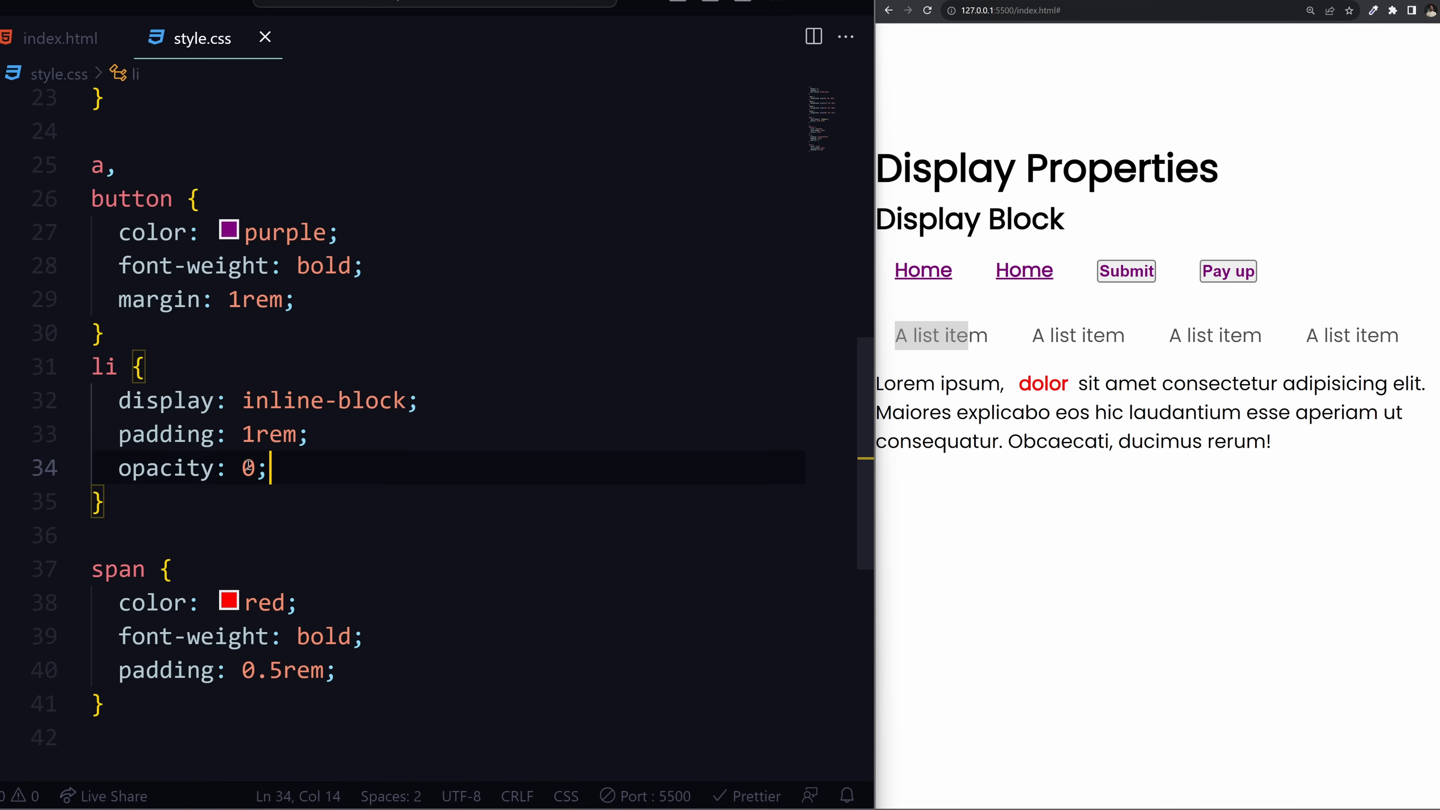
pyautogui.tripleClick(171, 467)
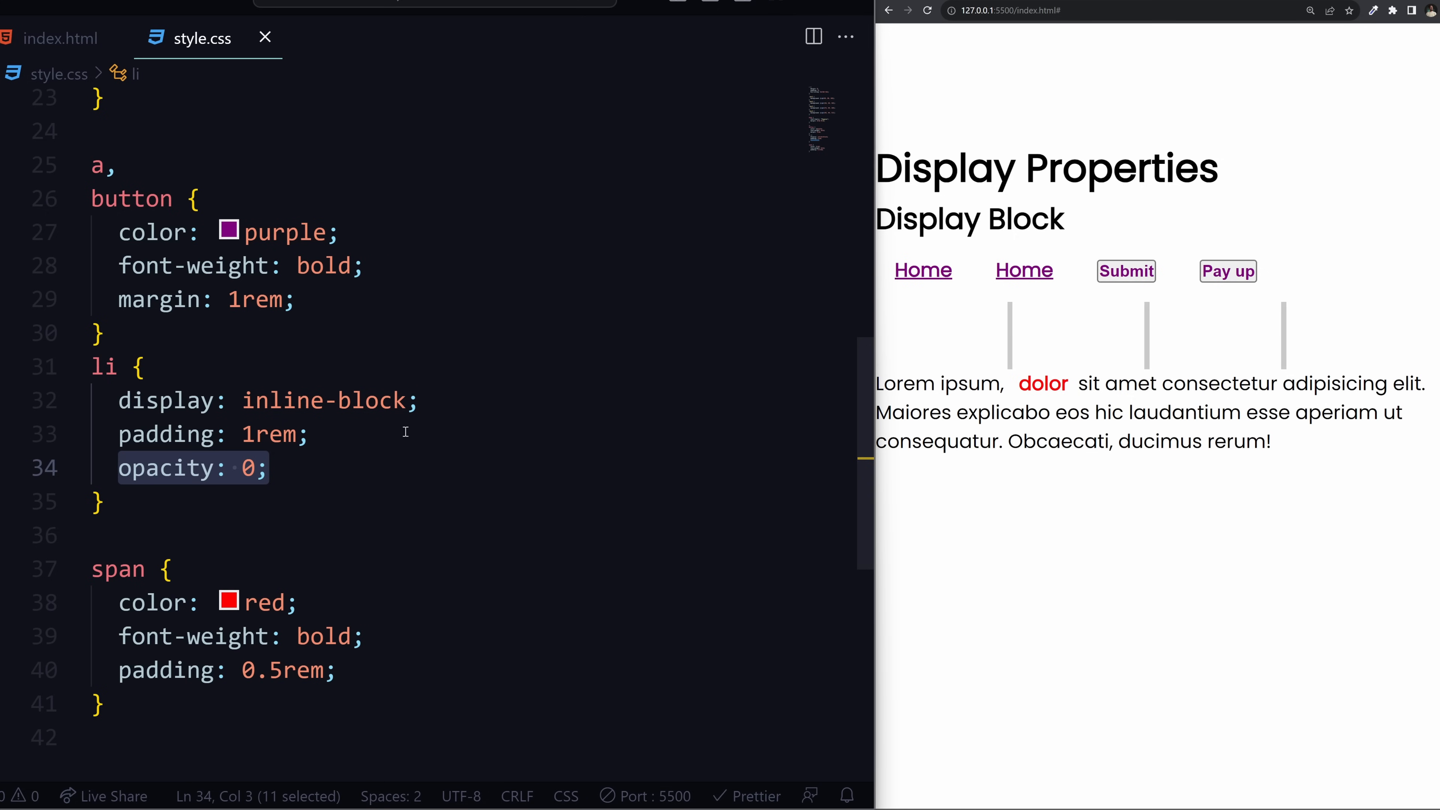
# - Overwrite the opacity line with visibility: hidden via autocomplete
pyautogui.write('viss')
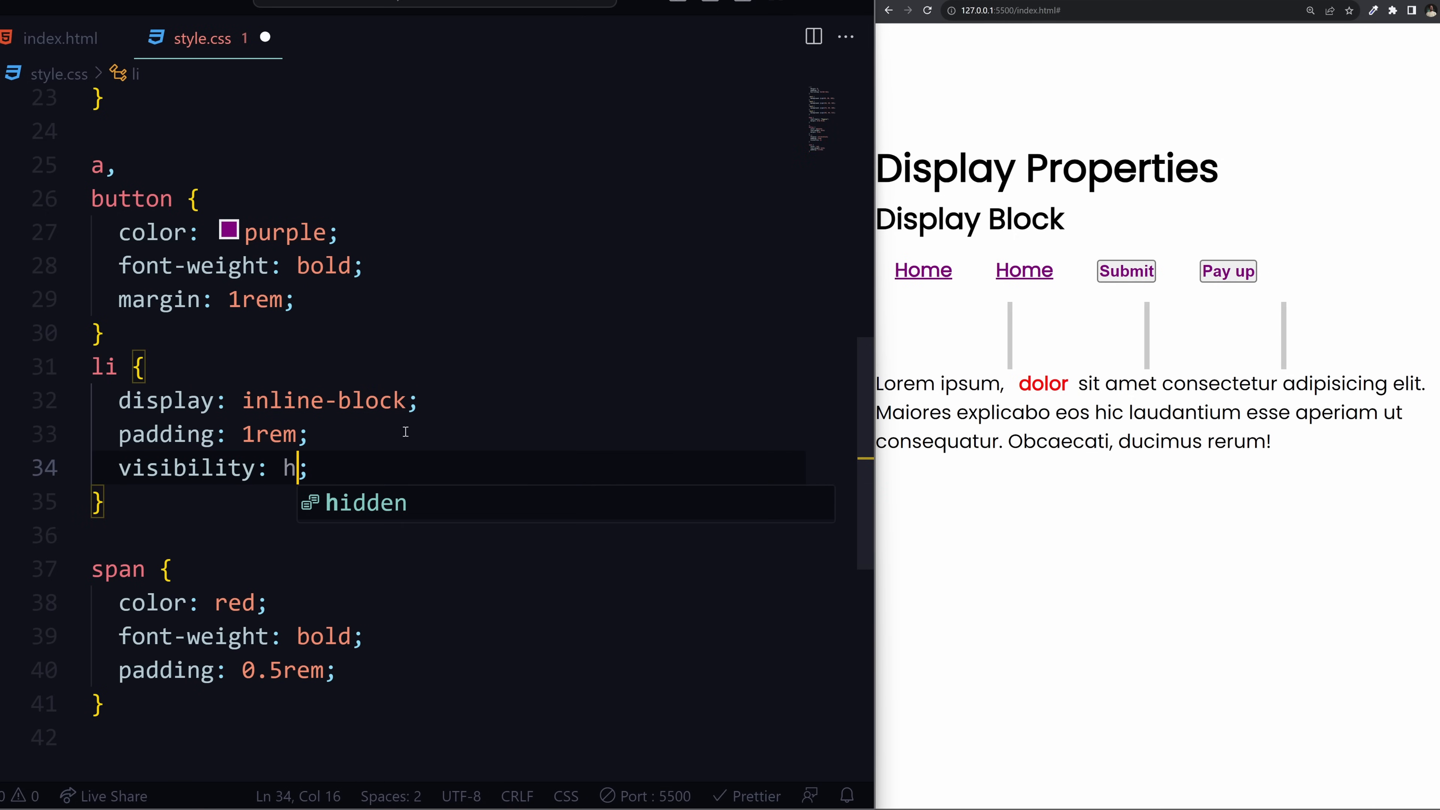
pyautogui.write('idden')
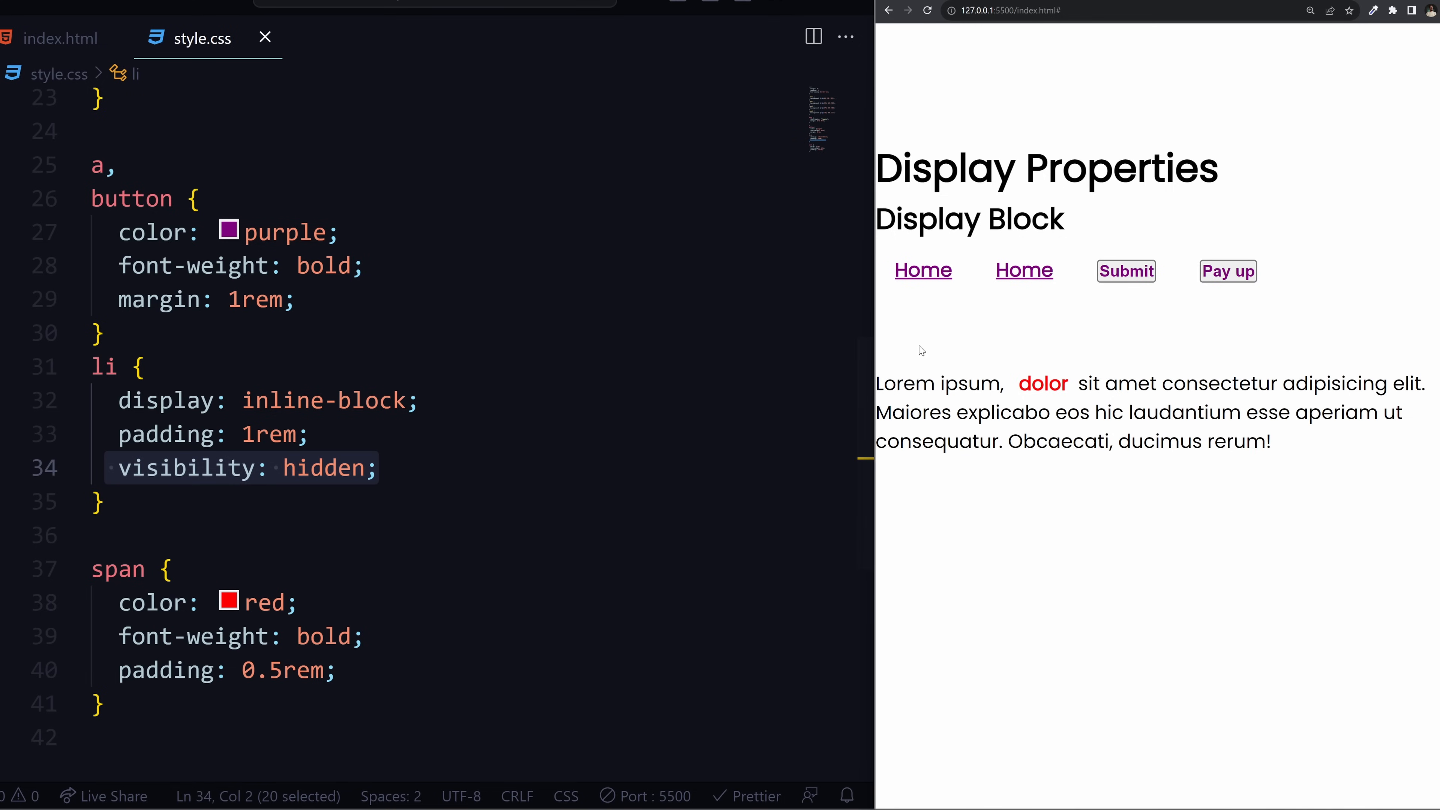
pyautogui.moveTo(915, 337)
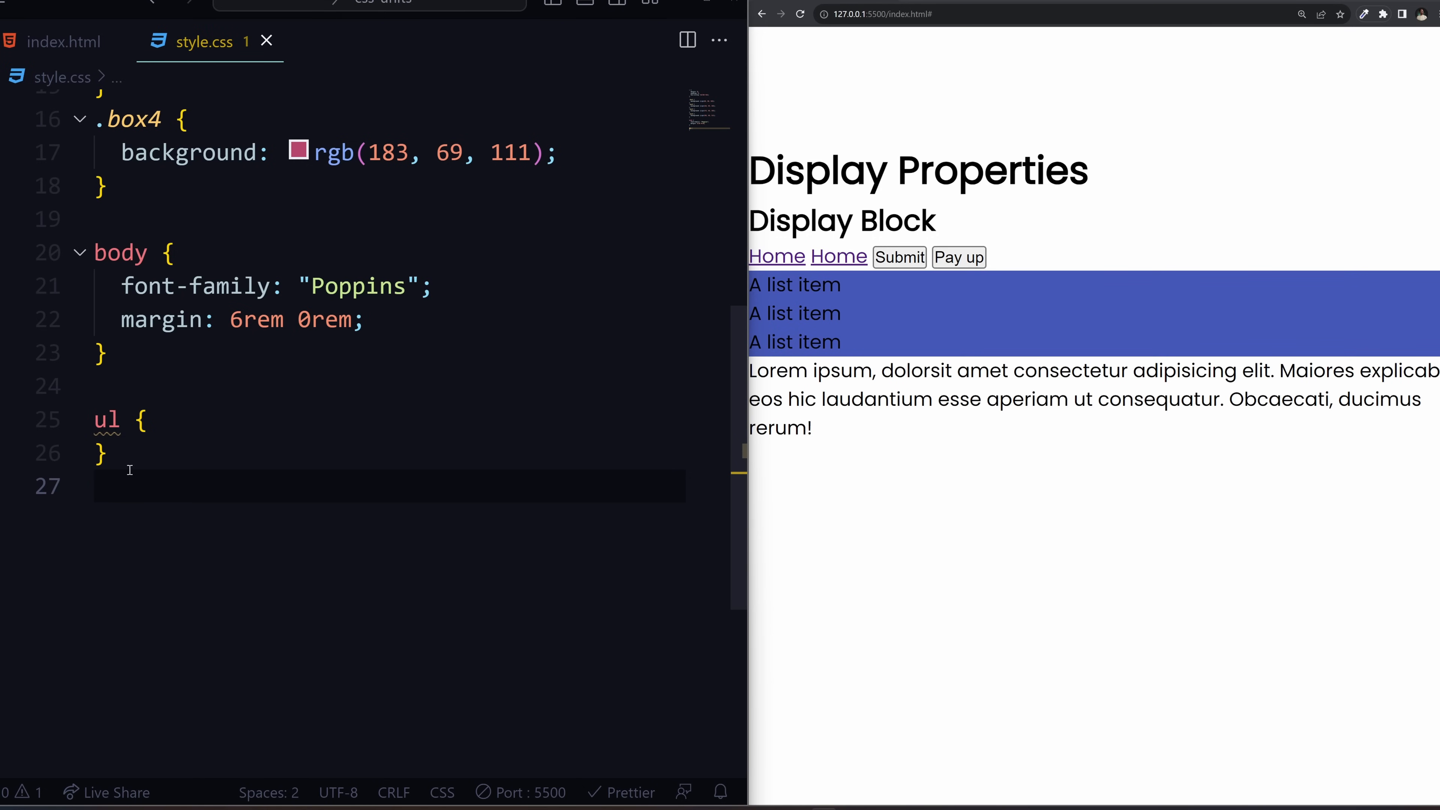
# - Write display: flex in the ul rule after checking the list markup in index.html
pyautogui.click(65, 41)
pyautogui.write('display: flex;')
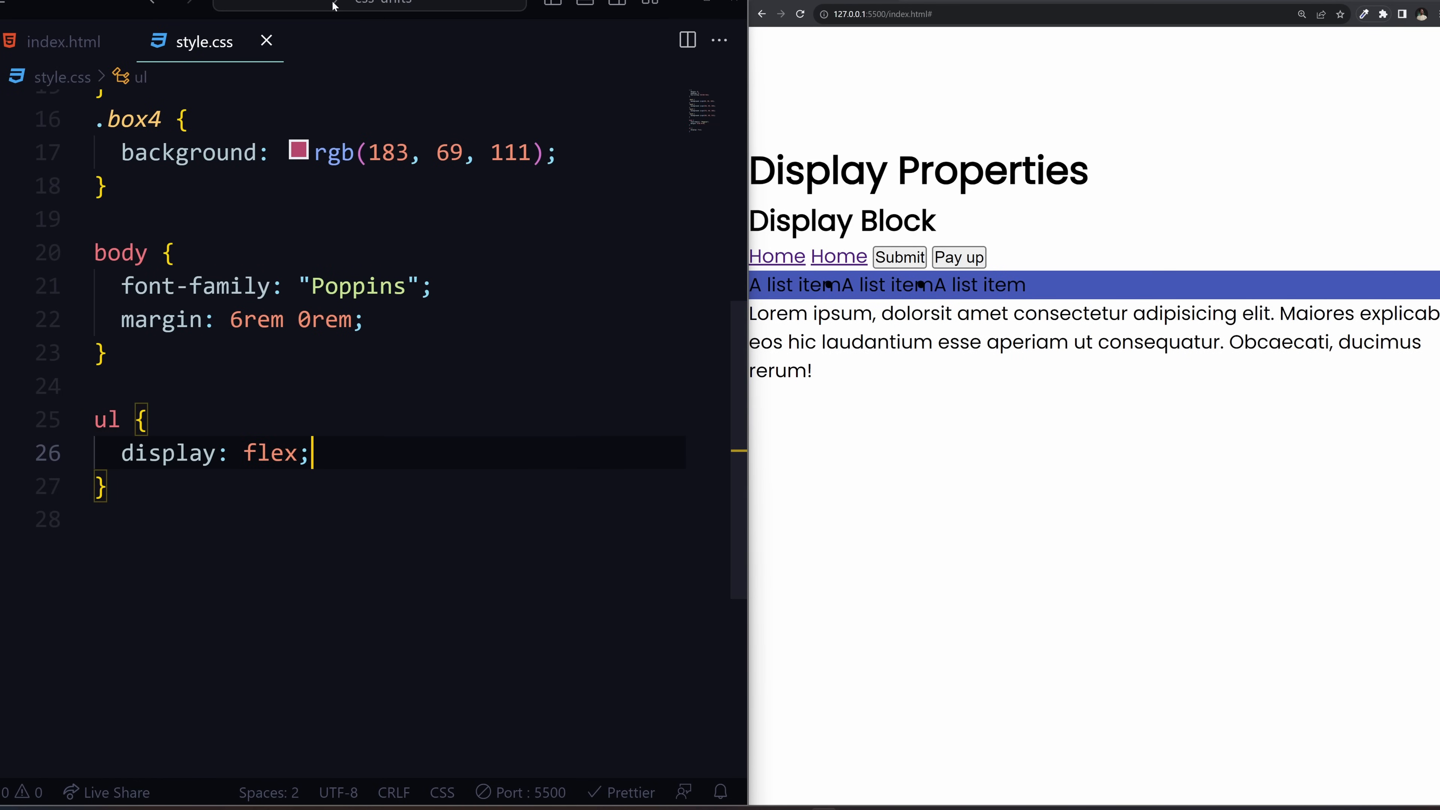
pyautogui.click(64, 41)
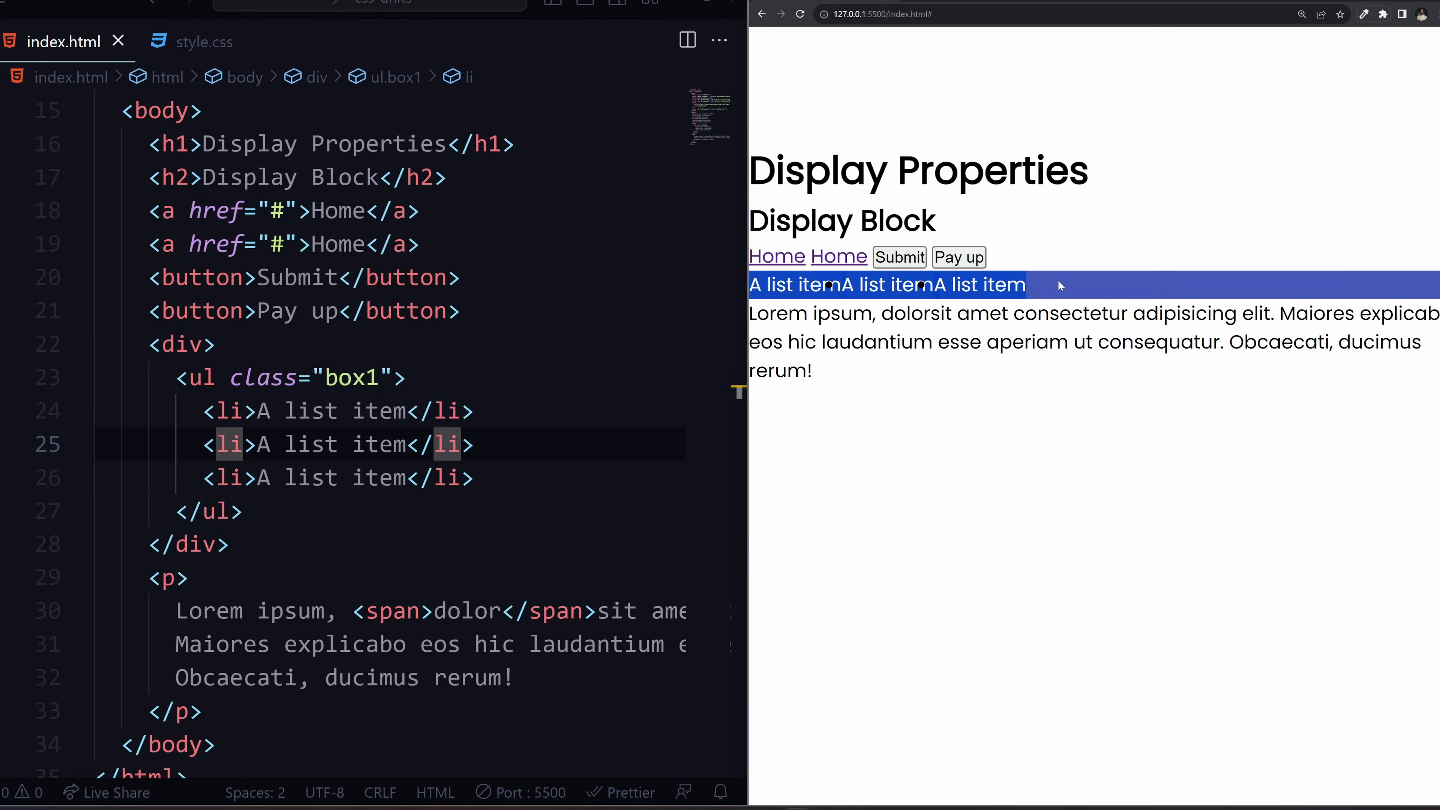
pyautogui.click(204, 42)
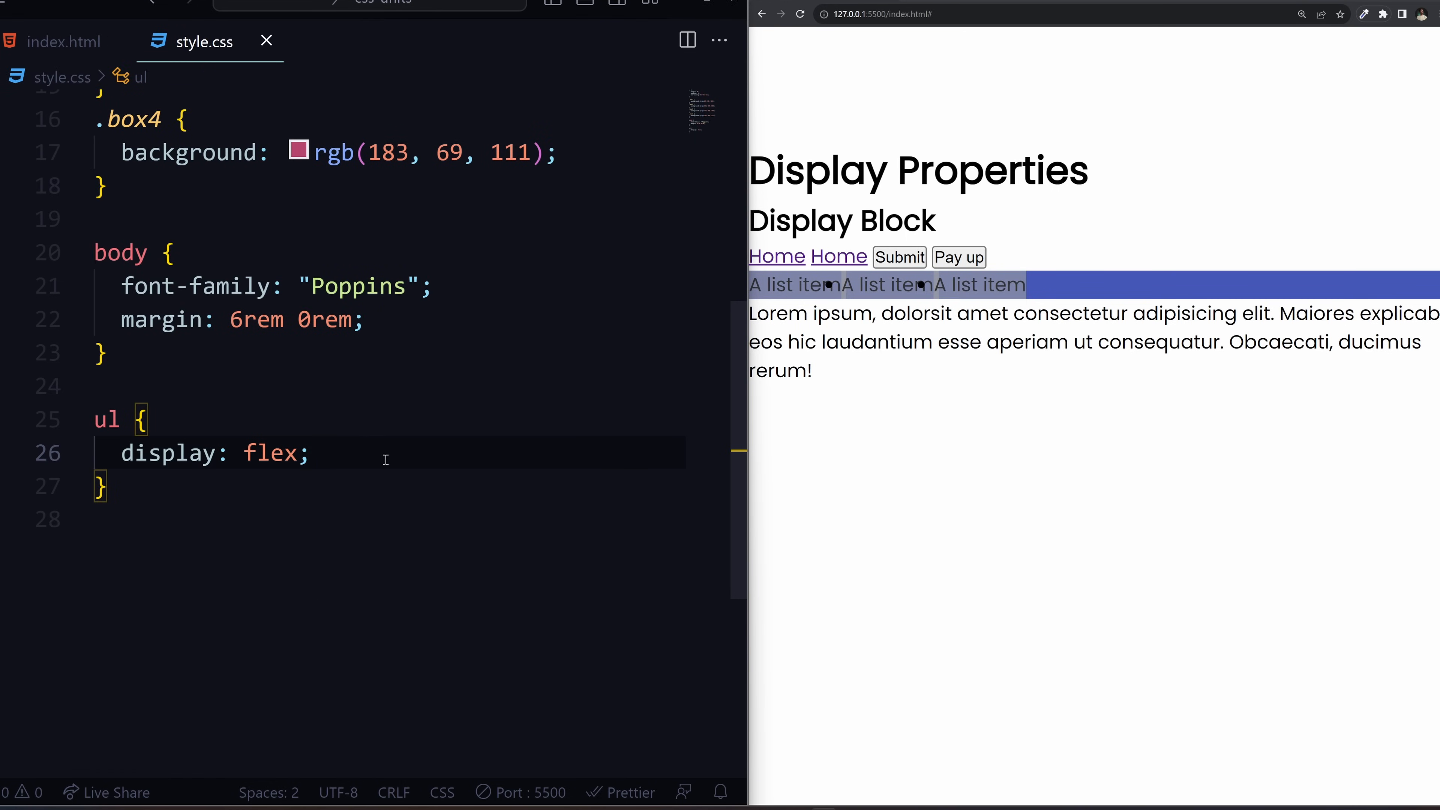
pyautogui.press('Enter')
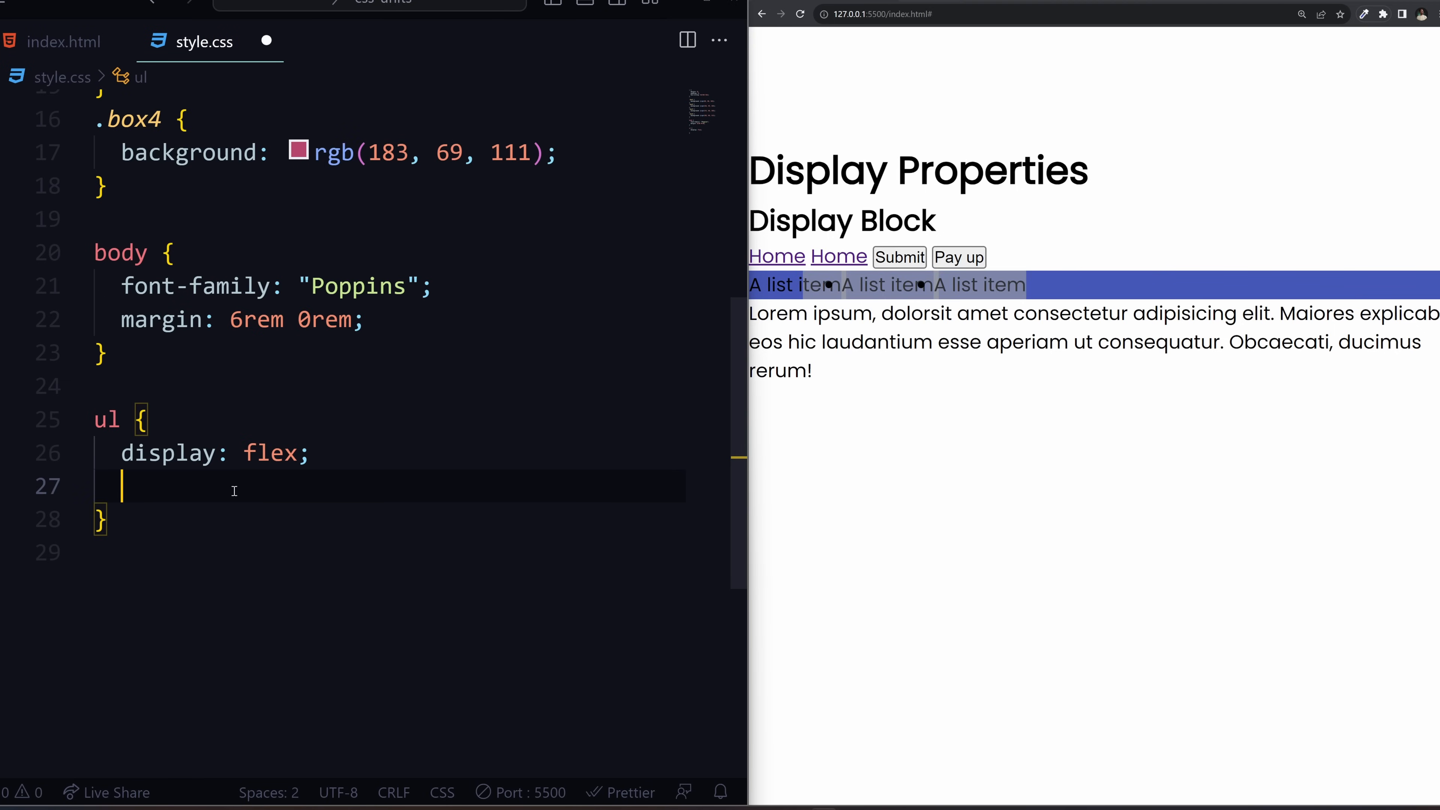
# - Give ul height 10rem and try justify-content center, flex-start, then space-between
pyautogui.write('height: 2;')
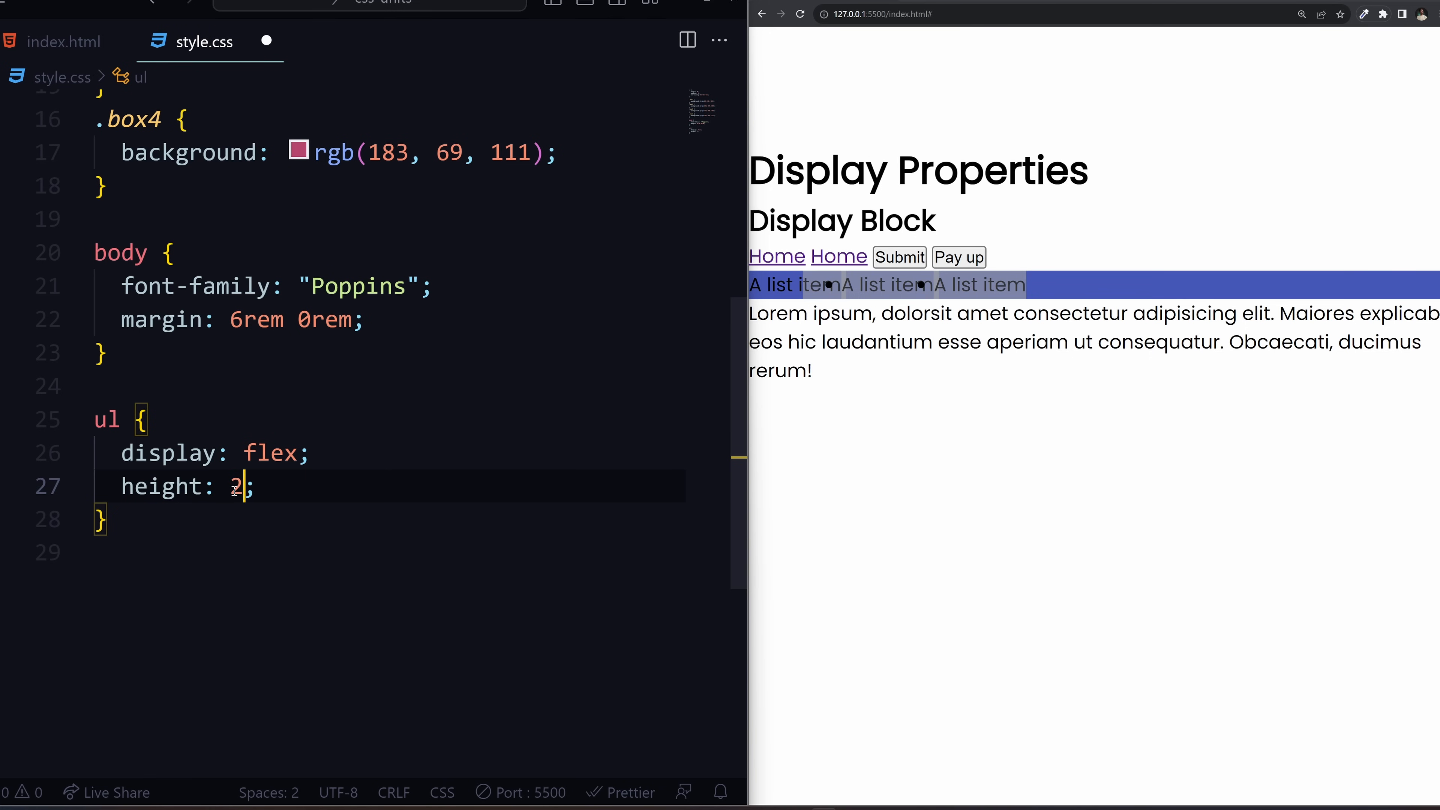
pyautogui.write('0rem')
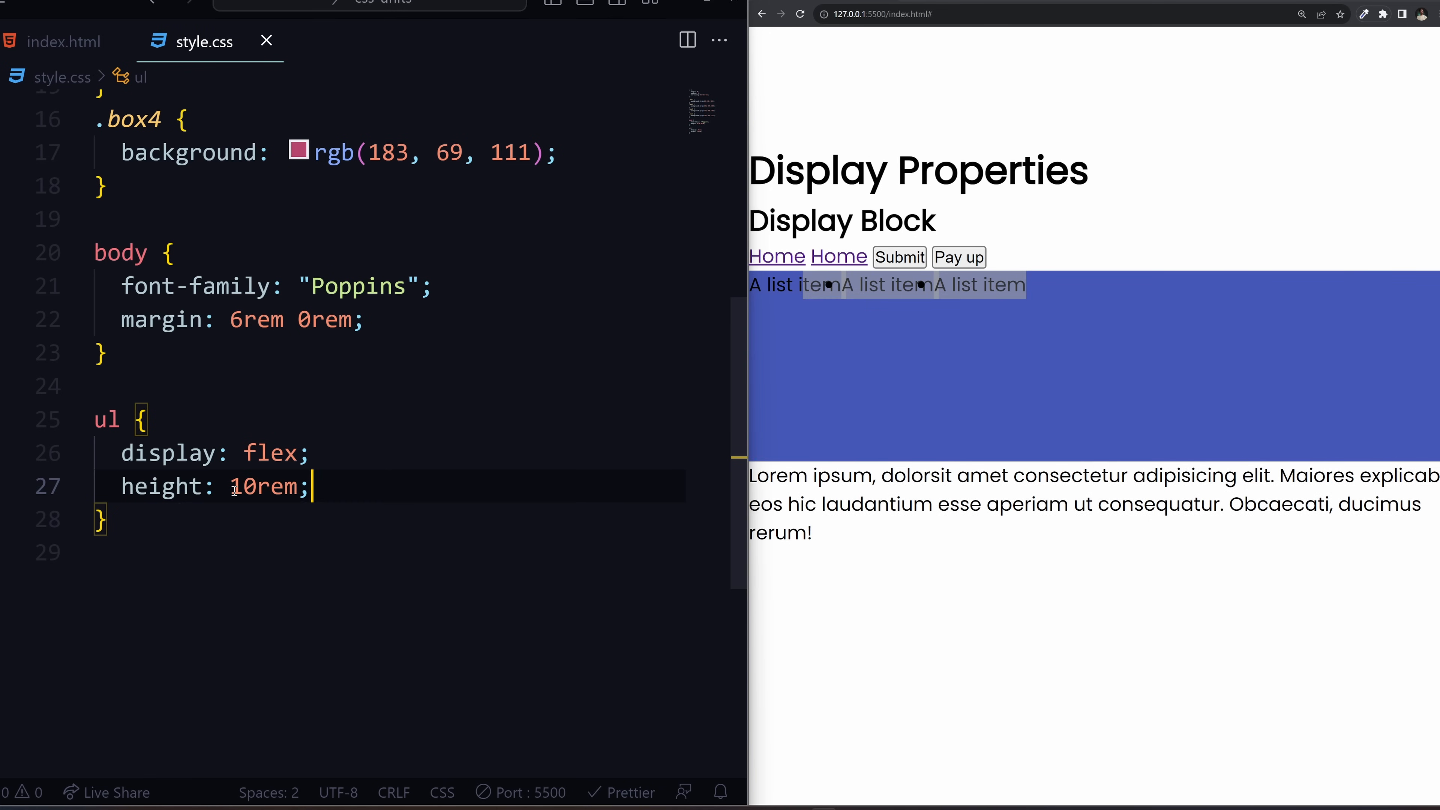
pyautogui.write('j')
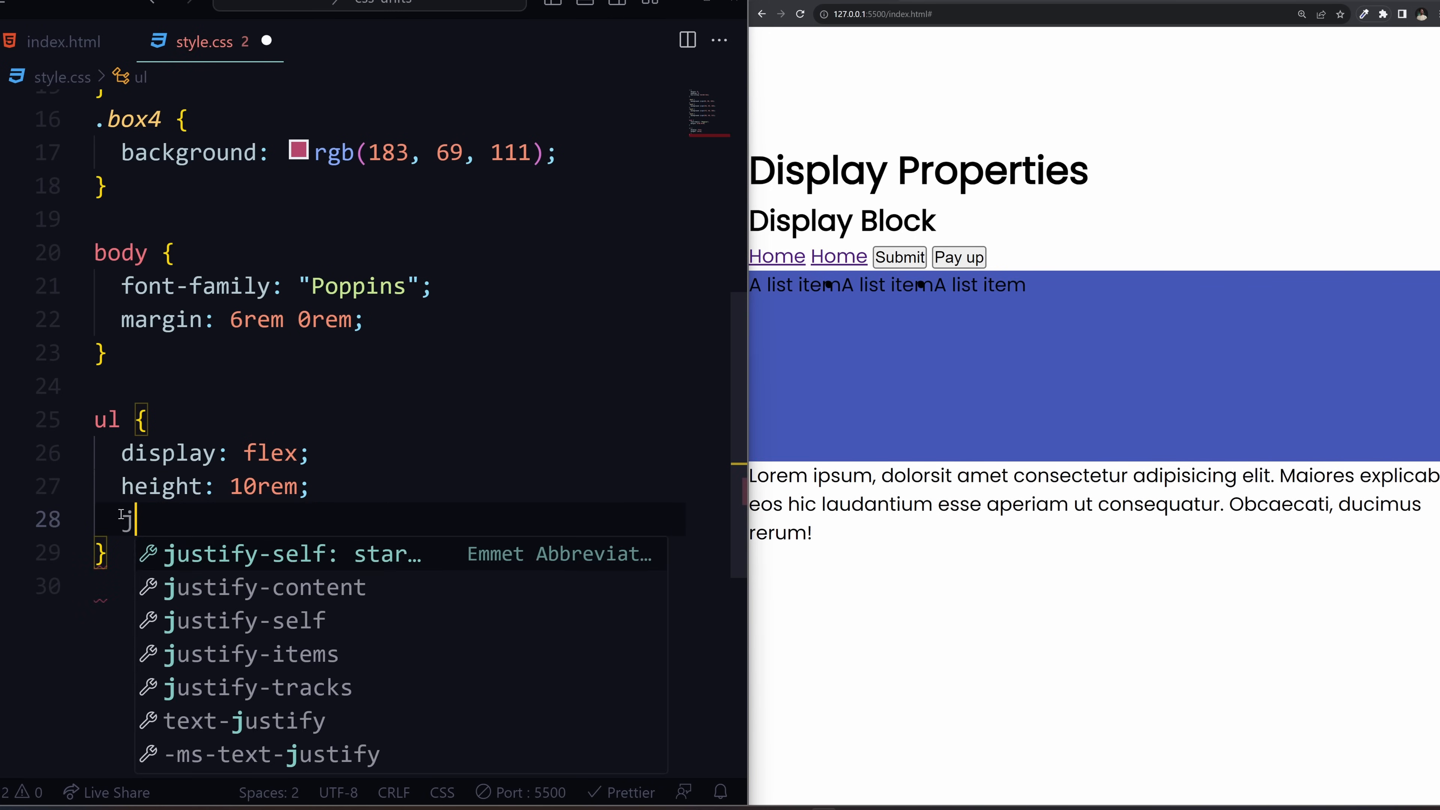
pyautogui.write('justify-content: center;')
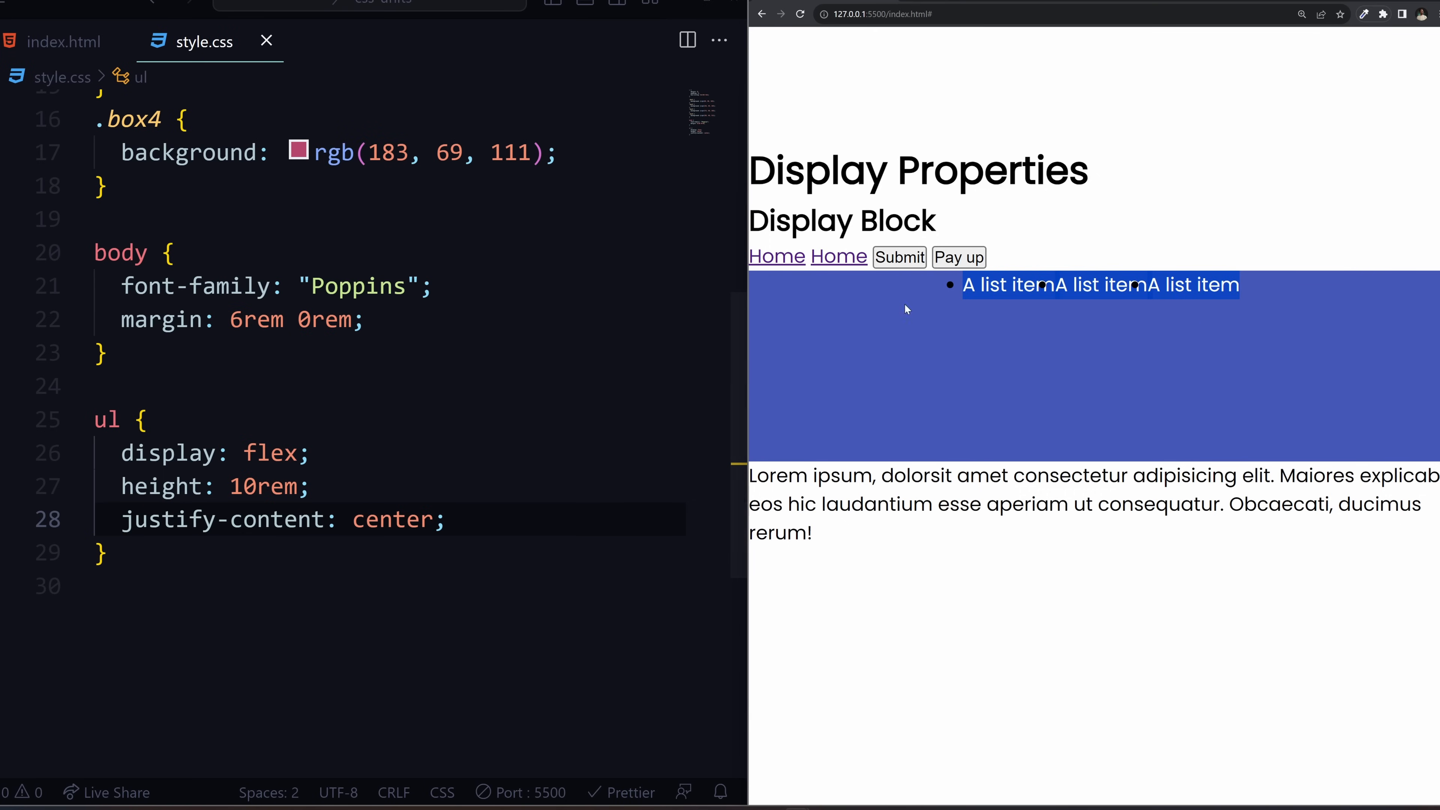
pyautogui.write('fle')
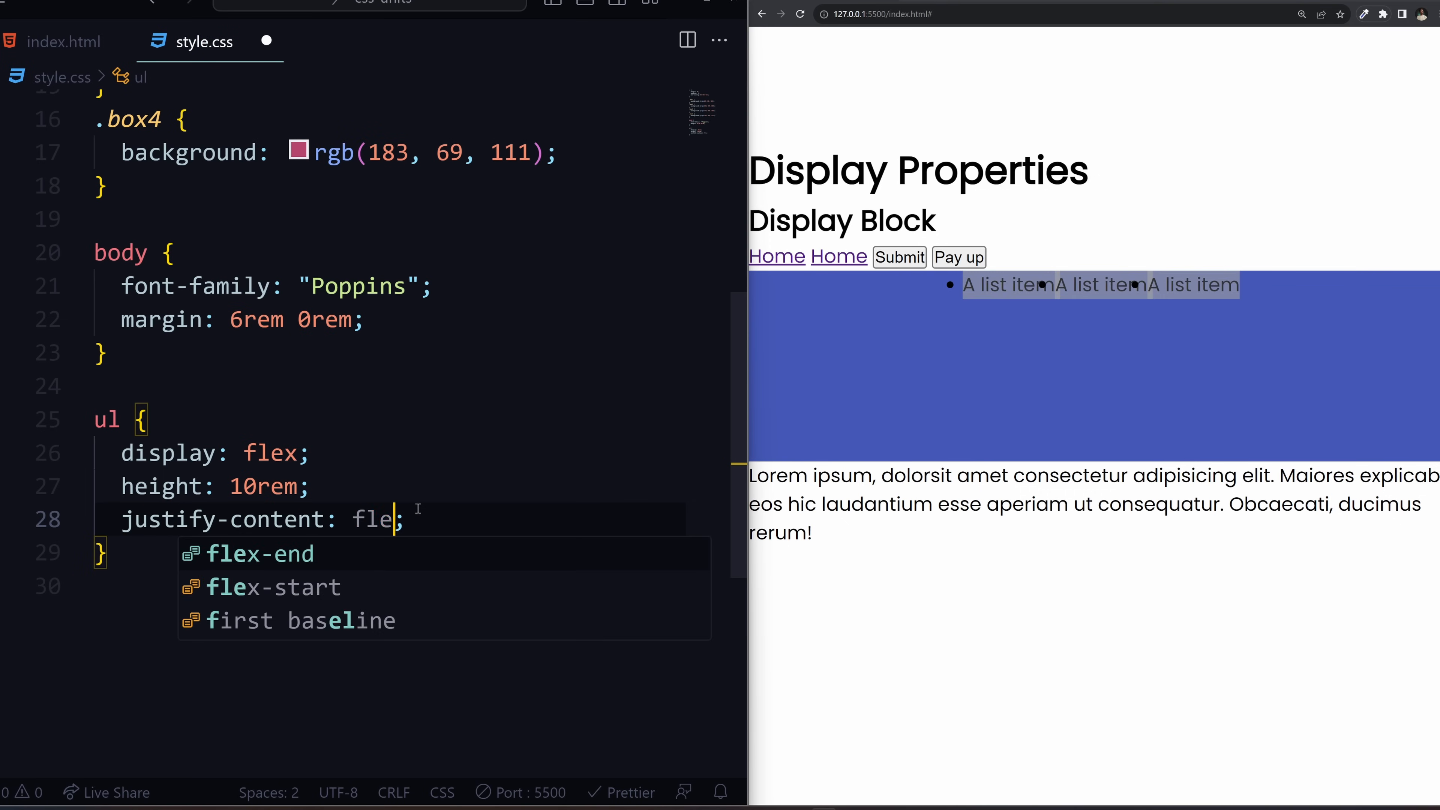
pyautogui.write('-')
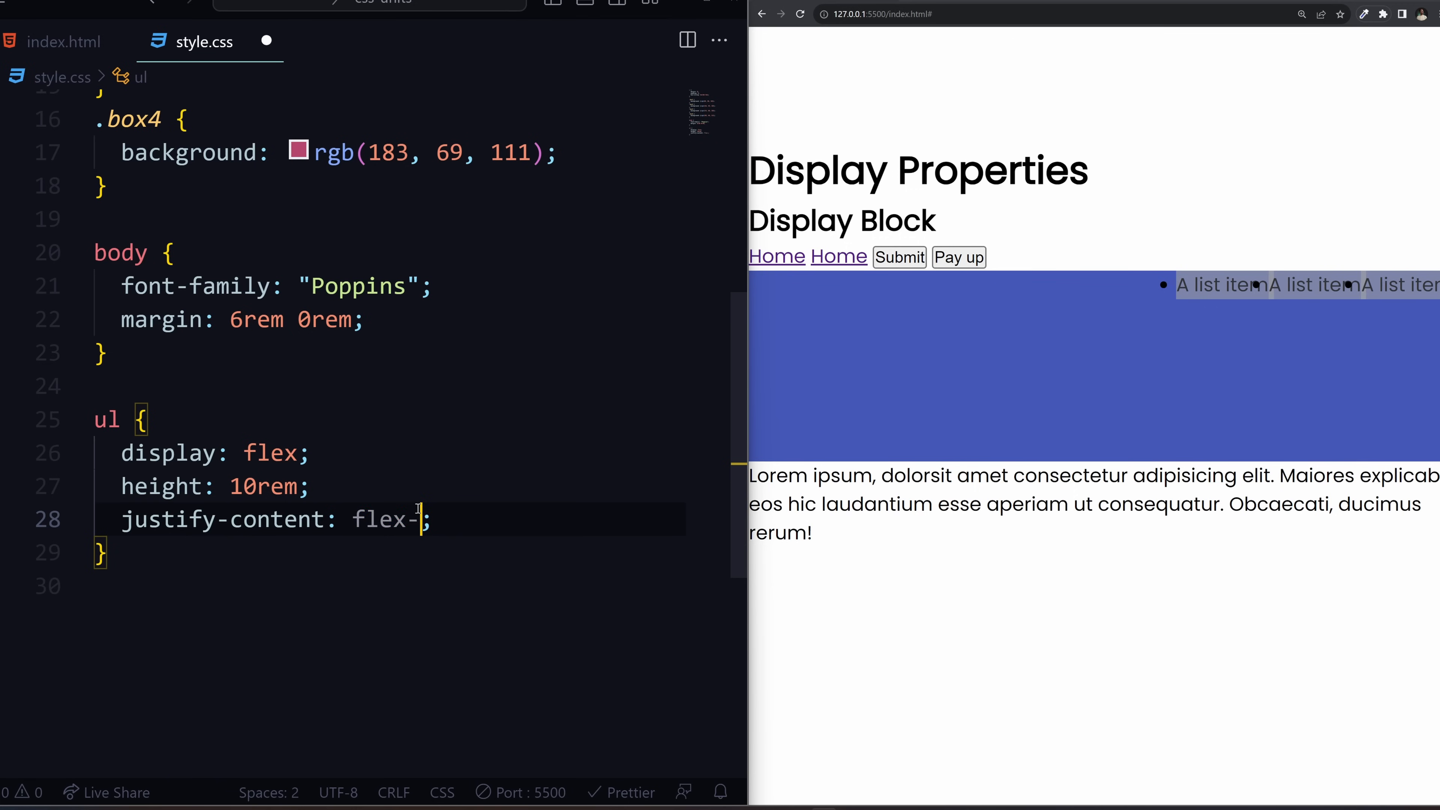
pyautogui.write('start')
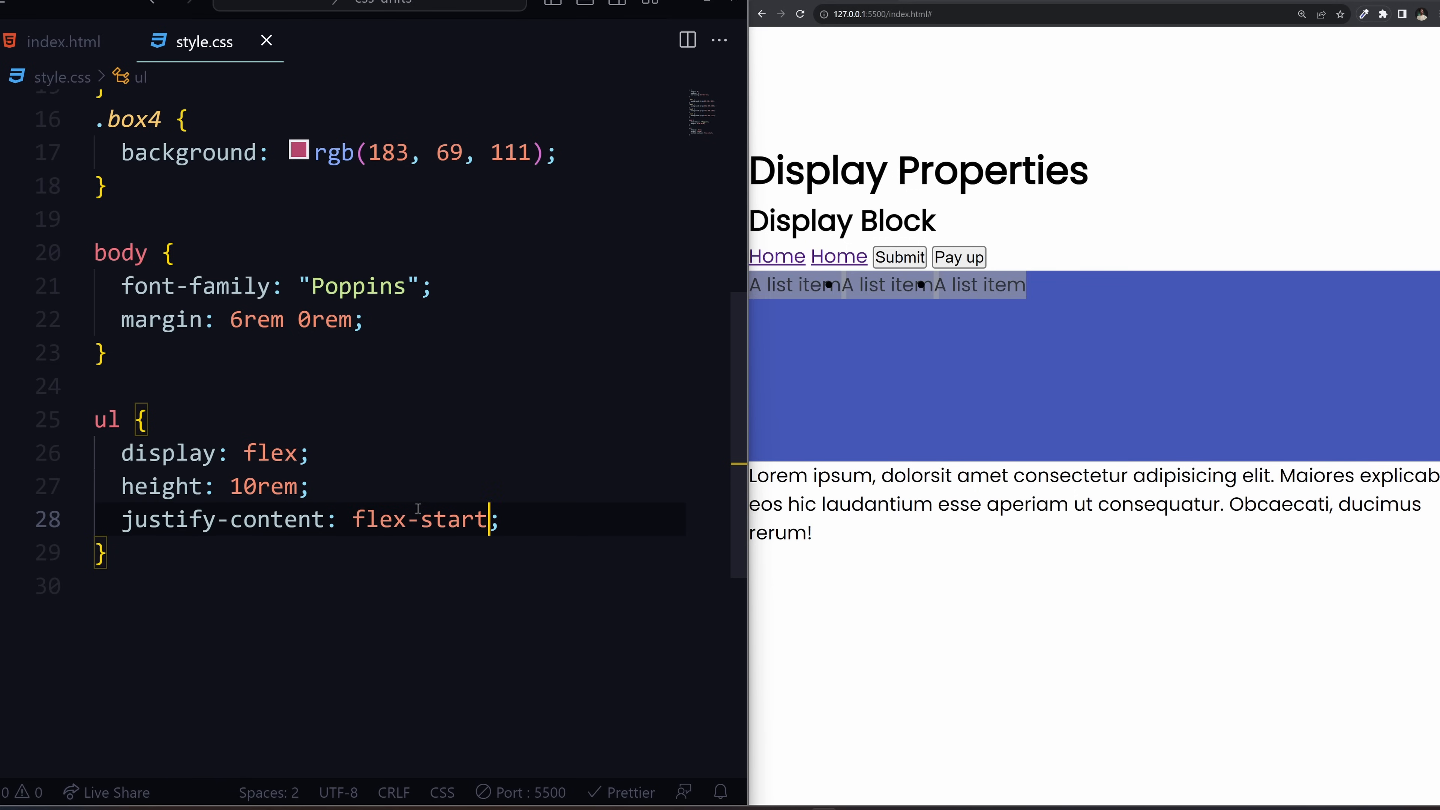
pyautogui.press('BackSpace')
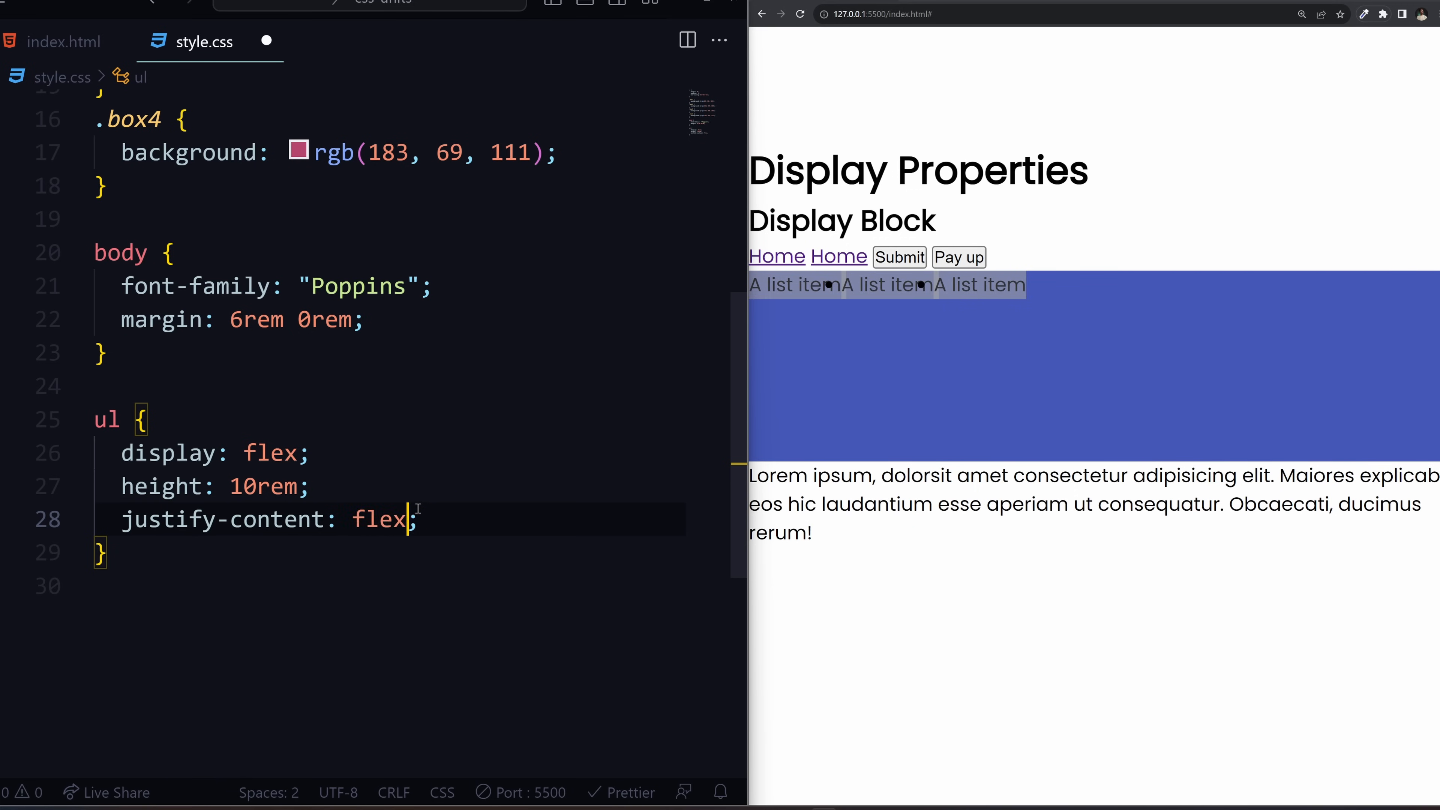
pyautogui.write('space-between')
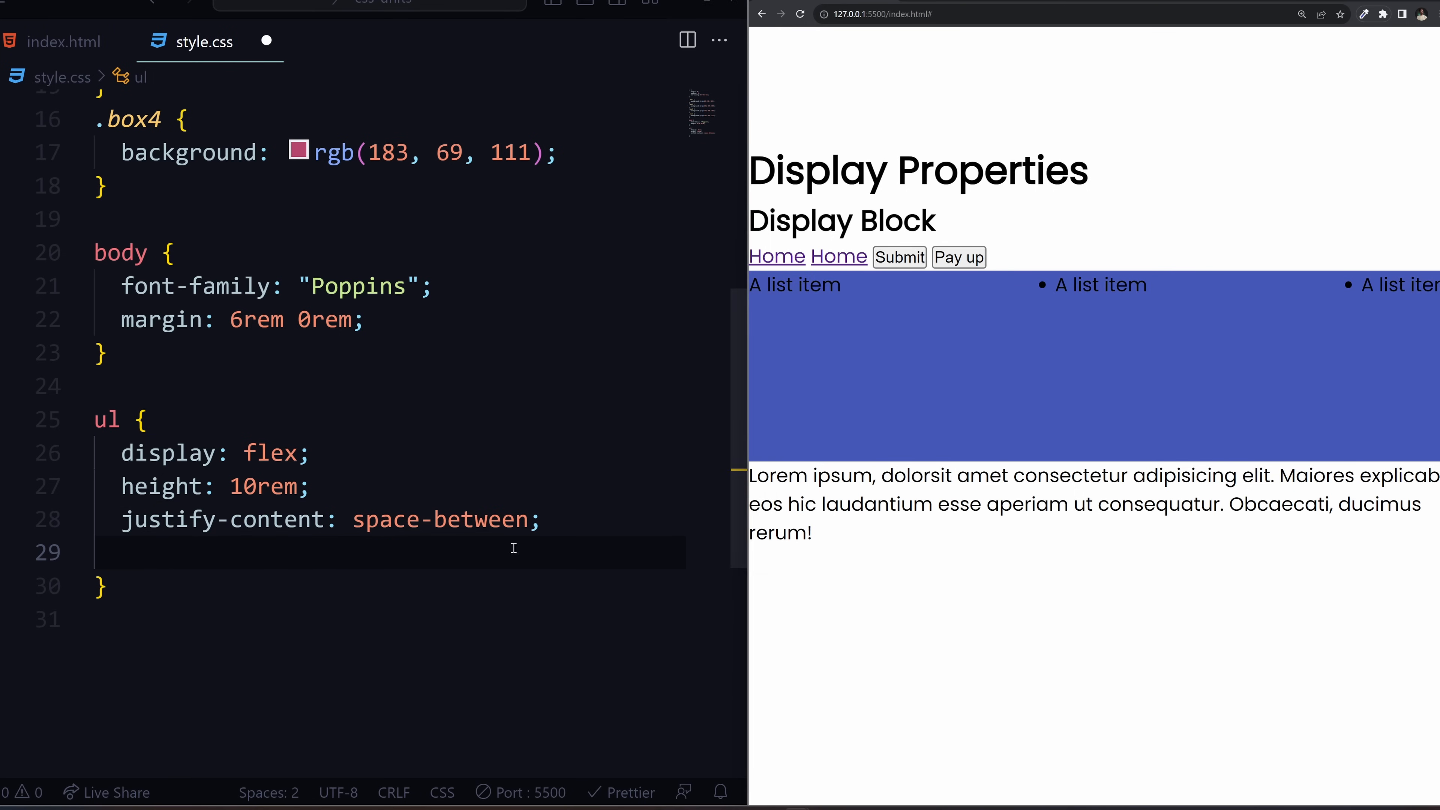
# - Add align-items: center to vertically centre the list items
pyautogui.write('align-items: ;')
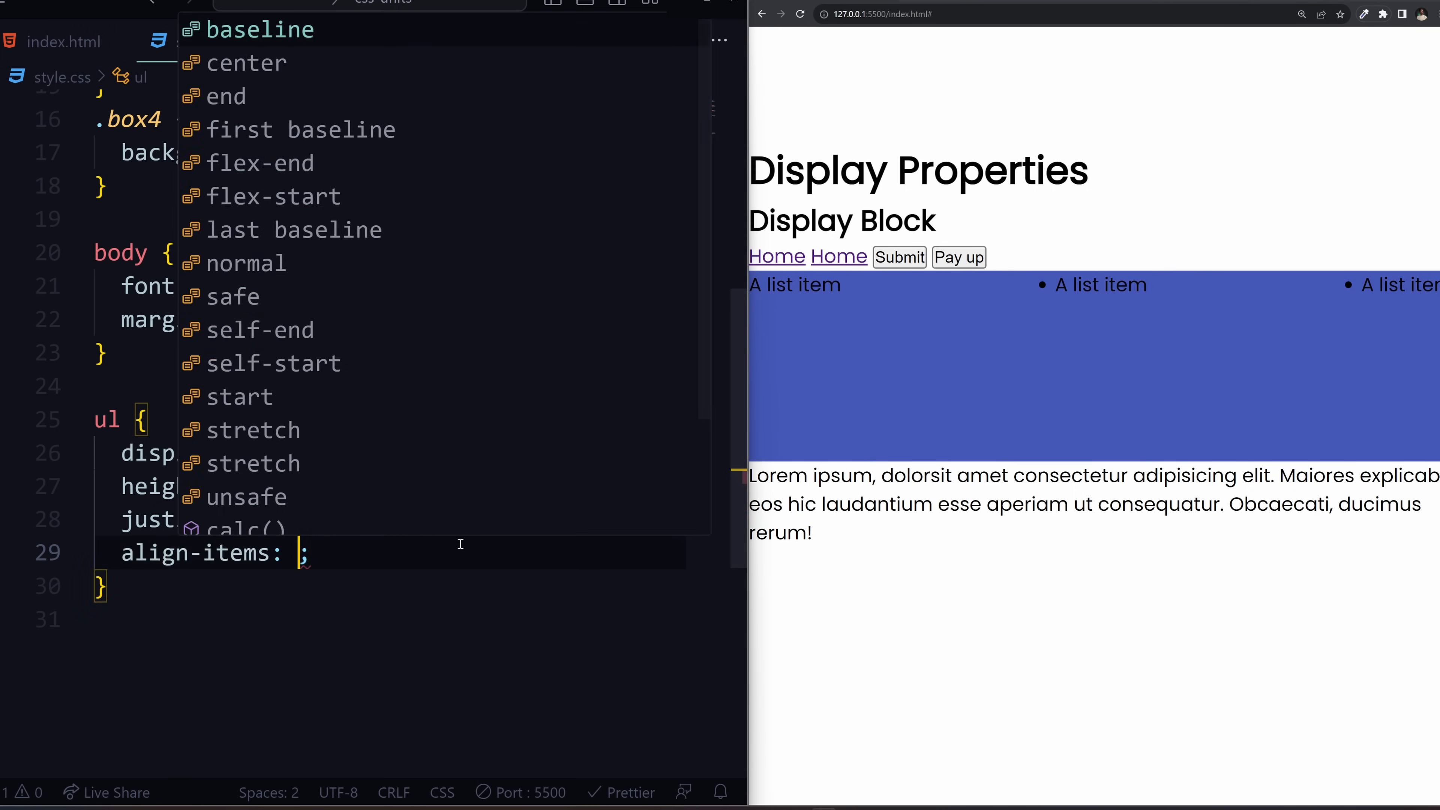
pyautogui.write('cente')
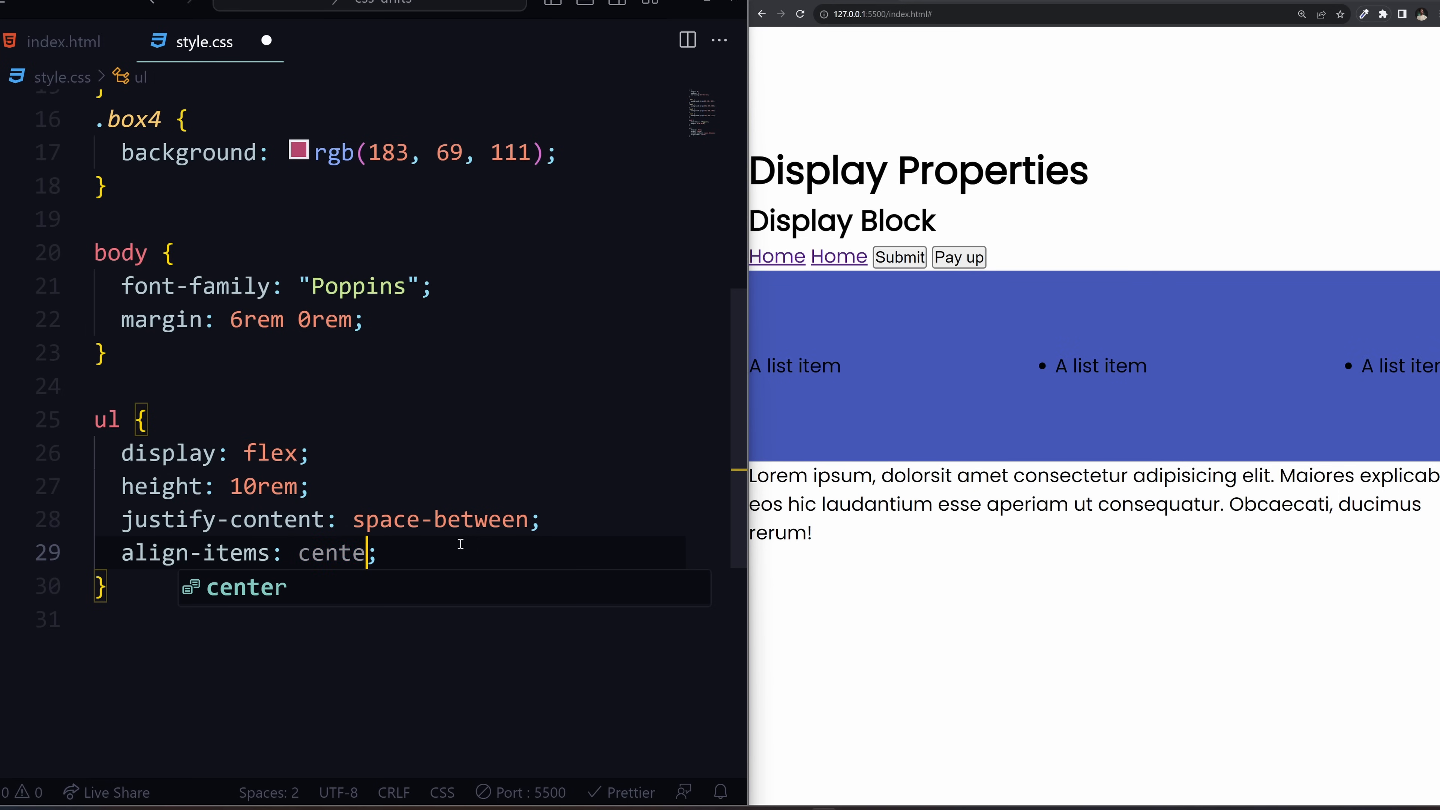
pyautogui.write('flex')
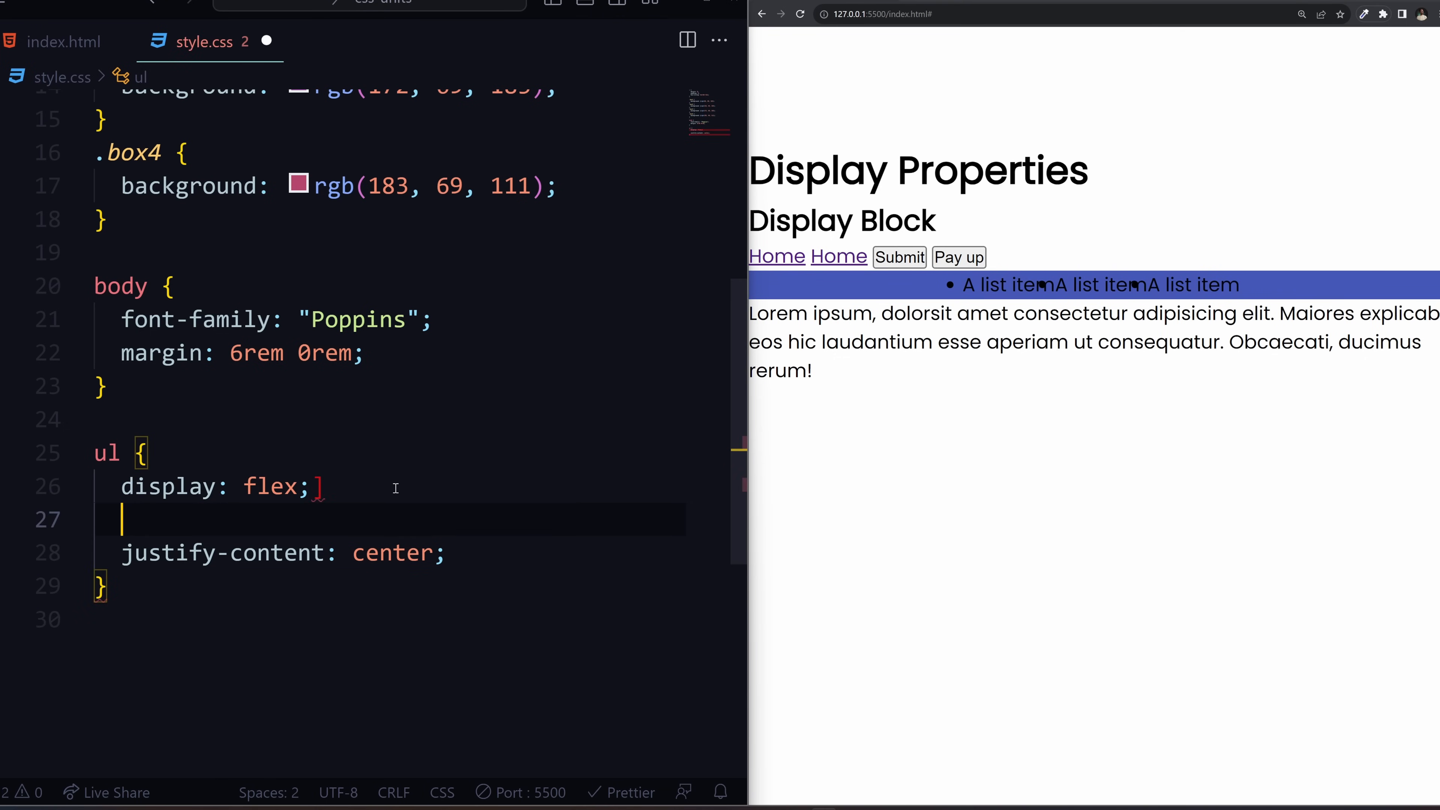
# - Experiment with flex-direction column and row and justify-content on the ul rule
pyautogui.write('flex-direction: row;')
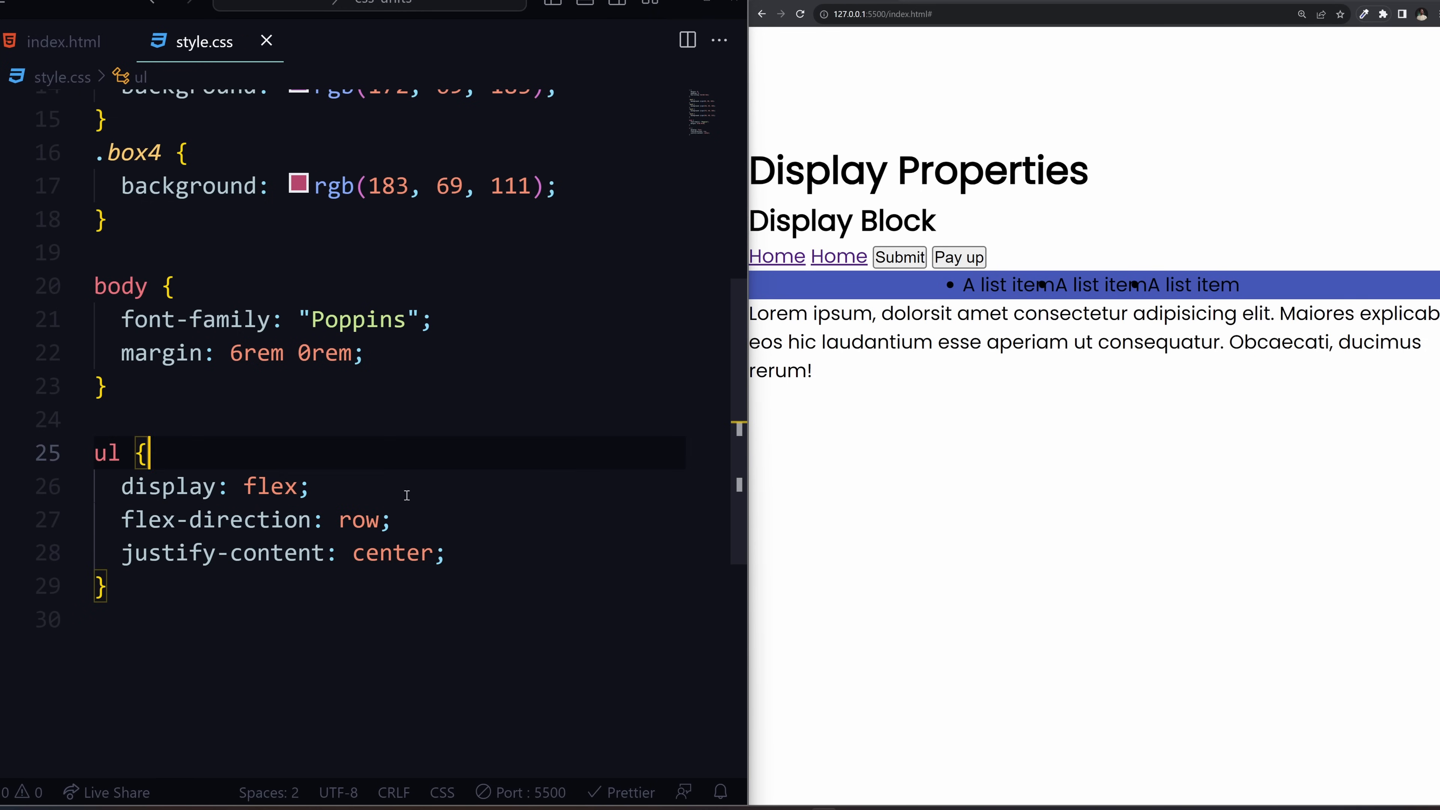
pyautogui.write('column')
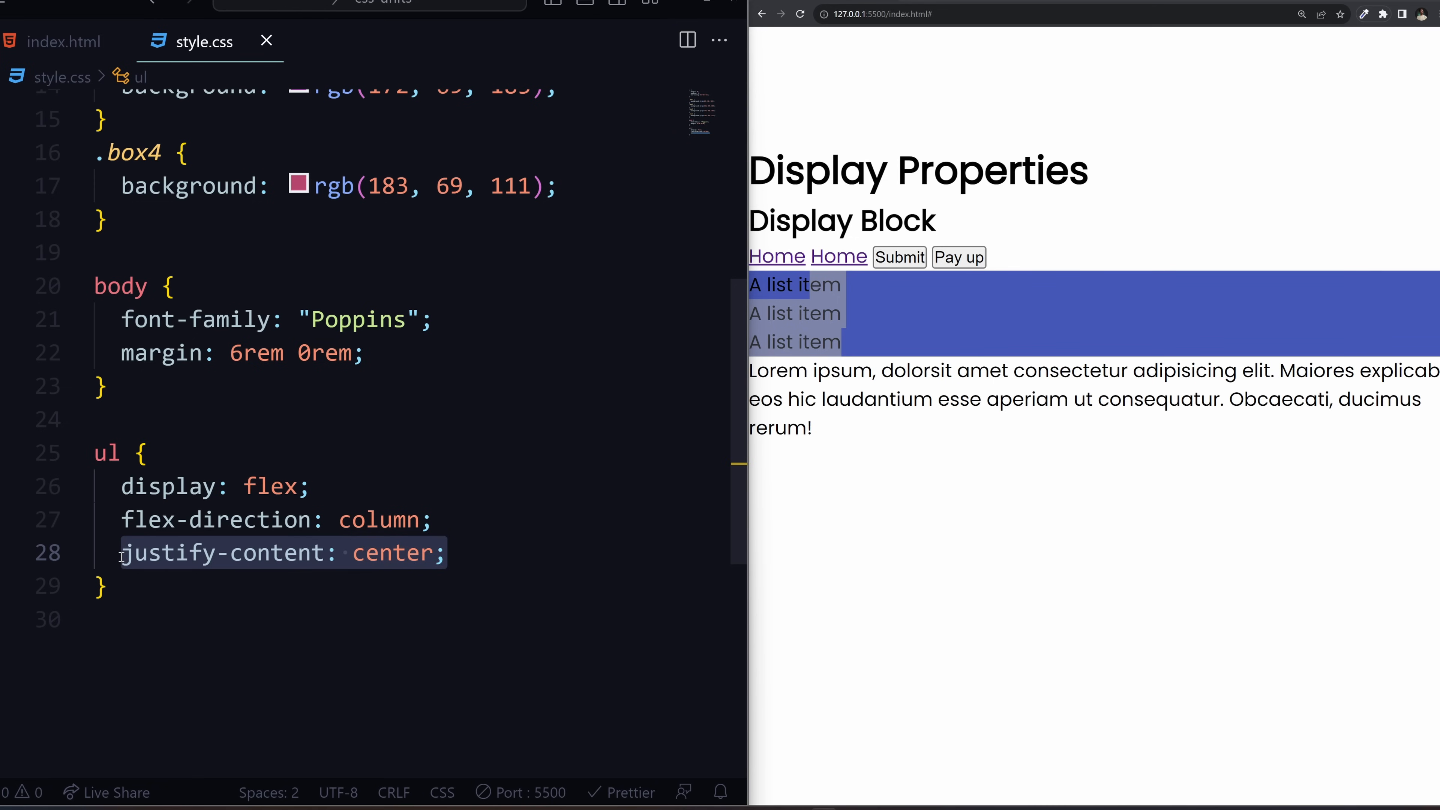
pyautogui.doubleClick(392, 553)
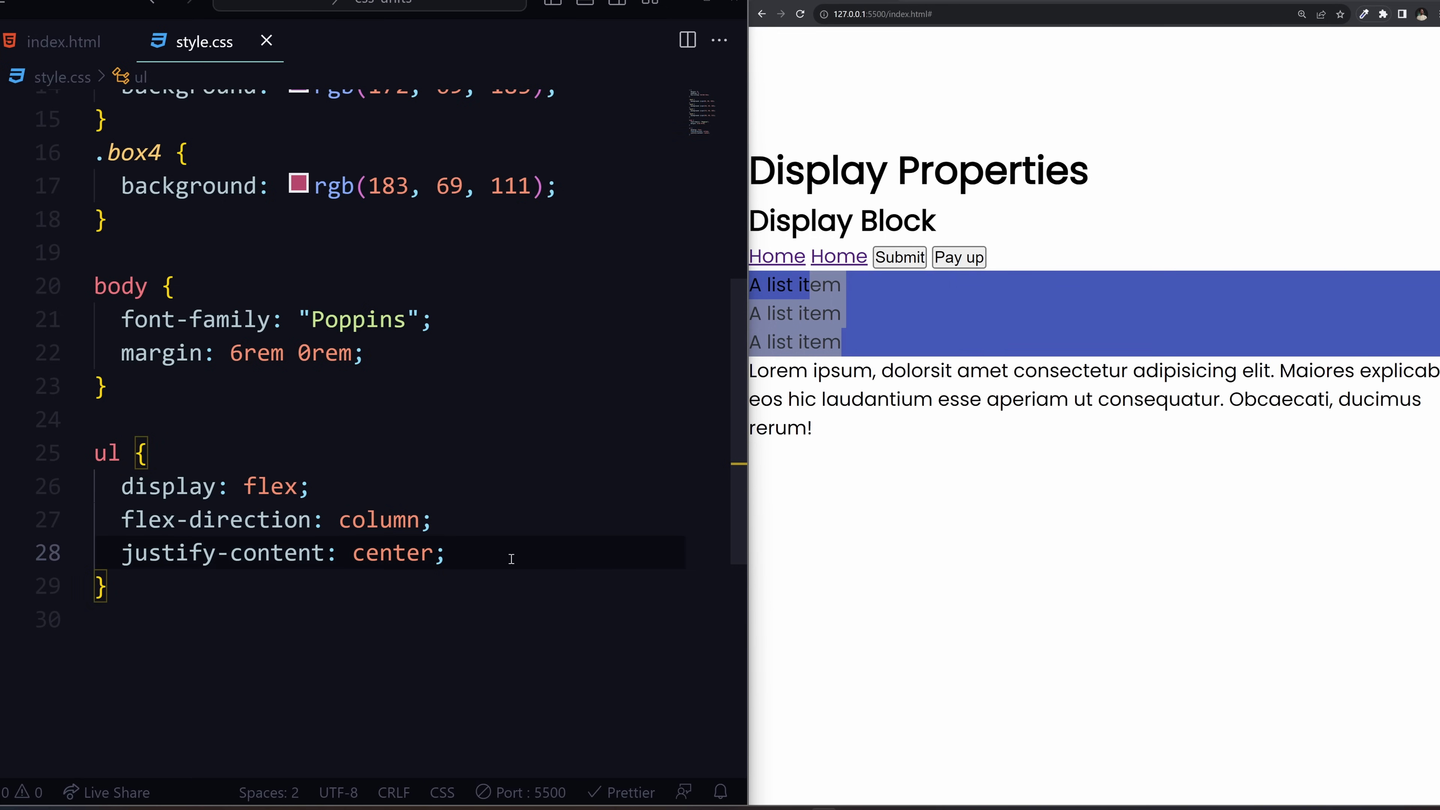
pyautogui.write('align-')
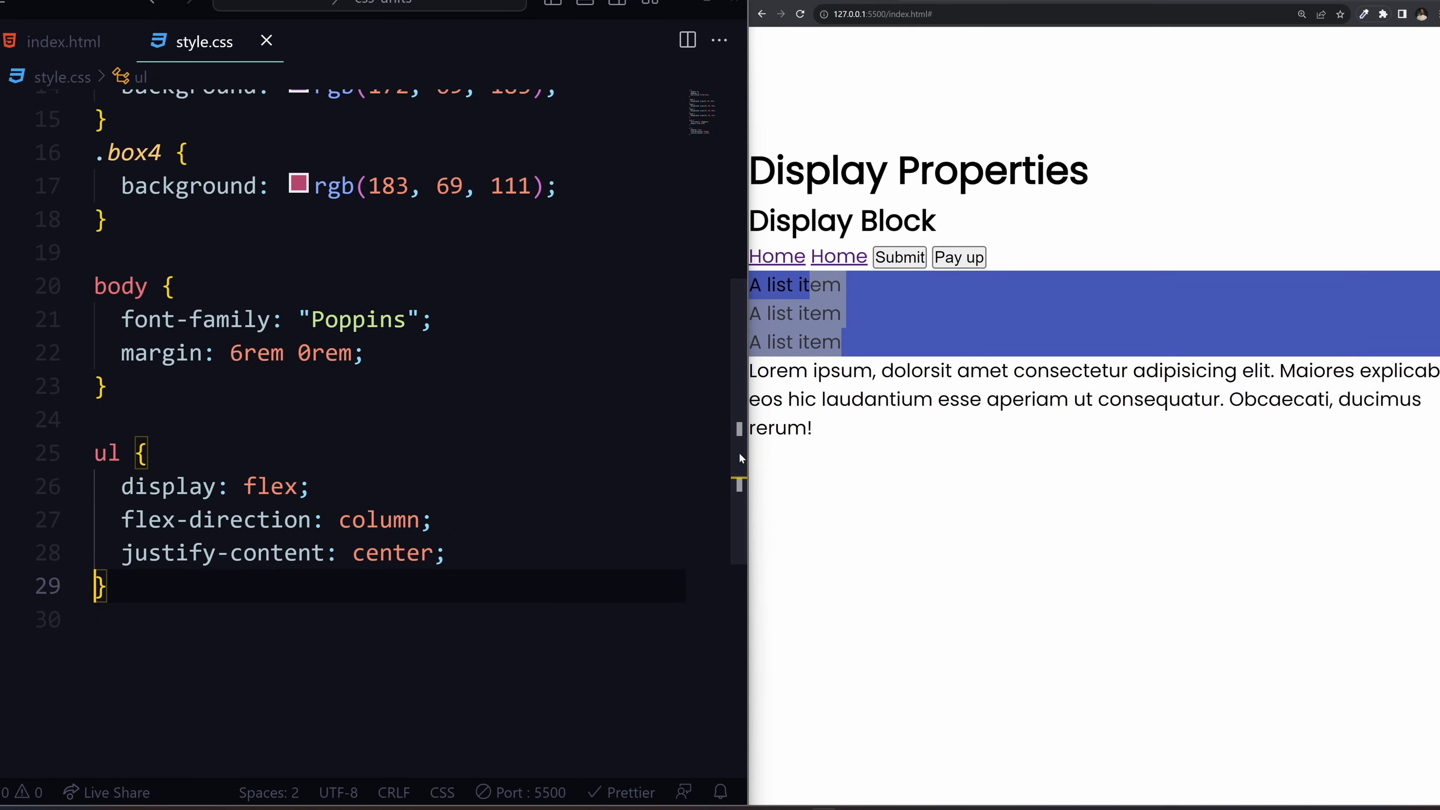
pyautogui.write('row')
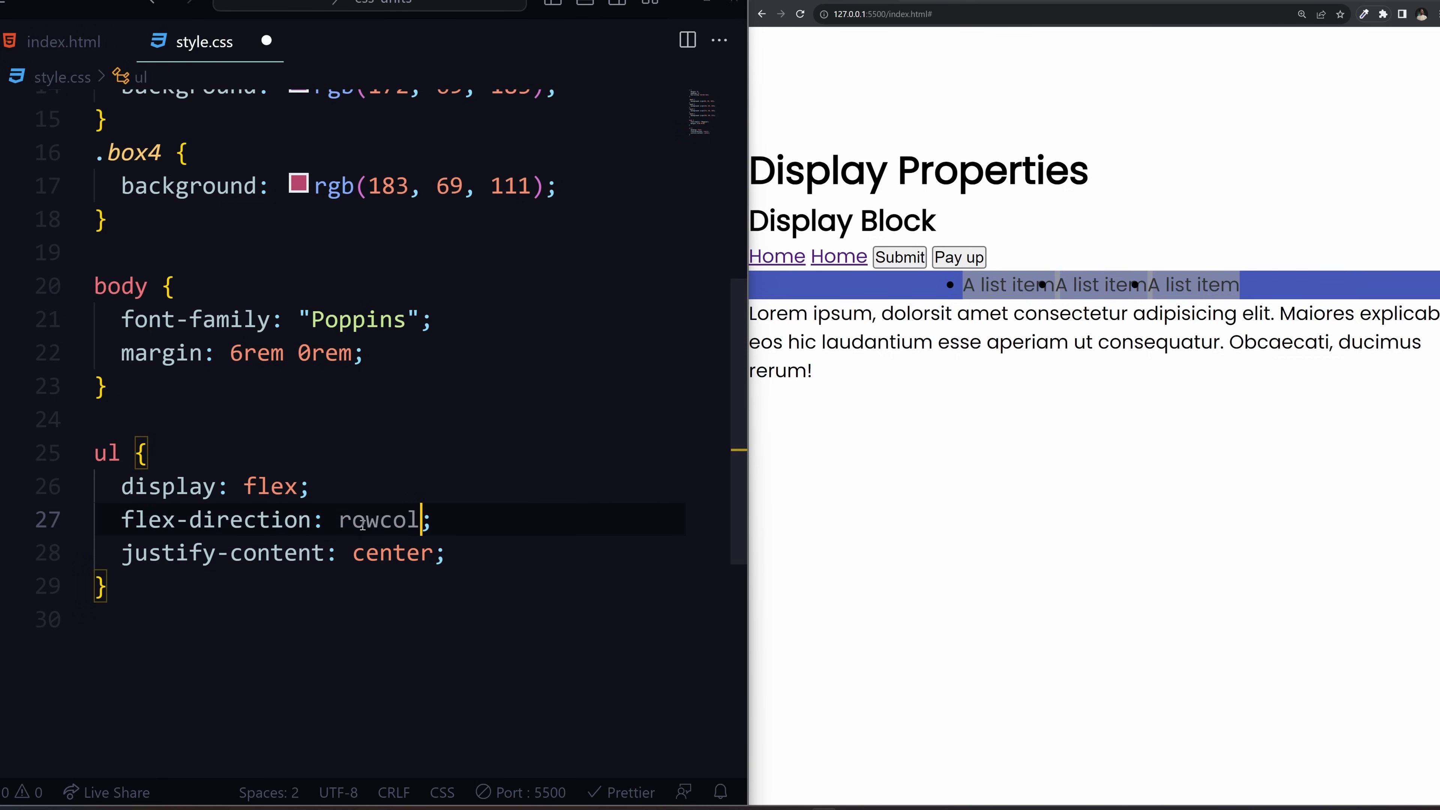
pyautogui.write('column')
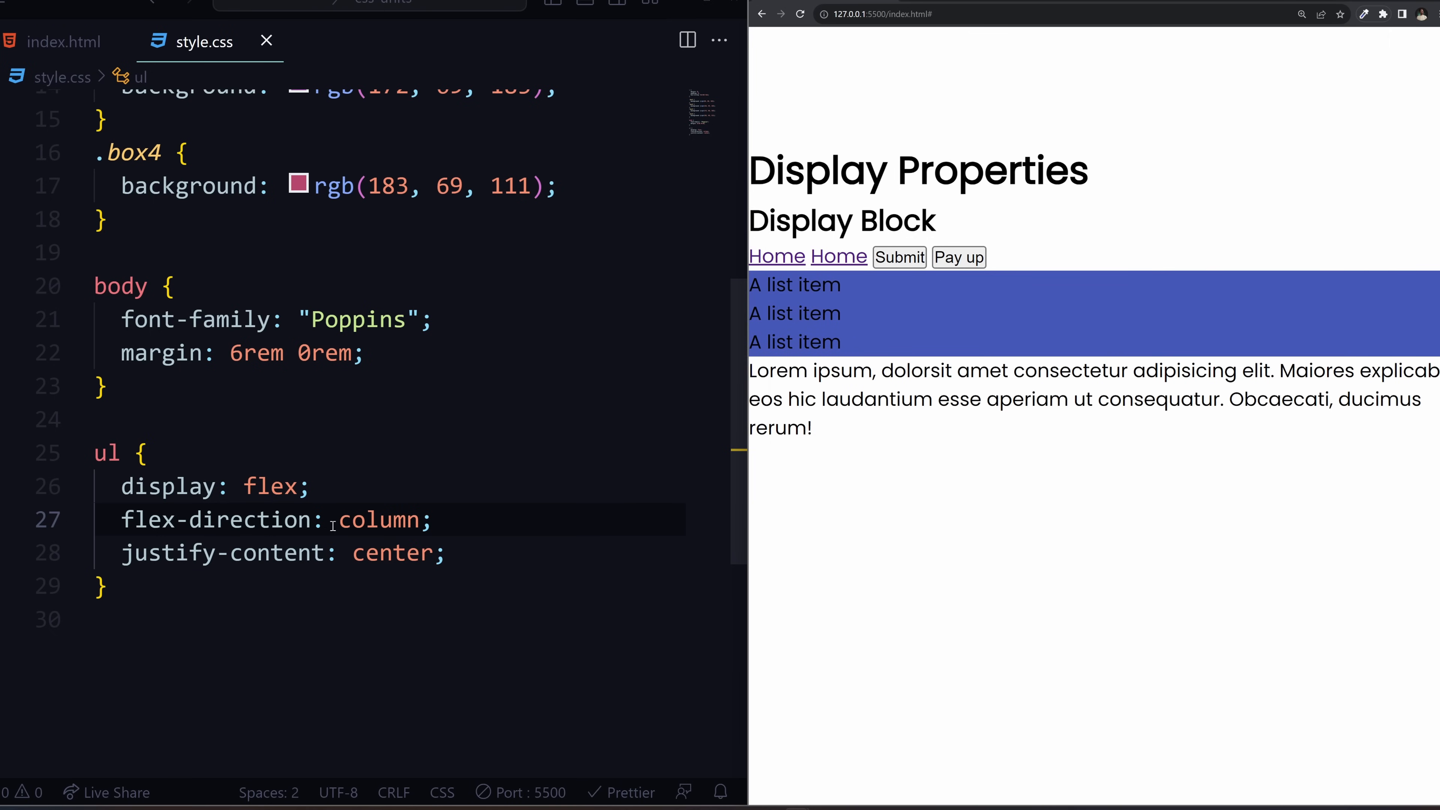
# - Strip height, justify-content and align-items, leaving ul with display: flex only
pyautogui.doubleClick(393, 552)
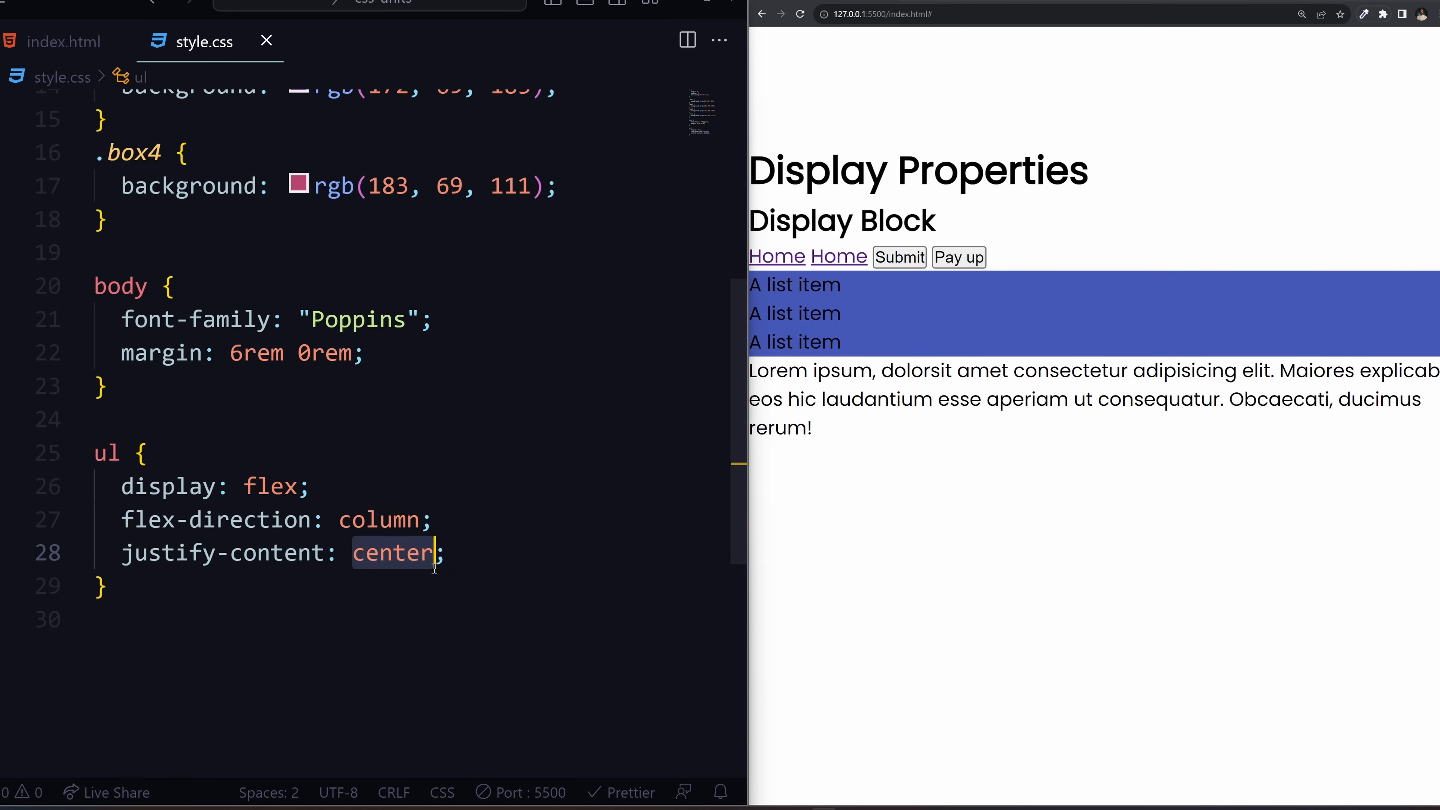
pyautogui.write('heig')
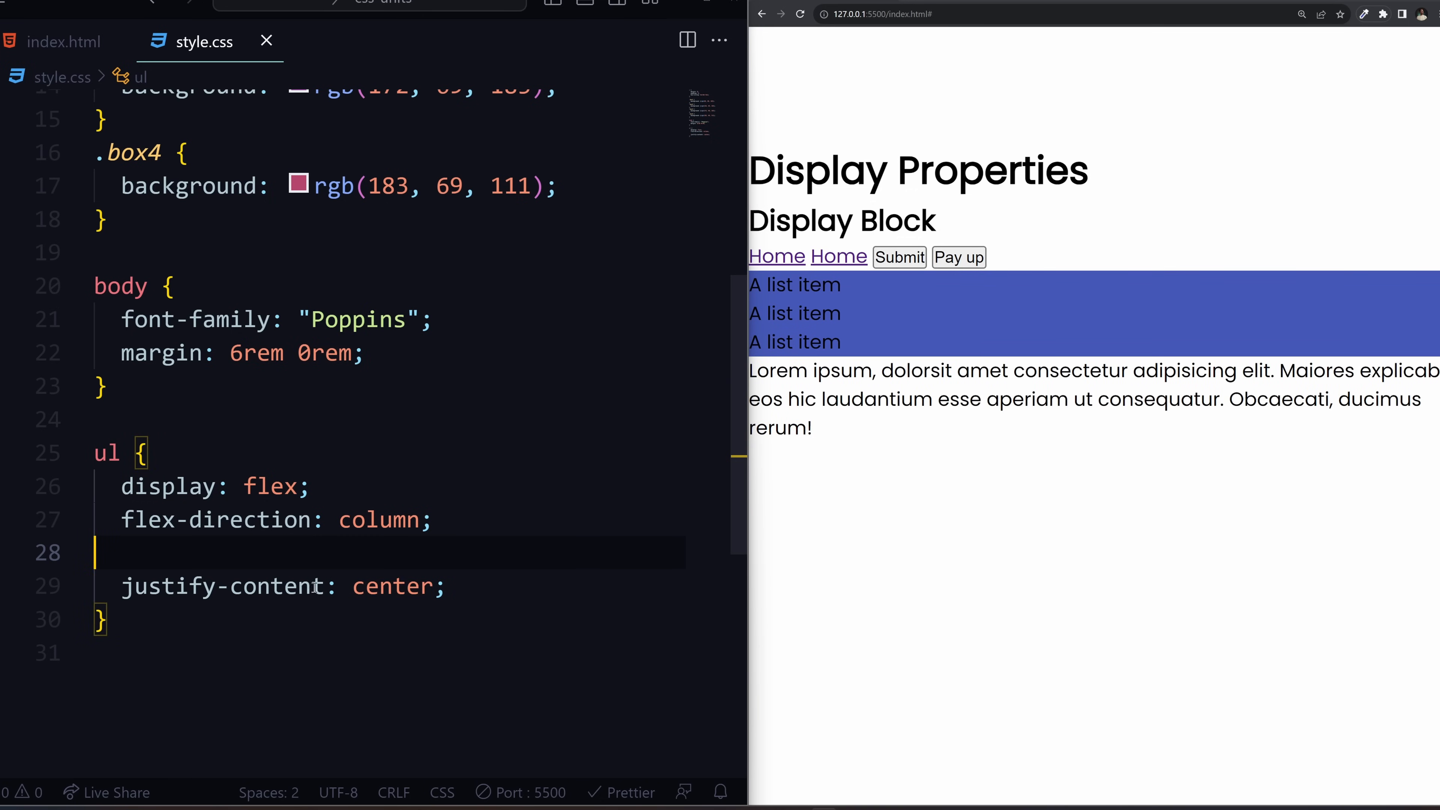
pyautogui.write('alig: center;')
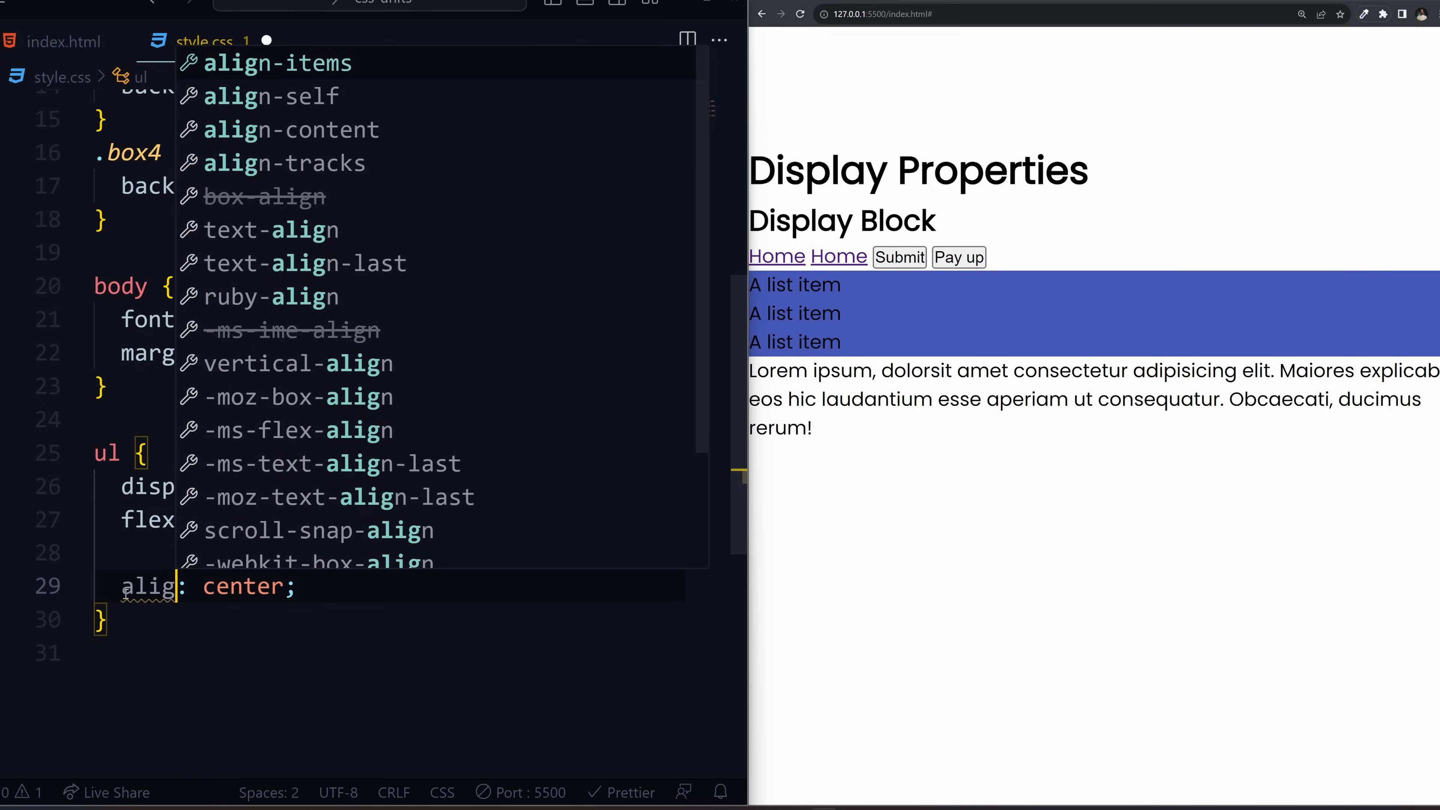
pyautogui.write('align-items')
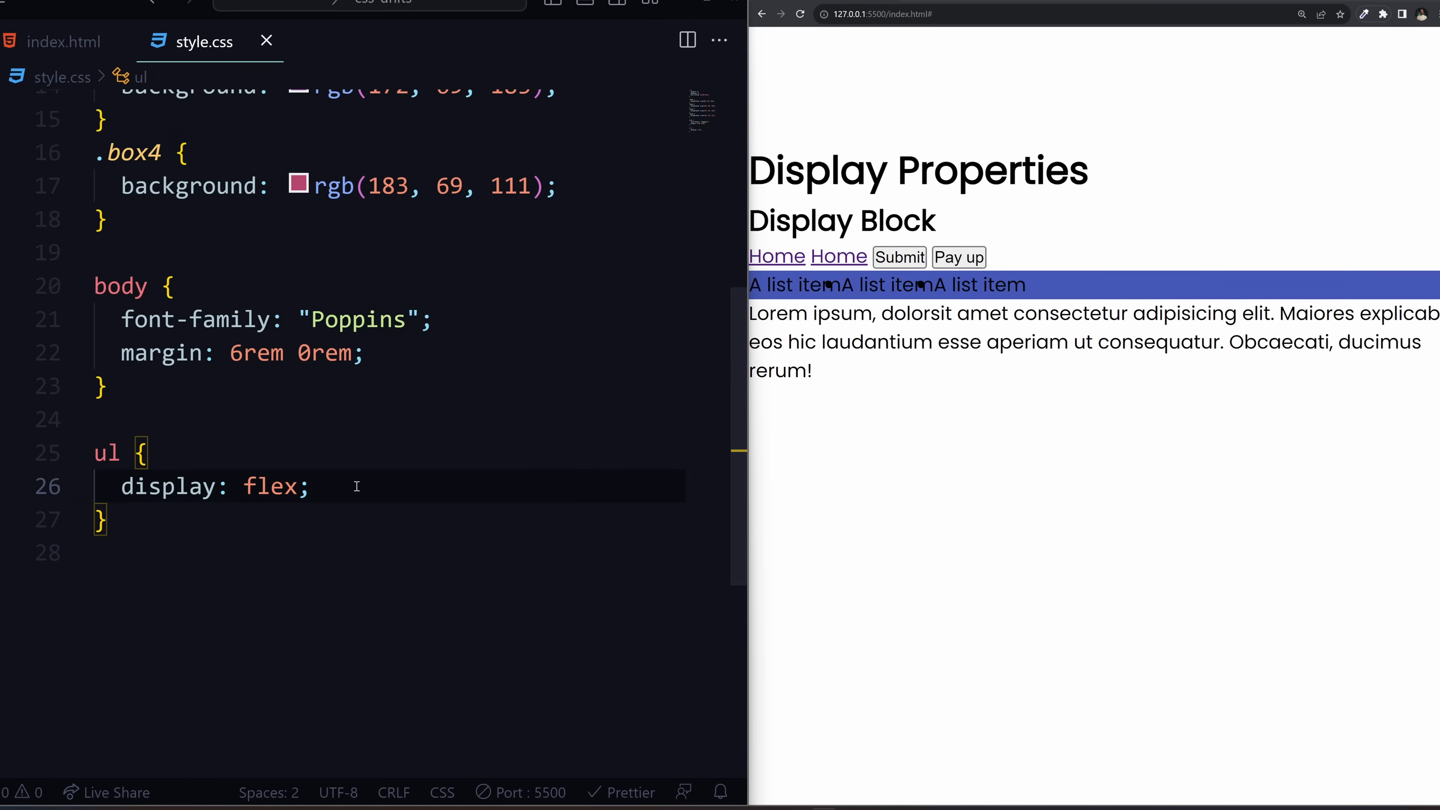
# - Add gap: 2rem and align-items: center to the ul rule
pyautogui.press('Enter')
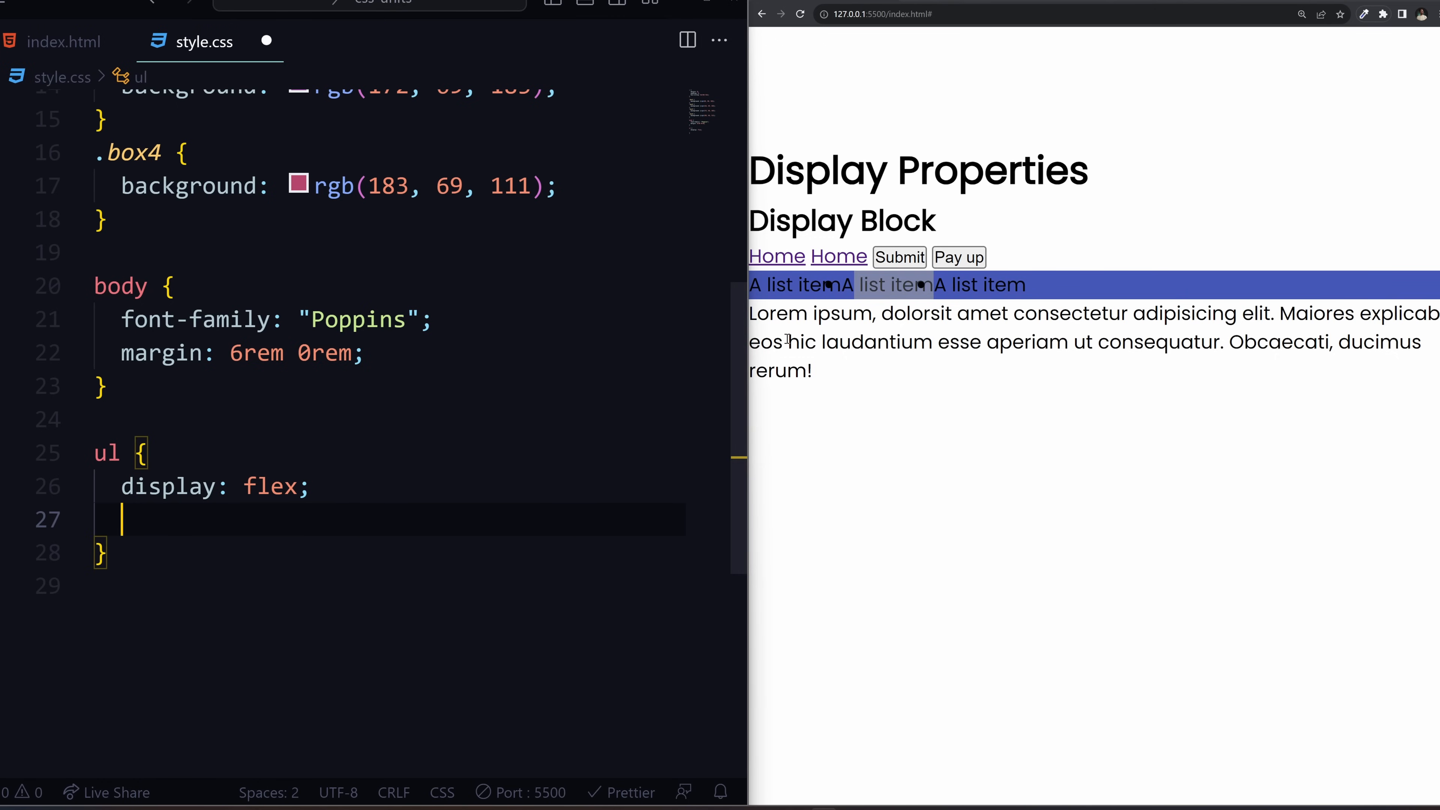
pyautogui.write('gap: 2')
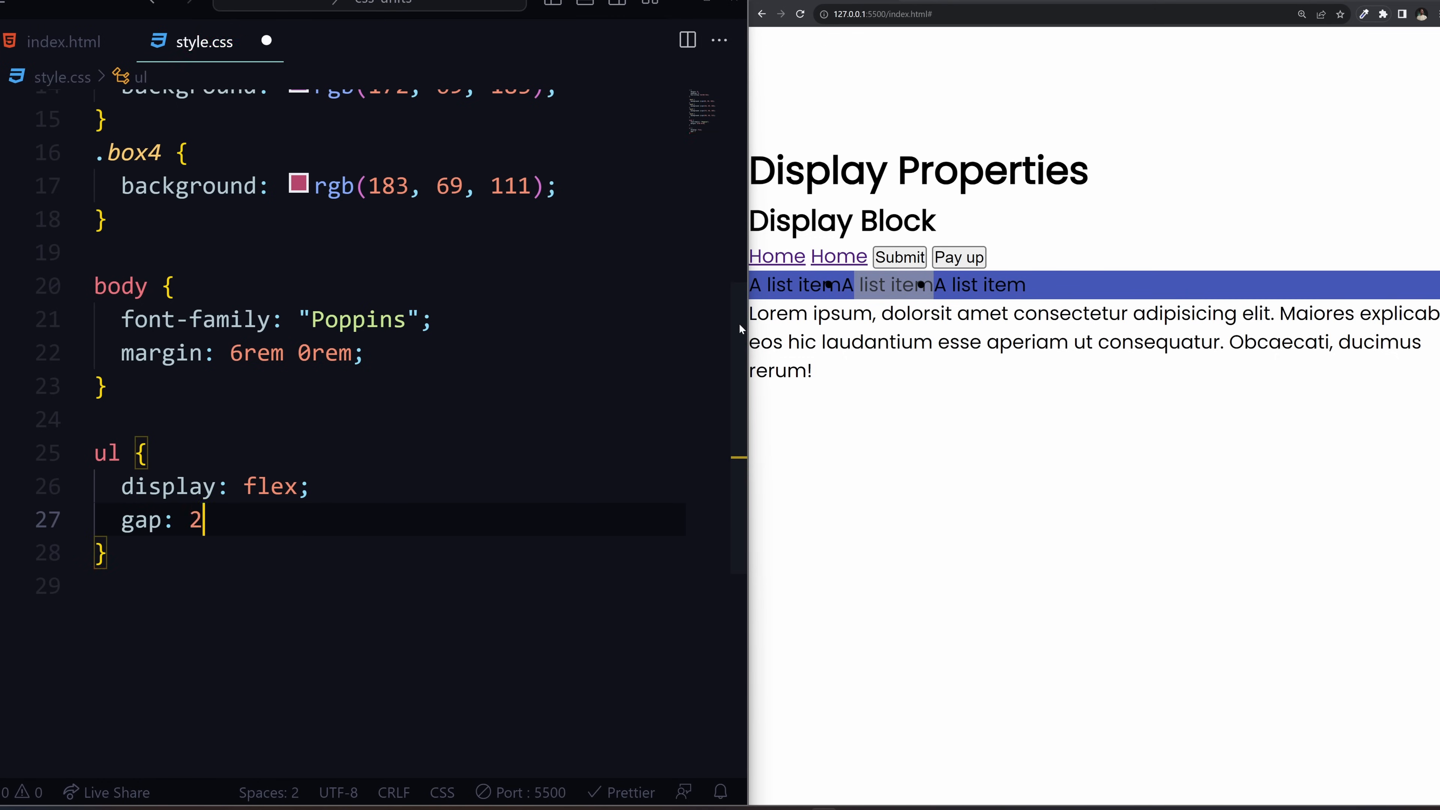
pyautogui.write('rem;')
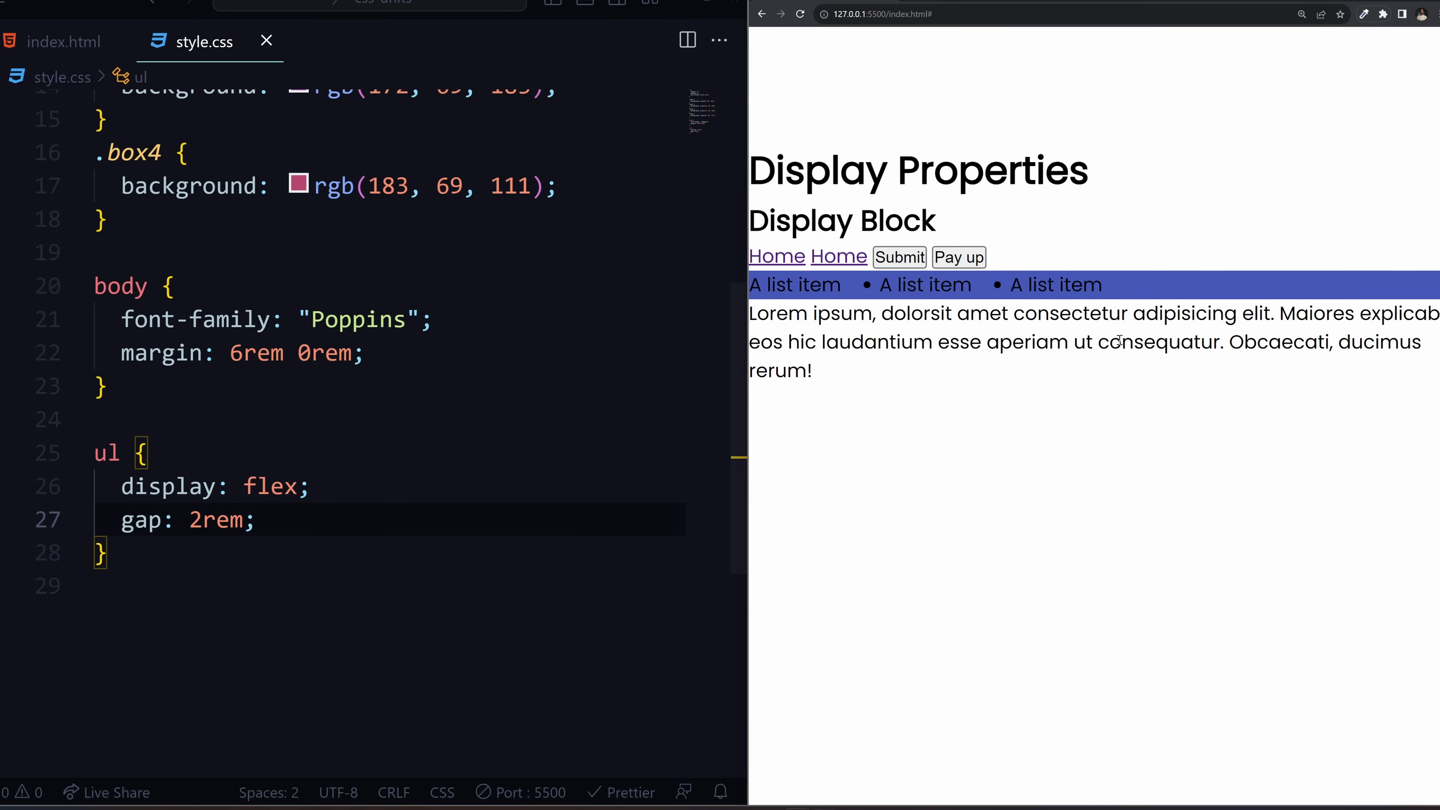
pyautogui.moveTo(1076, 398)
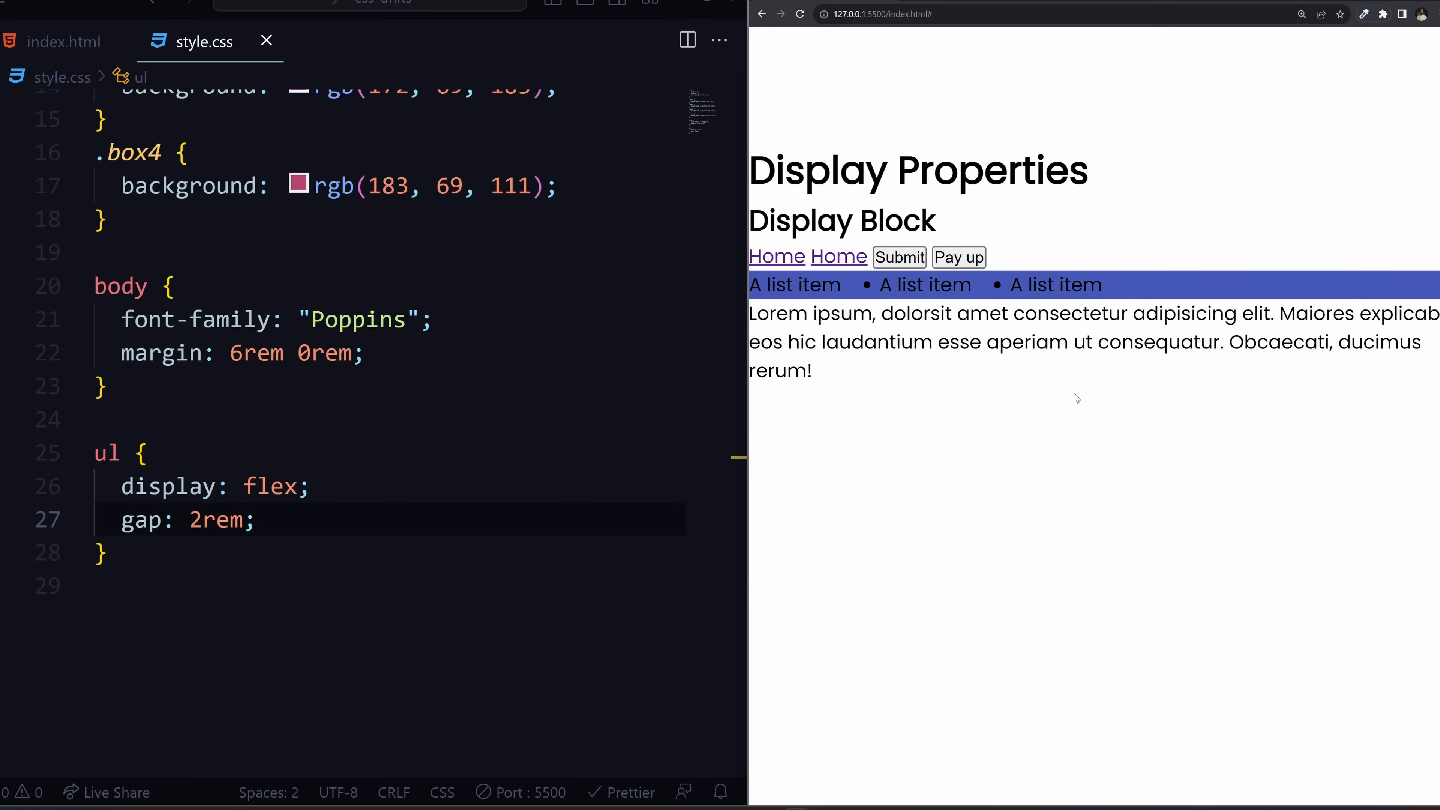
pyautogui.write('align-items: center;')
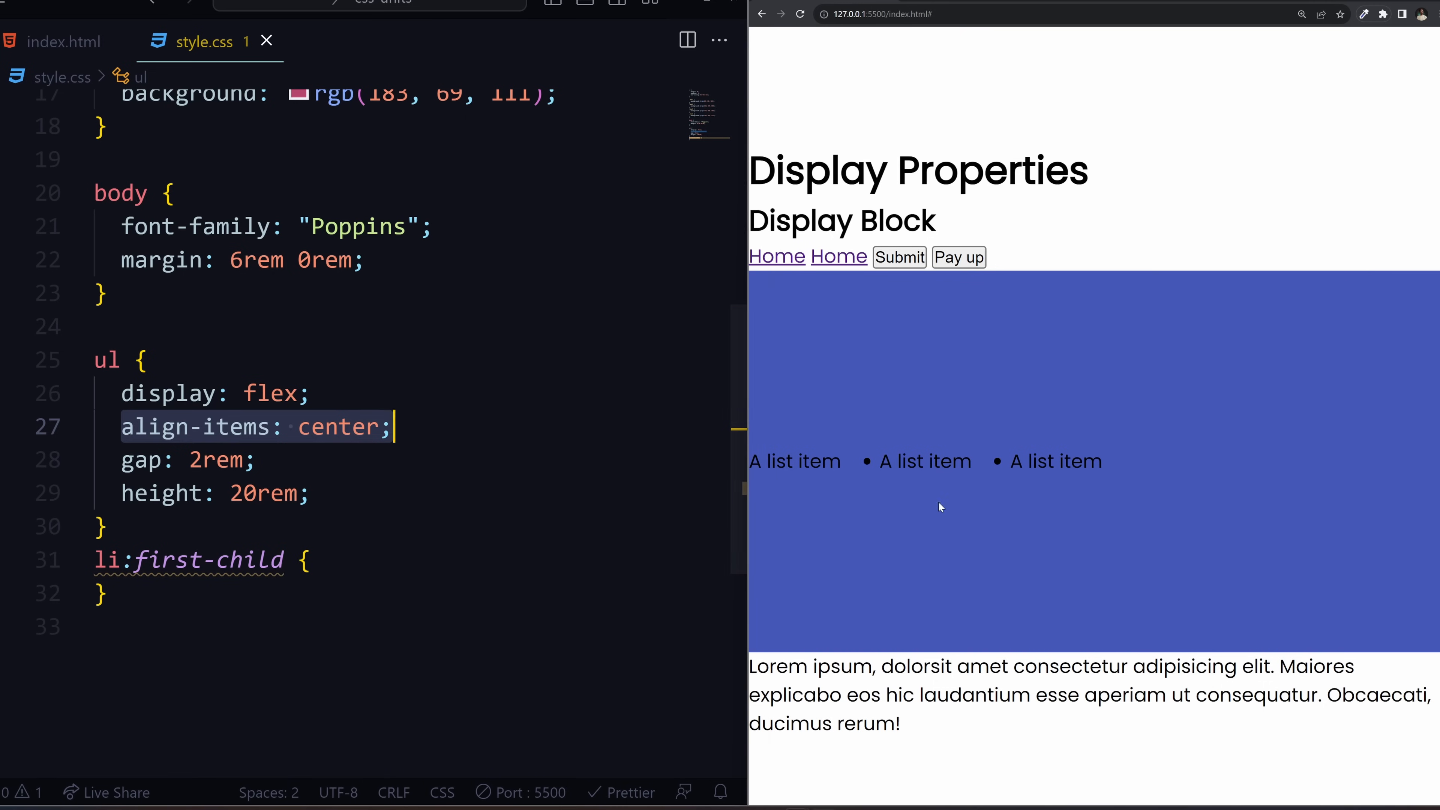
# - Give the first list item align-self: flex-end in an li:first-child rule
pyautogui.doubleClick(817, 461)
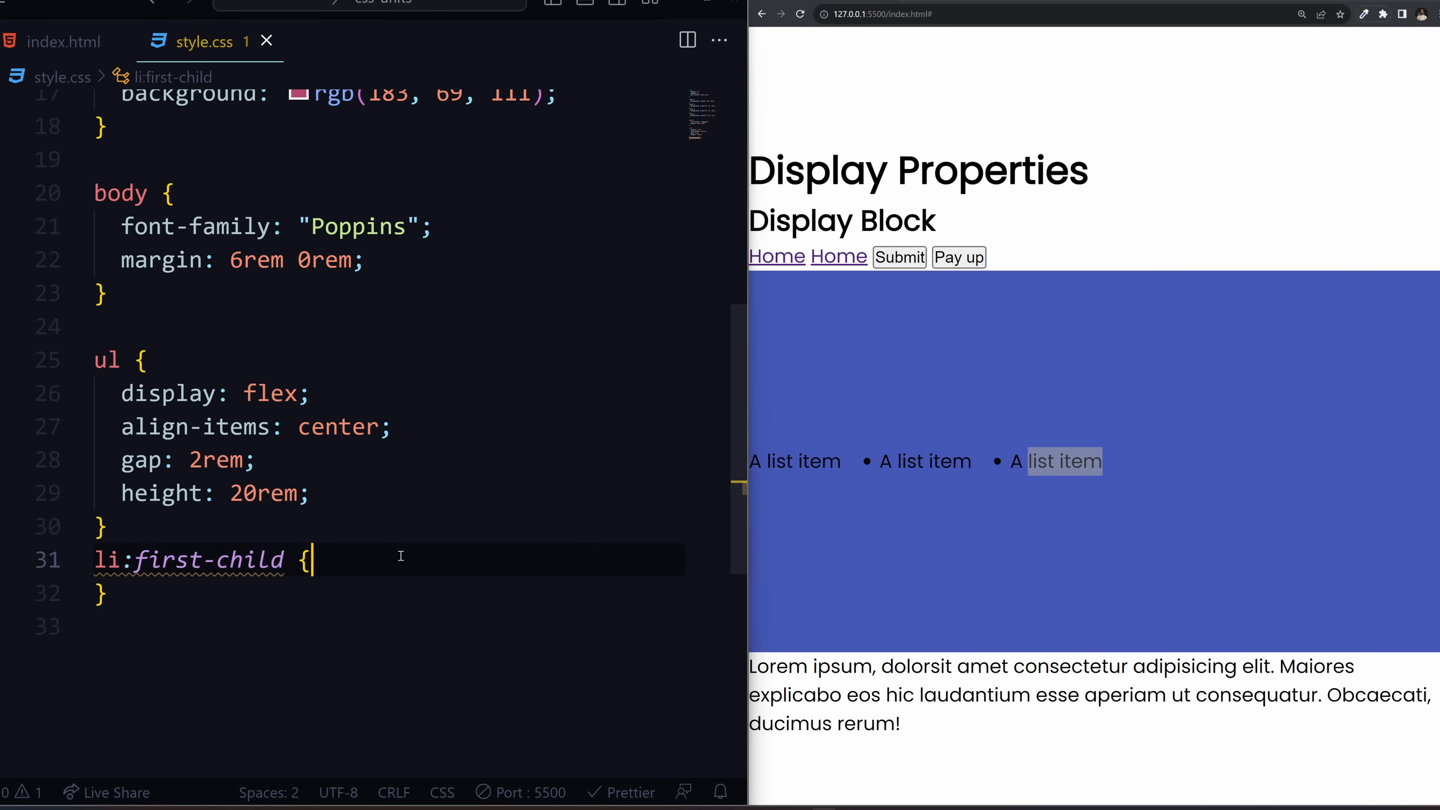
pyautogui.write('align-self: flex-end;')
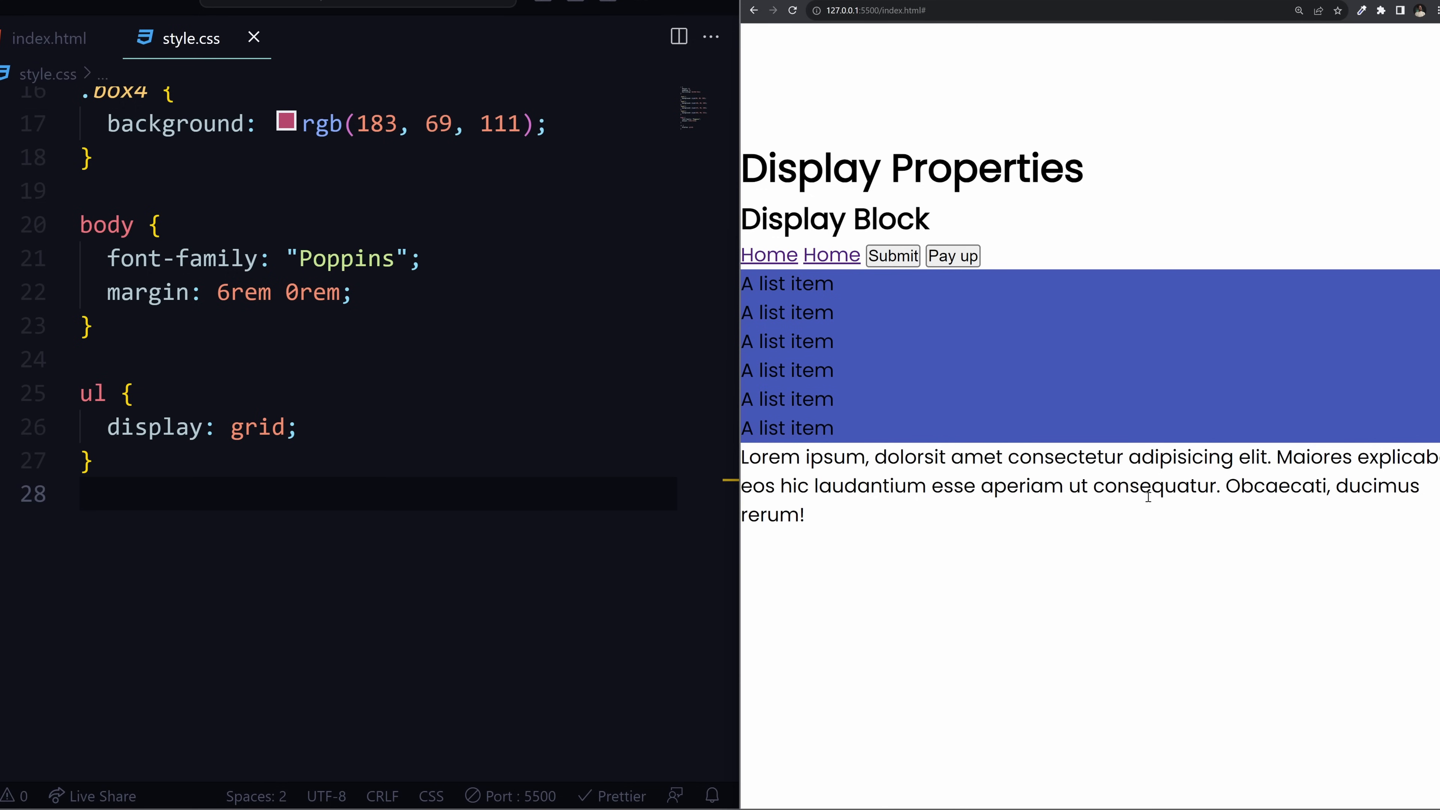
pyautogui.moveTo(595, 474)
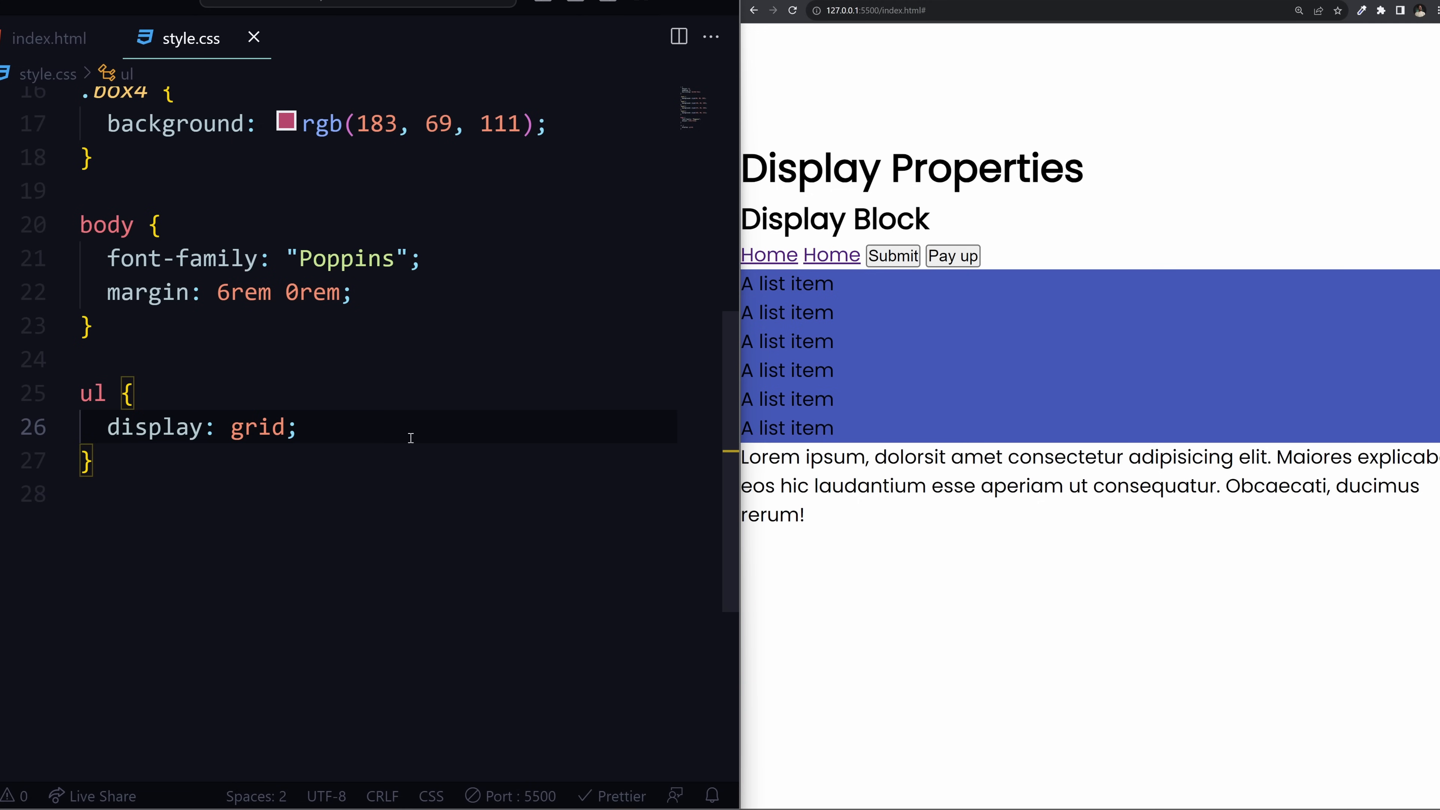
# - Set ul to display: grid with grid-template-columns: repeat(4, 1fr)
pyautogui.press('Enter')
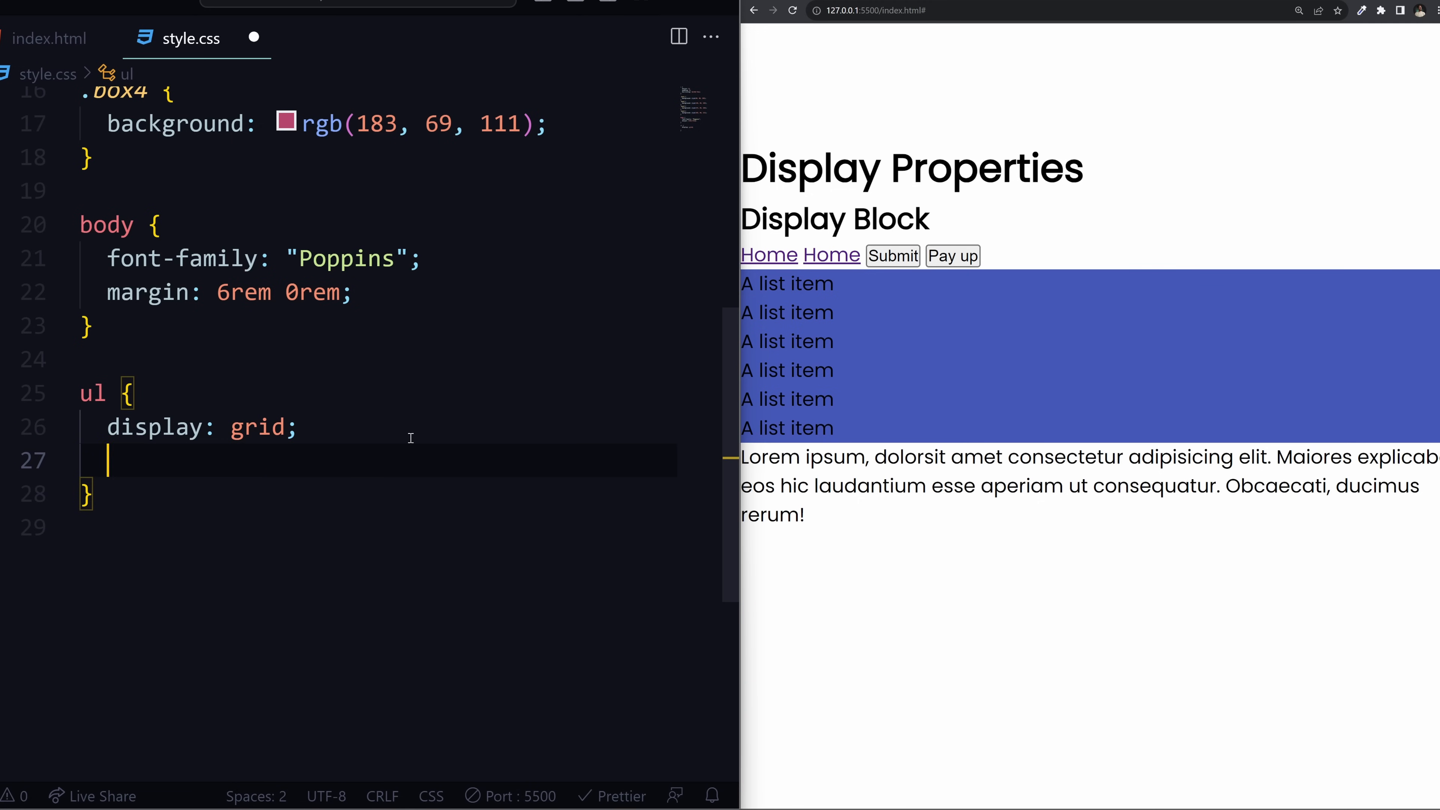
pyautogui.write('grid')
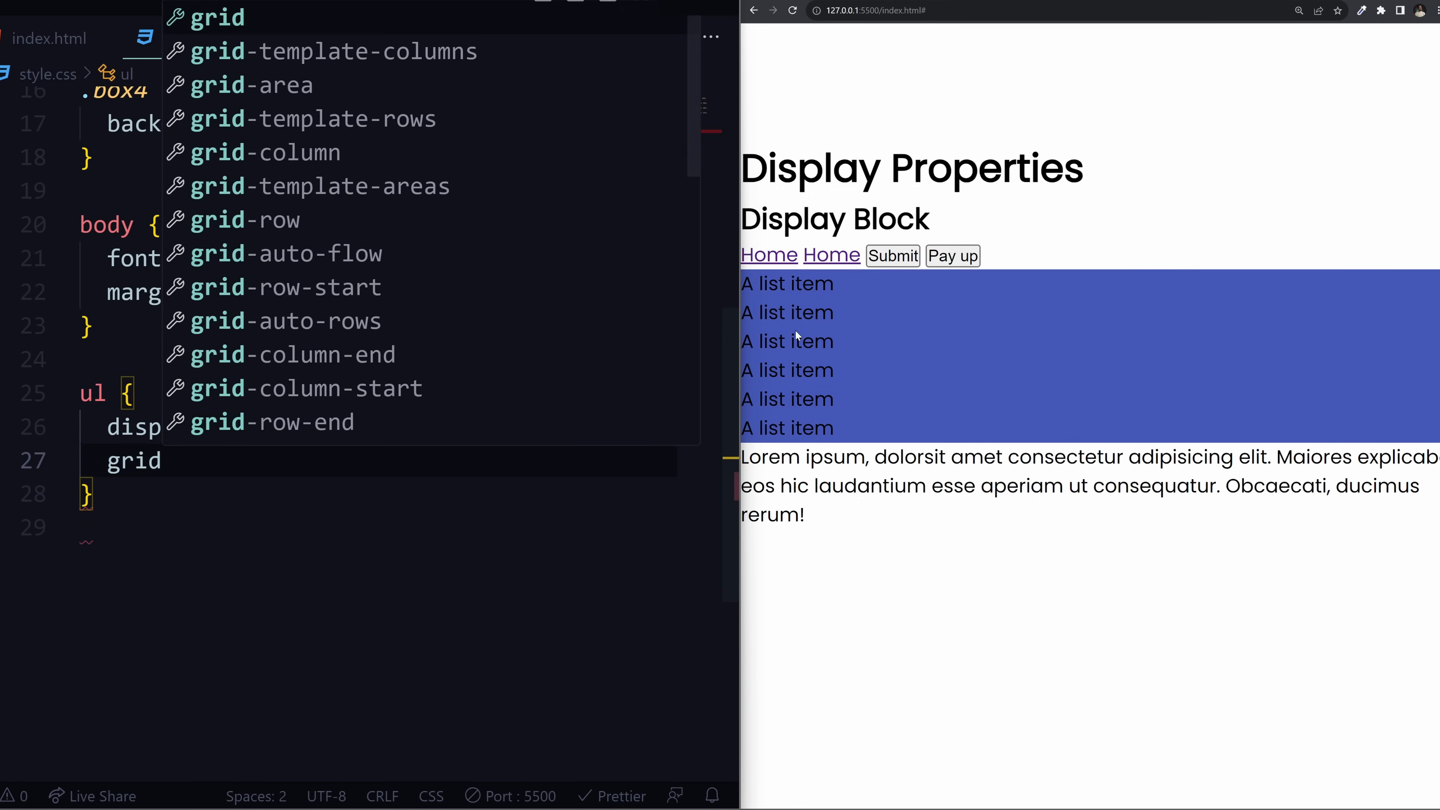
pyautogui.write('grid-template-columns: ;')
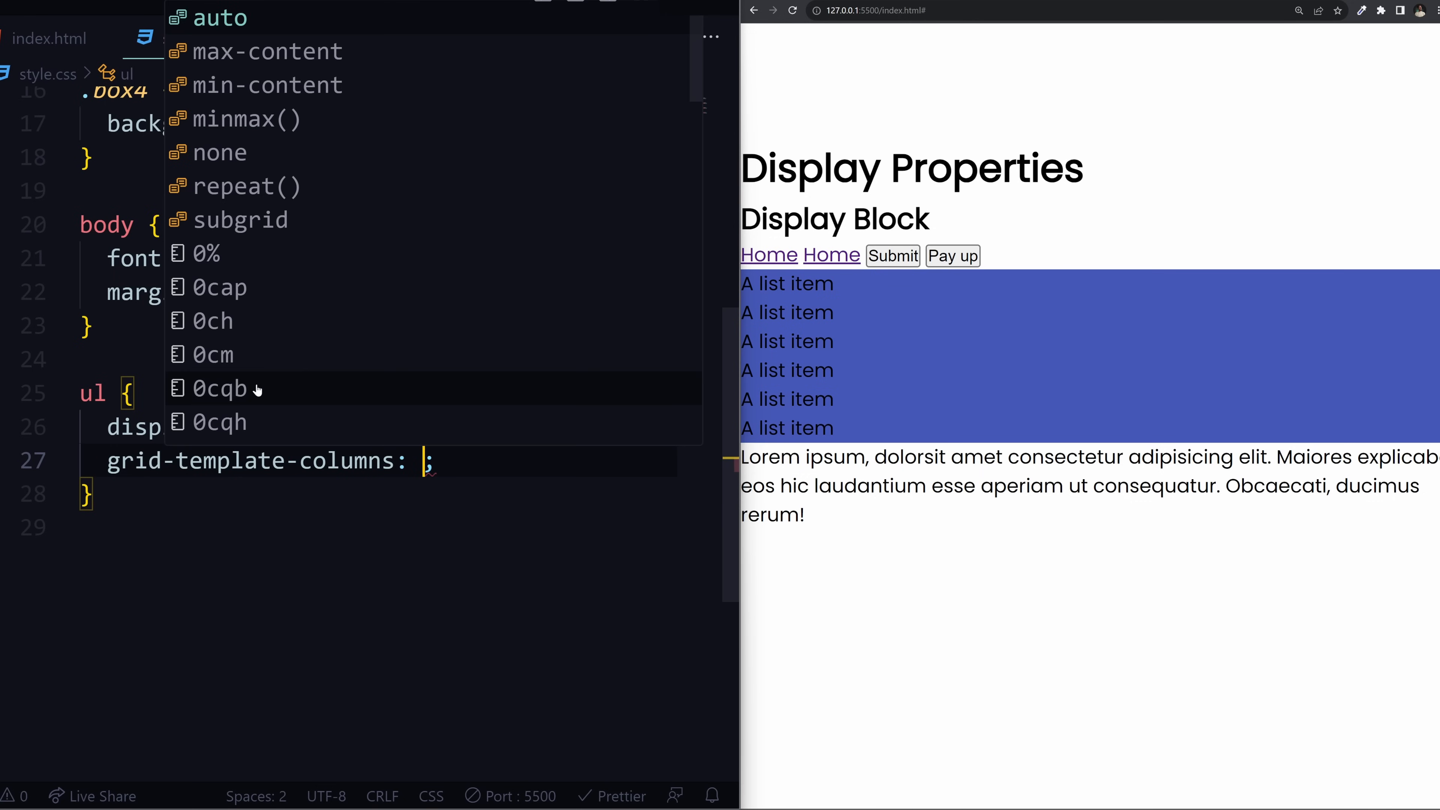
pyautogui.write('1fr')
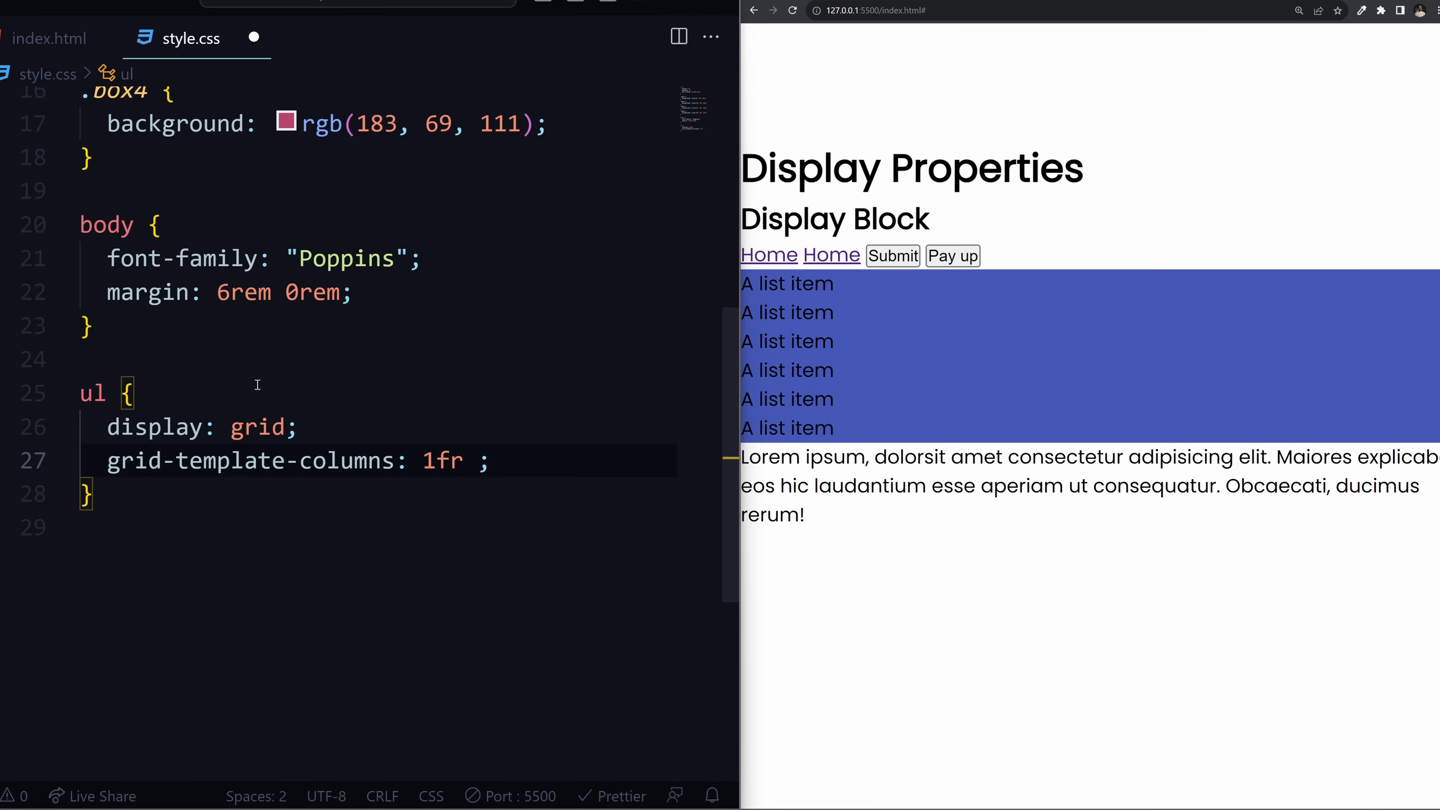
pyautogui.doubleClick(441, 460)
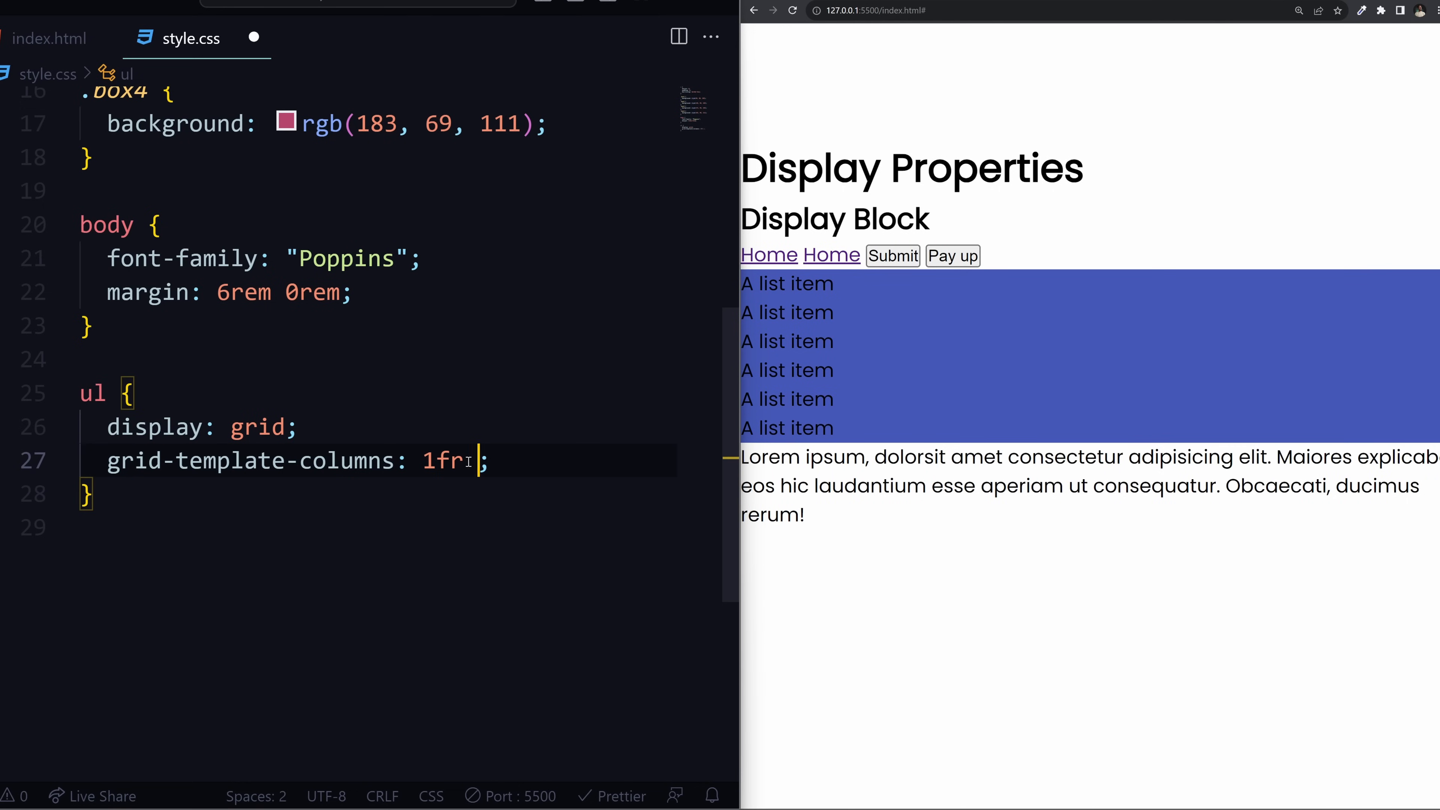
pyautogui.write('1fr')
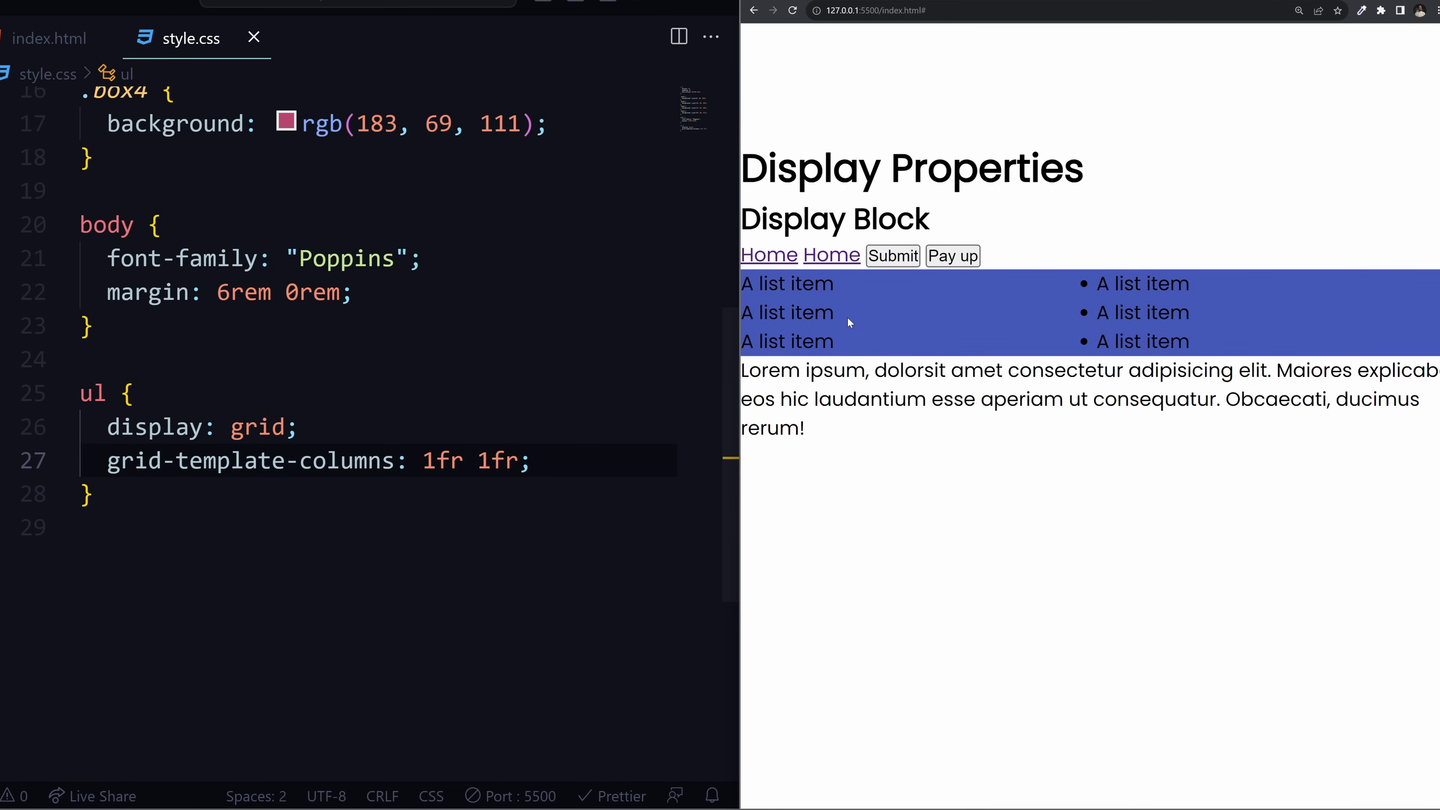
pyautogui.moveTo(1153, 283)
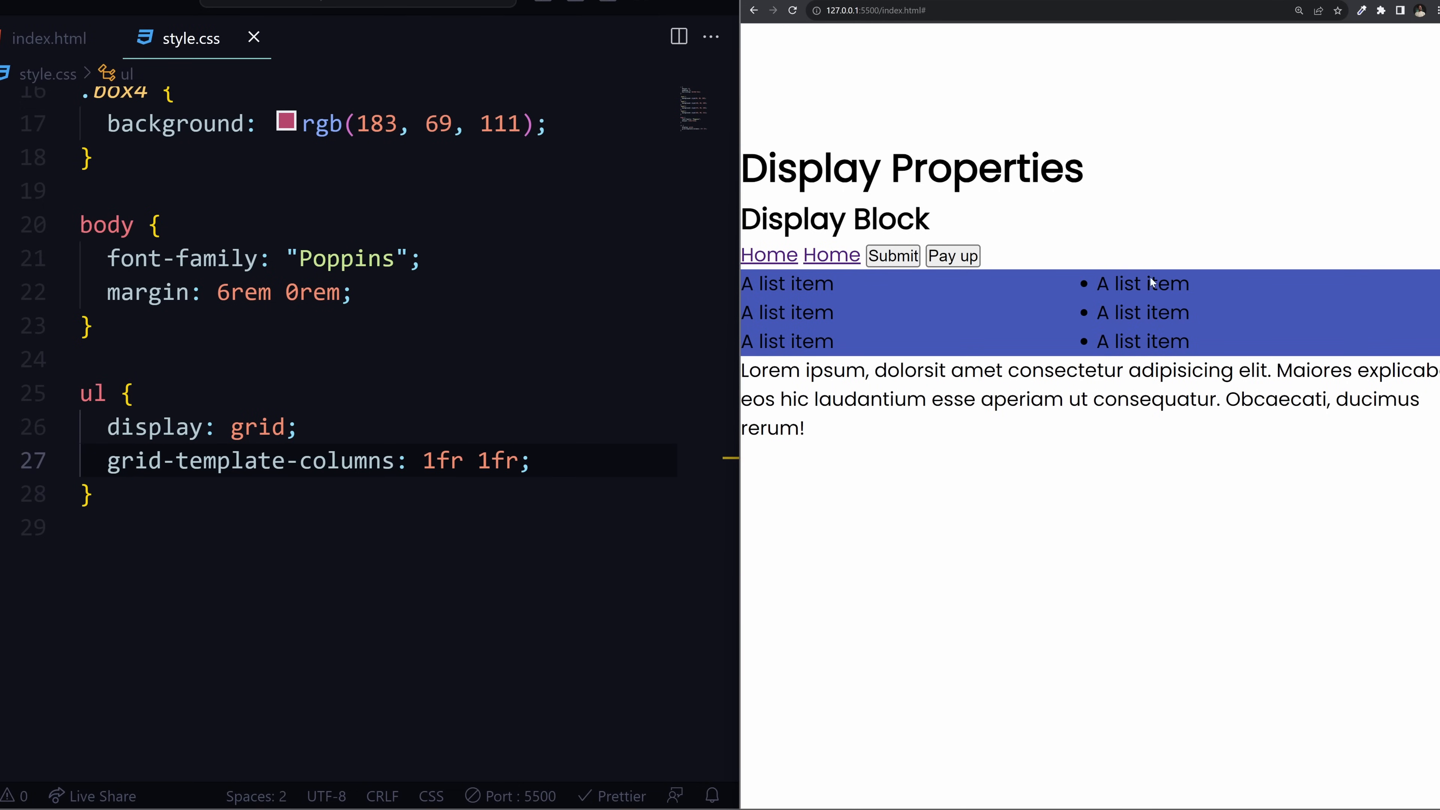
pyautogui.write('1fr')
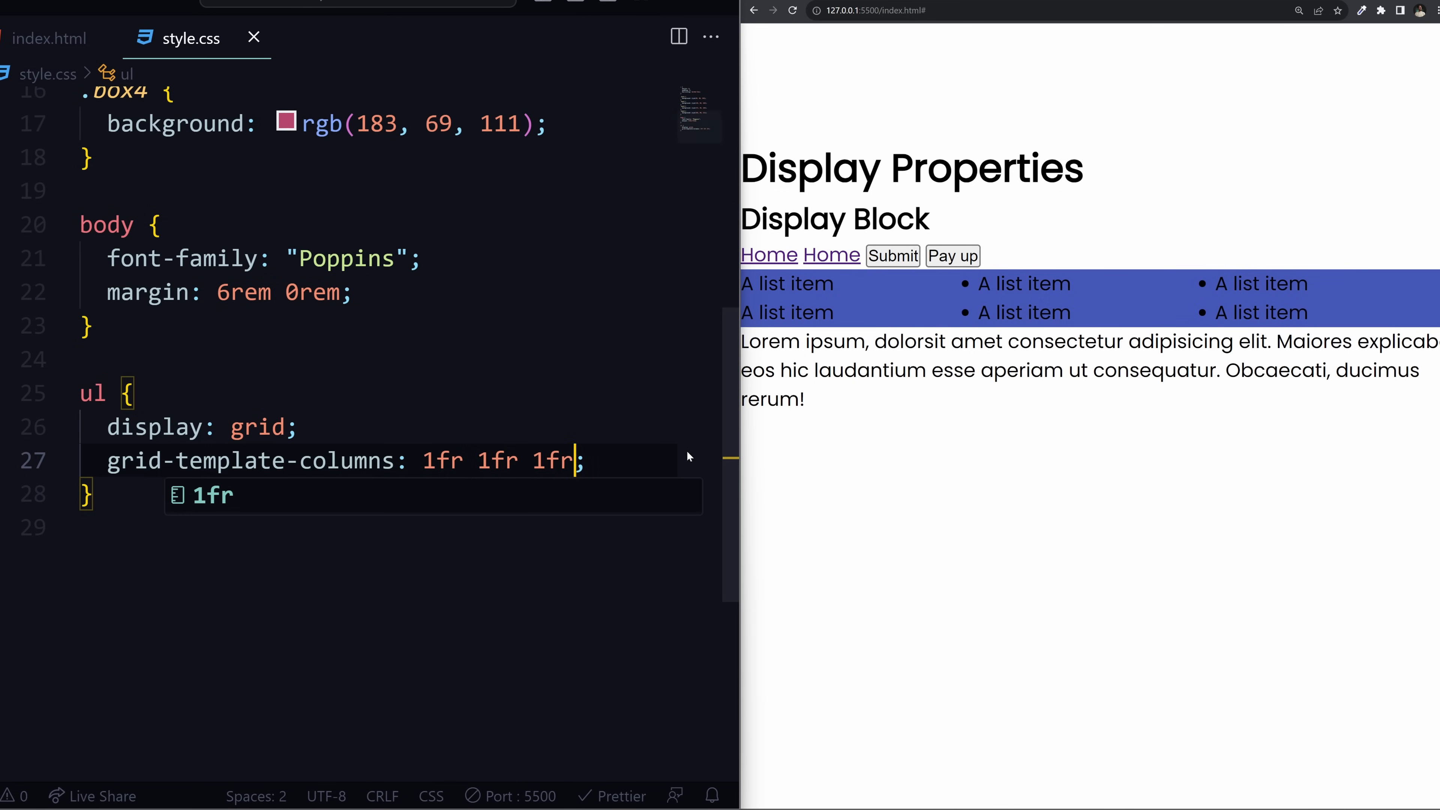
pyautogui.write('re')
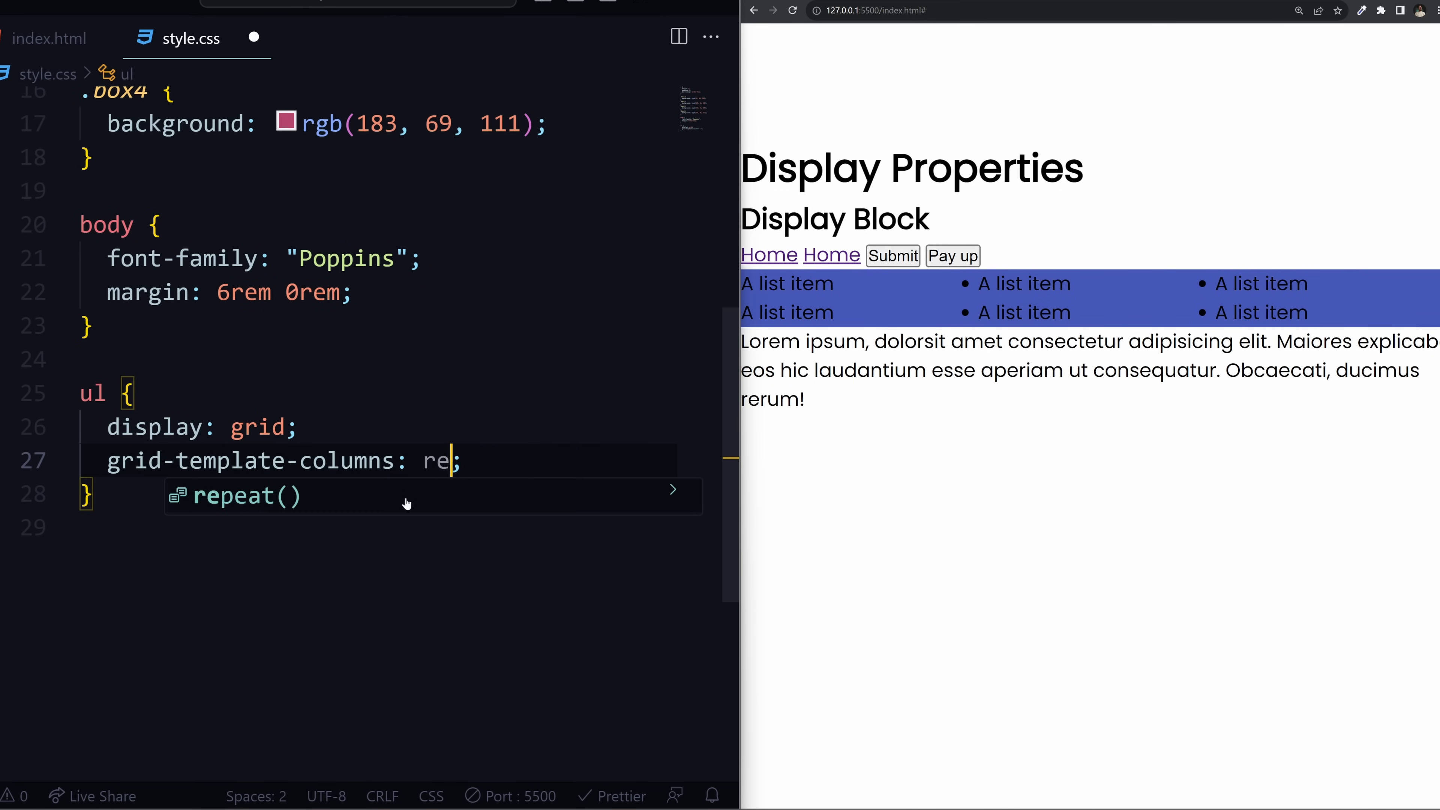
pyautogui.press('Tab')
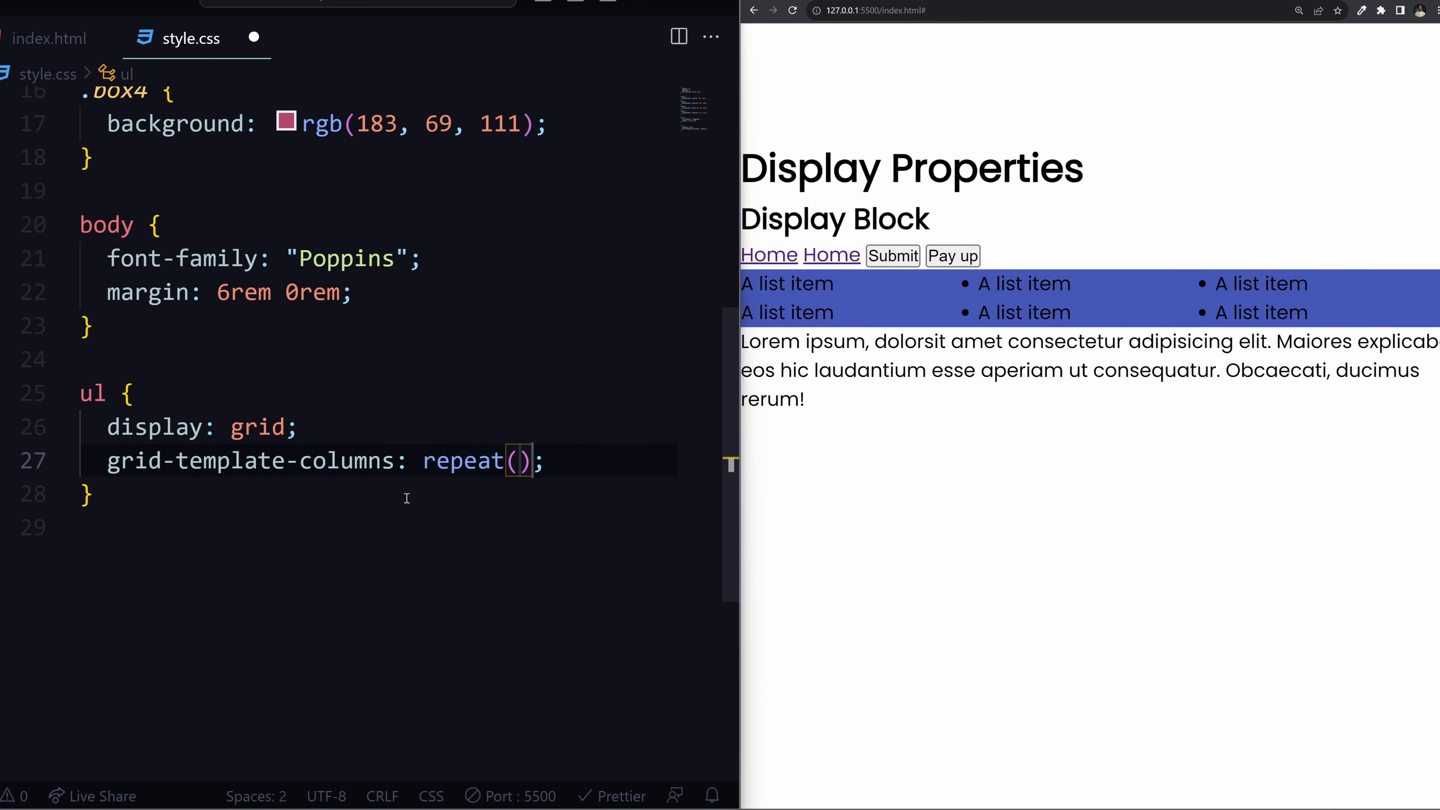
pyautogui.write('3, 1fr')
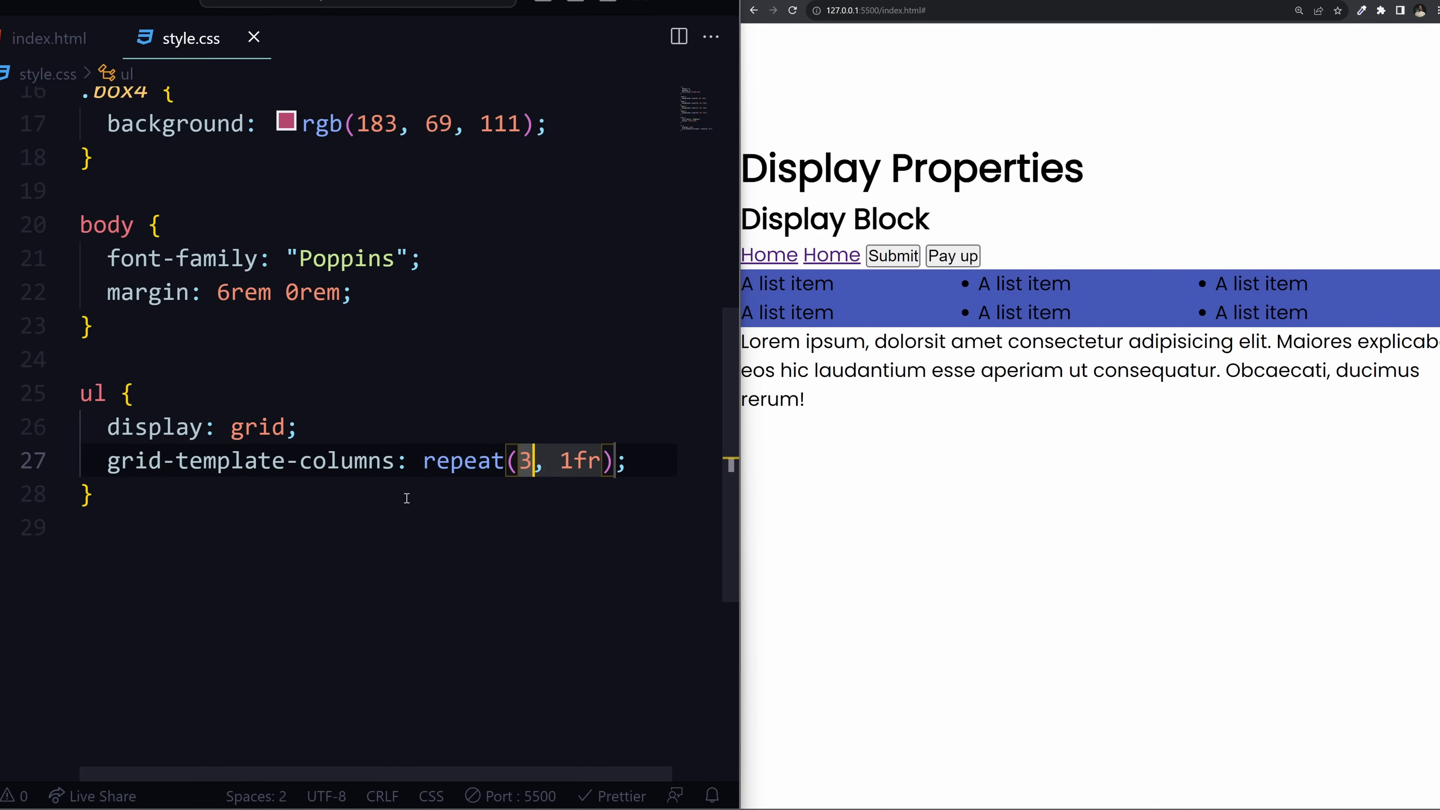
pyautogui.write('5')
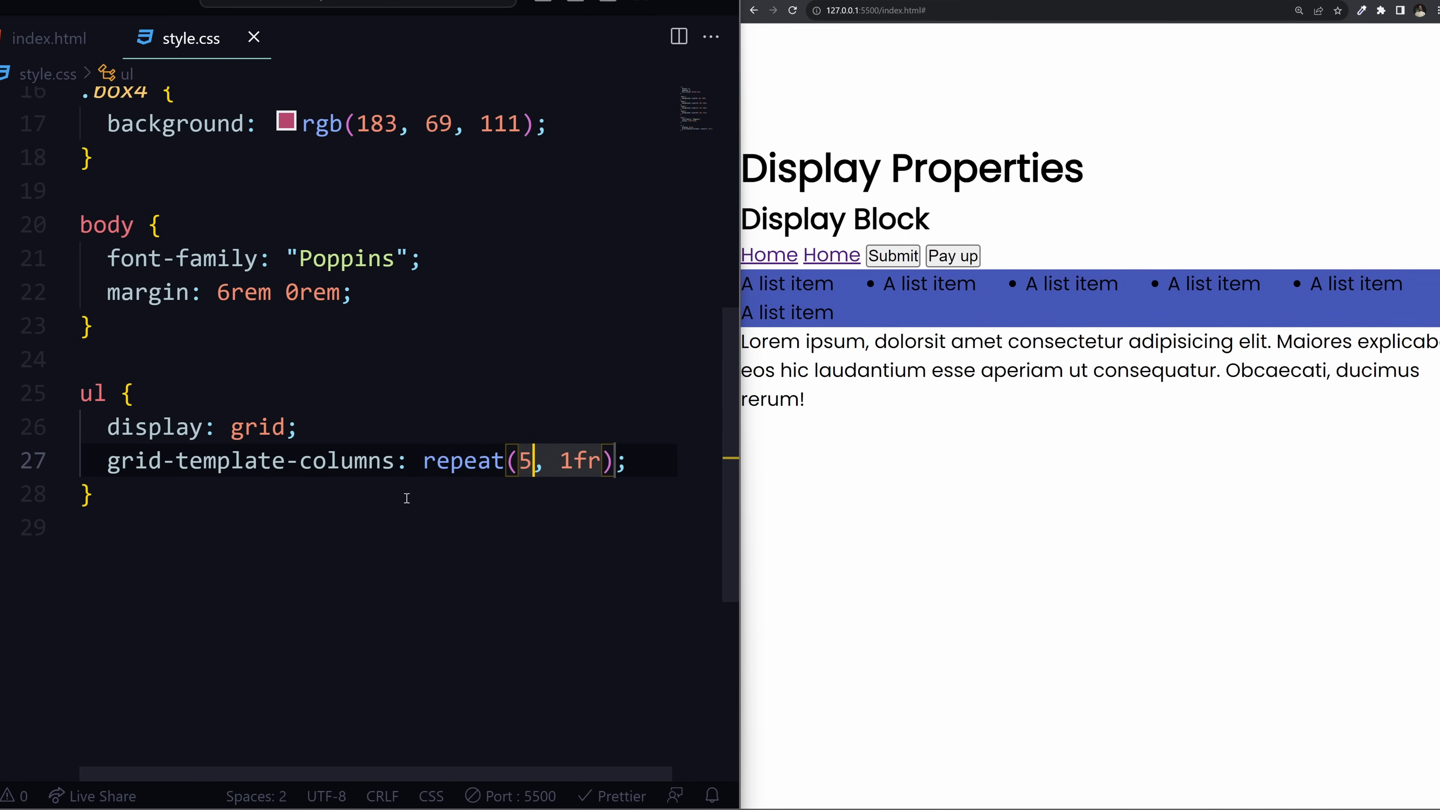
pyautogui.write('4')
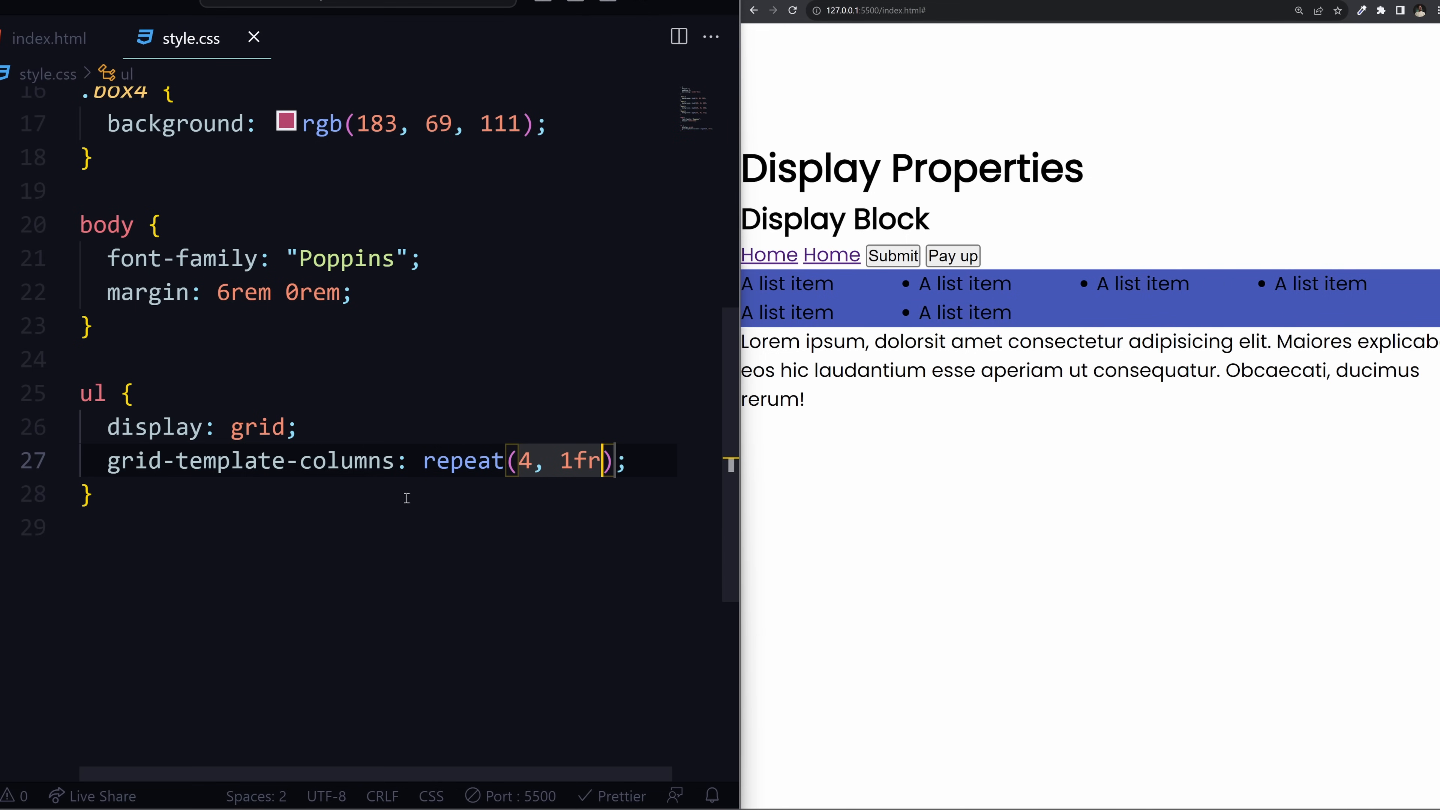
# - Add grid-template-rows: 1fr 1fr 1fr and start an li:first-child rule
pyautogui.press('enter')
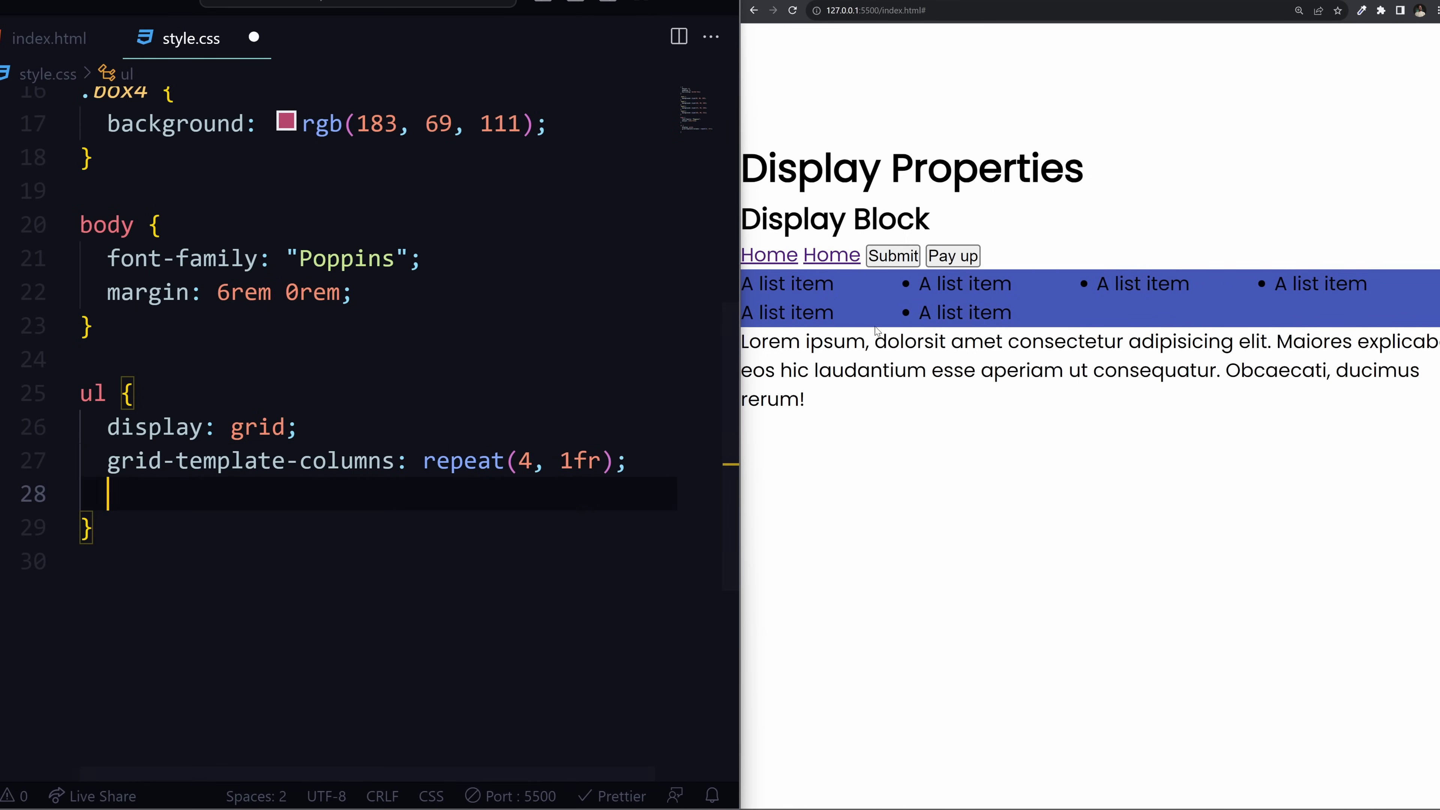
pyautogui.doubleClick(964, 311)
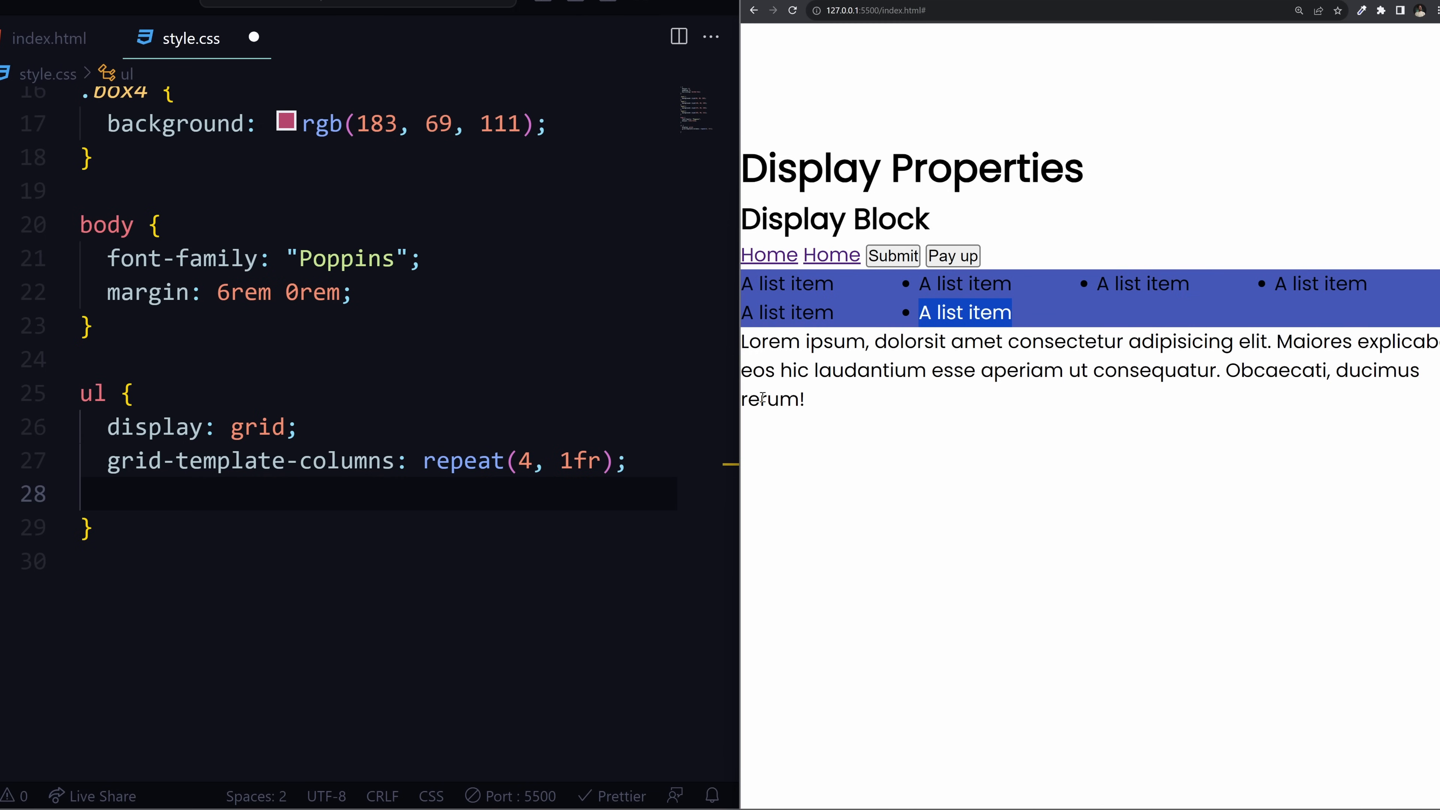
pyautogui.write('gr')
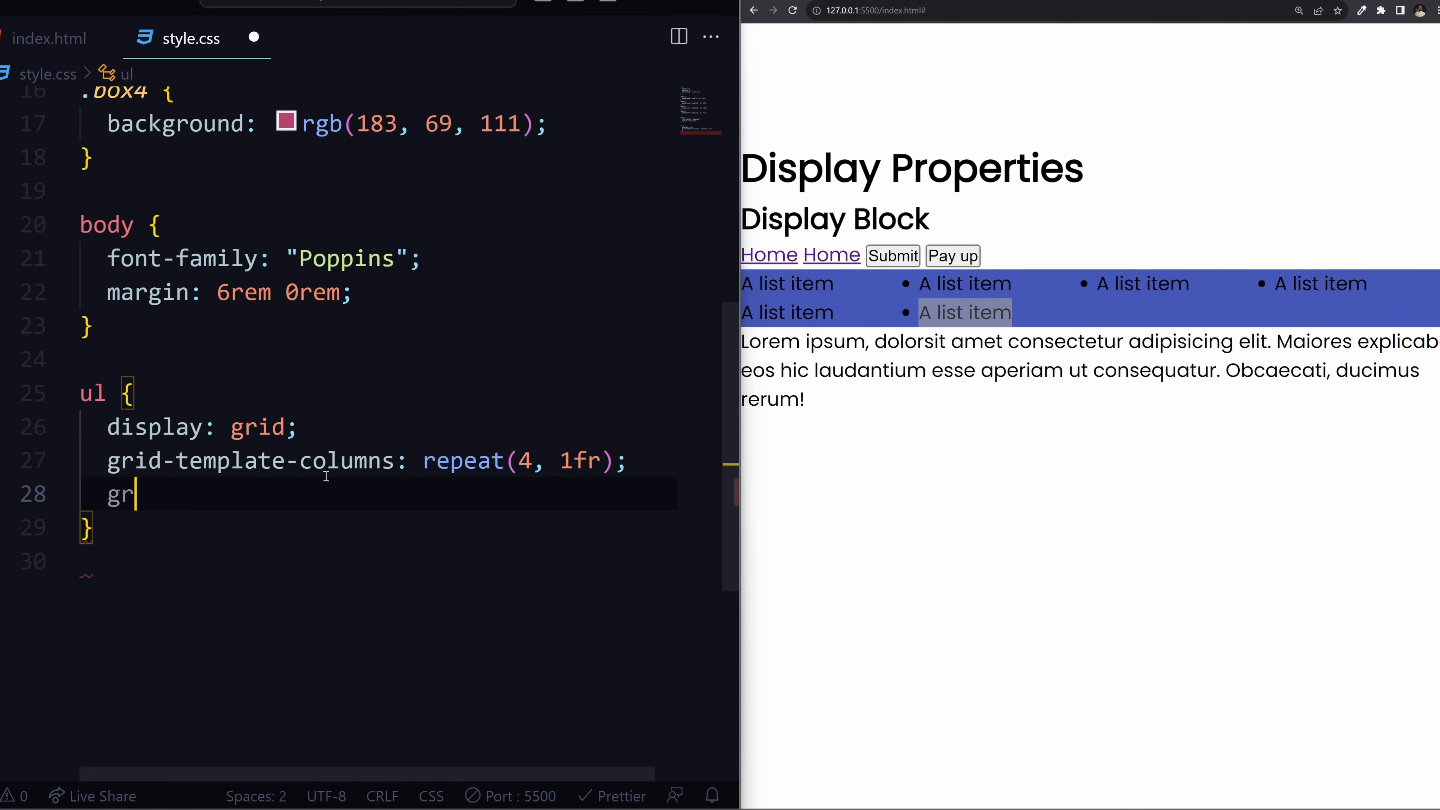
pyautogui.write('id-template-rows: 3;')
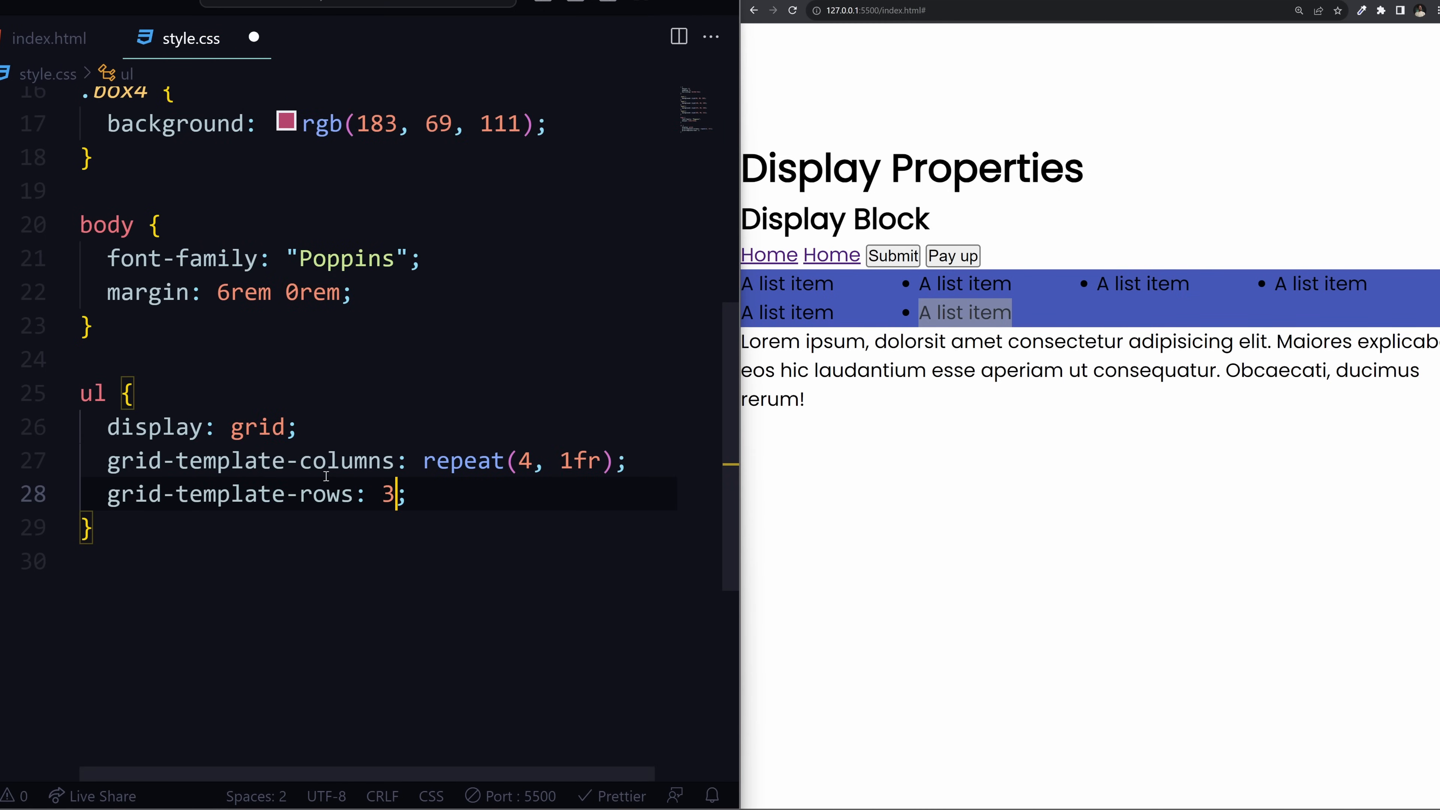
pyautogui.write('fr 1fr 1')
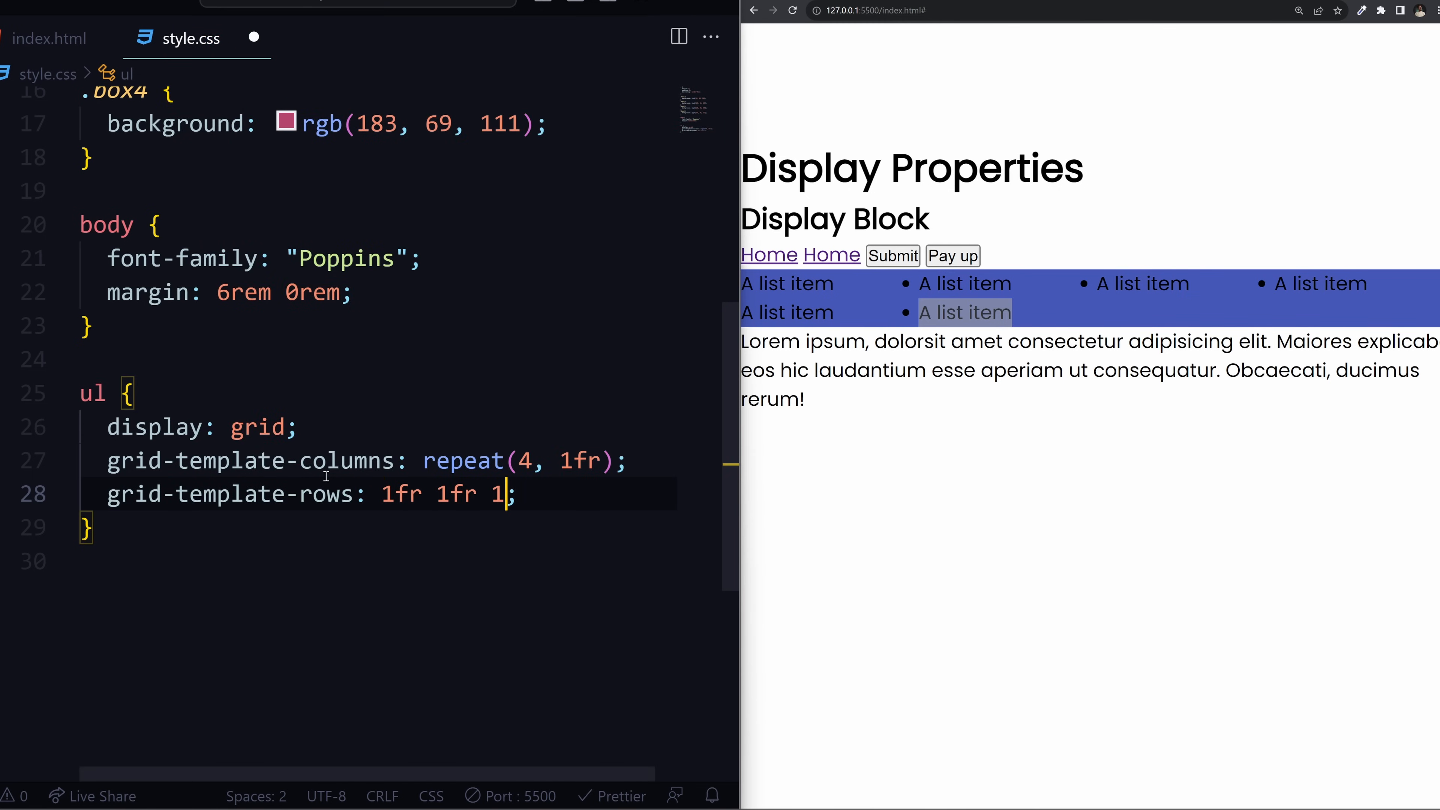
pyautogui.write('fr;')
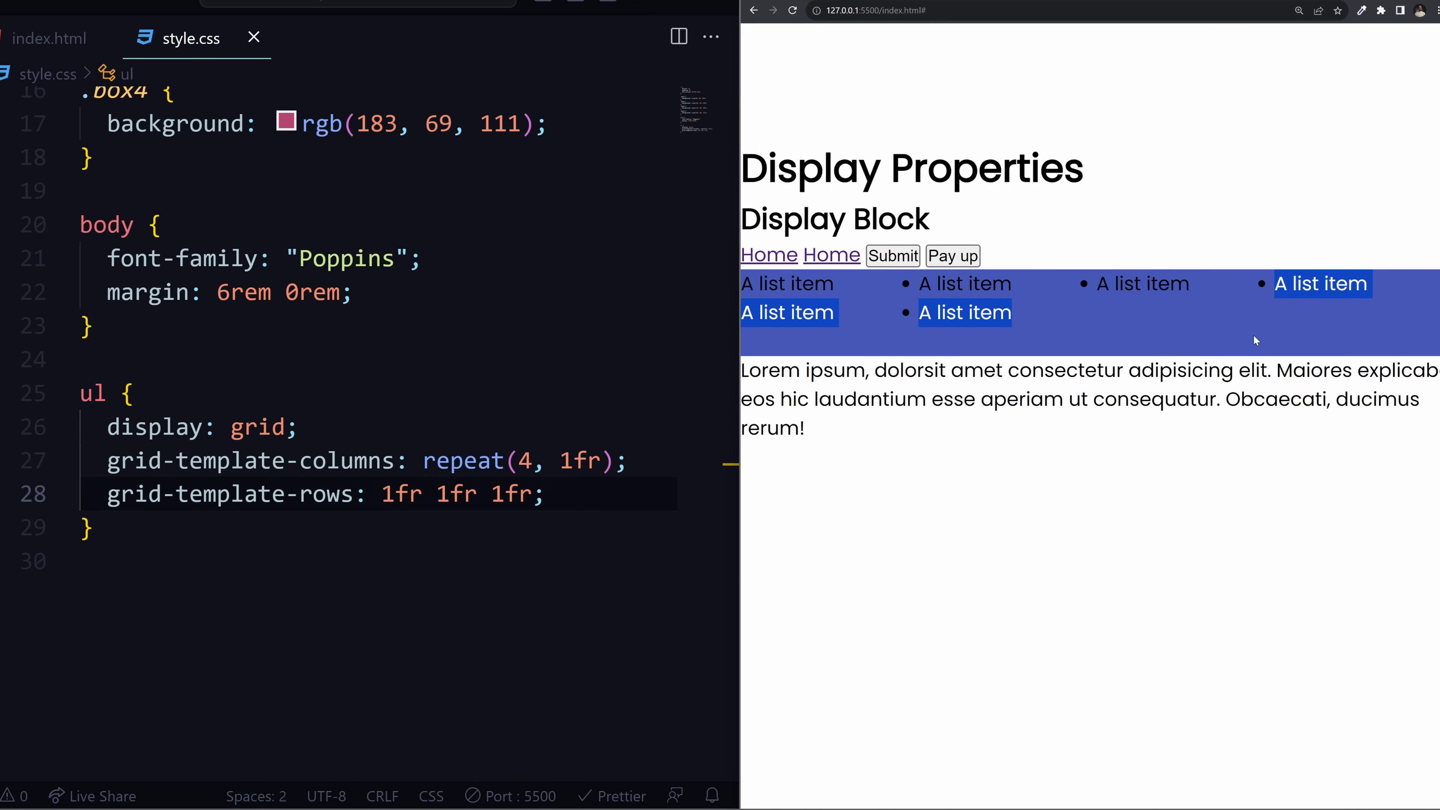
pyautogui.write('li:first-child {')
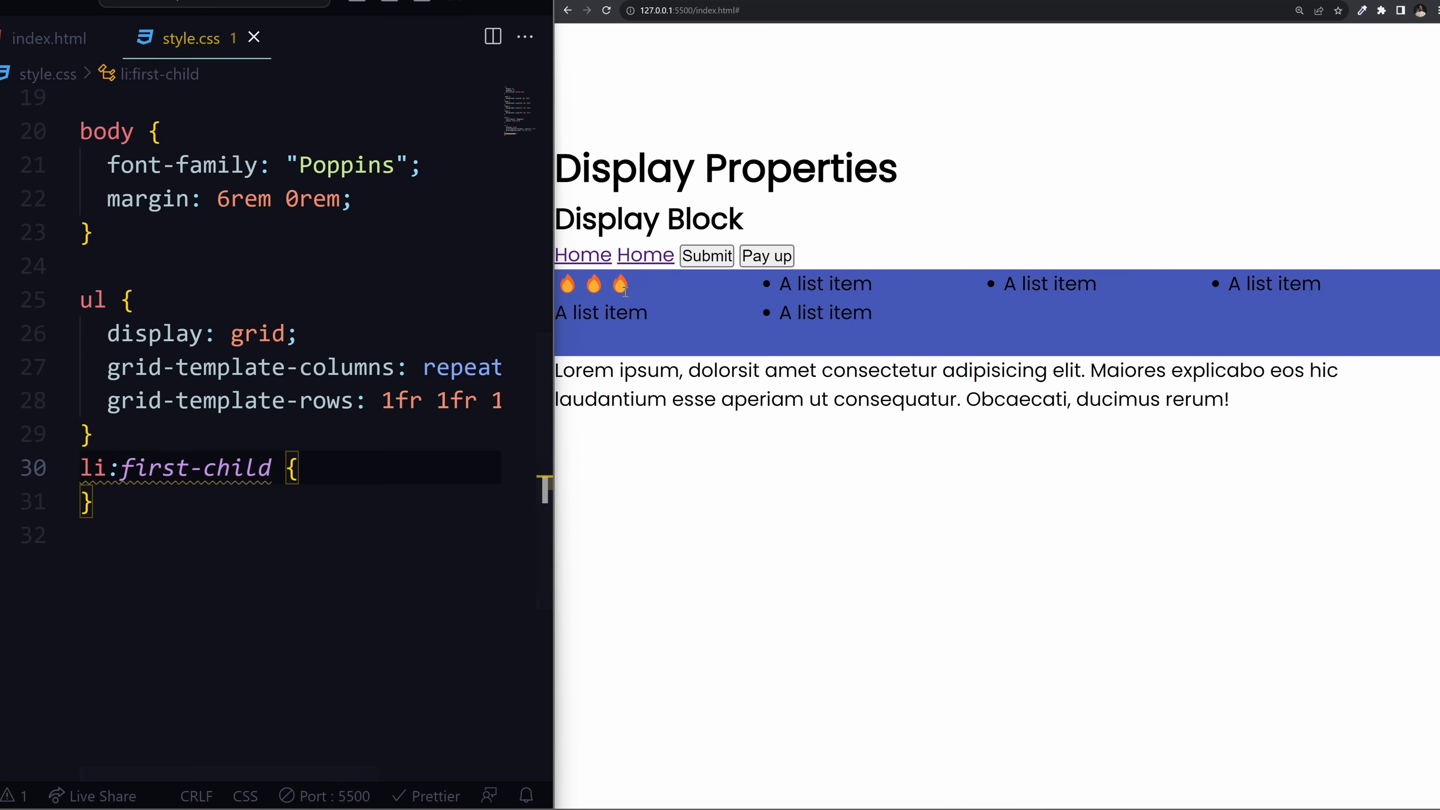
# - Give li:first-child grid-row: 1/2, then change it to 2/3
pyautogui.press('enter')
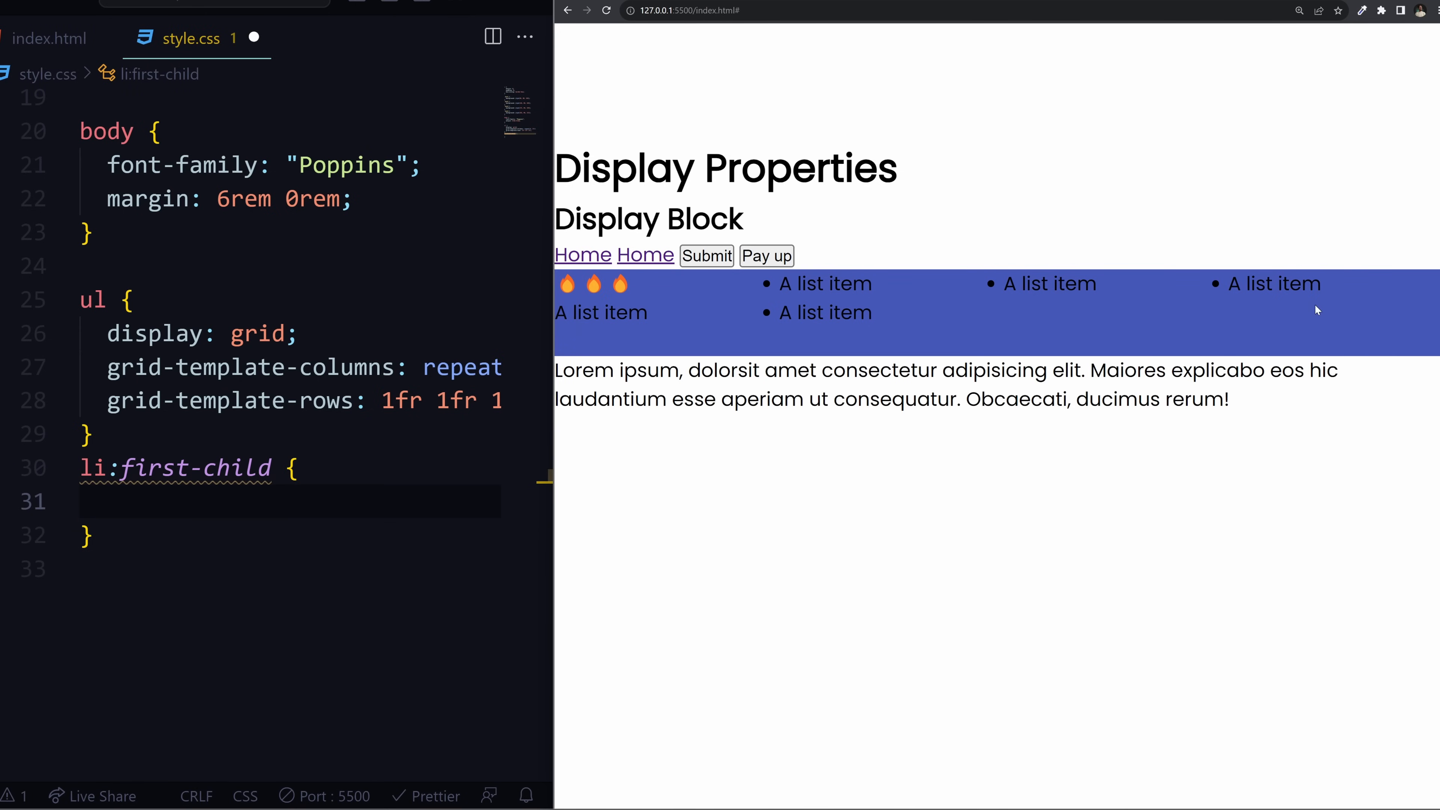
pyautogui.click(107, 500)
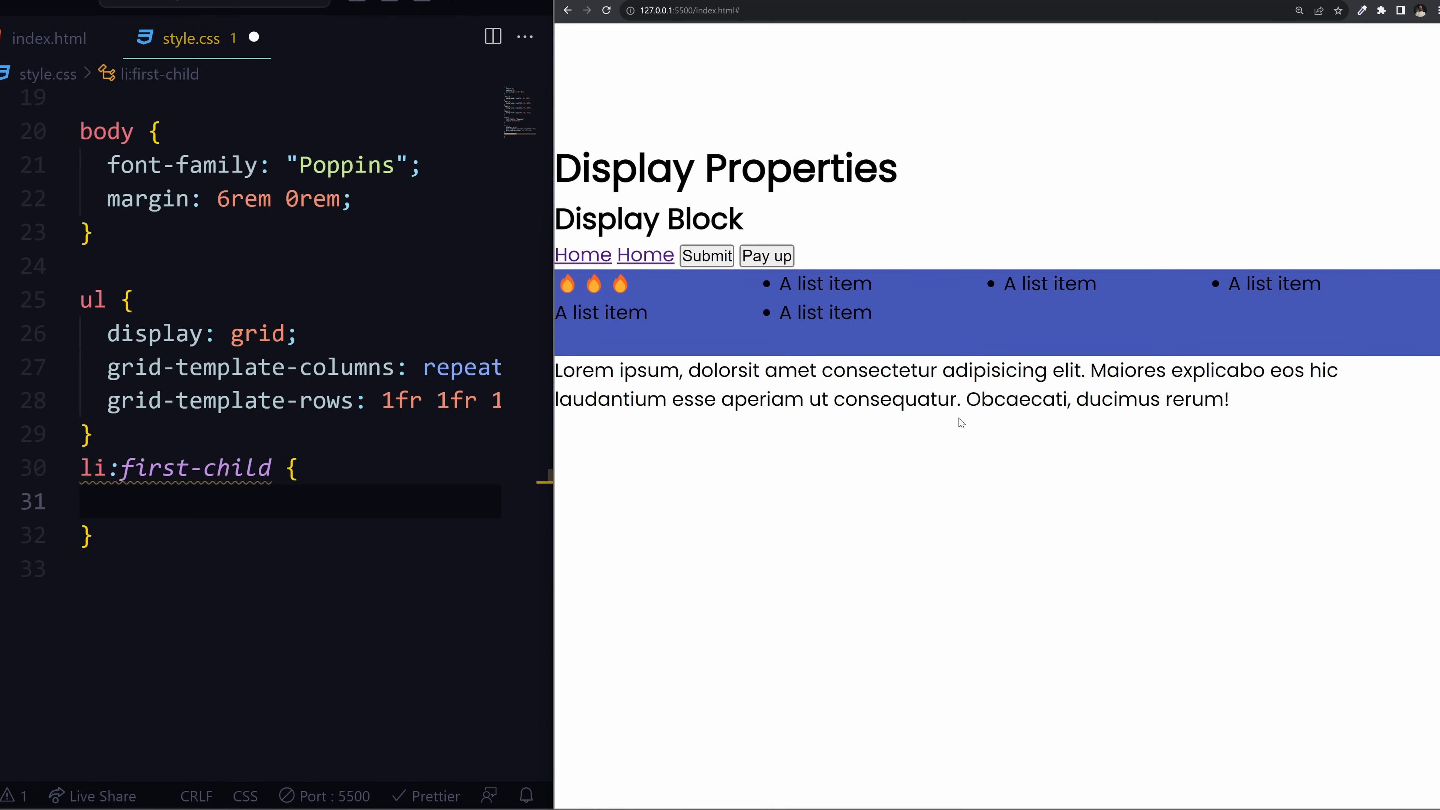
pyautogui.moveTo(593, 350)
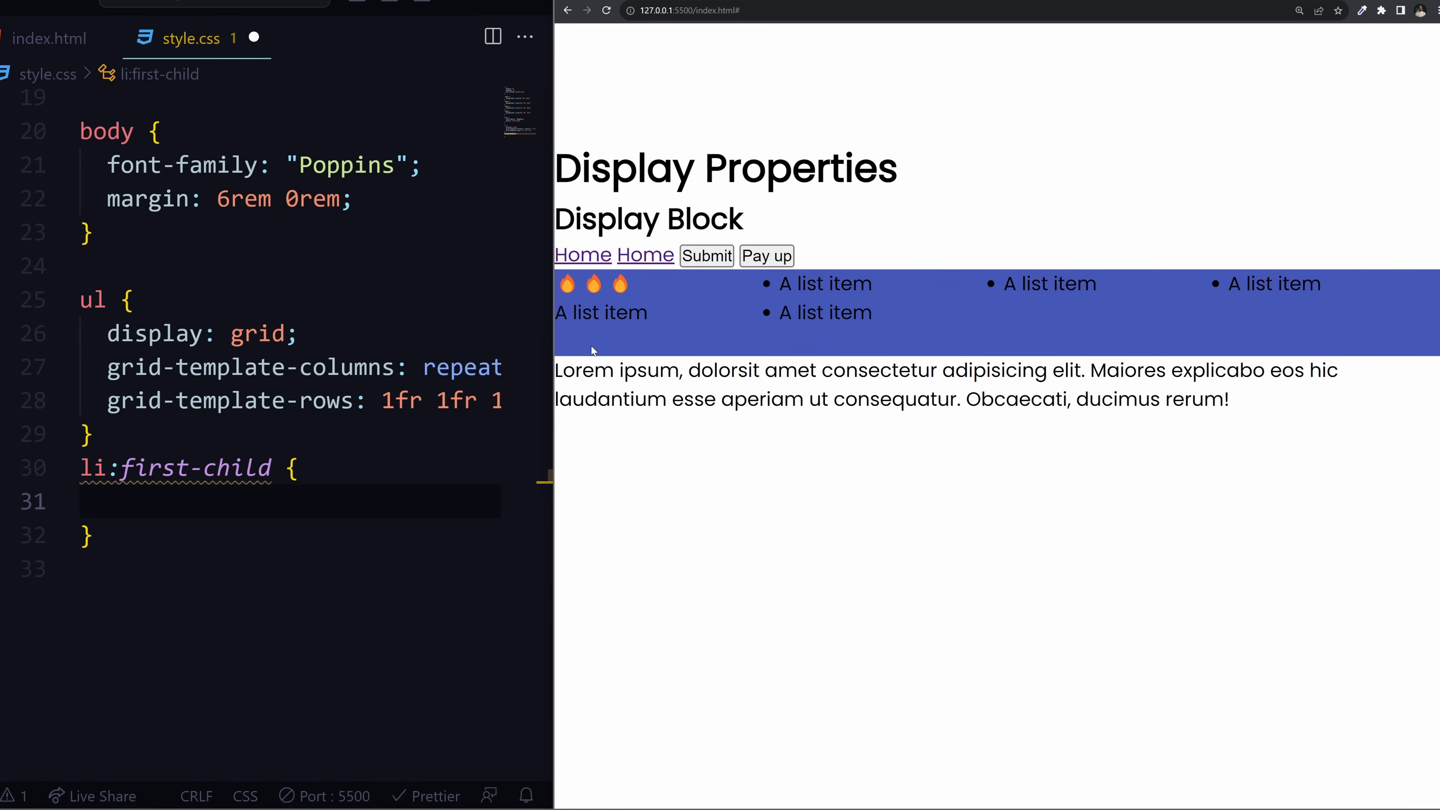
pyautogui.write('gr')
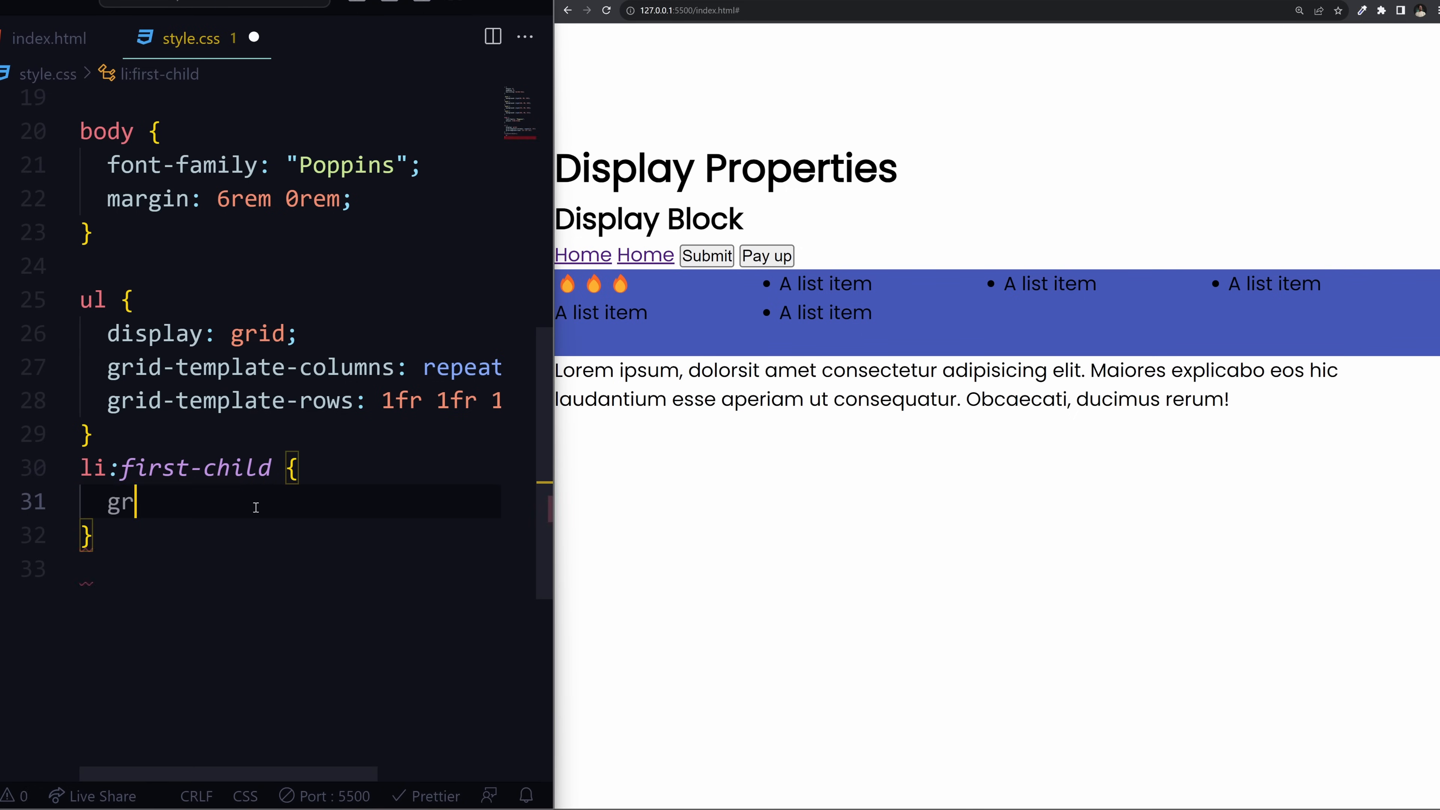
pyautogui.write('id-row: 1/')
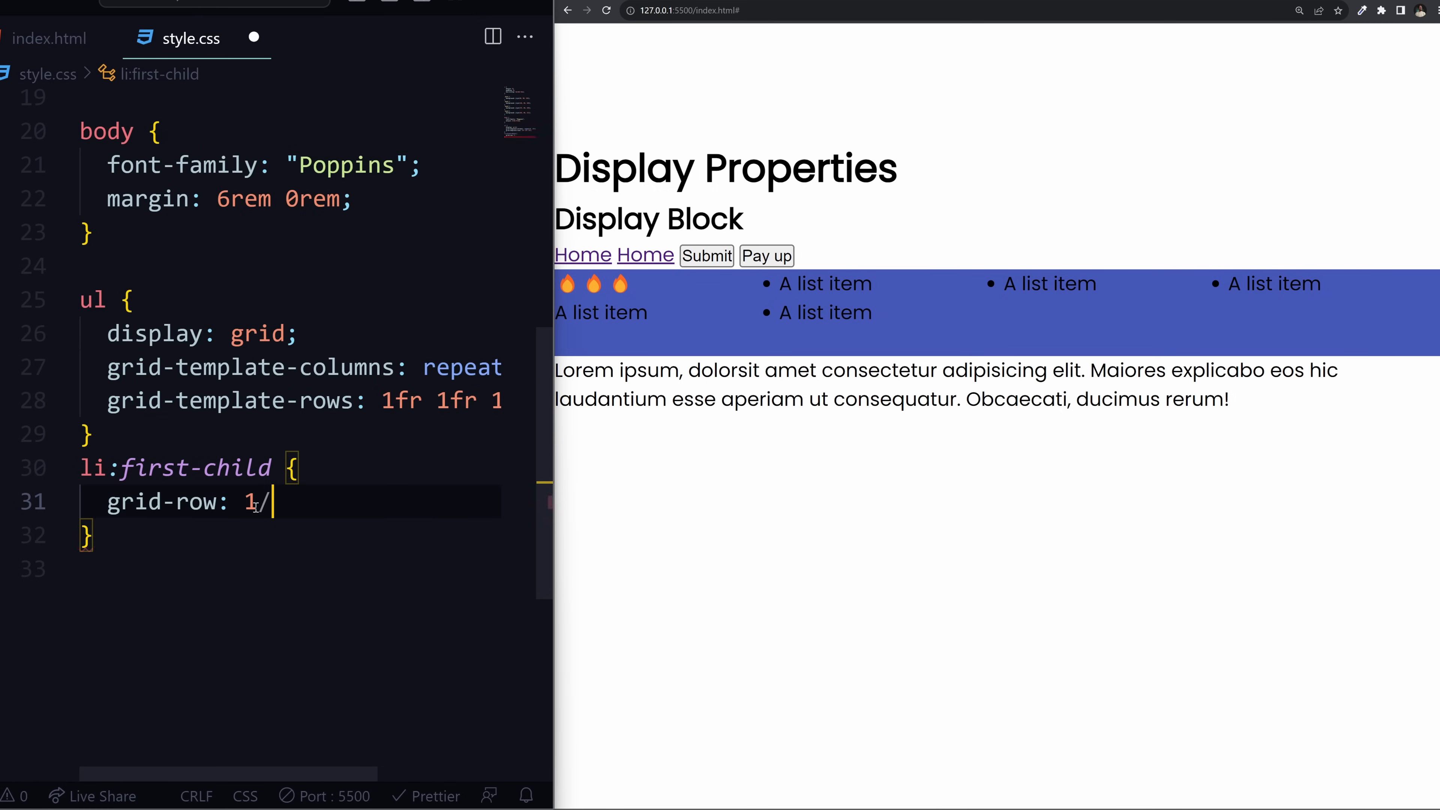
pyautogui.write('2;')
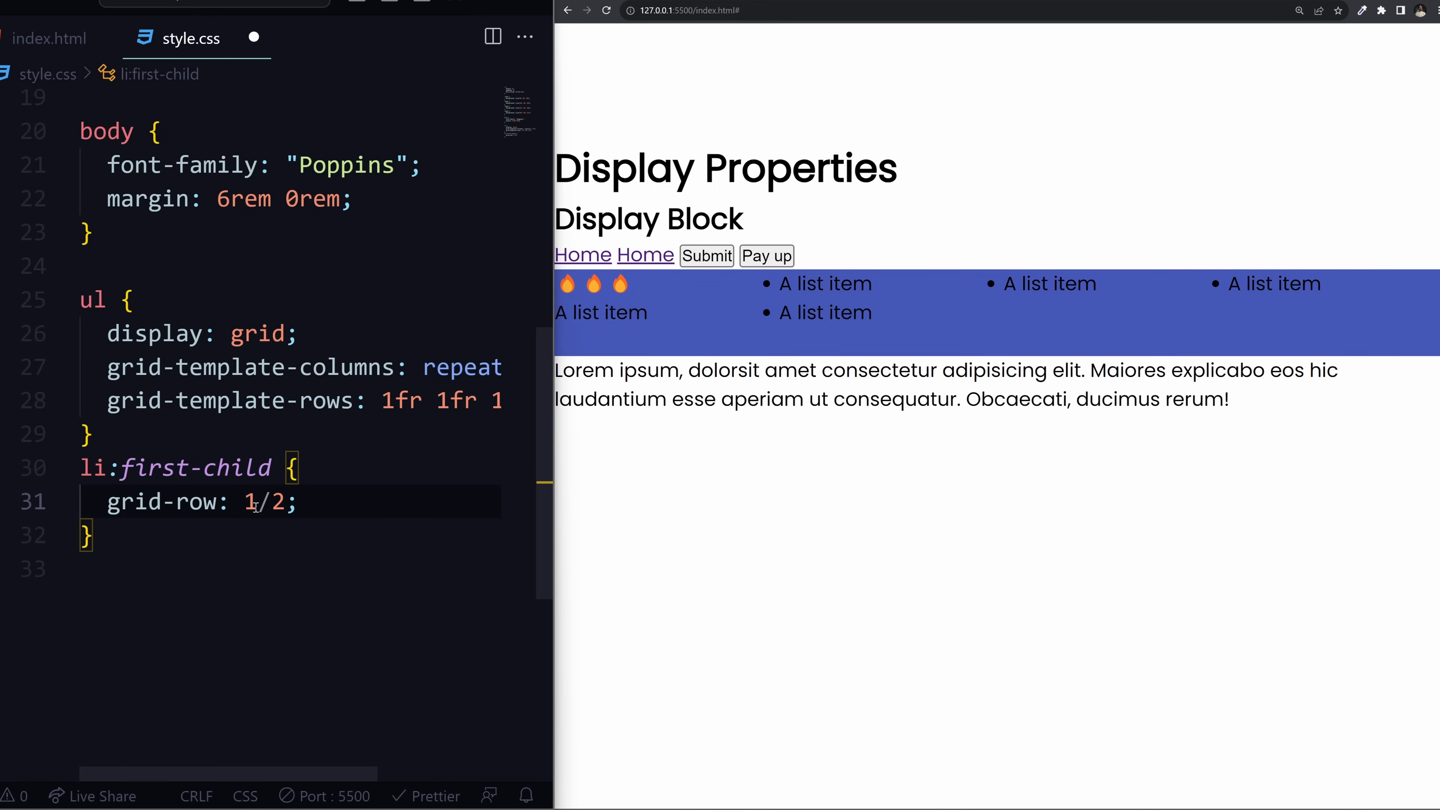
pyautogui.write('2')
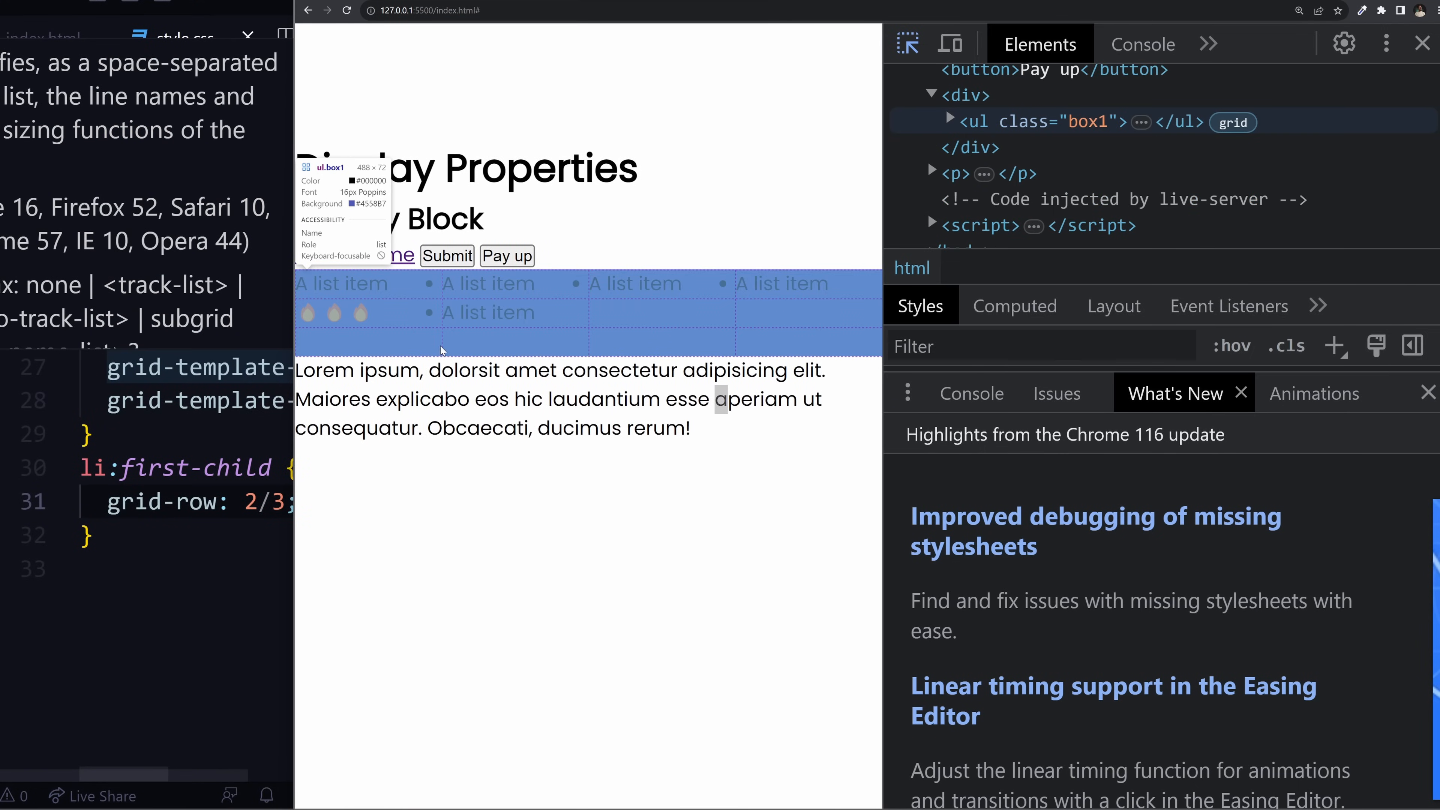
pyautogui.moveTo(357, 356)
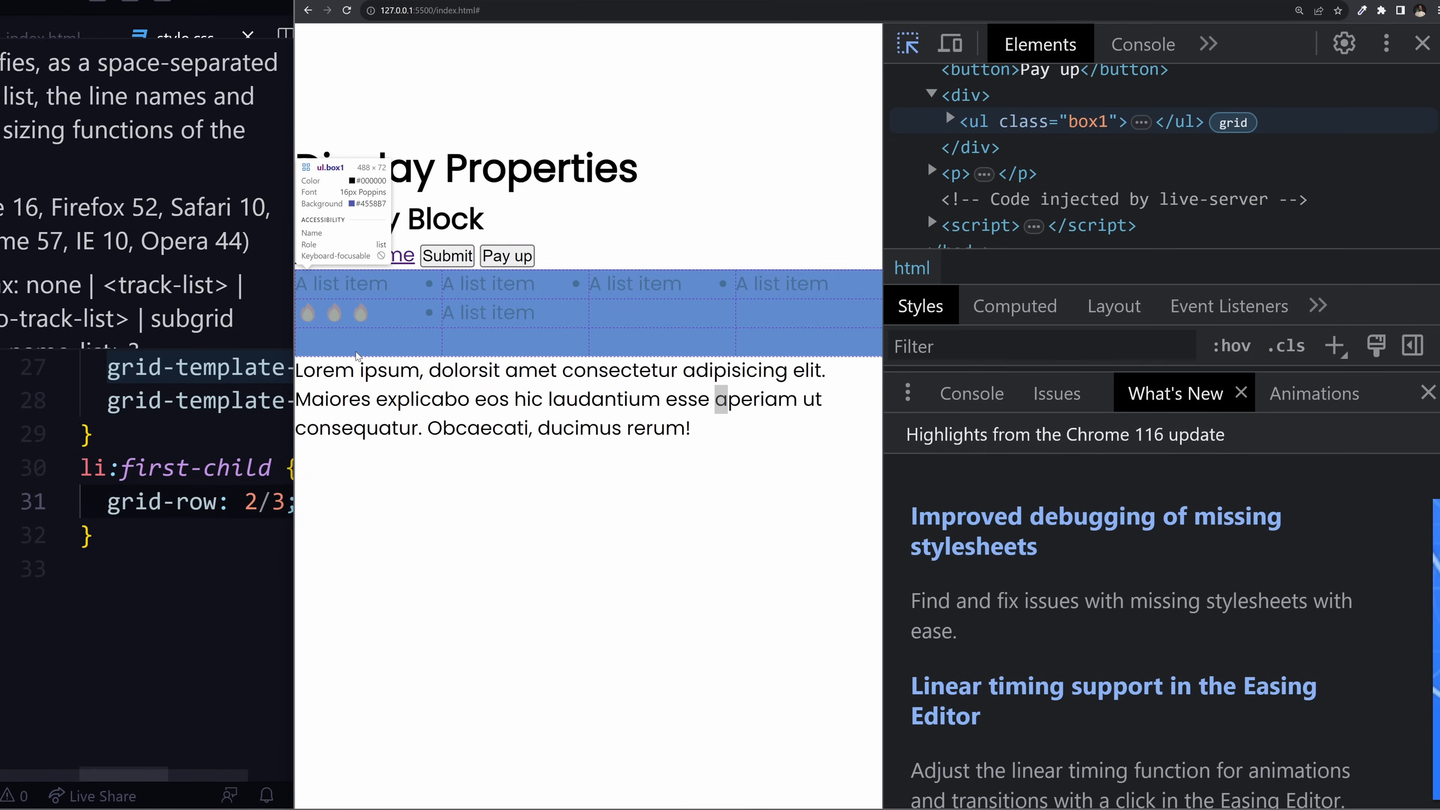
pyautogui.moveTo(342, 350)
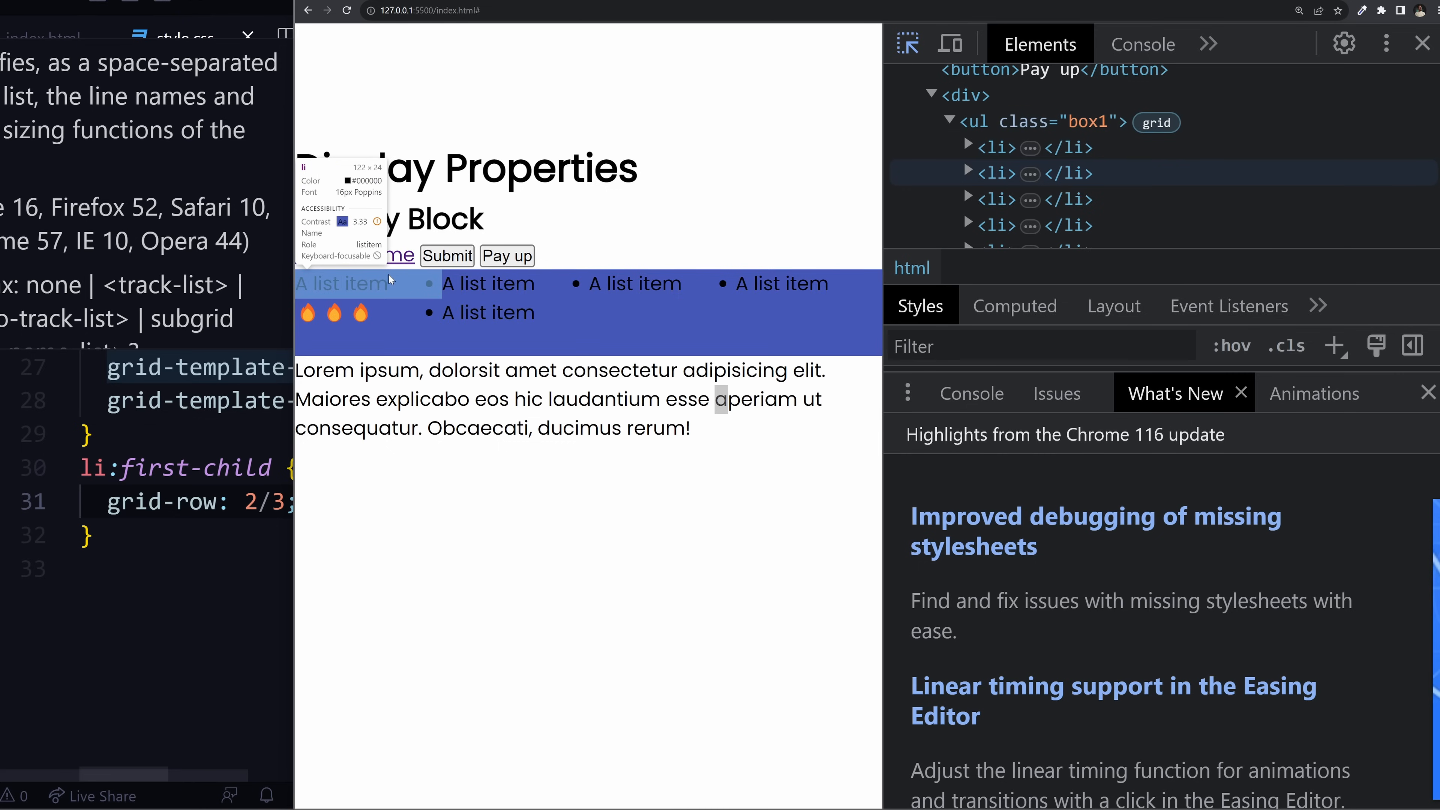
pyautogui.moveTo(400, 312)
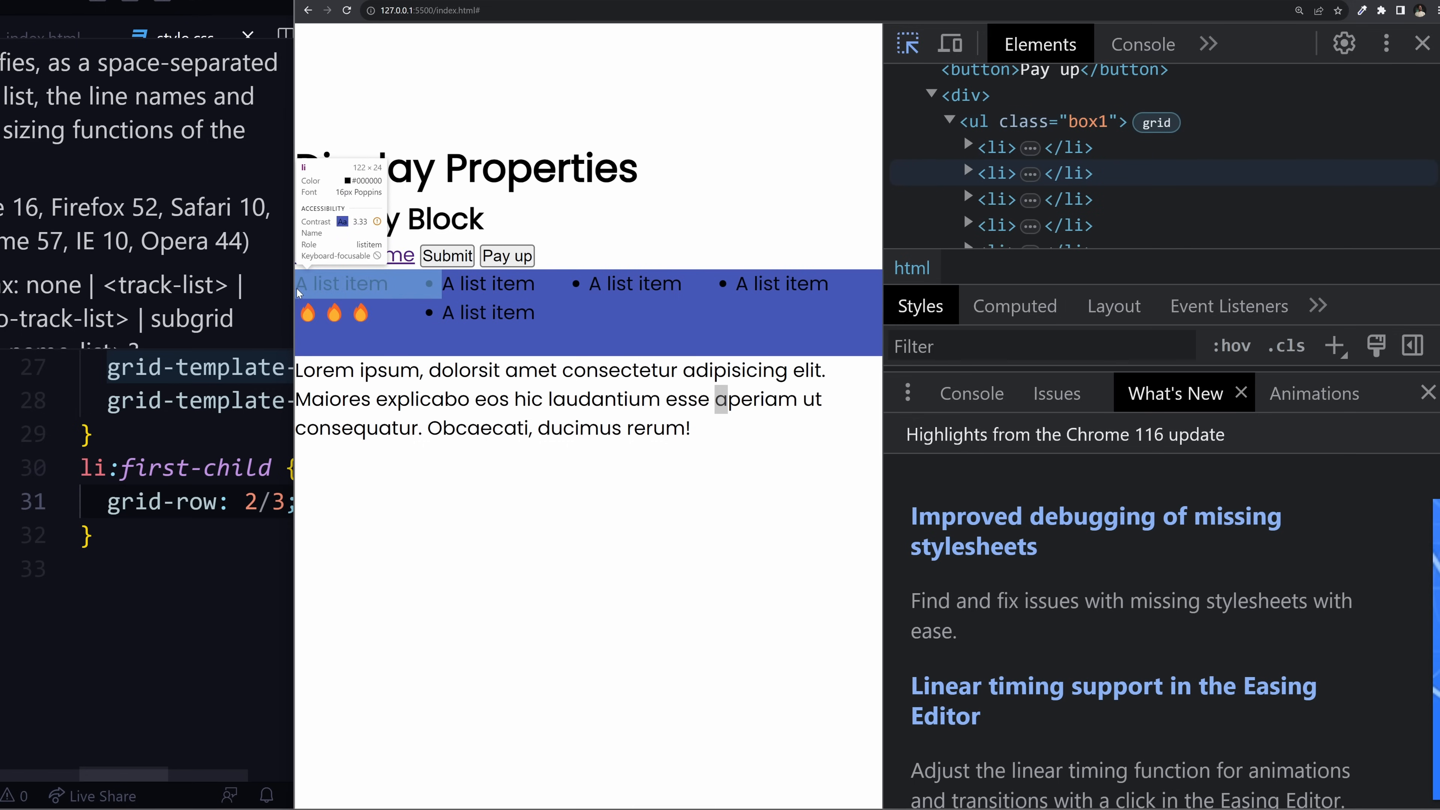
pyautogui.moveTo(422, 295)
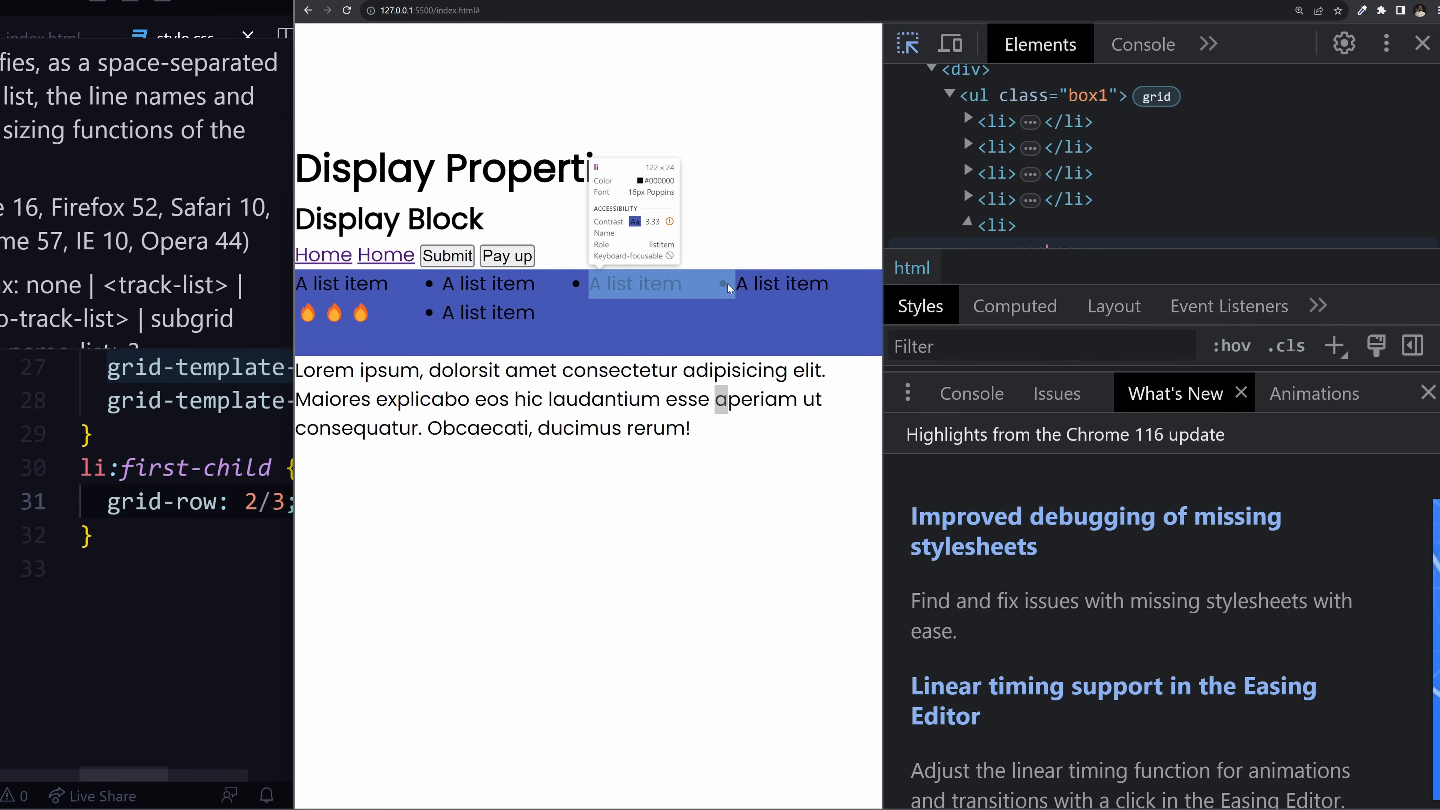
# - Select a first-row list item with the DevTools element picker to inspect the grid
pyautogui.click(1423, 44)
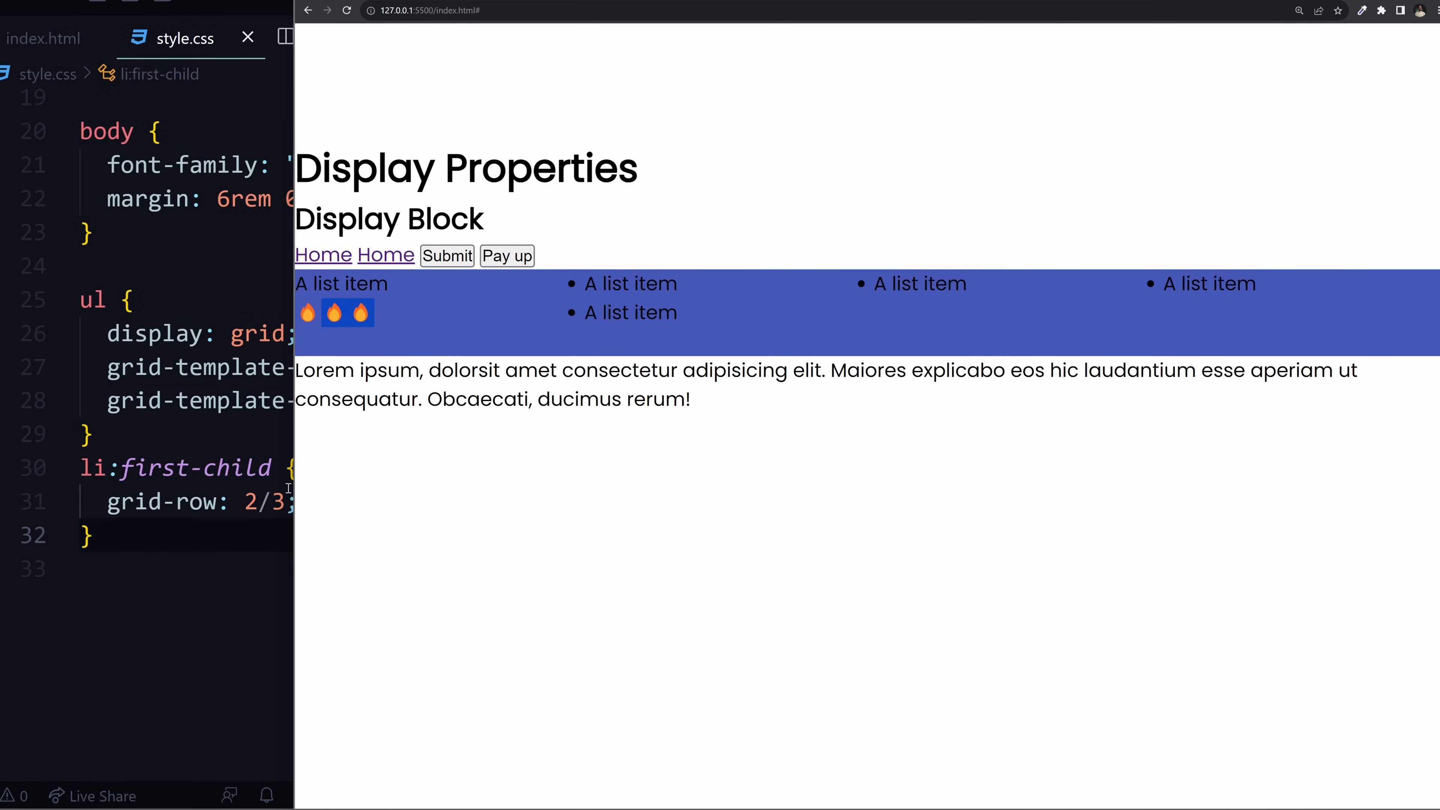
# - Set li:first-child to grid-row: 3/4 and grid-column: 5/6
pyautogui.write('3/4')
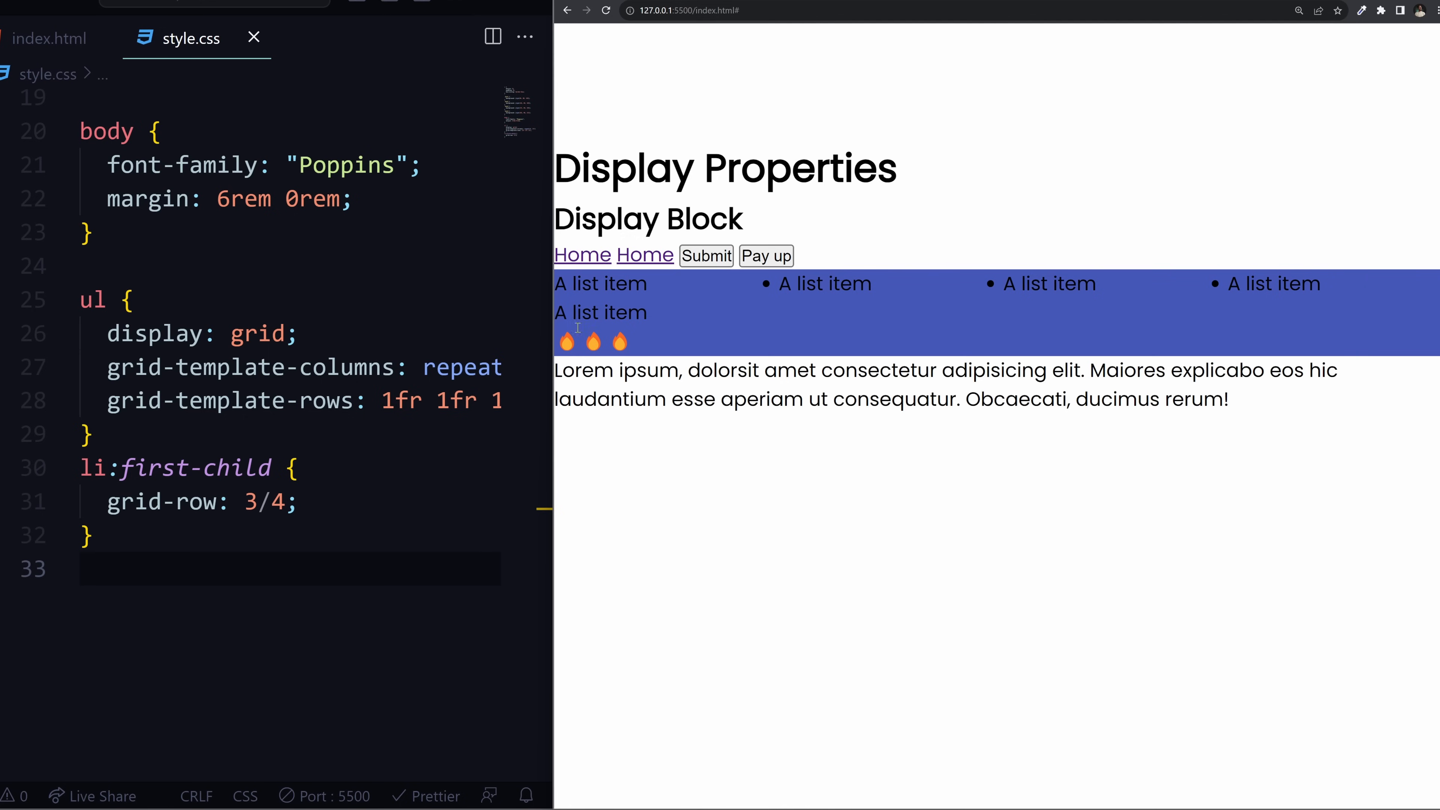
pyautogui.moveTo(900, 351)
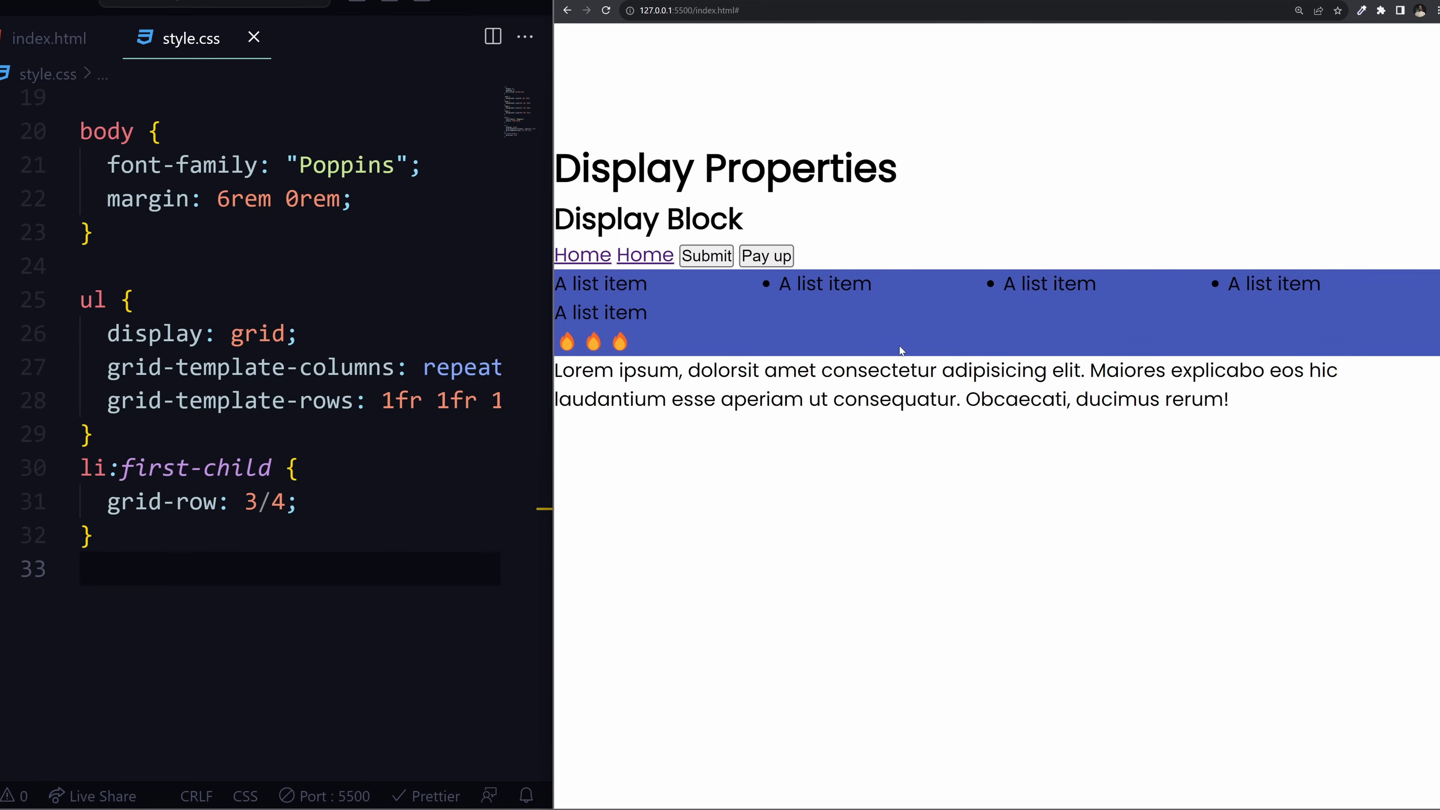
pyautogui.moveTo(1115, 342)
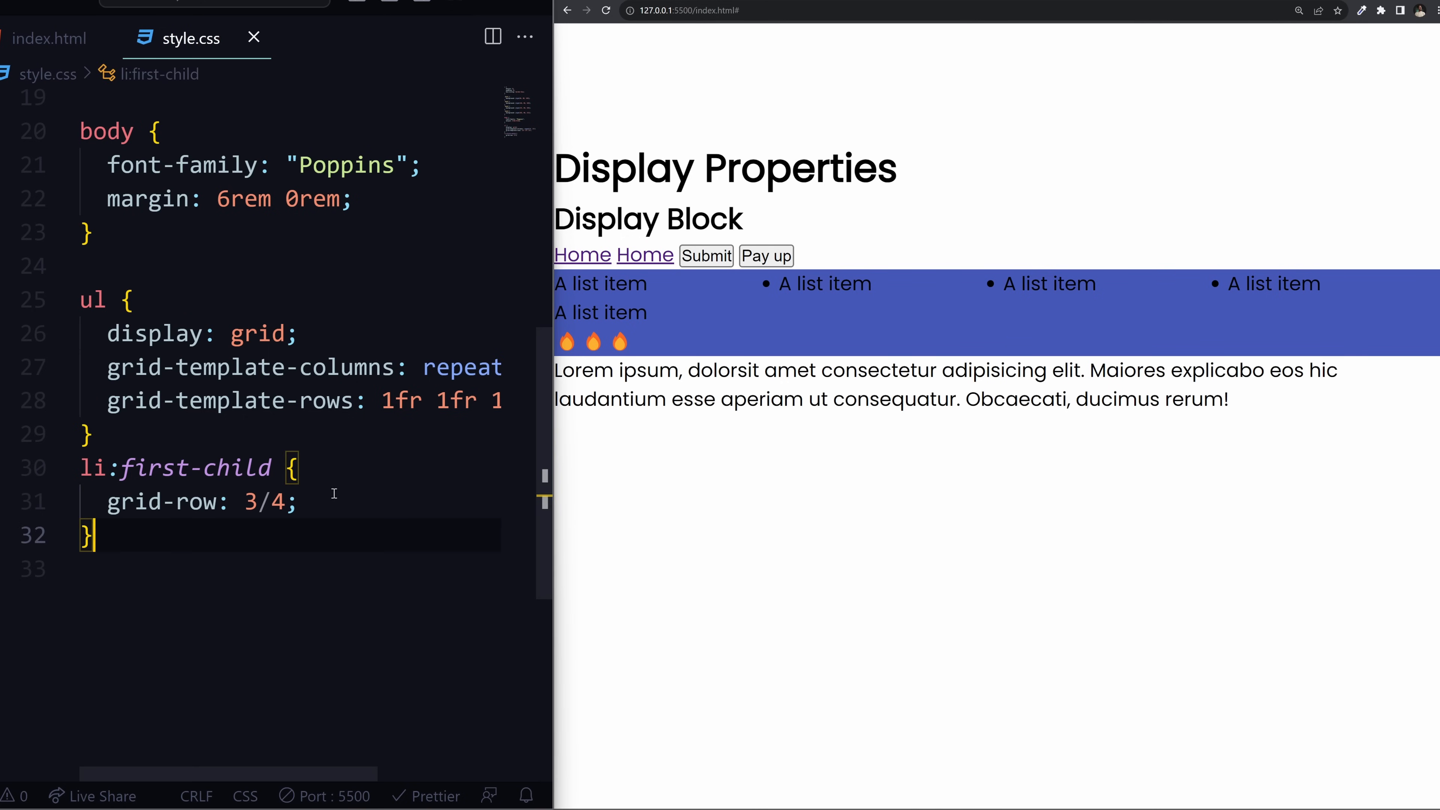
pyautogui.write('grid-column: ;')
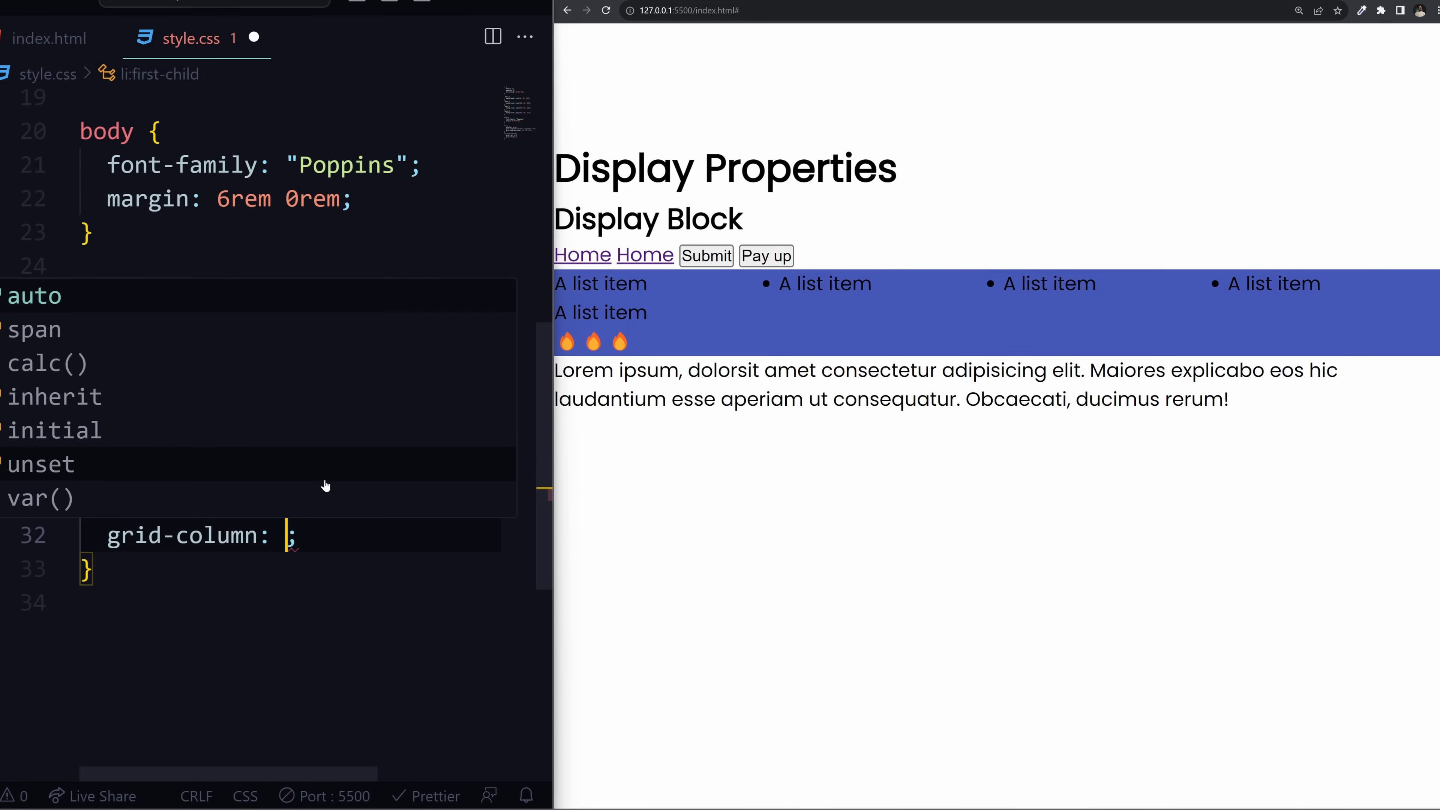
pyautogui.write('5/6')
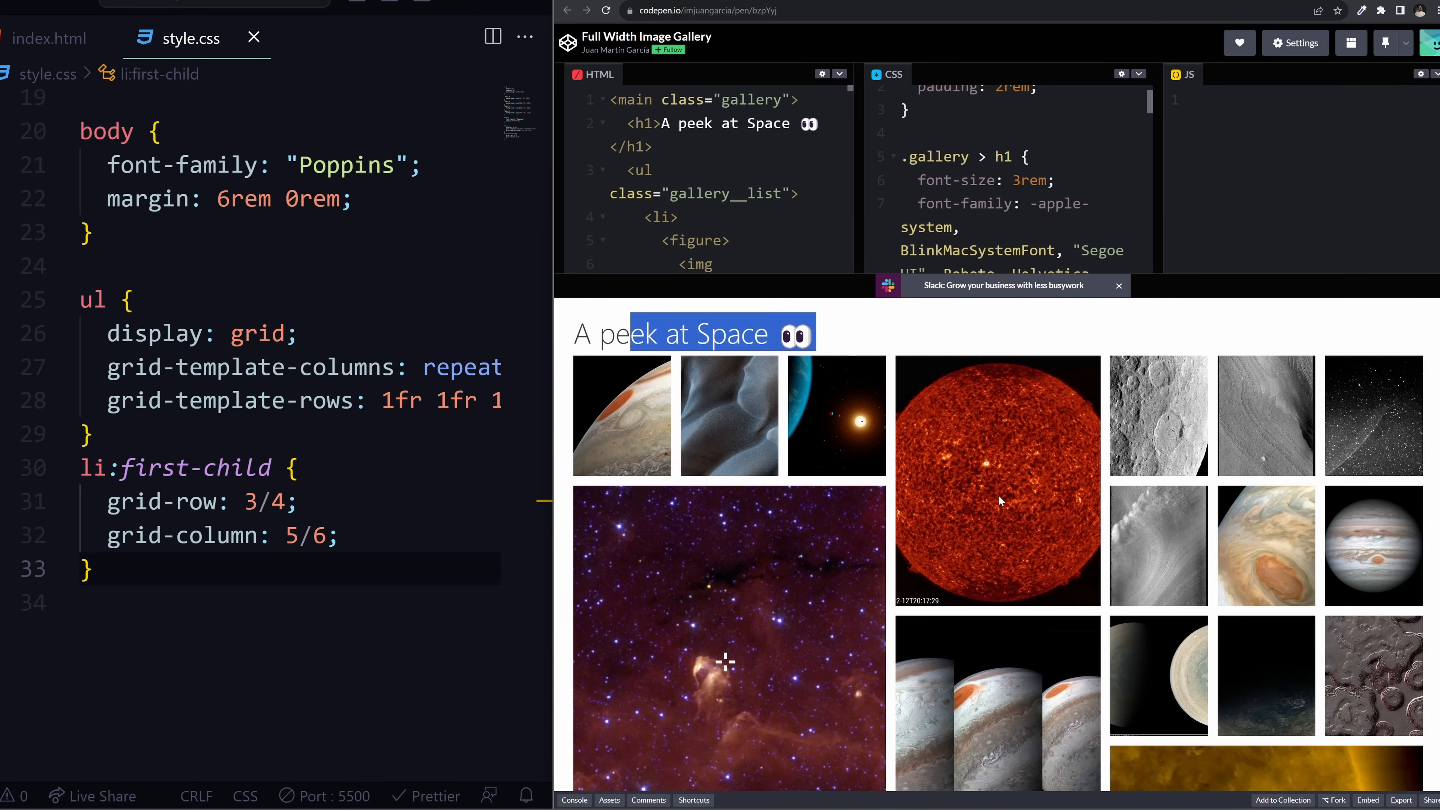
# - Scroll through the Full Width Image Gallery pen's grid of photos
pyautogui.scroll(-3)
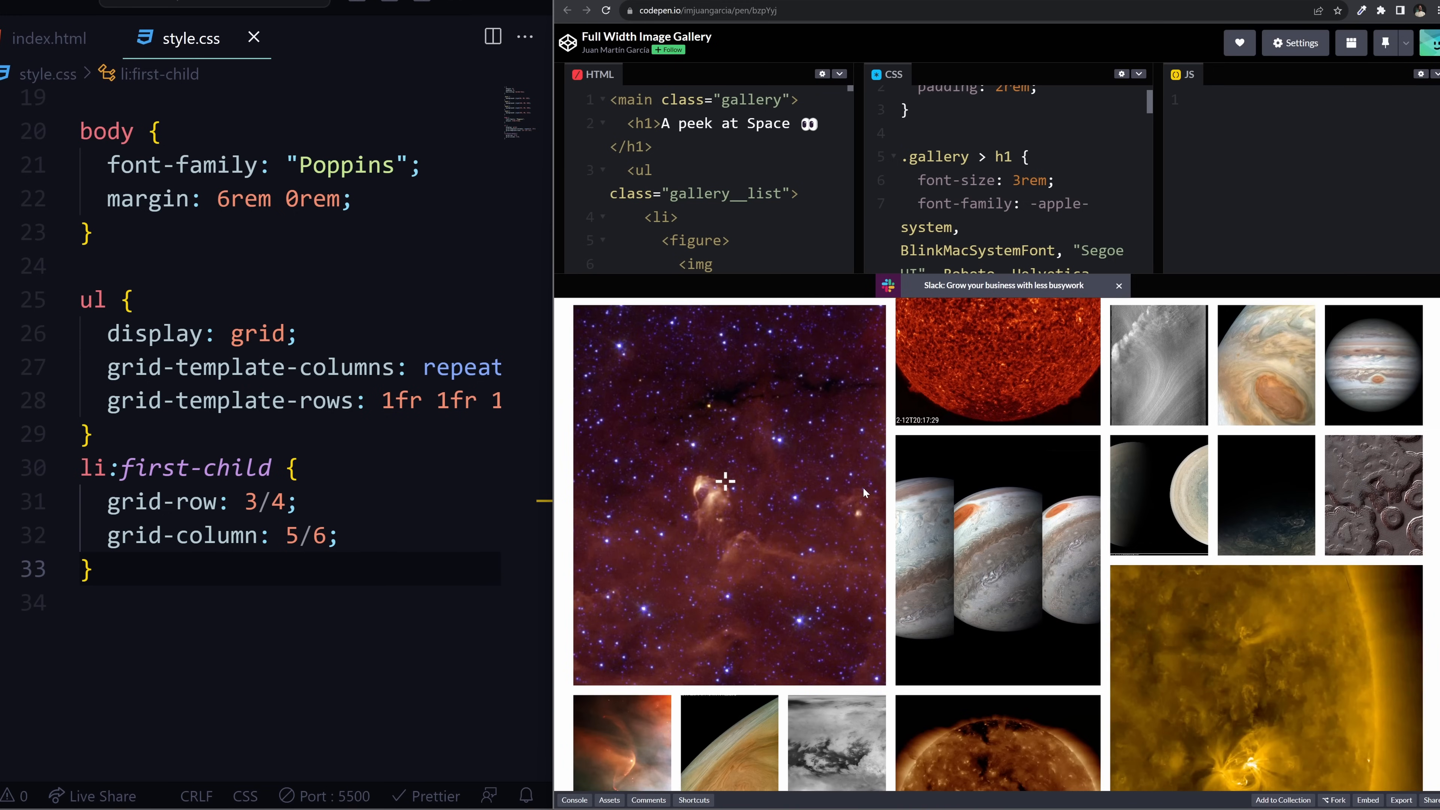
pyautogui.scroll(-3)
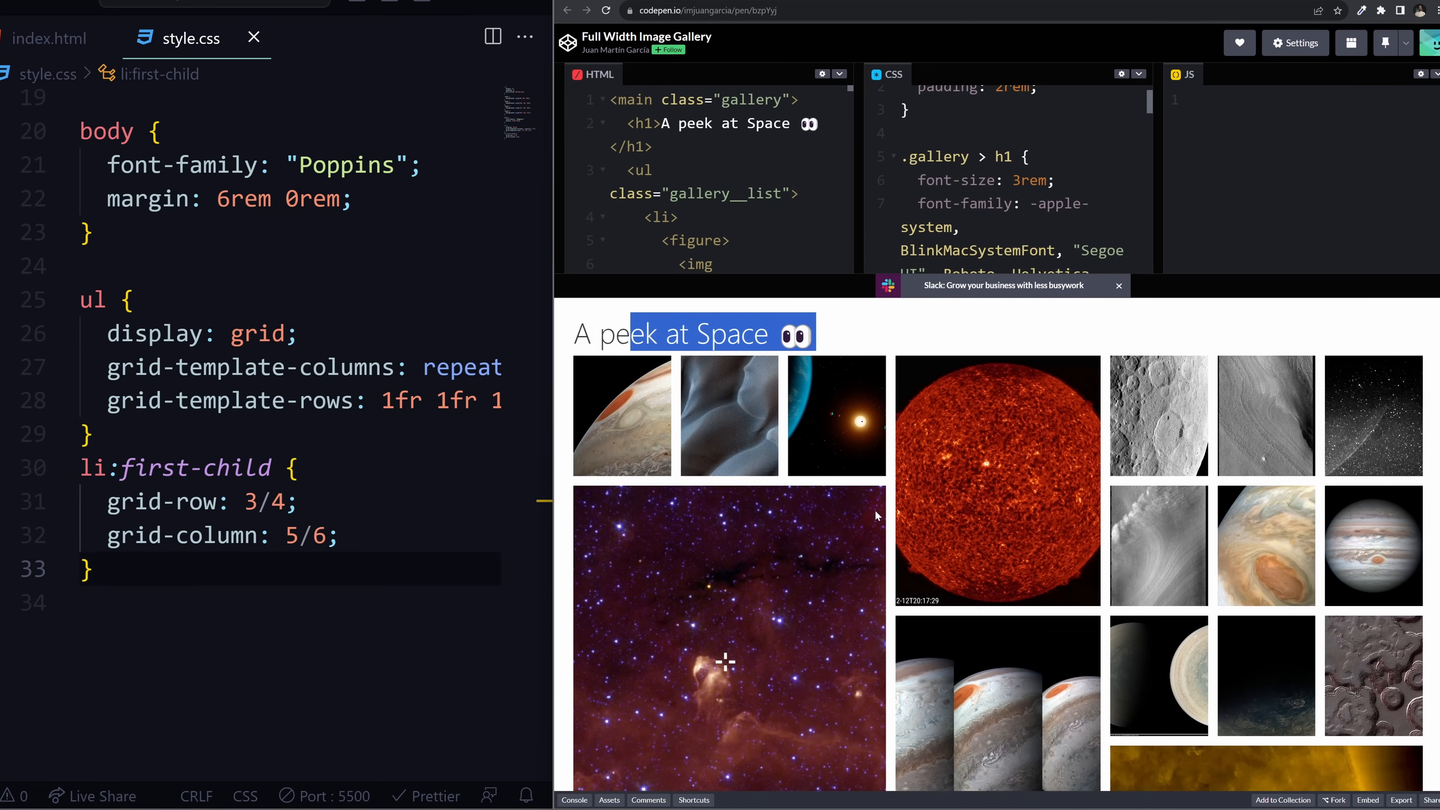
pyautogui.moveTo(643, 482)
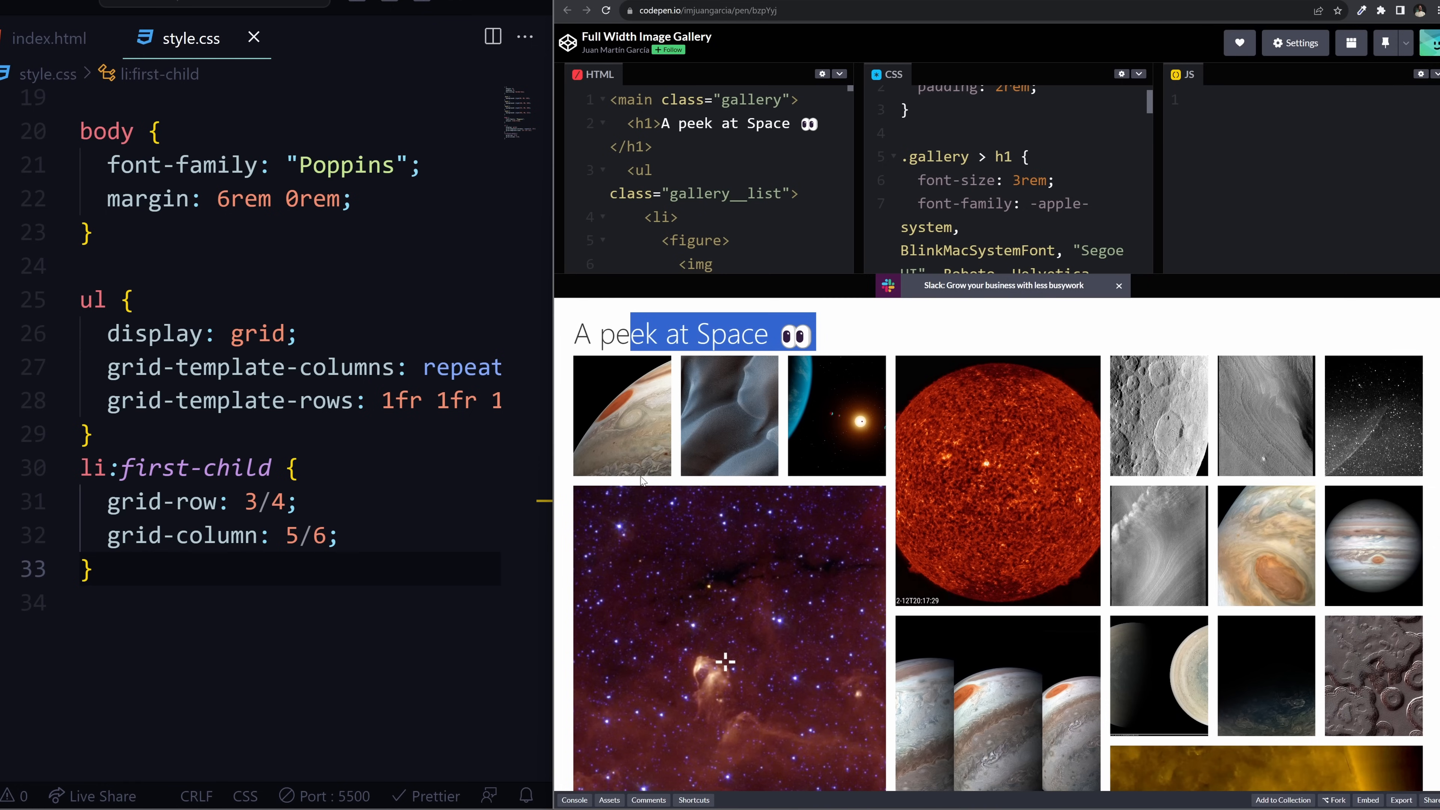
pyautogui.moveTo(1370, 378)
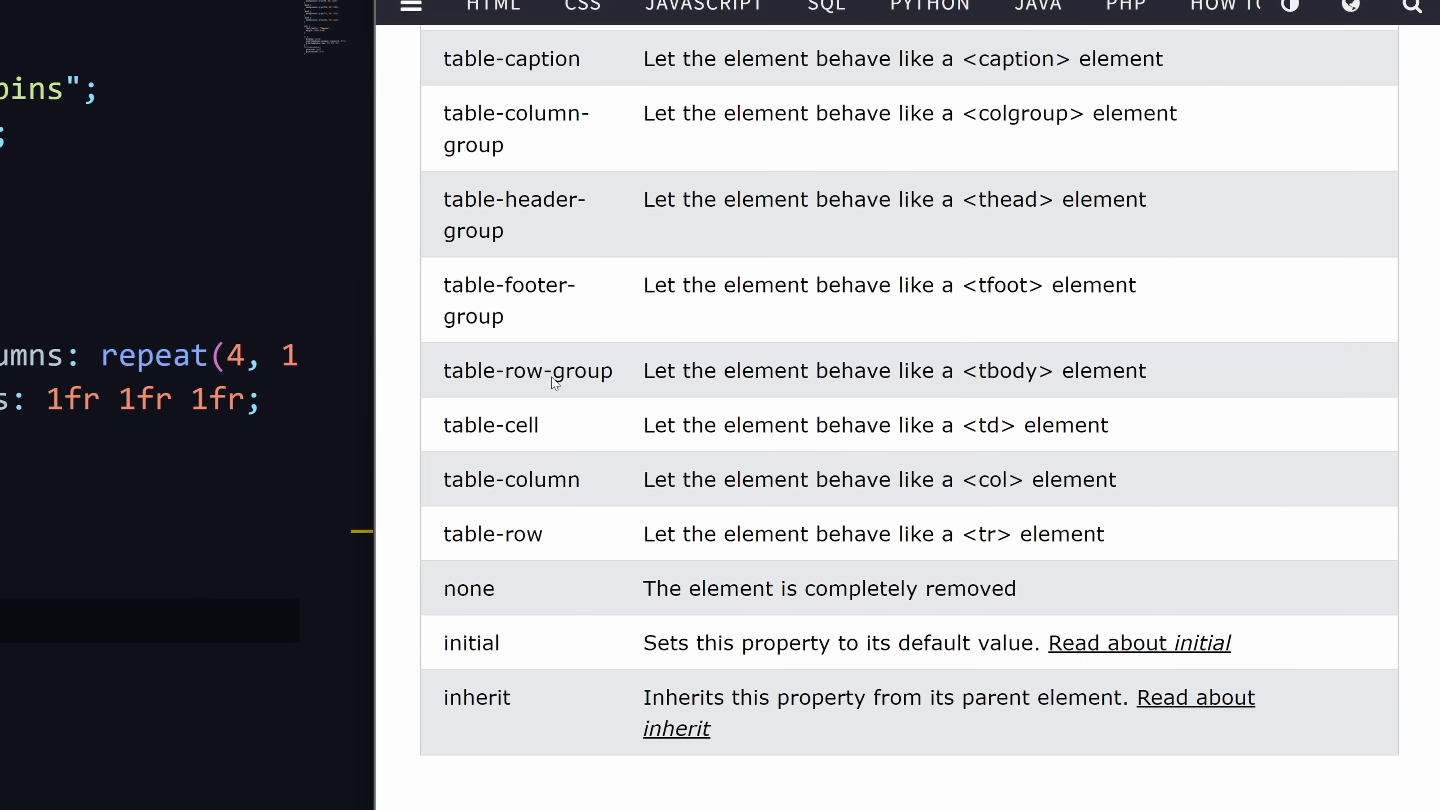
pyautogui.moveTo(814, 526)
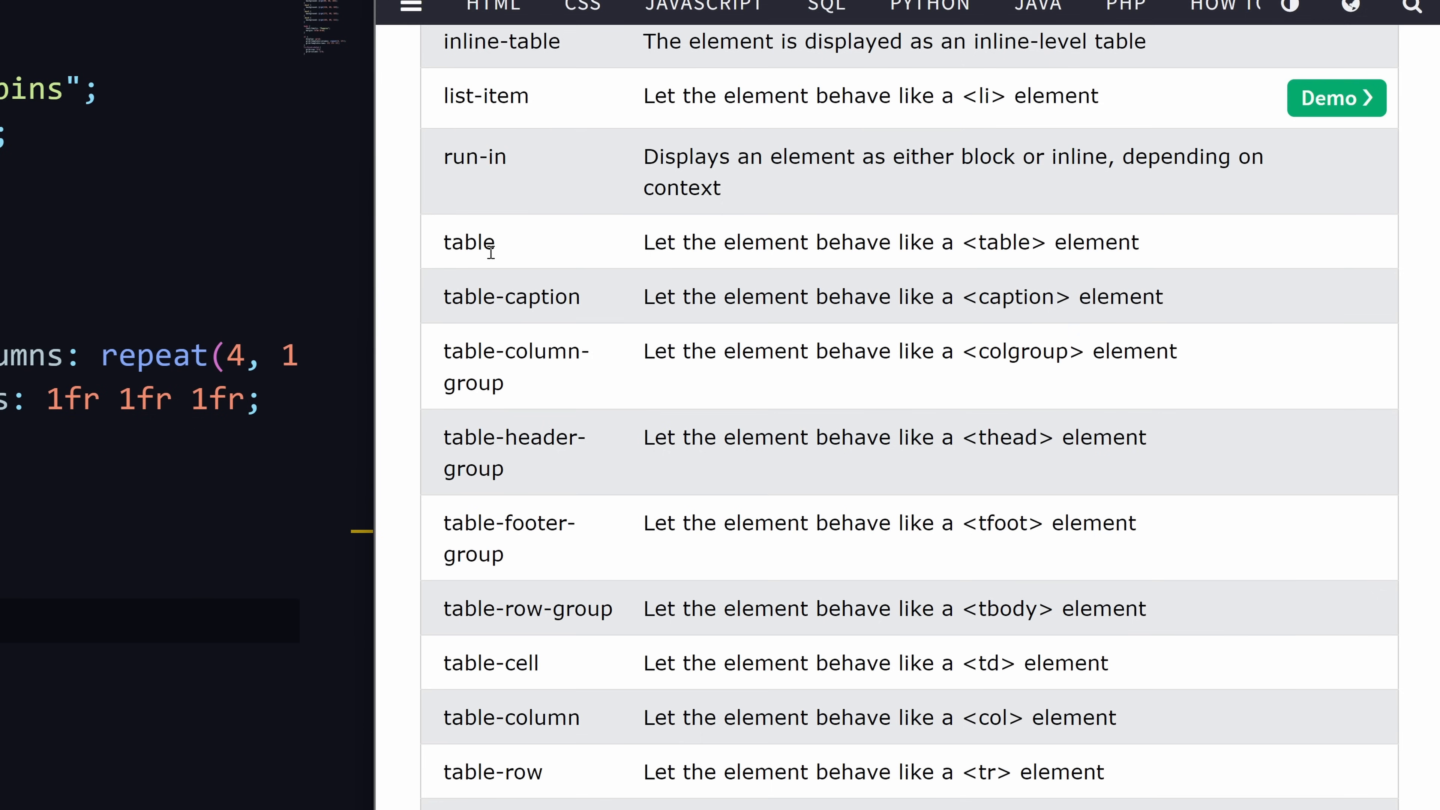
pyautogui.moveTo(494, 252)
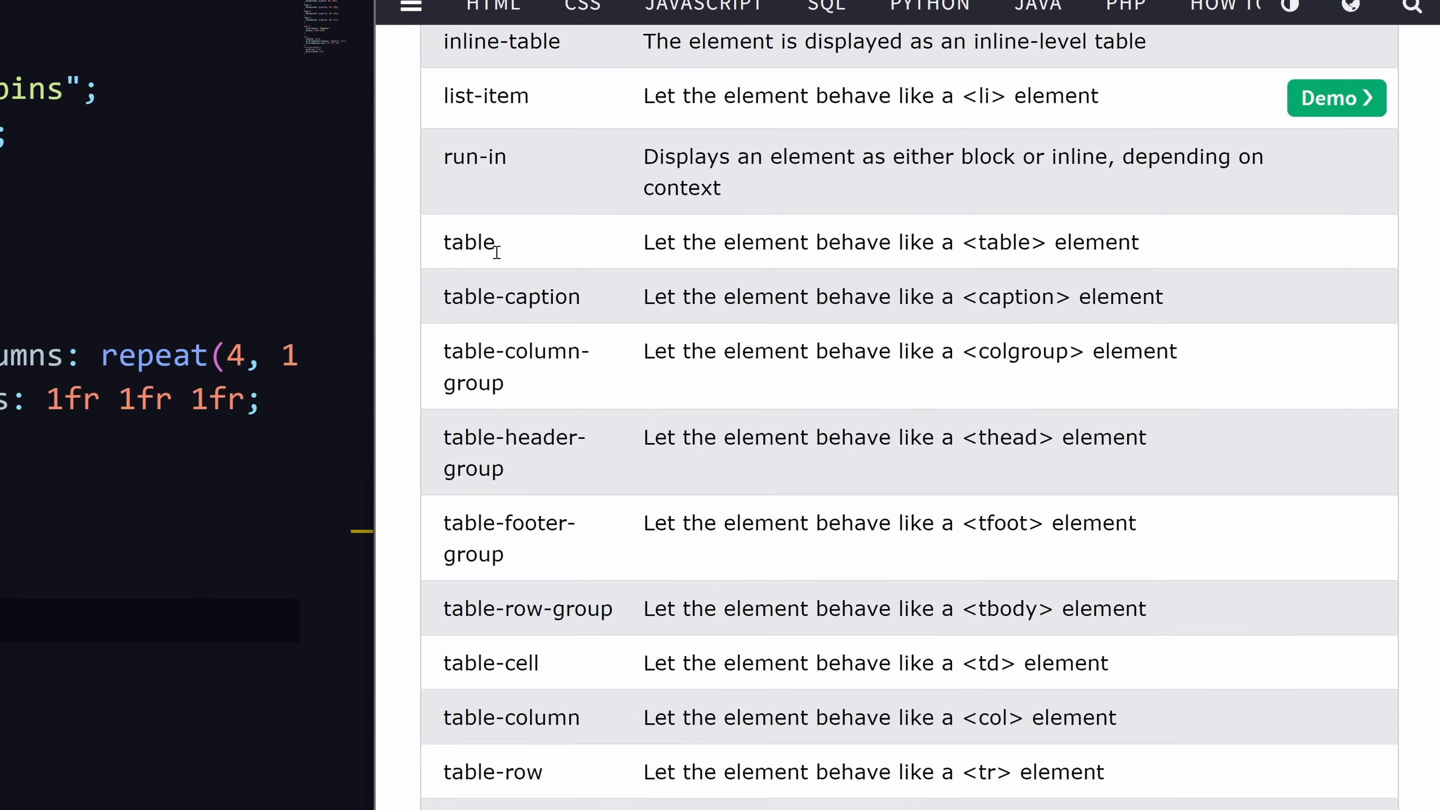
pyautogui.moveTo(460, 189)
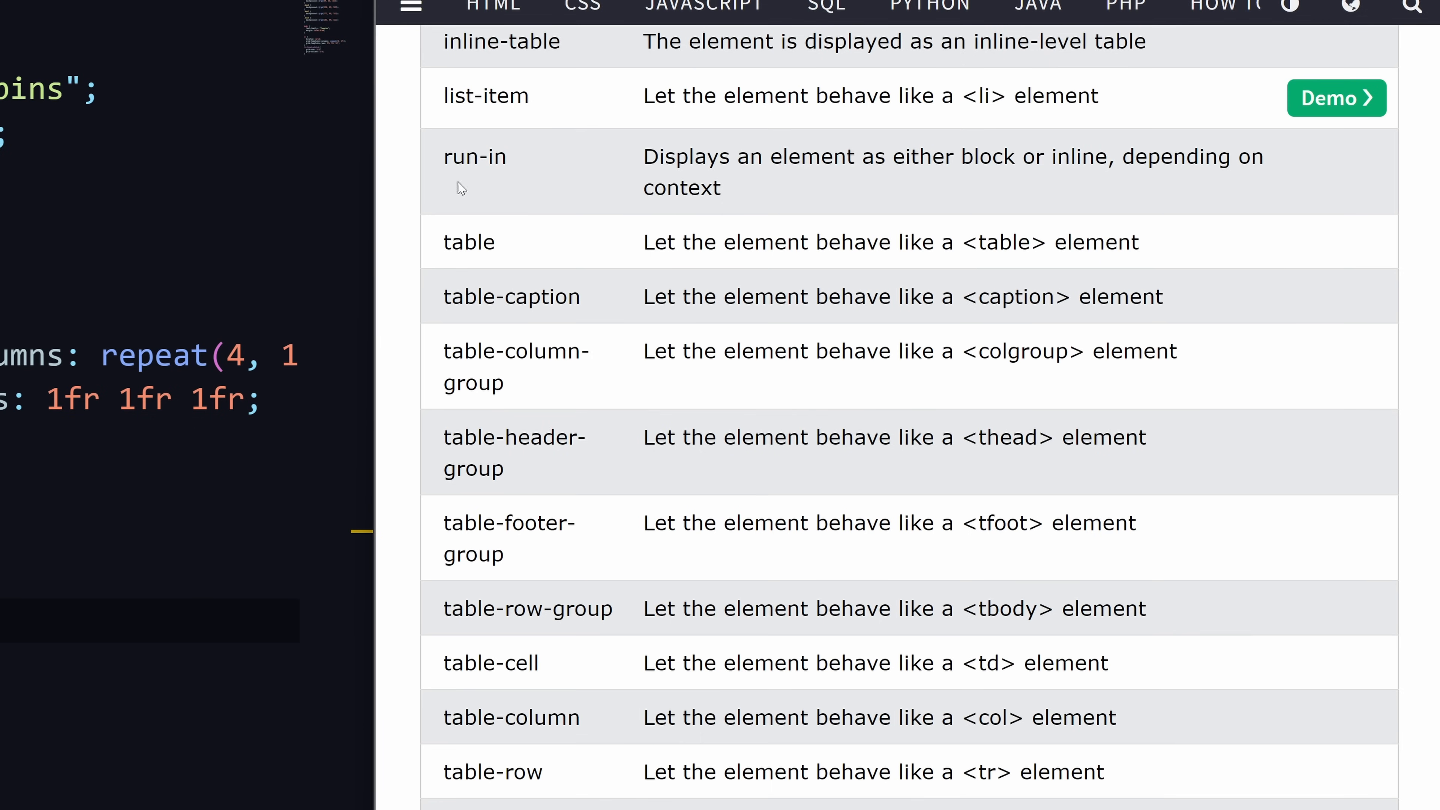
# - Scroll through the W3Schools table of CSS display property values
pyautogui.scroll(3)
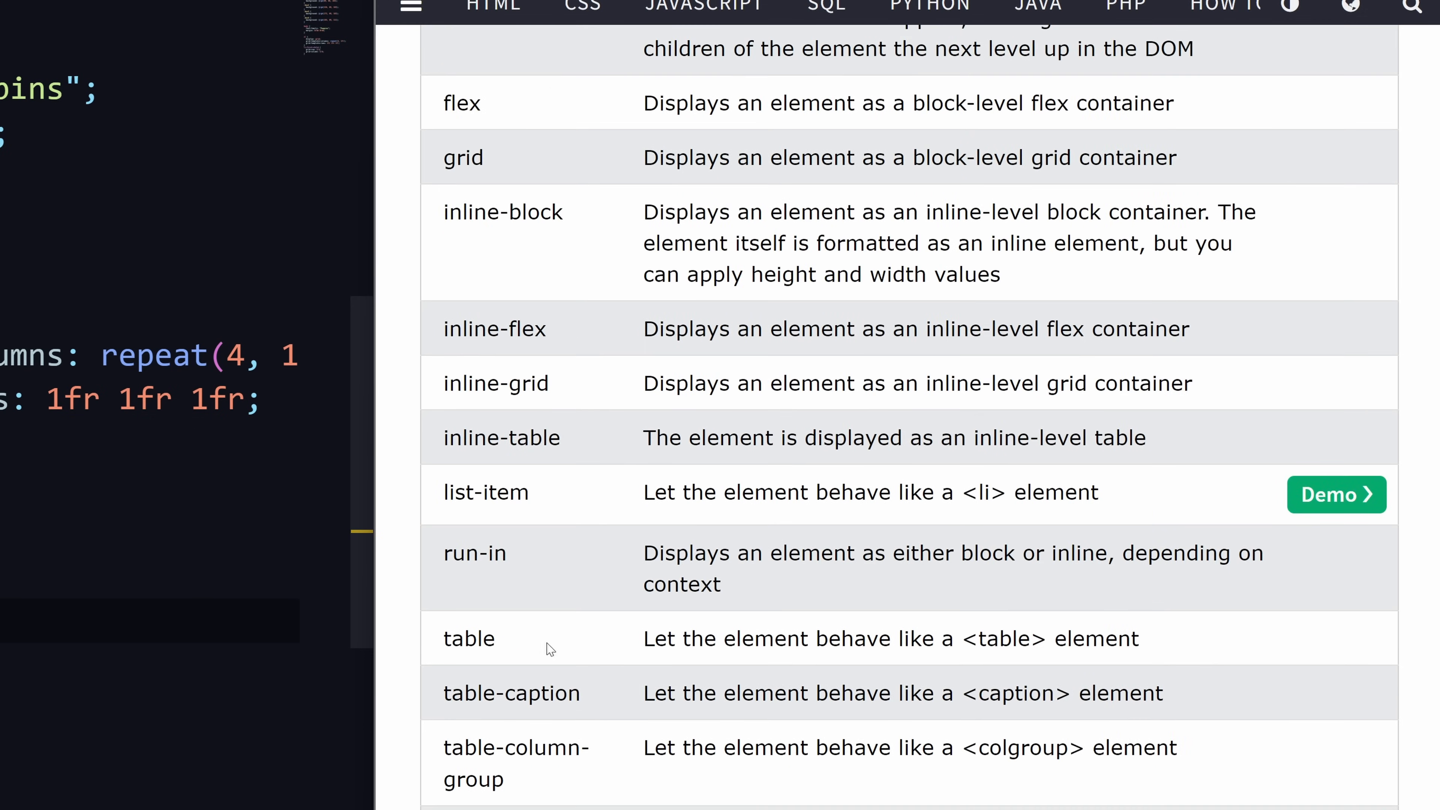
pyautogui.scroll(-3)
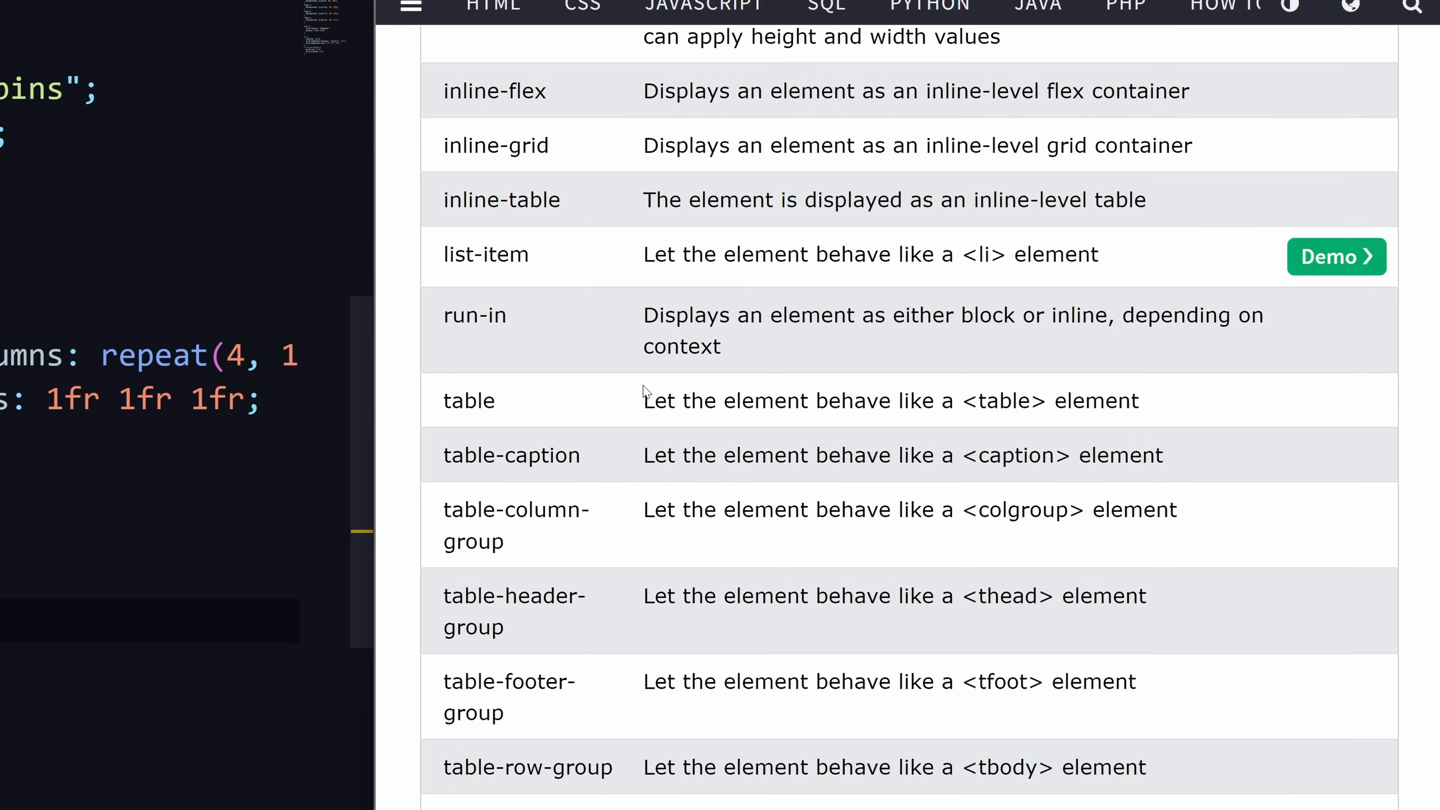
pyautogui.scroll(-3)
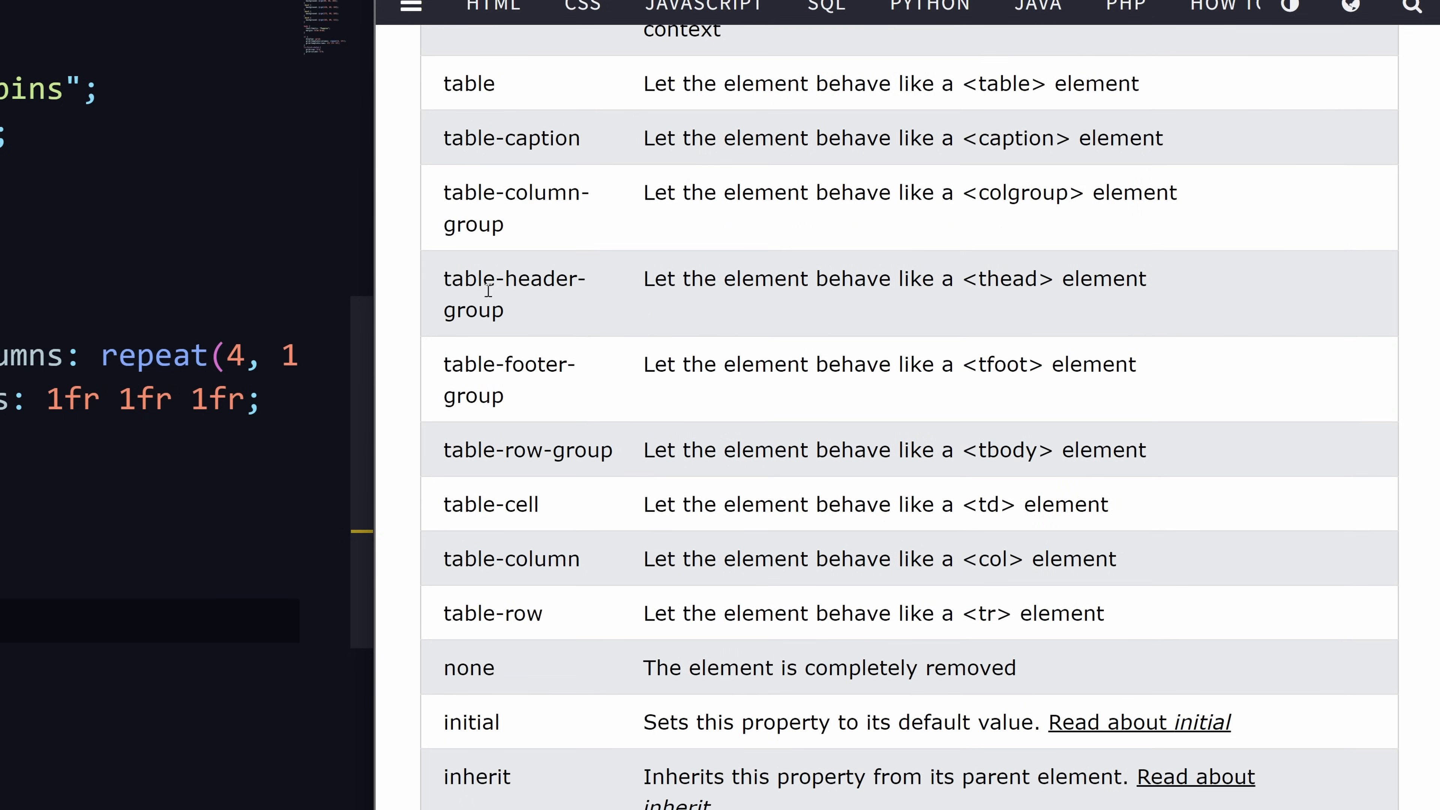
pyautogui.moveTo(1242, 477)
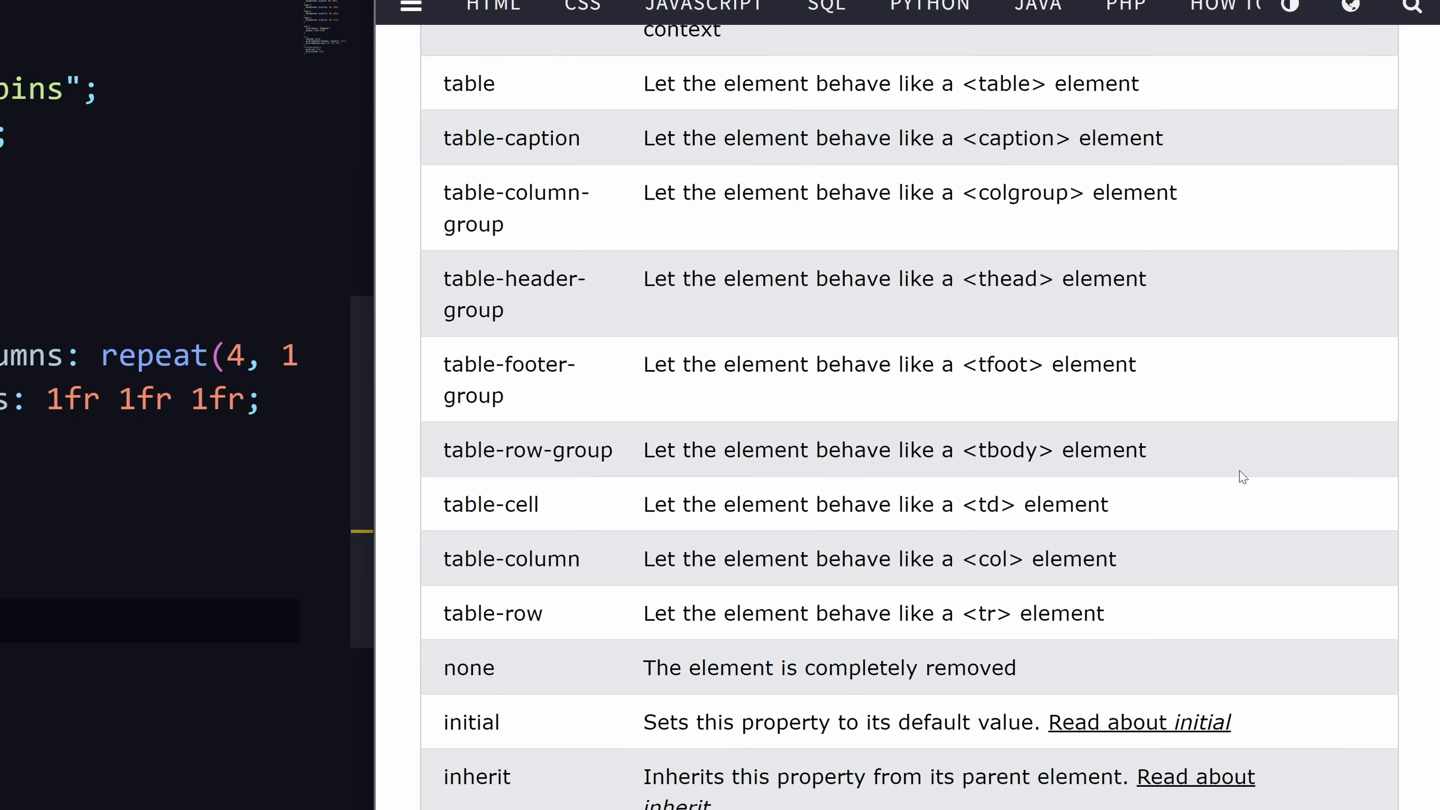